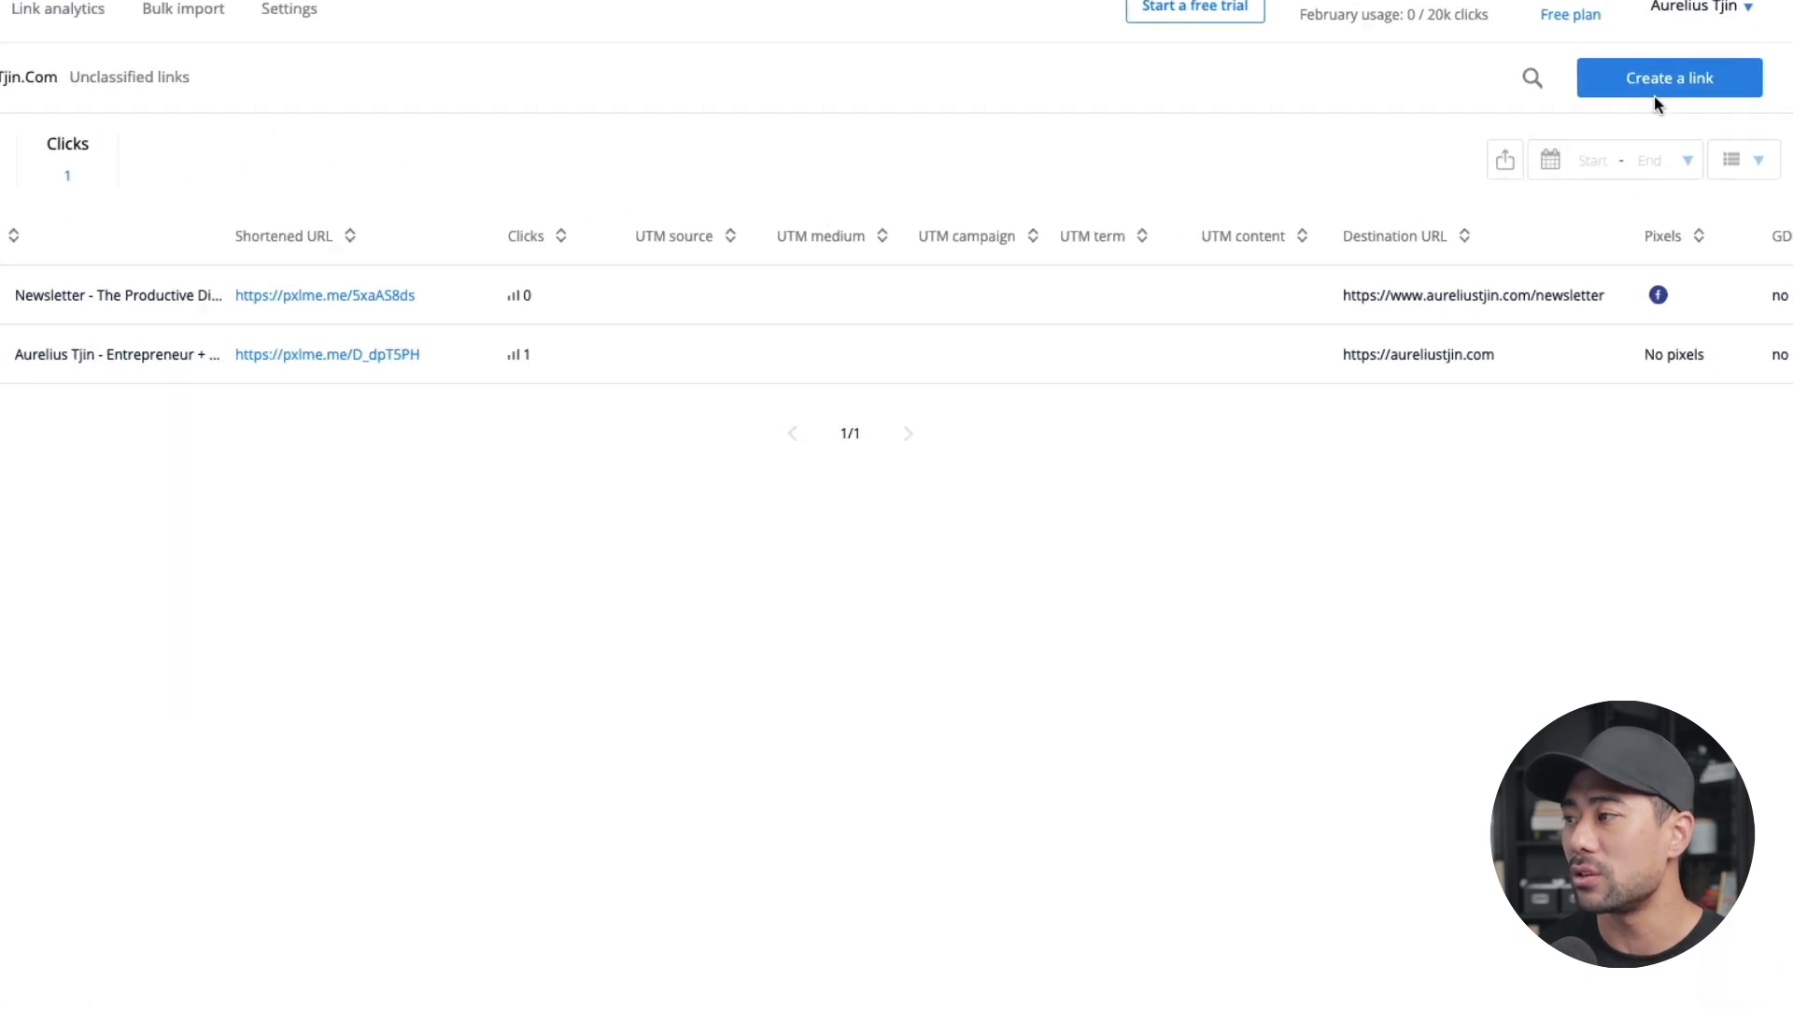
- Create a short link for the newsletter URL and search the retargeting pixels for 'YouTube'
left_click(1670, 78)
type("https://www.aureliustjin.com/newsletter")
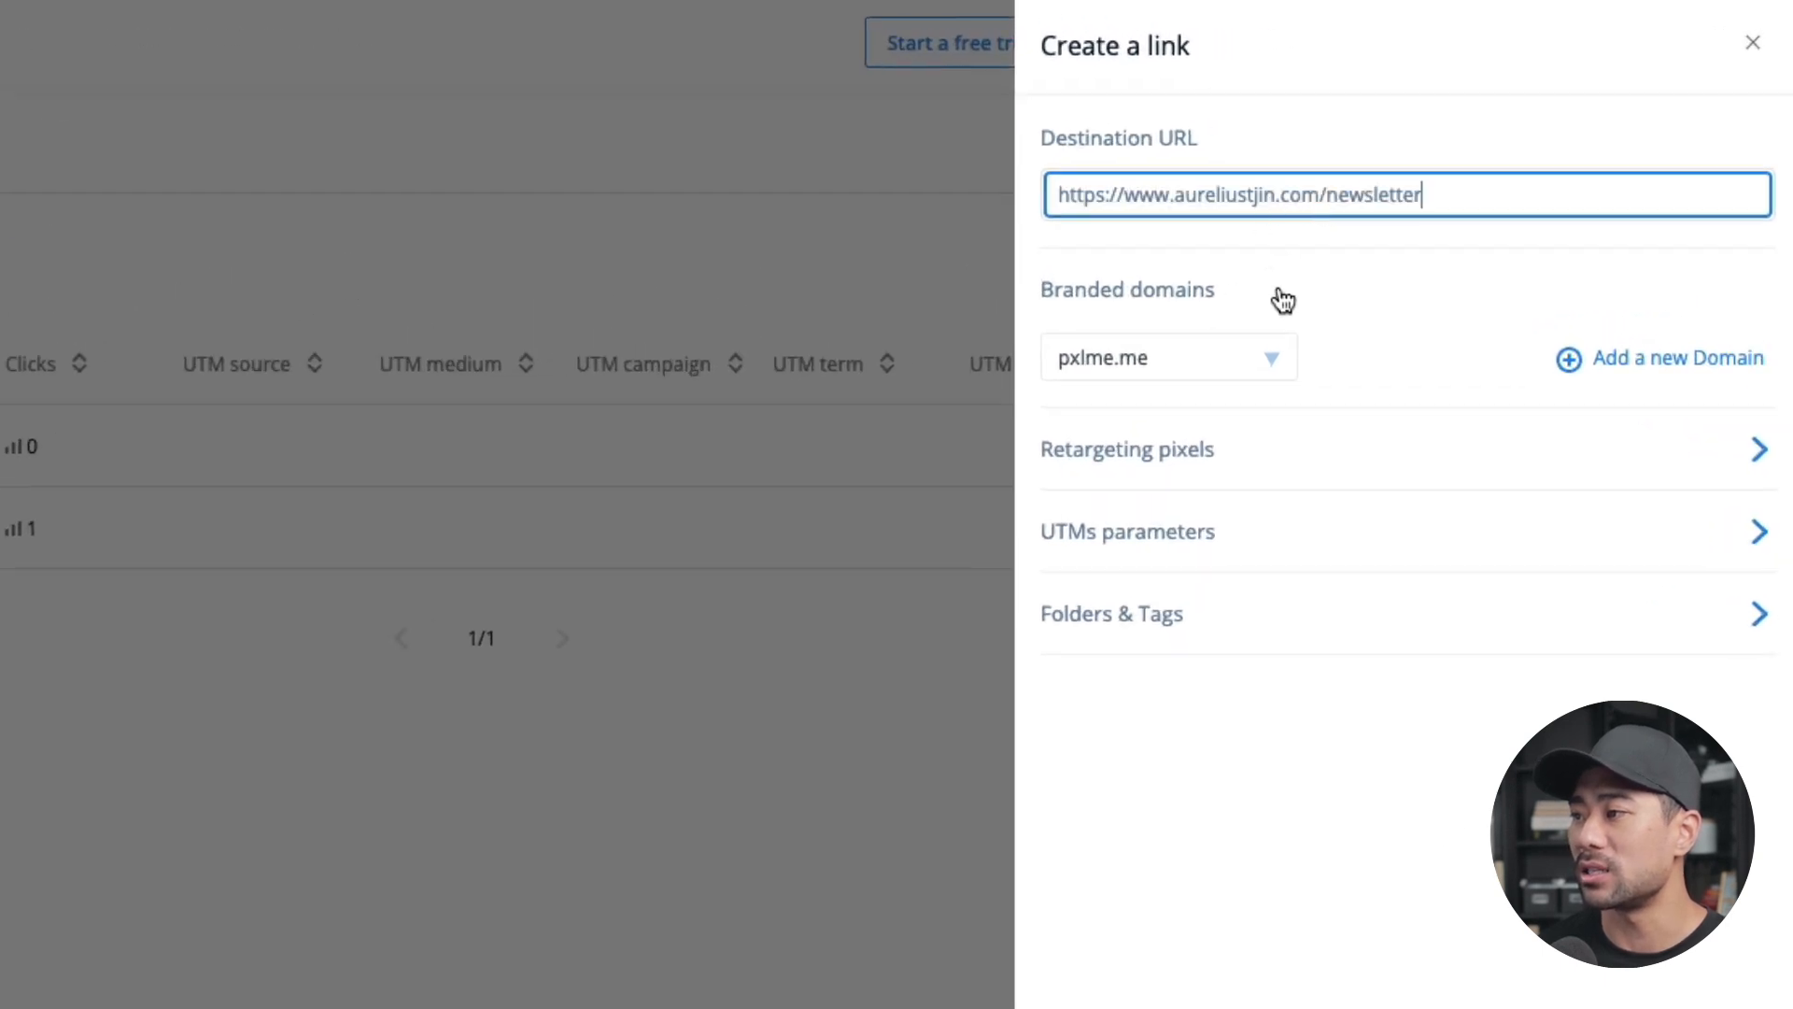
mouse_move(1028, 303)
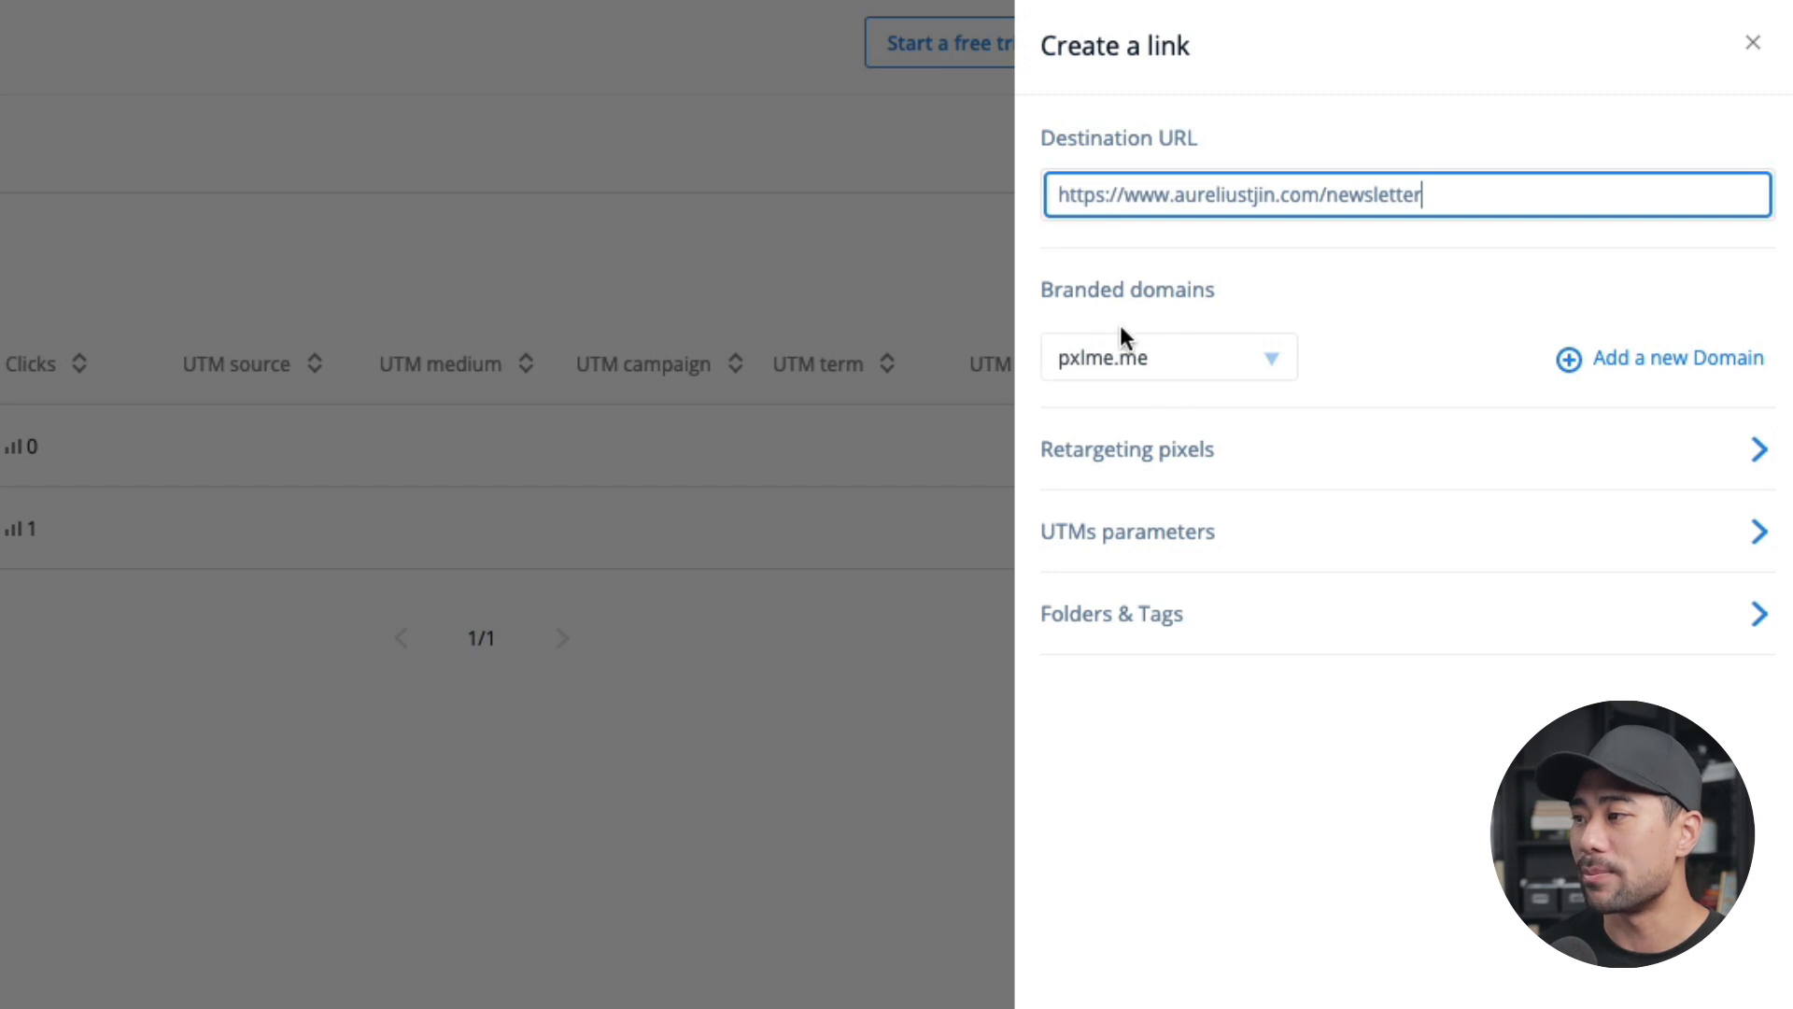
mouse_move(1210, 461)
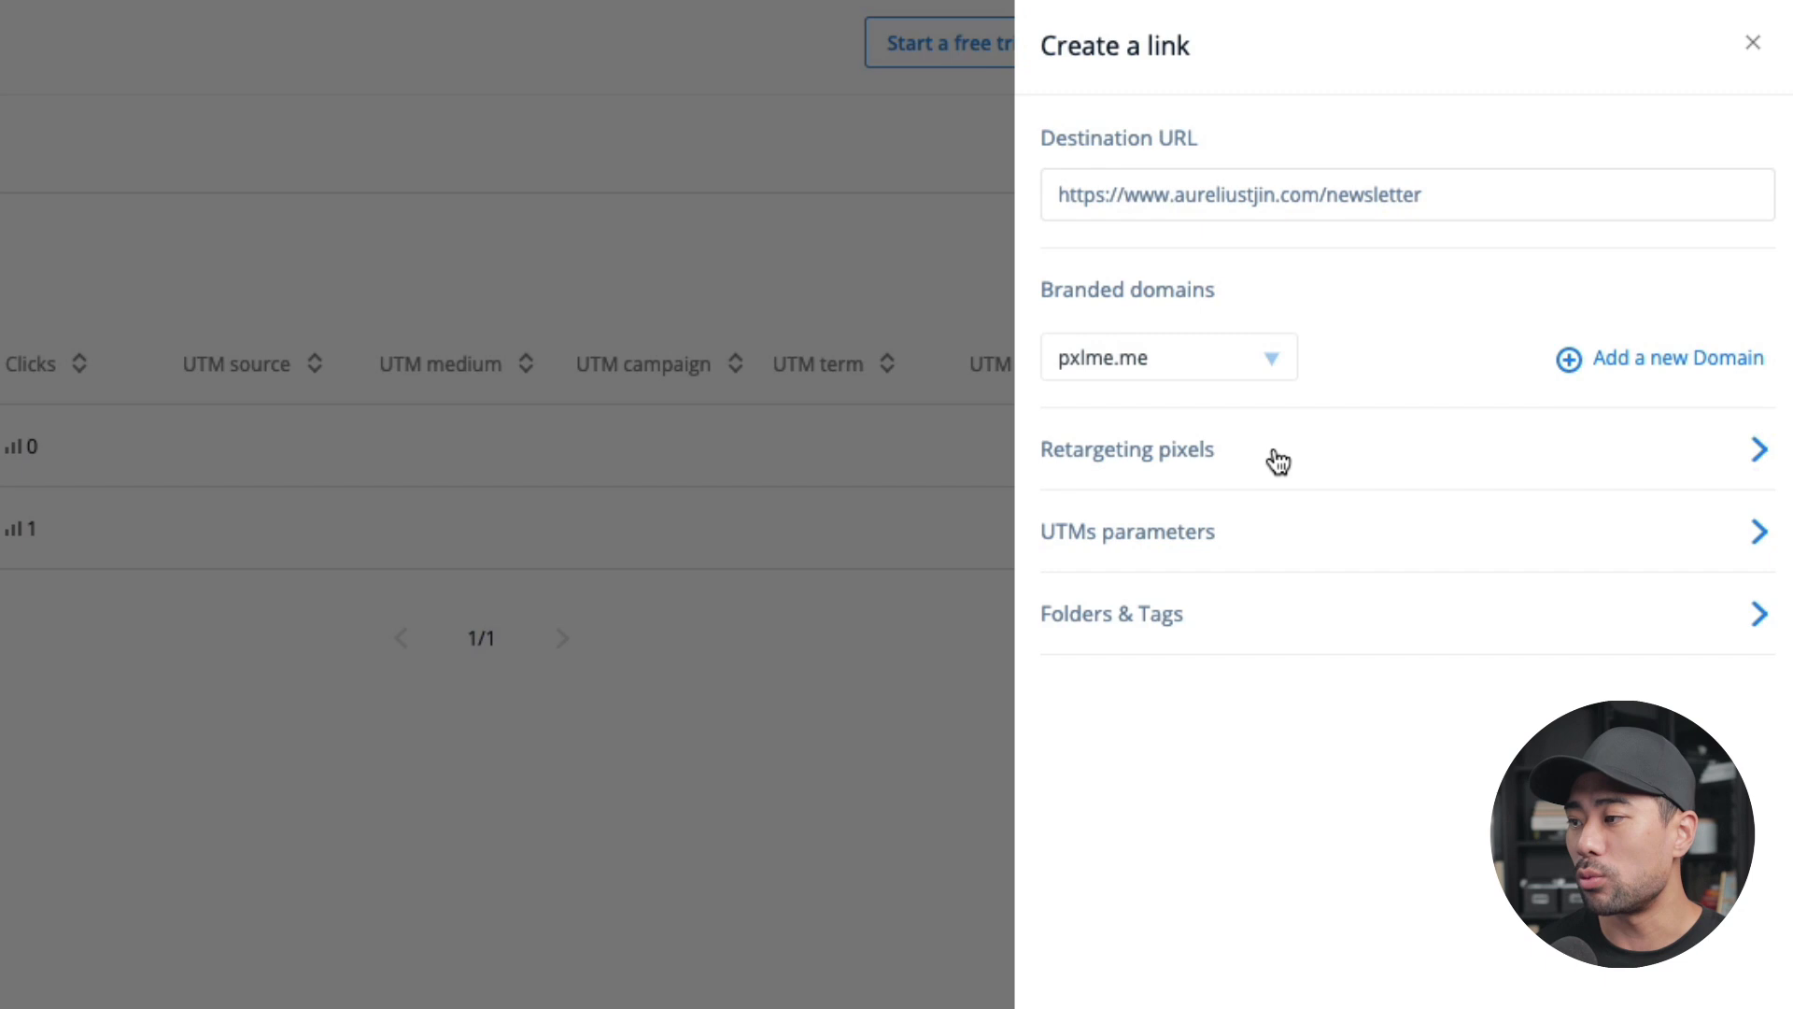
left_click(1128, 448)
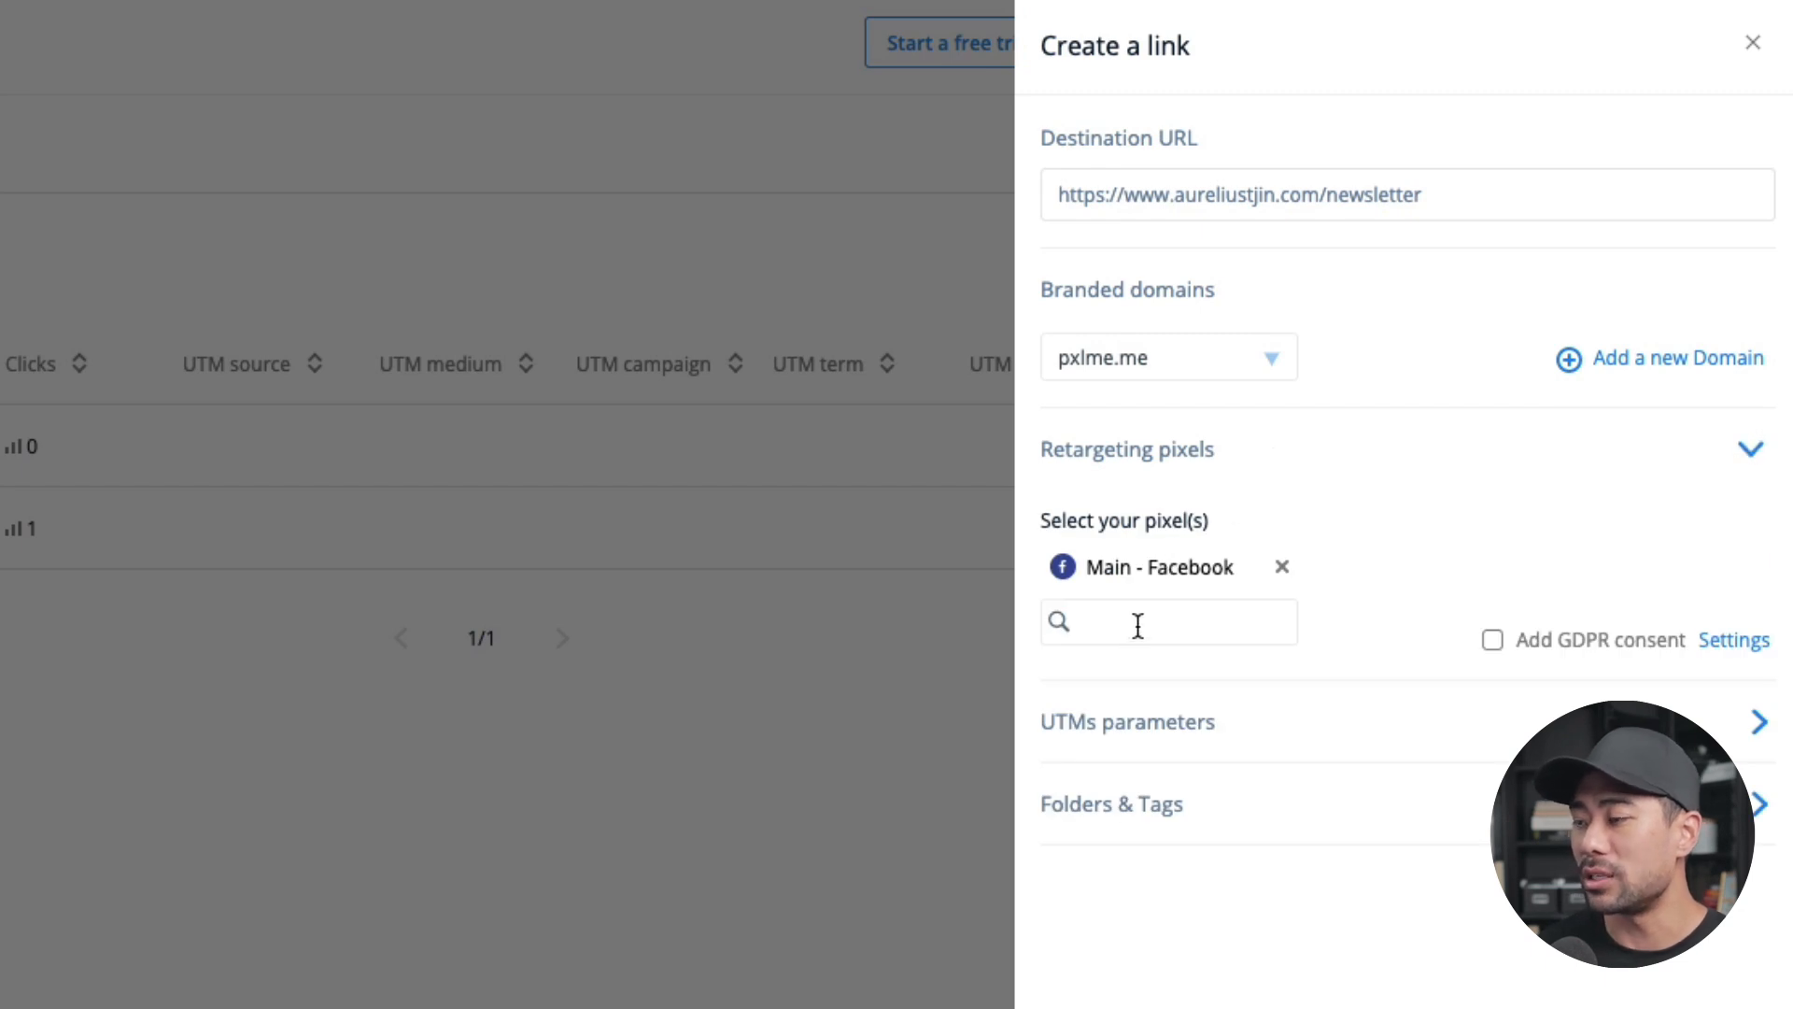
left_click(1167, 624)
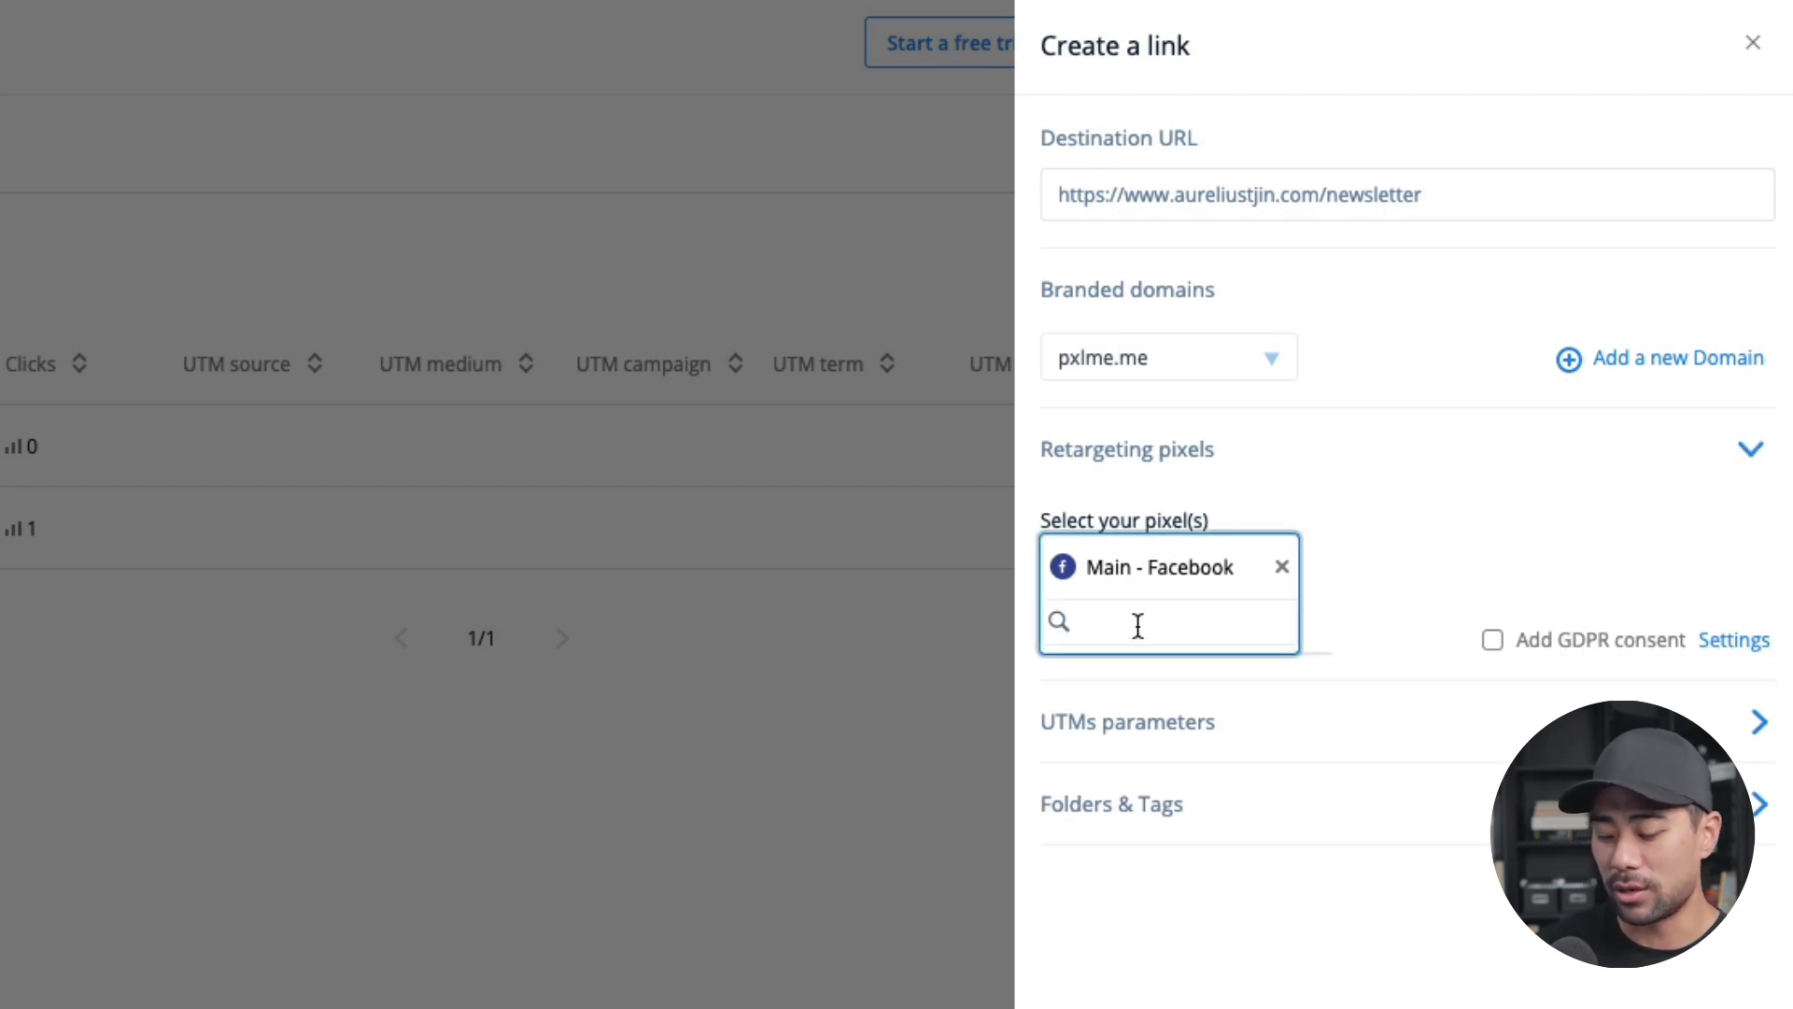
type("YouTube")
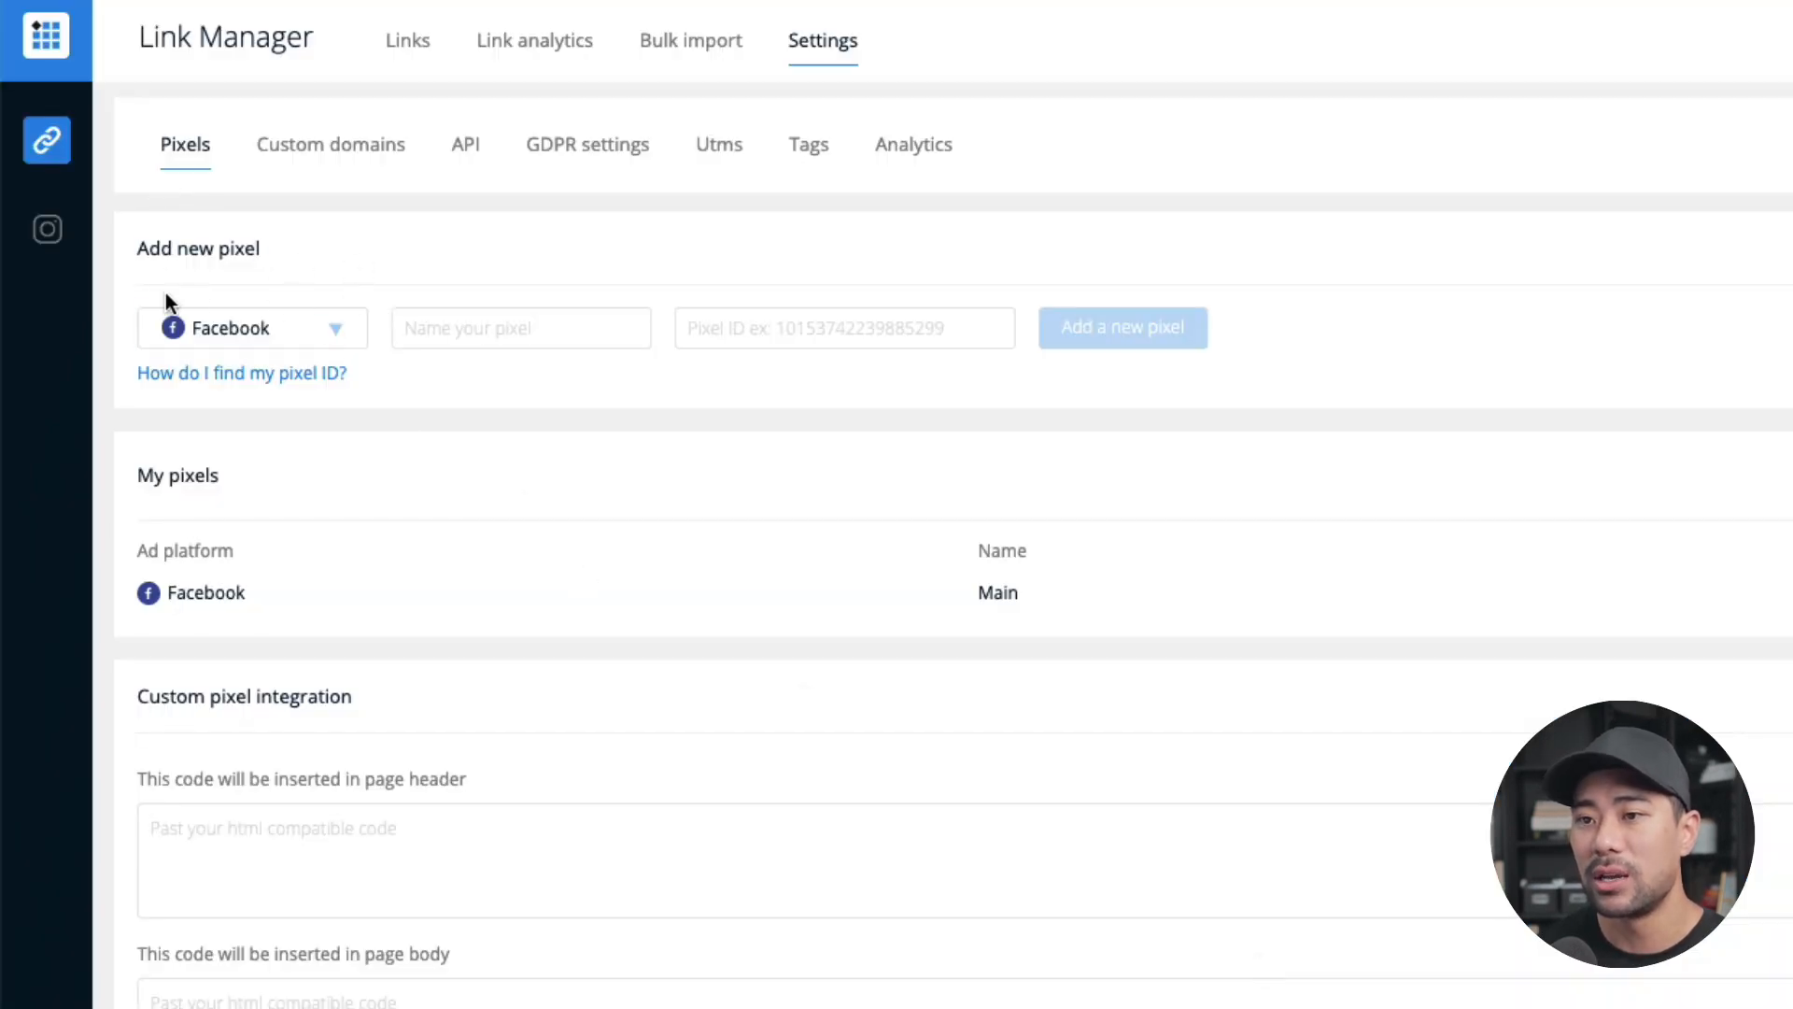
left_click(253, 327)
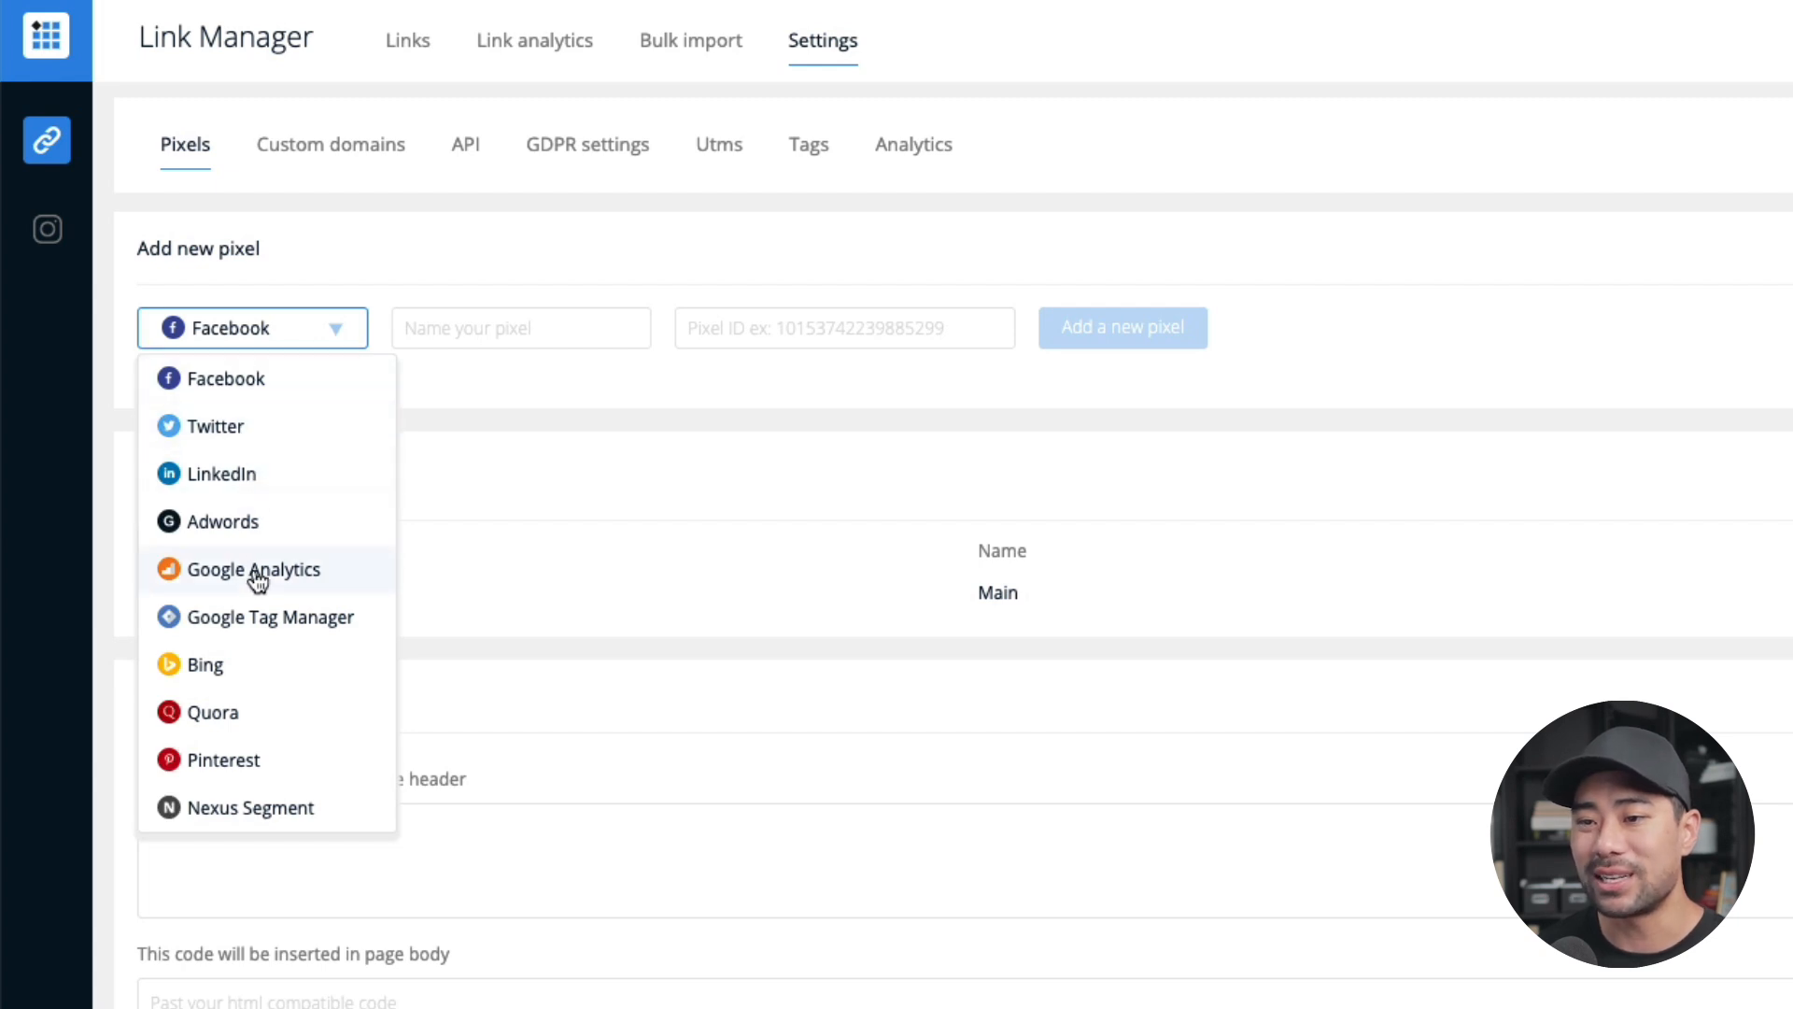
mouse_move(281, 607)
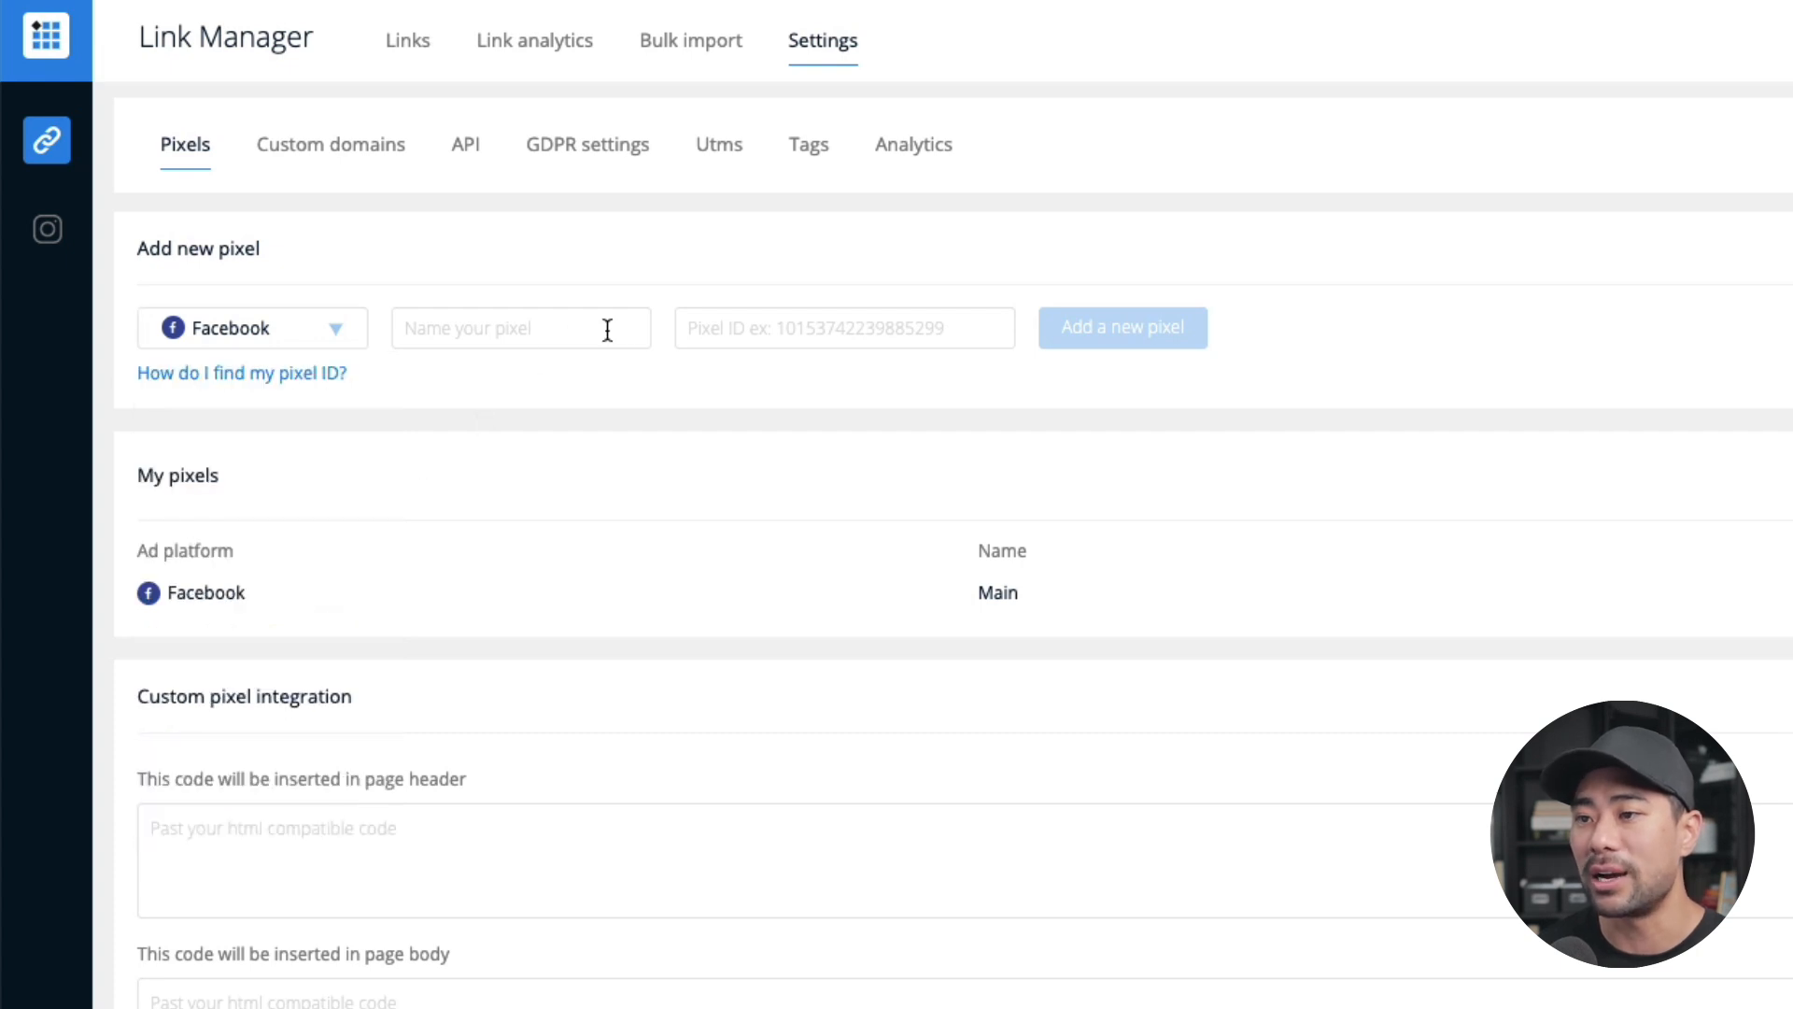
left_click(844, 327)
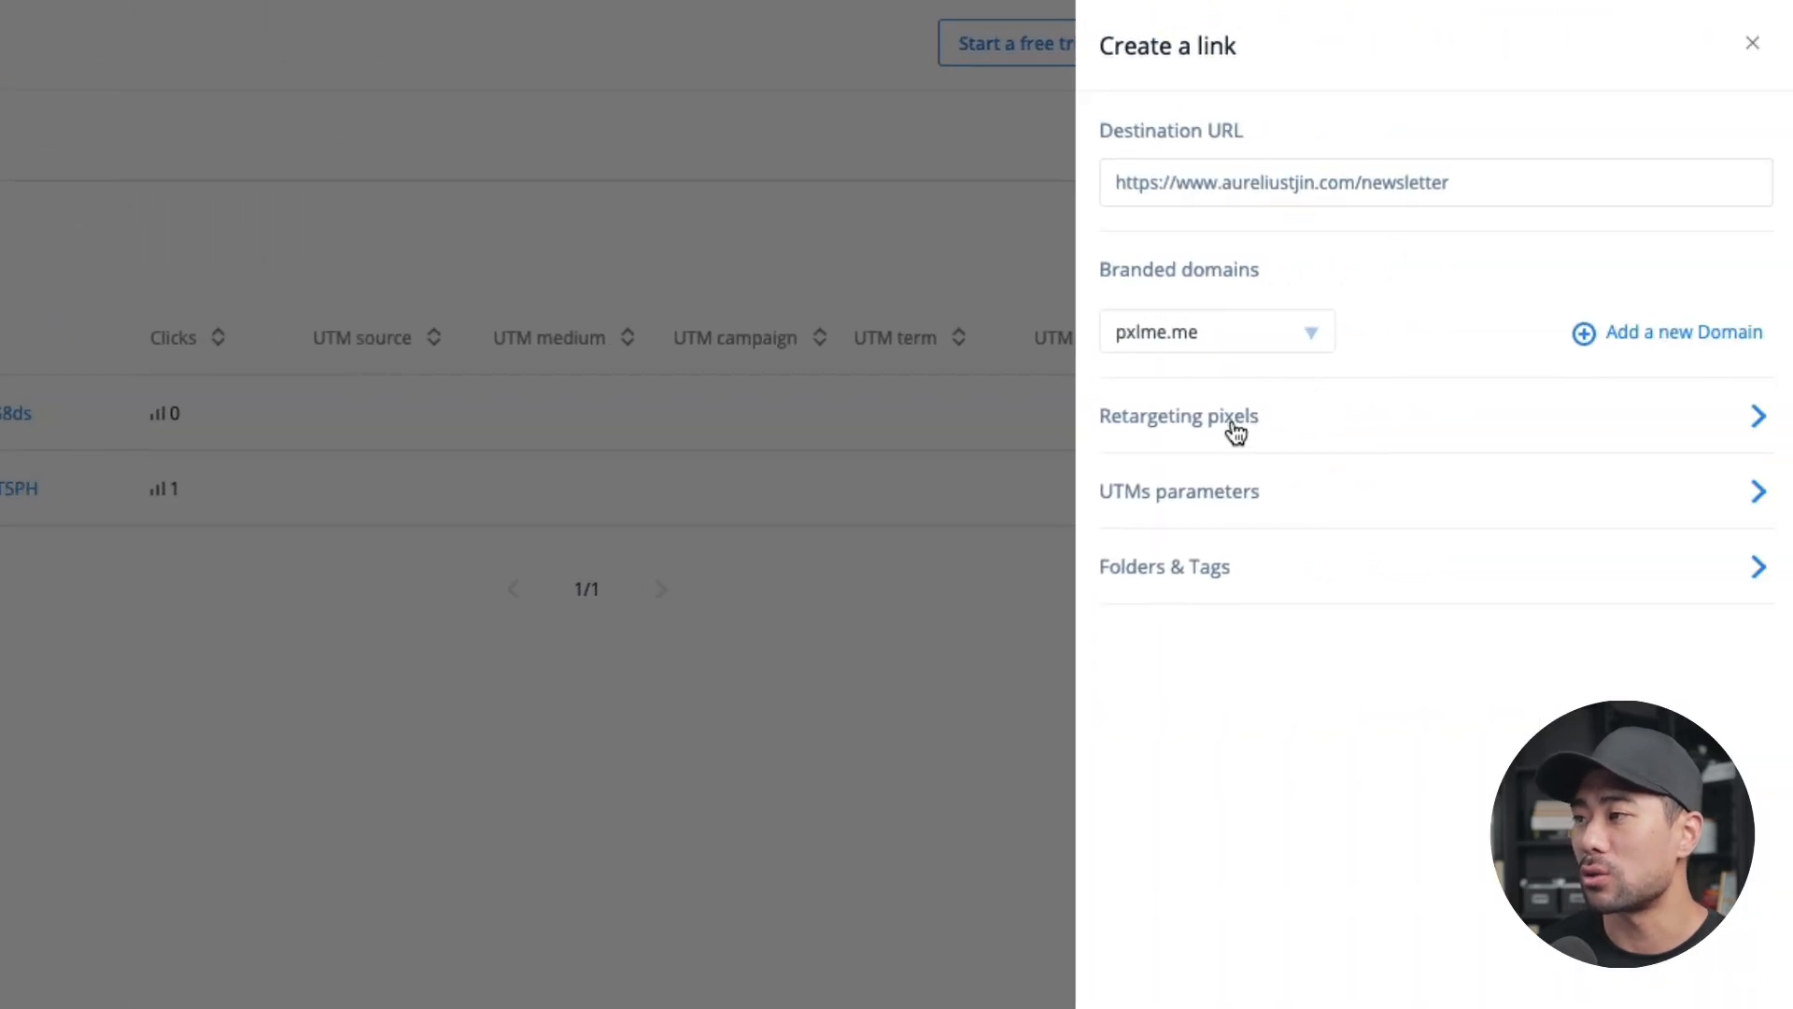
- Review the link's retargeting pixels, UTM parameters and AureliusTjin.Com folder before creating it
left_click(1179, 415)
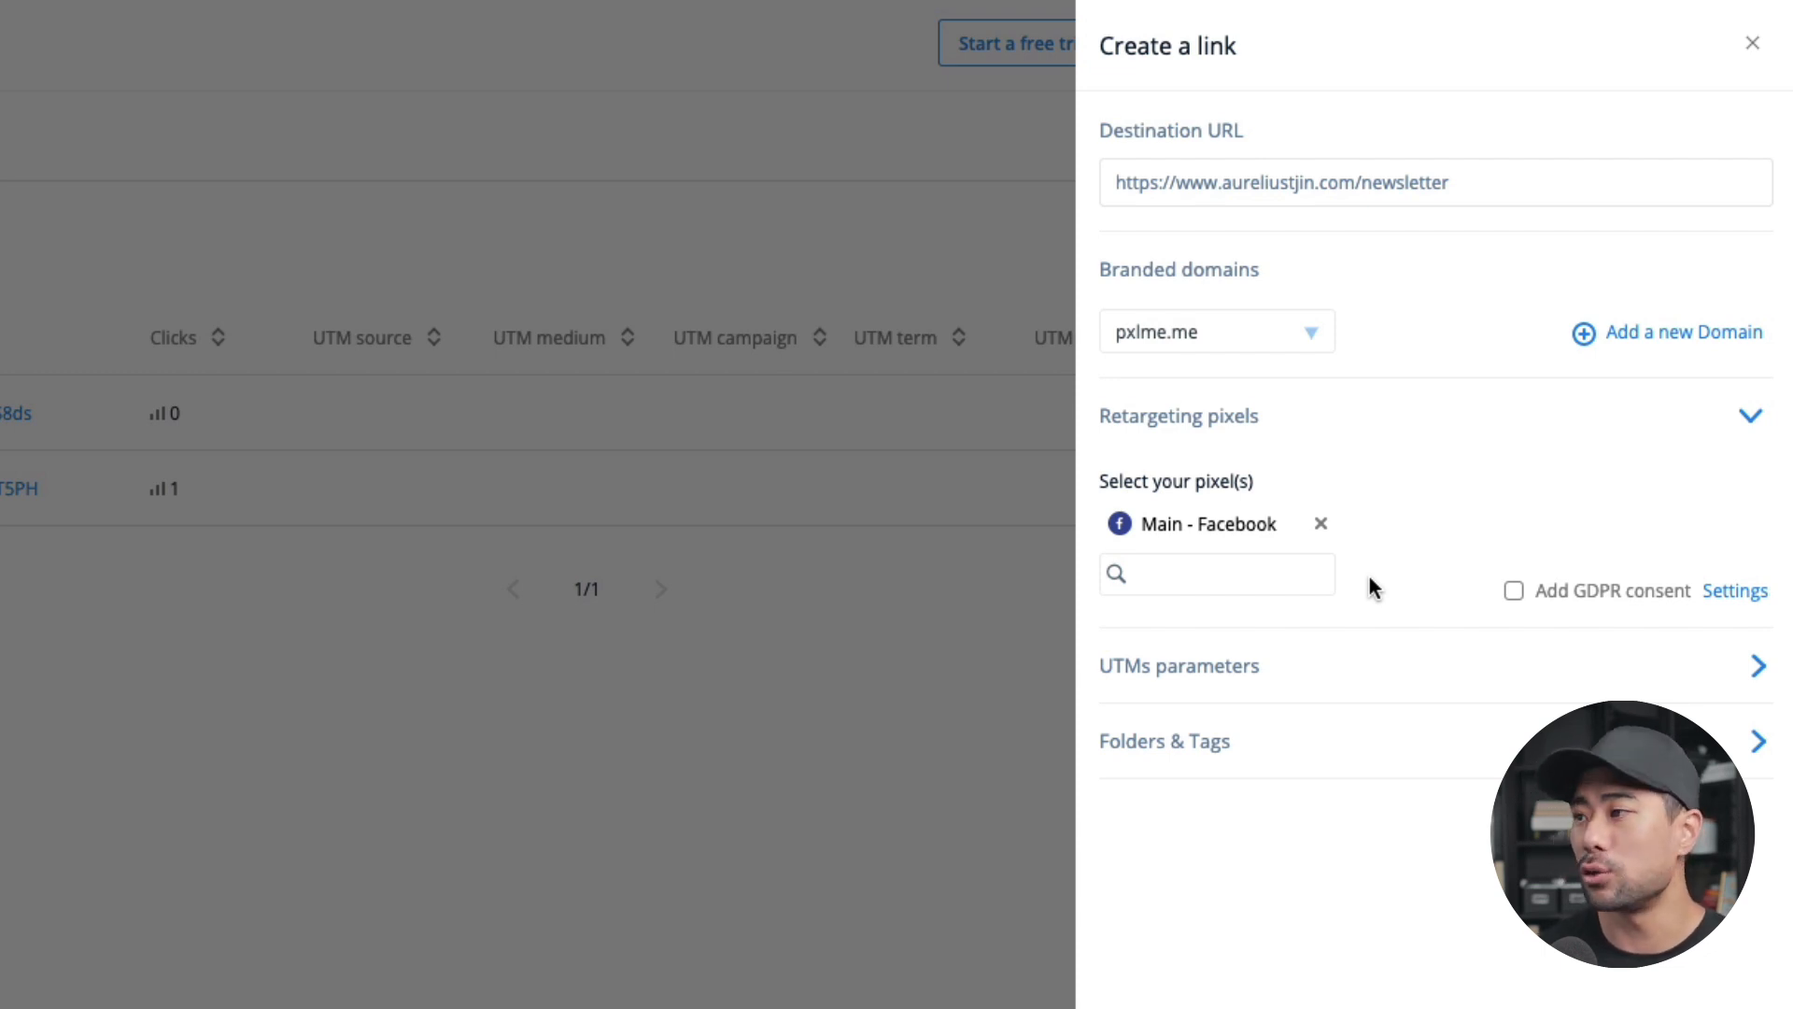
mouse_move(1281, 385)
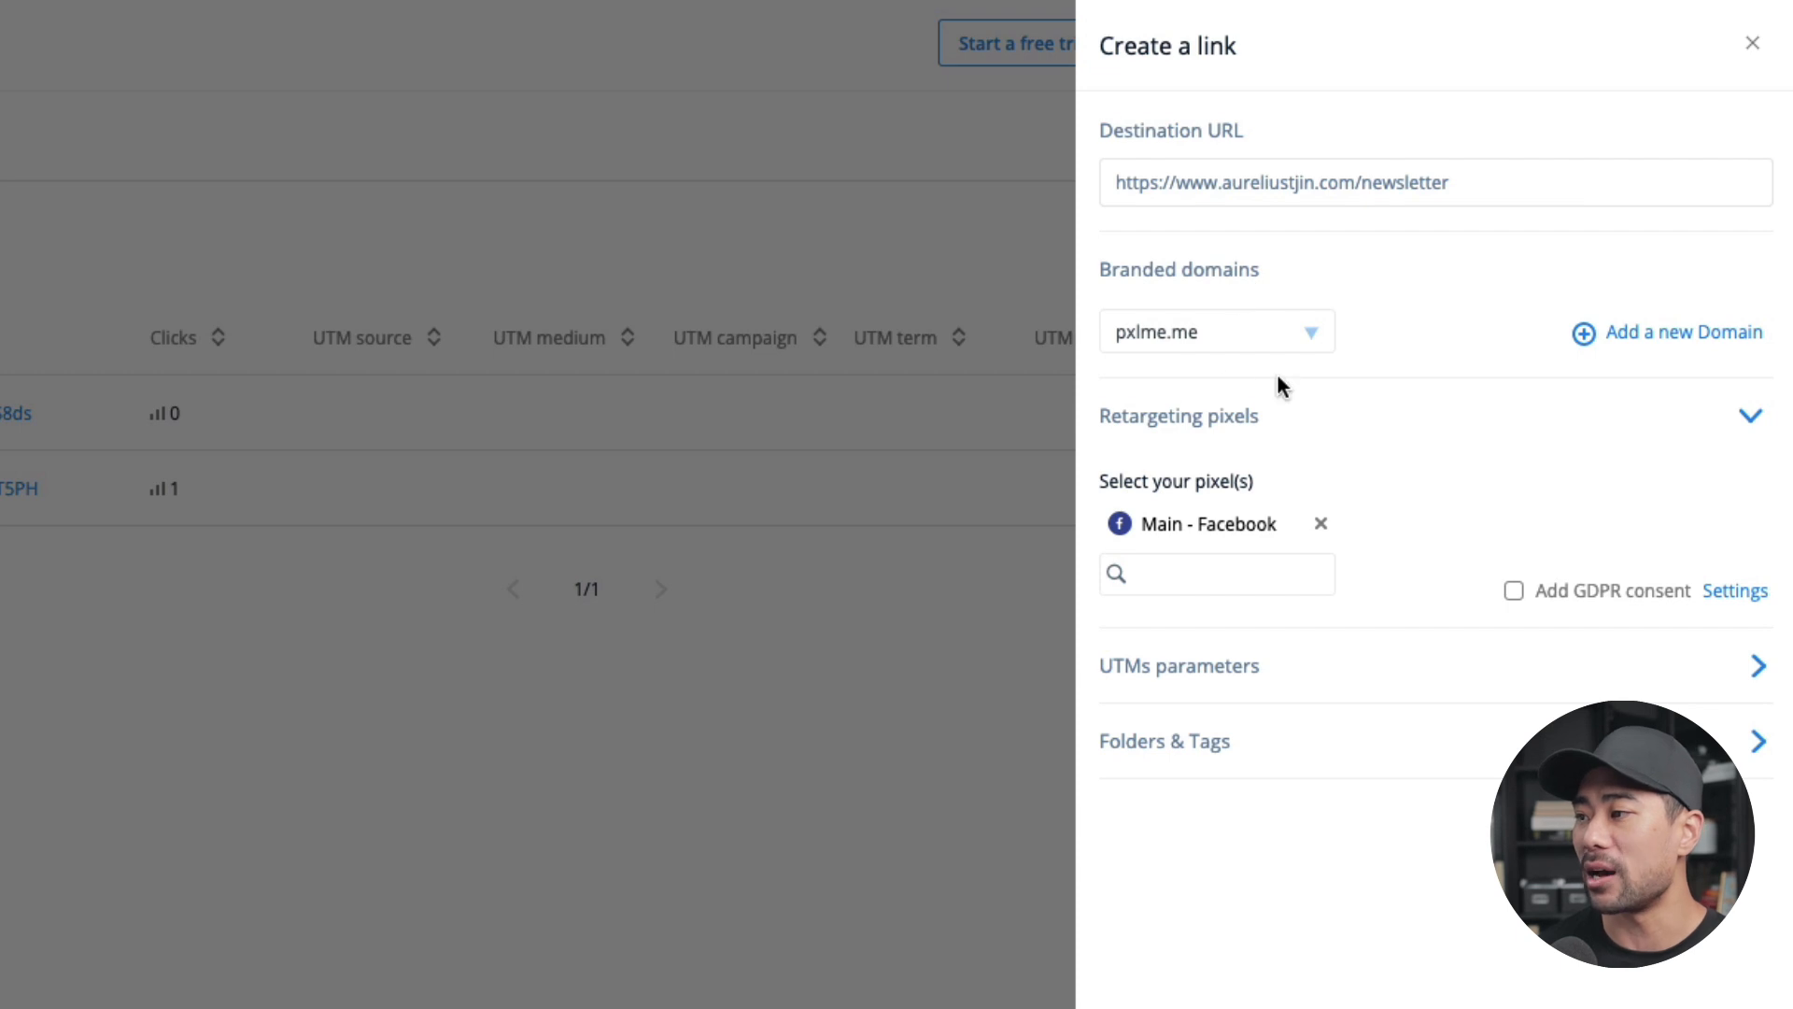
mouse_move(1312, 467)
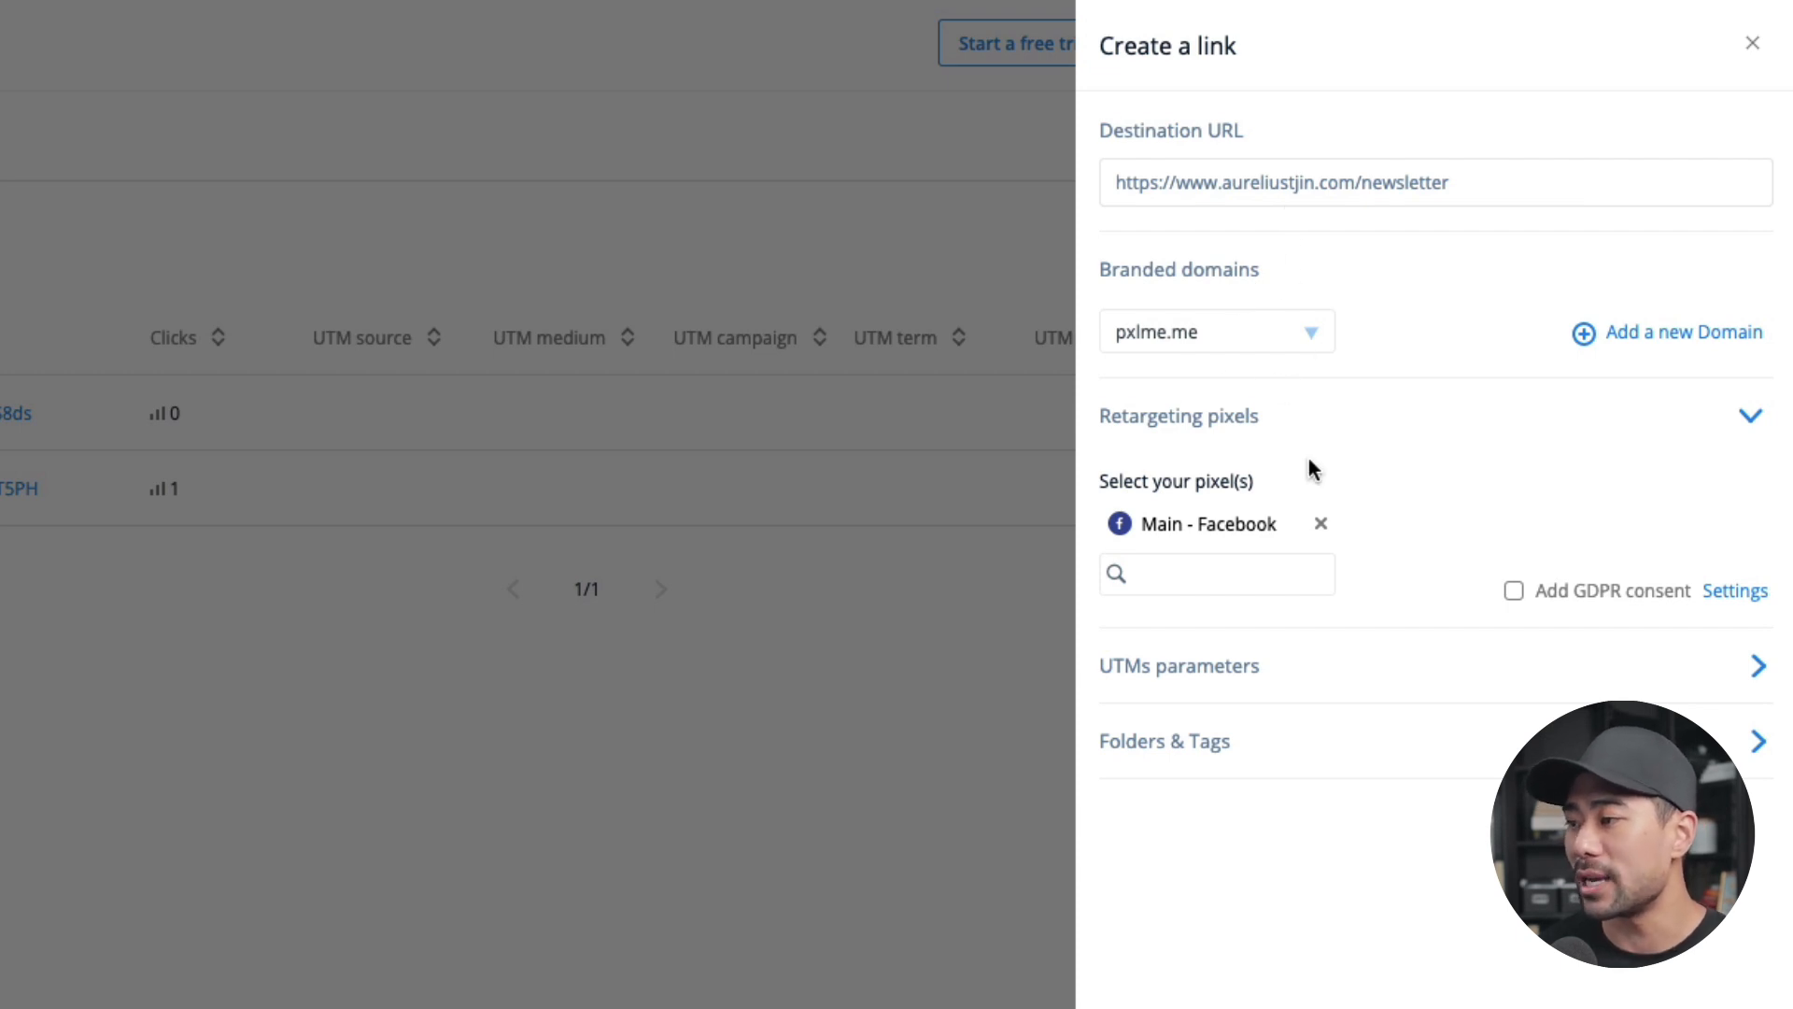
left_click(1181, 665)
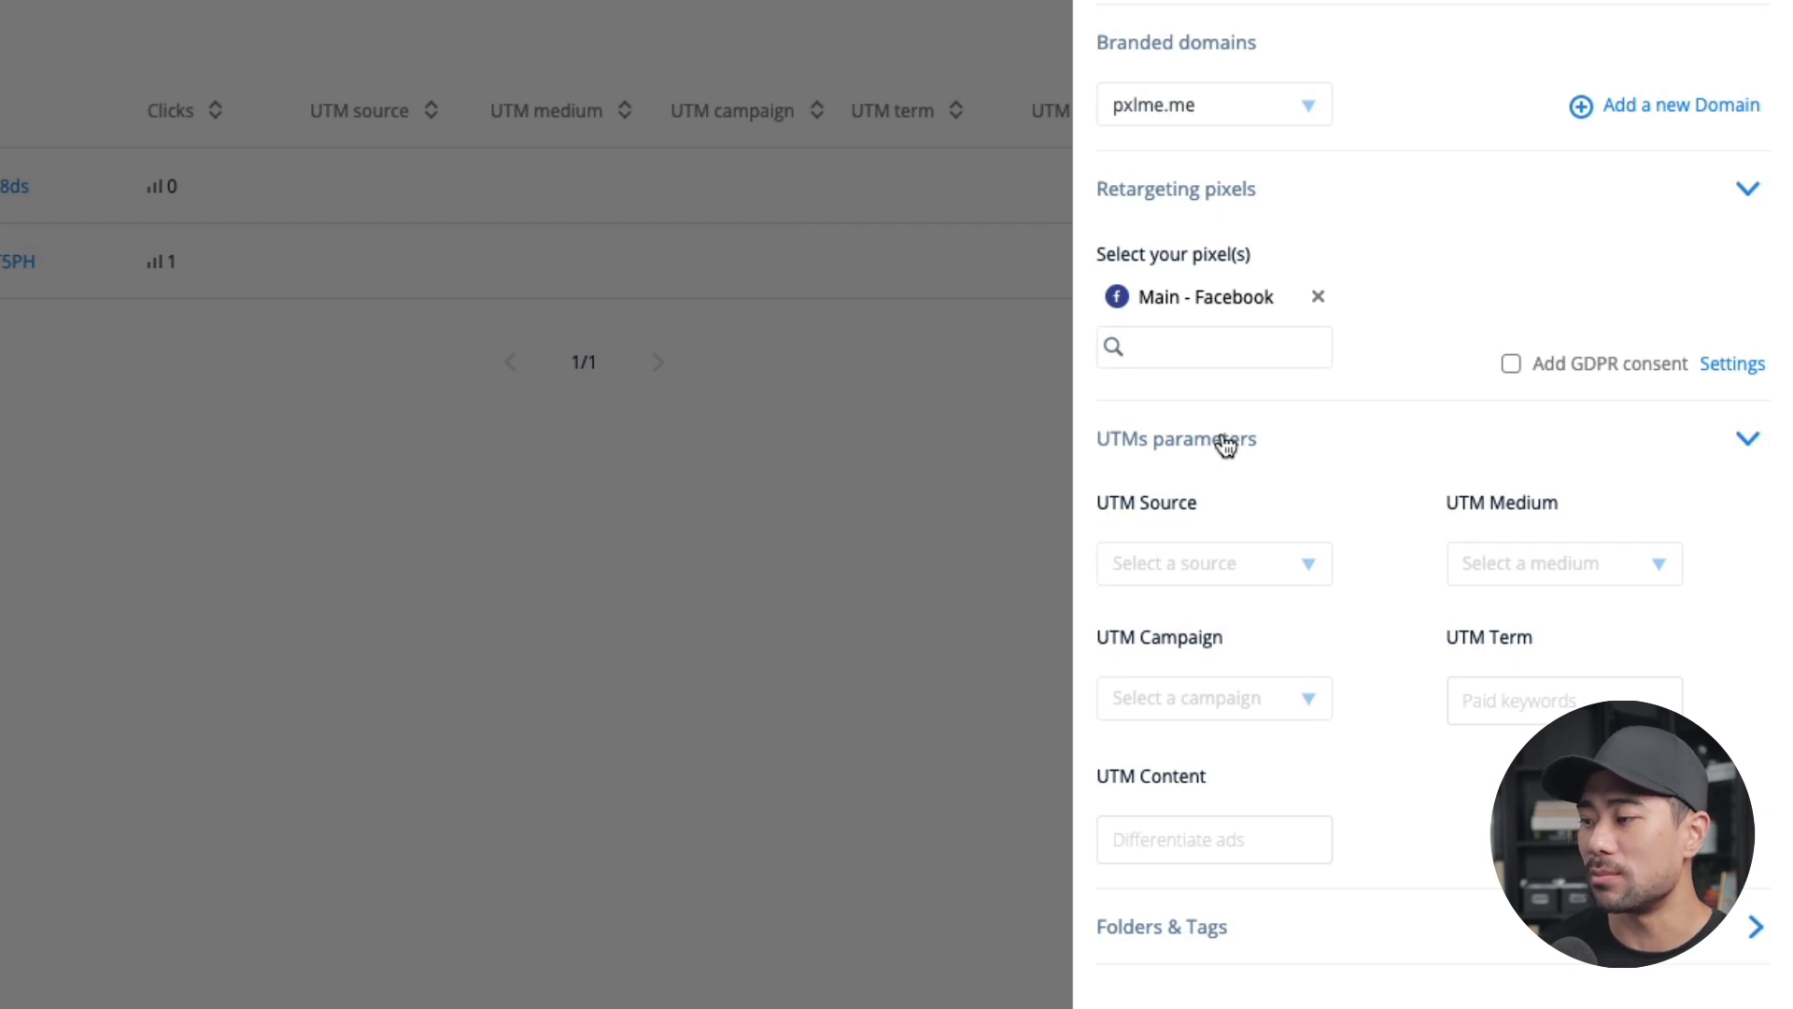
left_click(1176, 439)
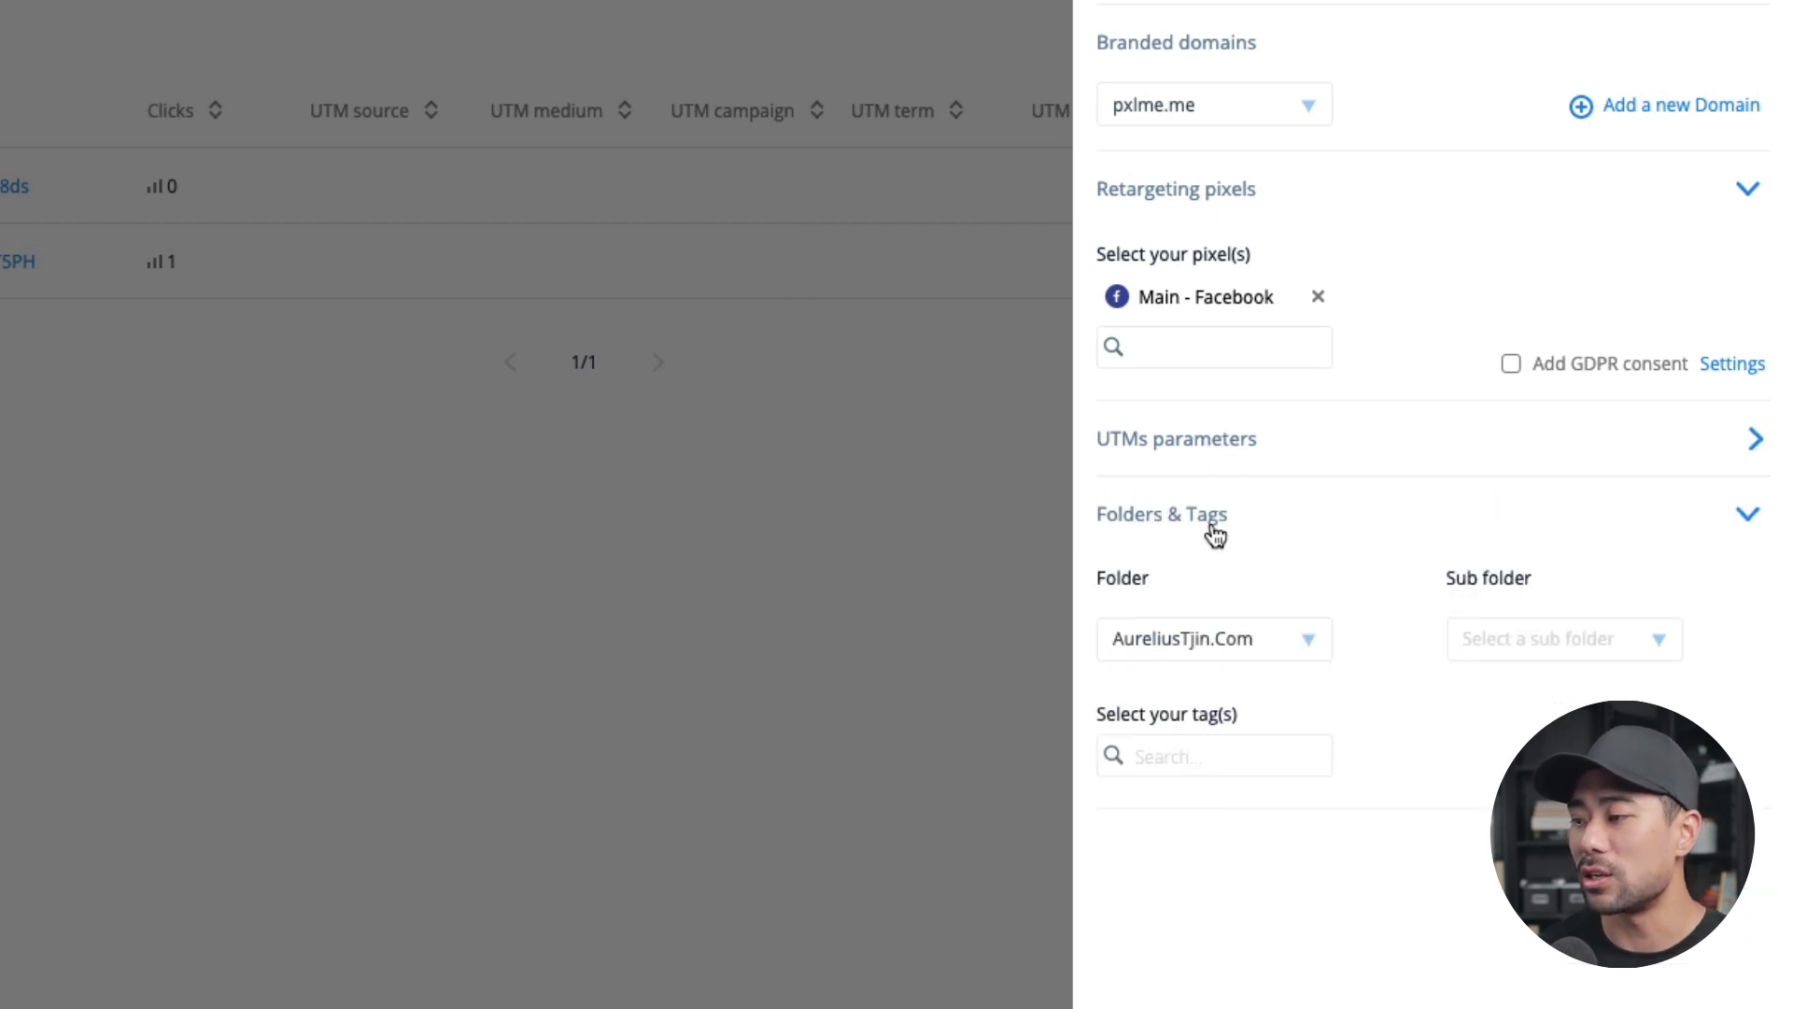
left_click(1162, 514)
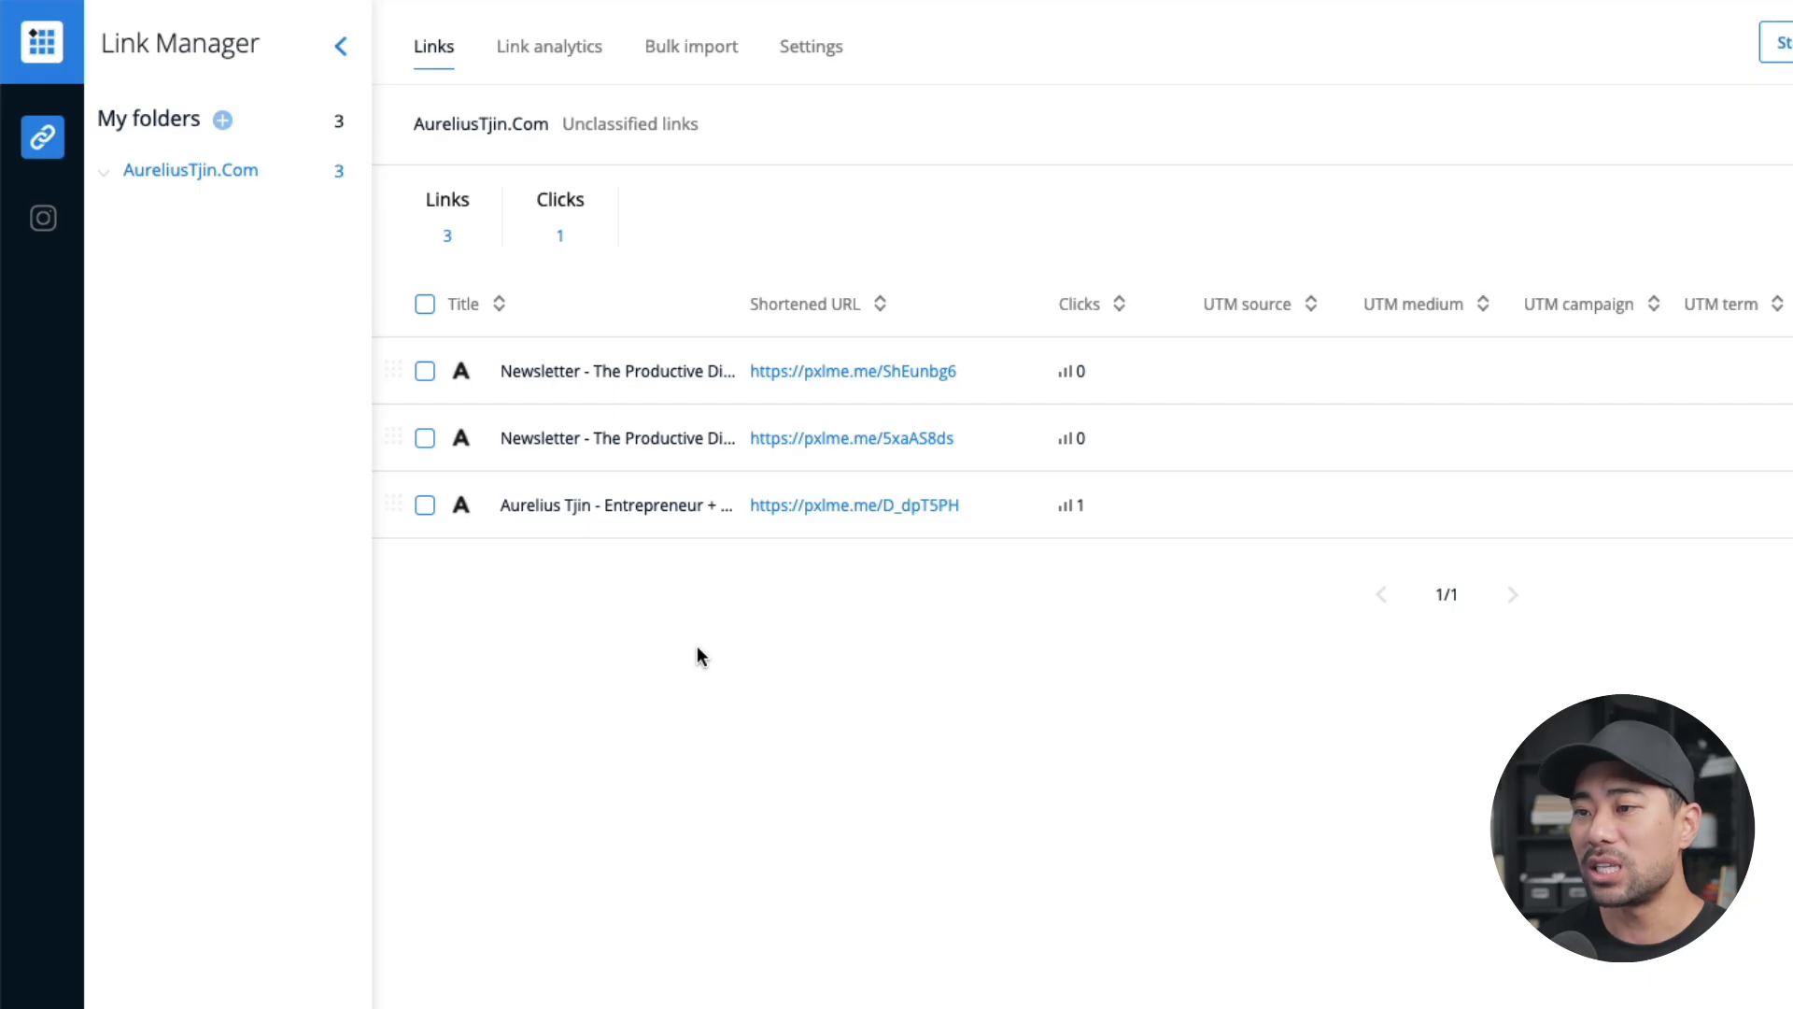
mouse_move(998, 410)
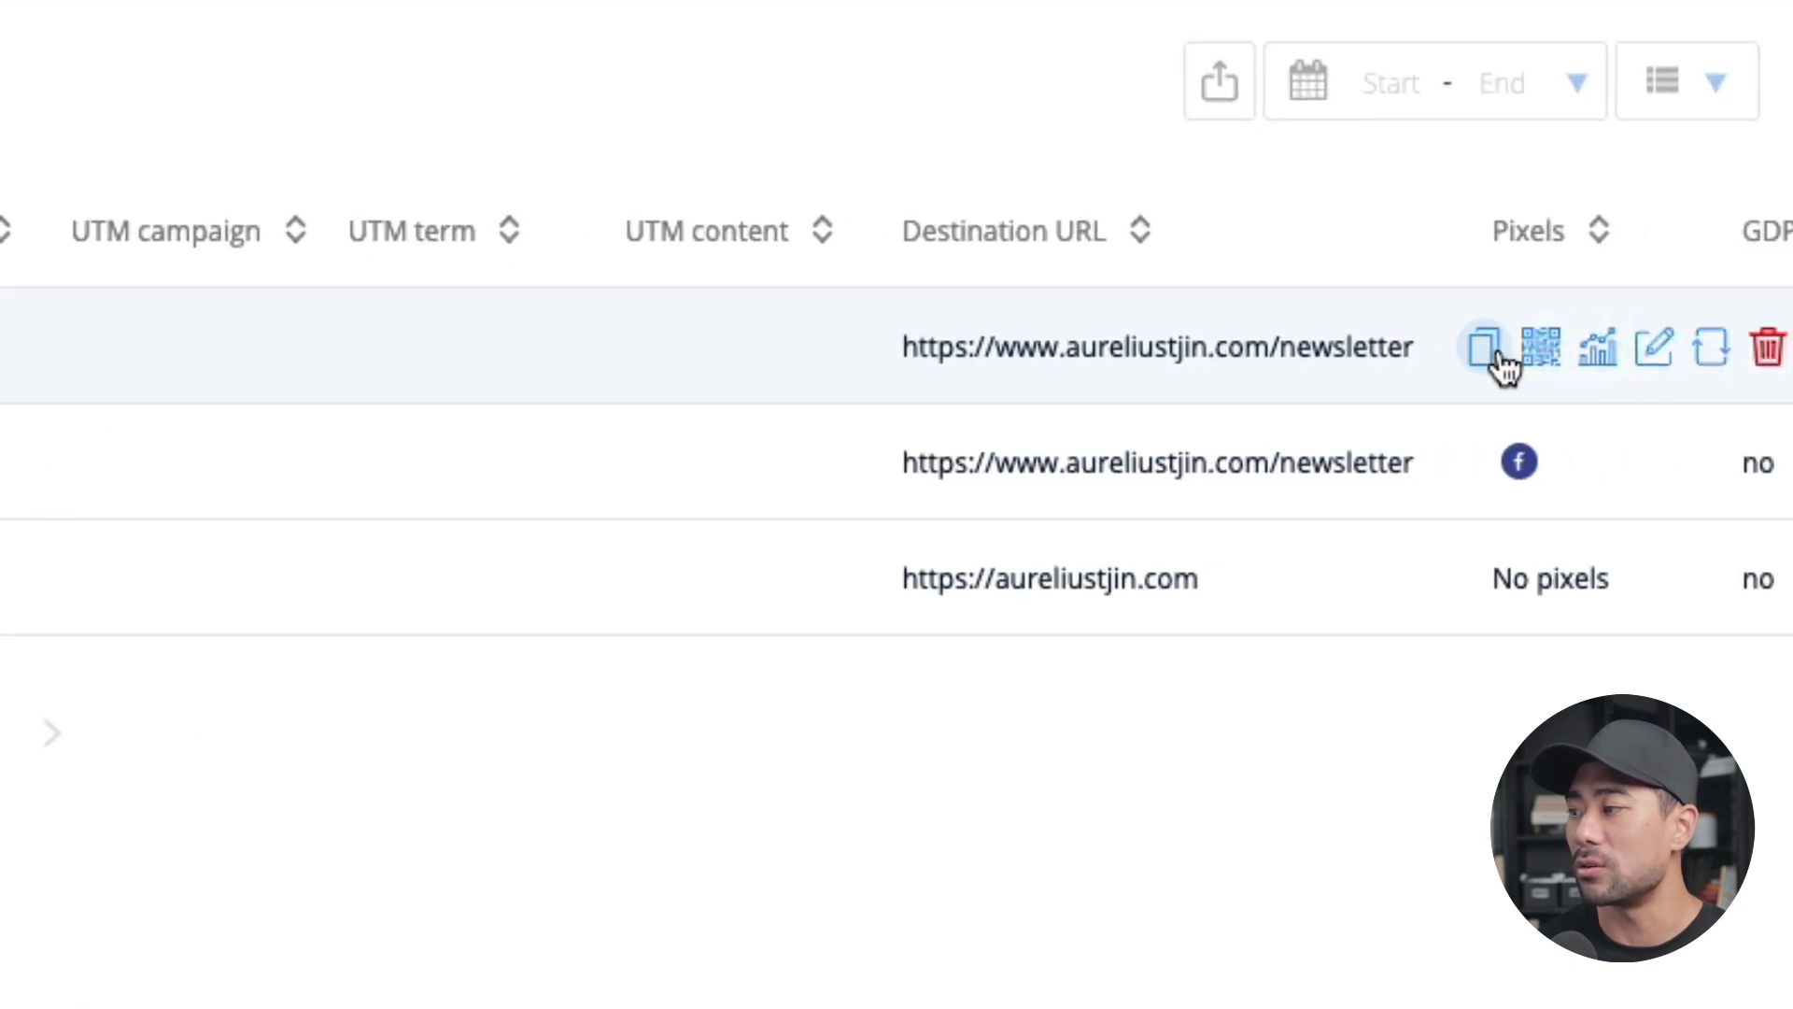
mouse_move(1638, 384)
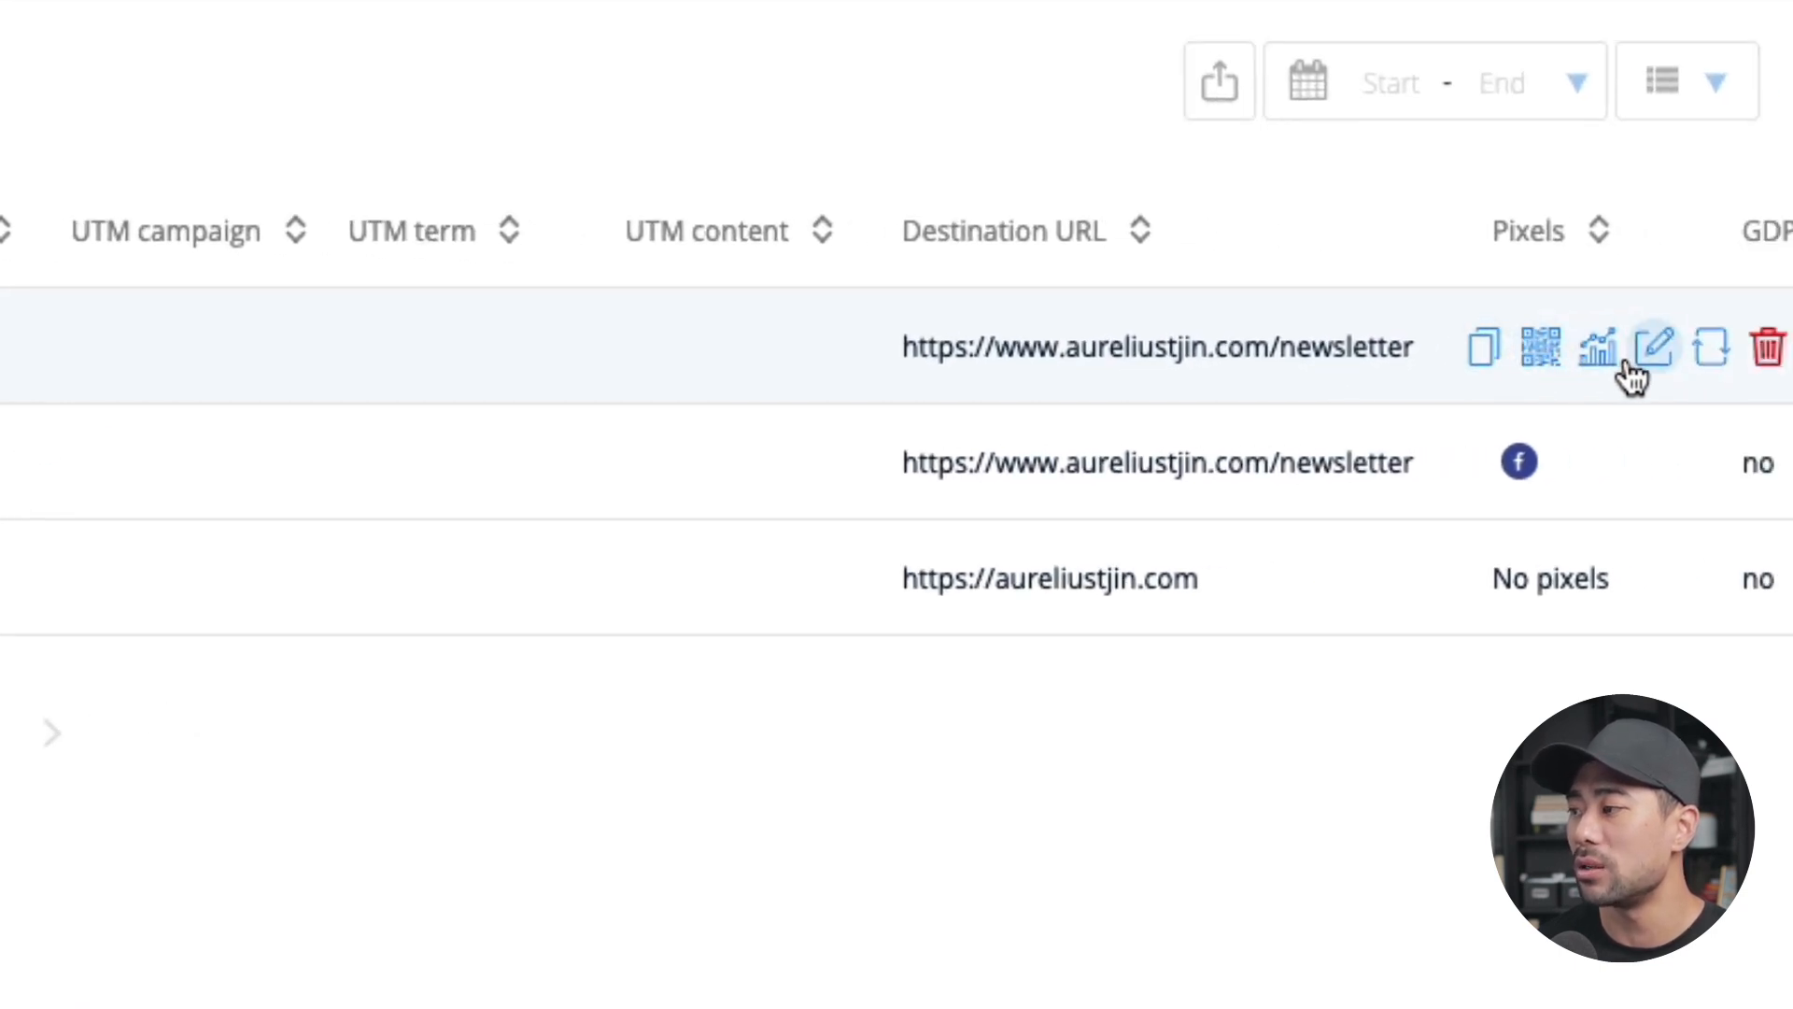
mouse_move(1485, 350)
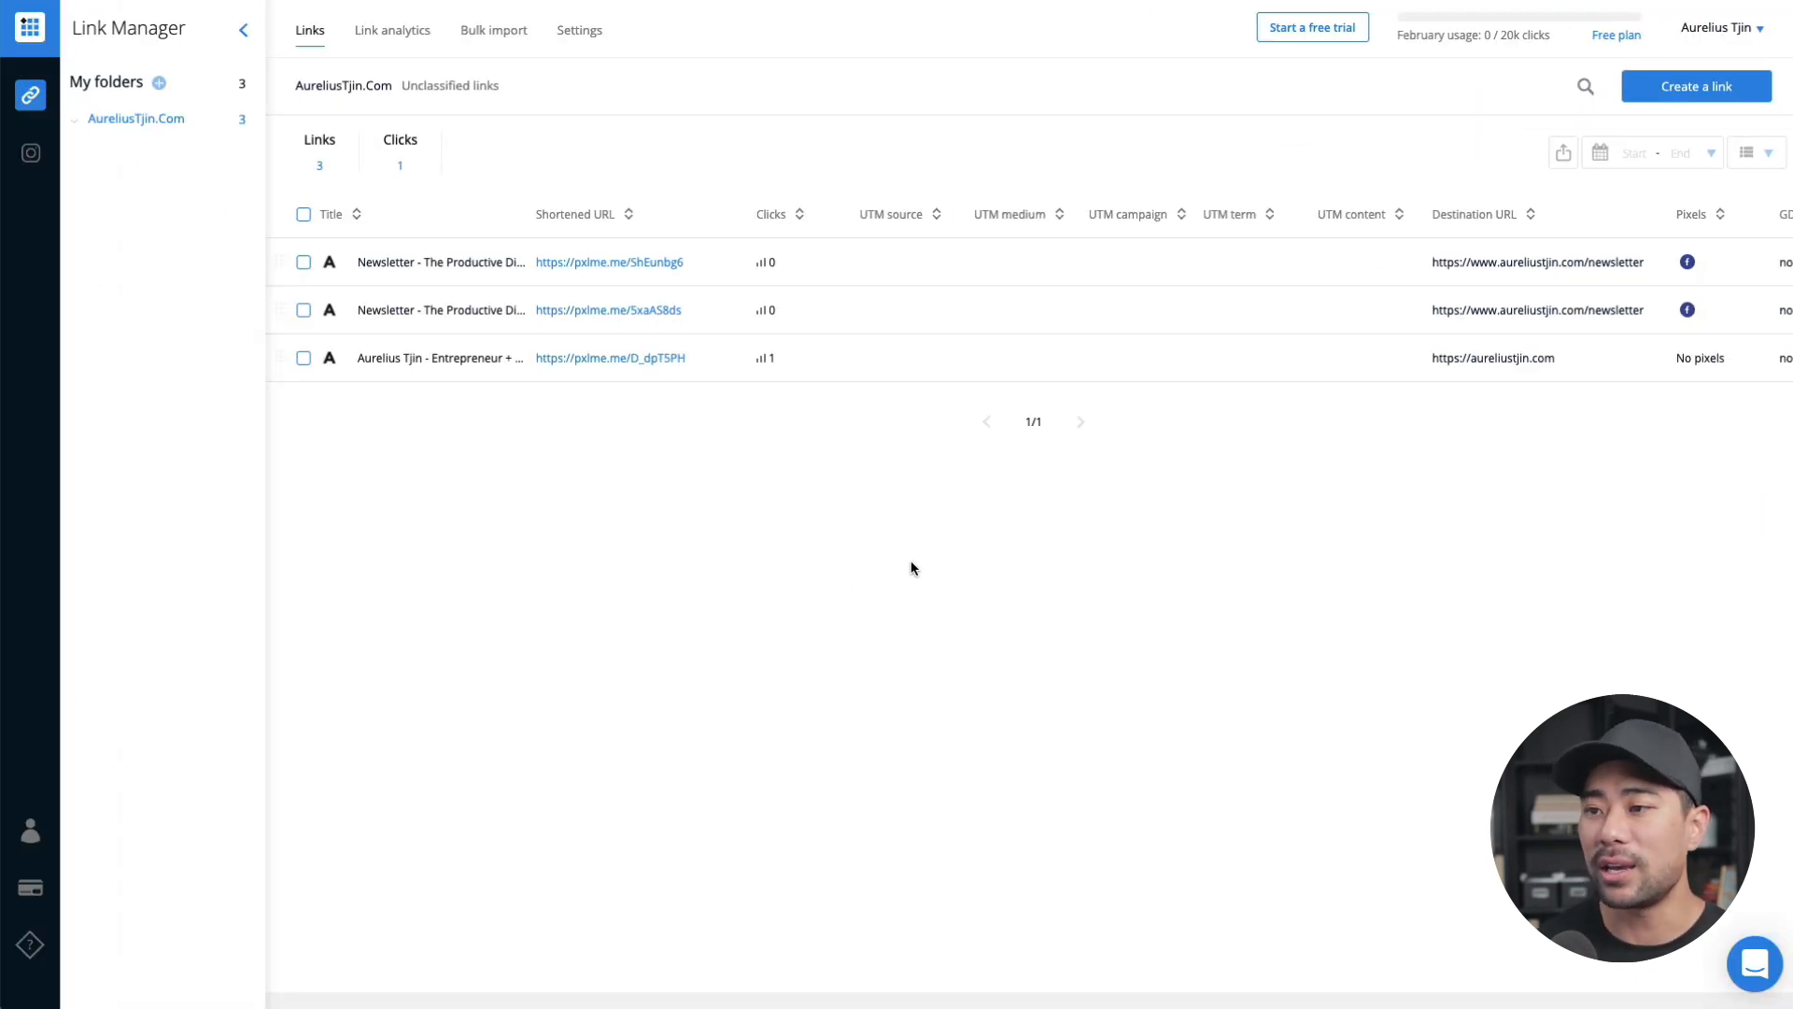
mouse_move(673, 288)
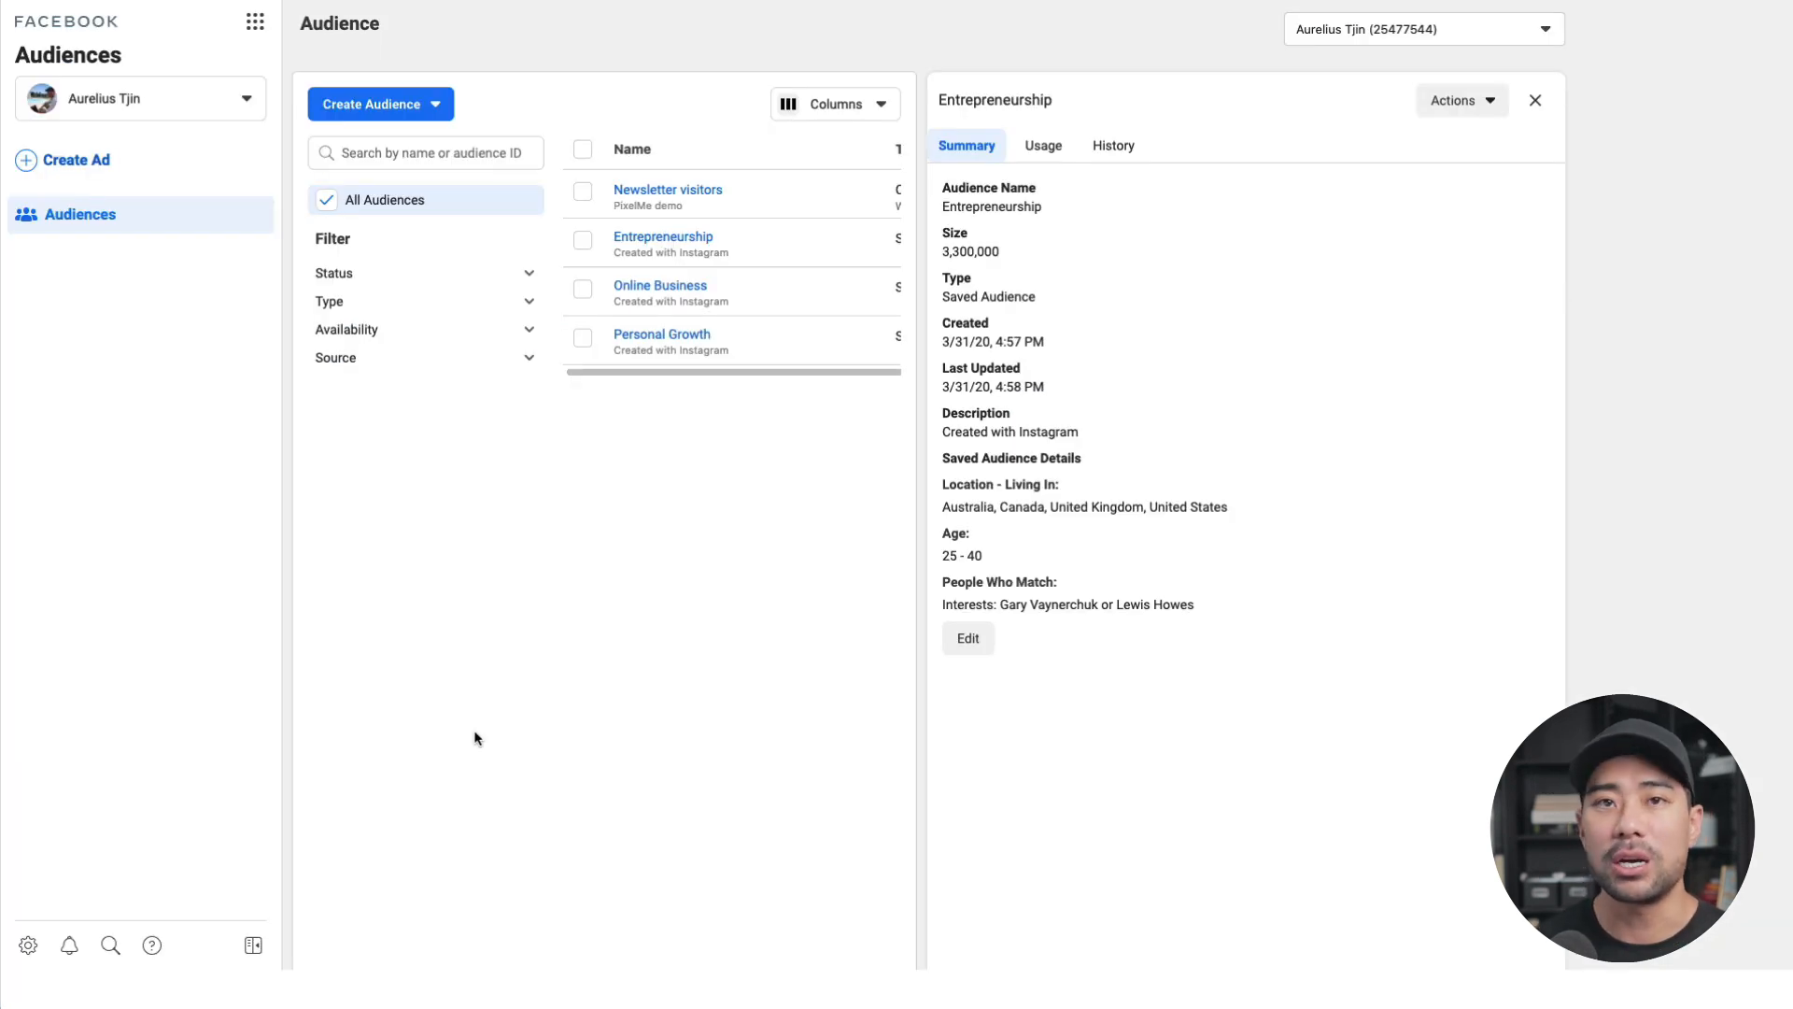
mouse_move(438, 403)
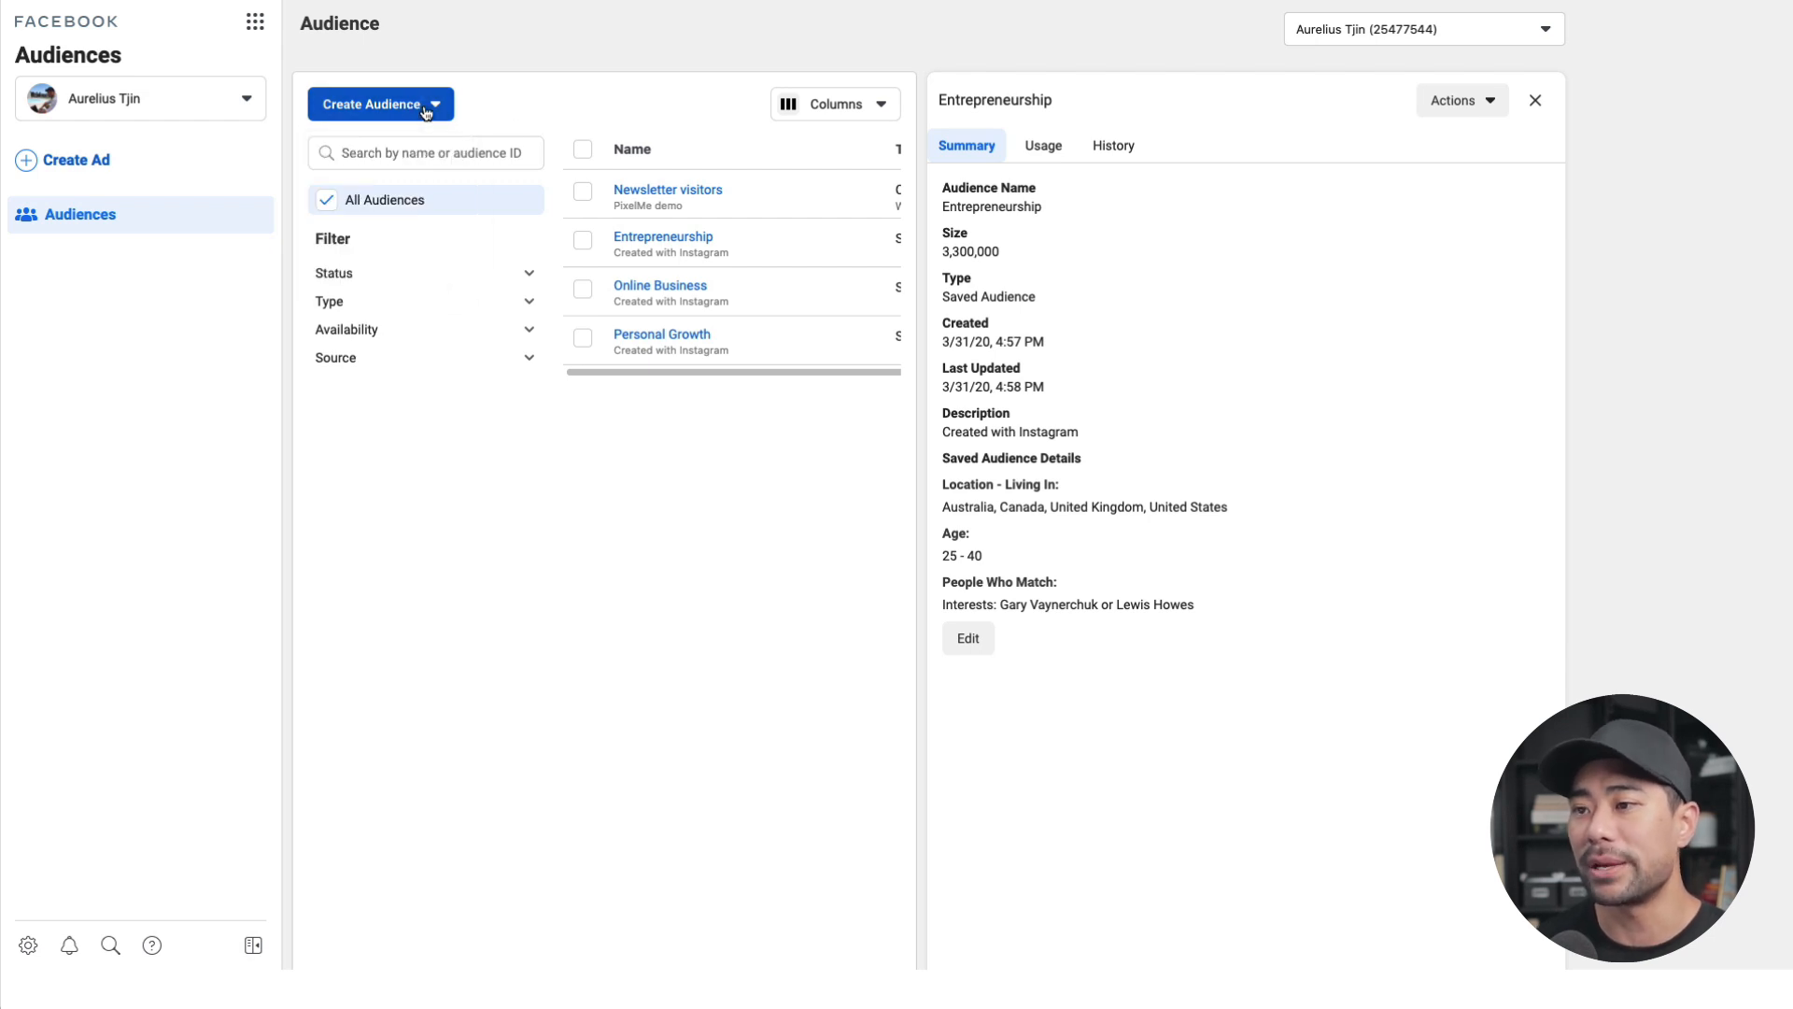
mouse_move(688, 191)
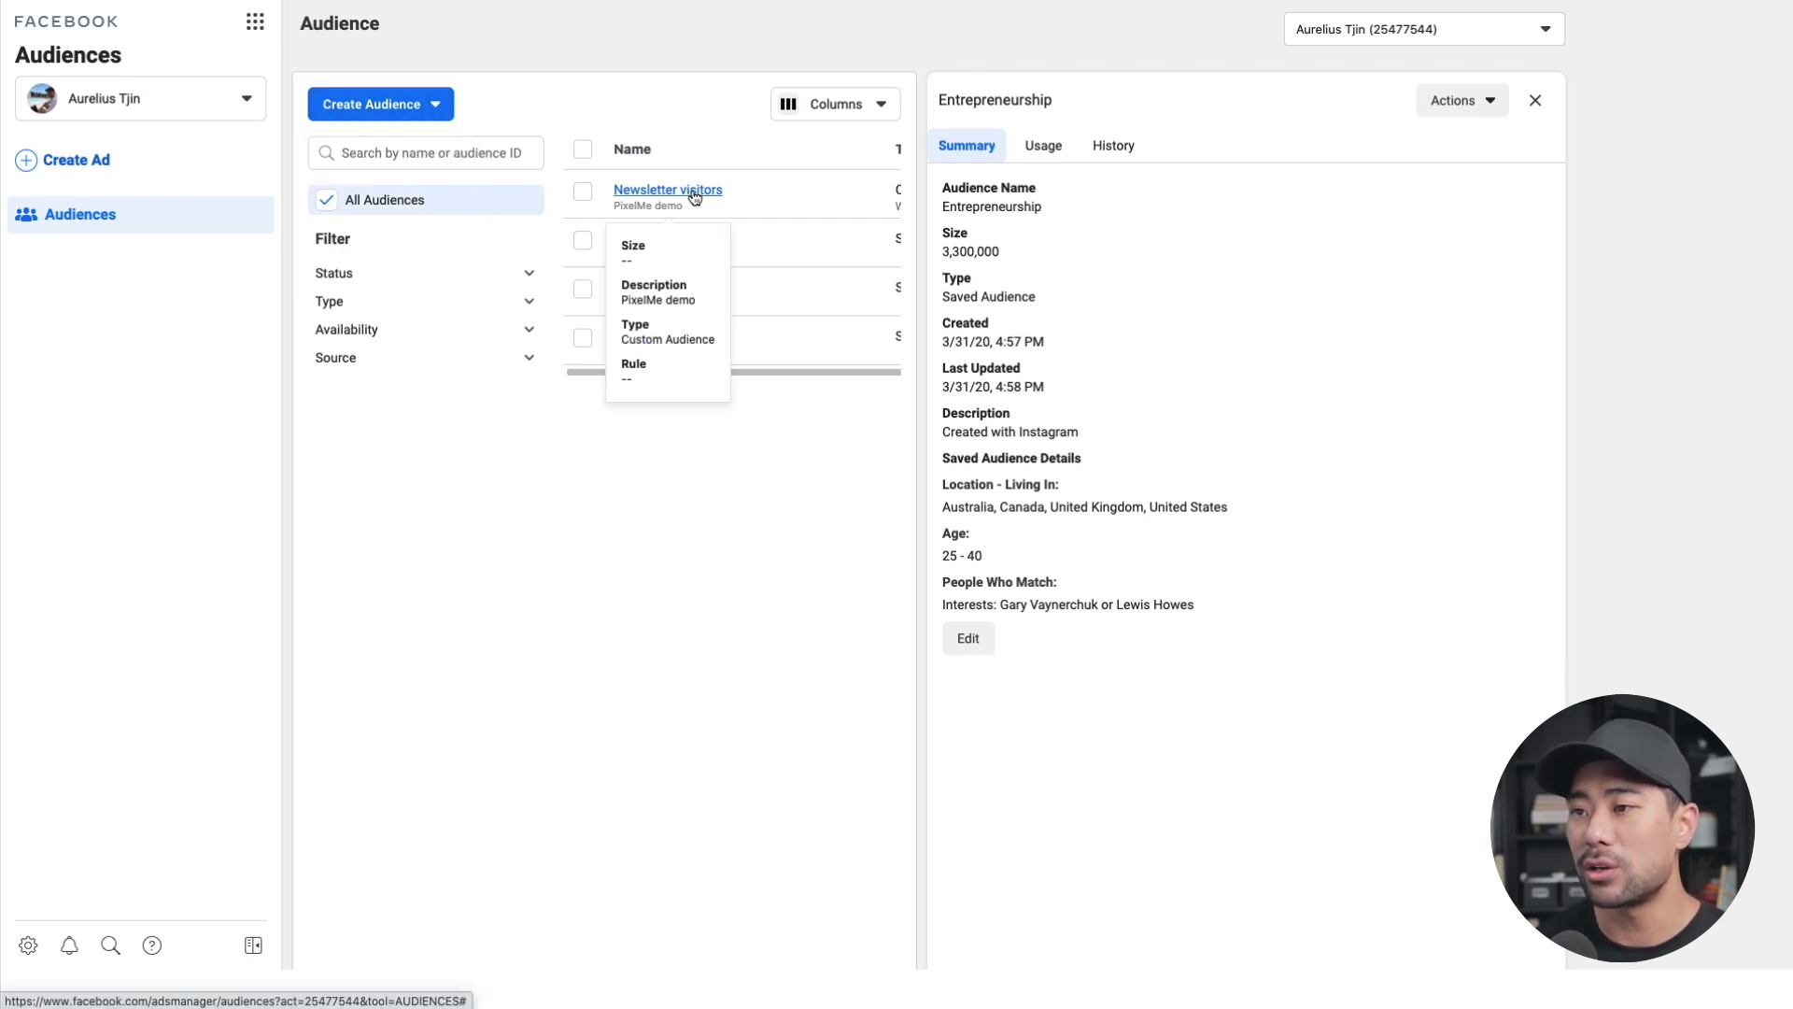
mouse_move(735, 539)
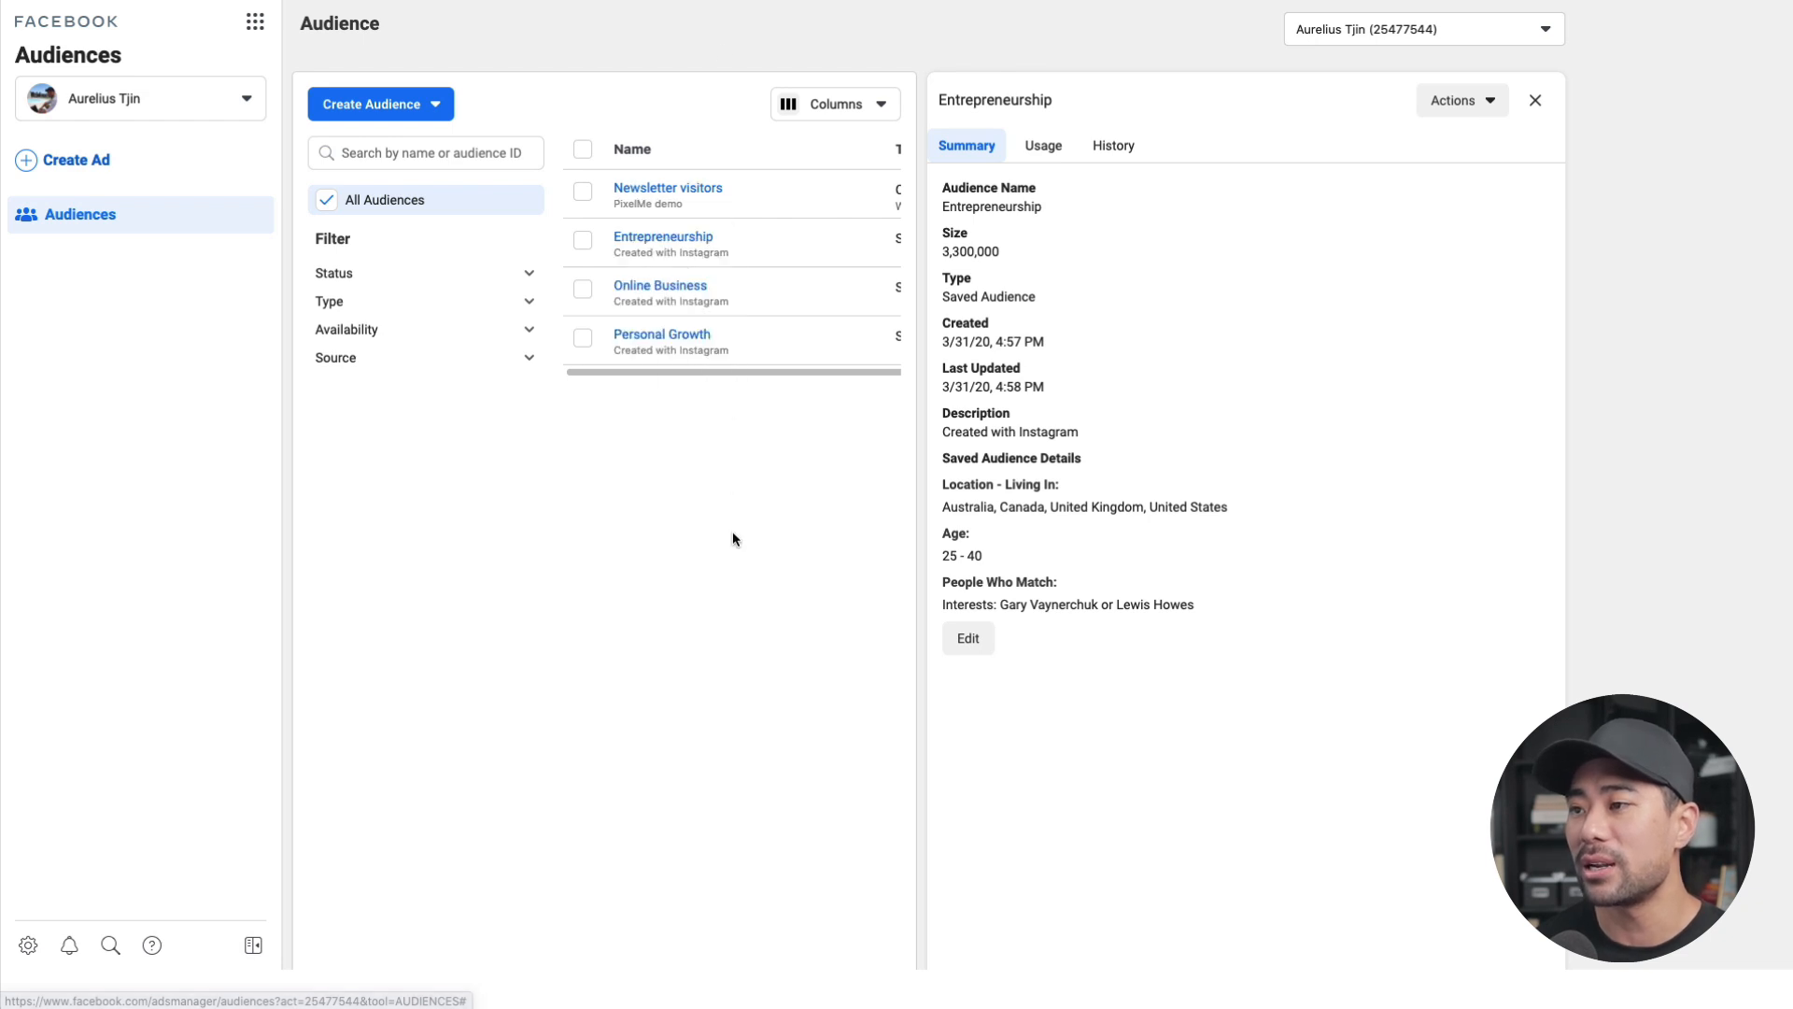
mouse_move(742, 7)
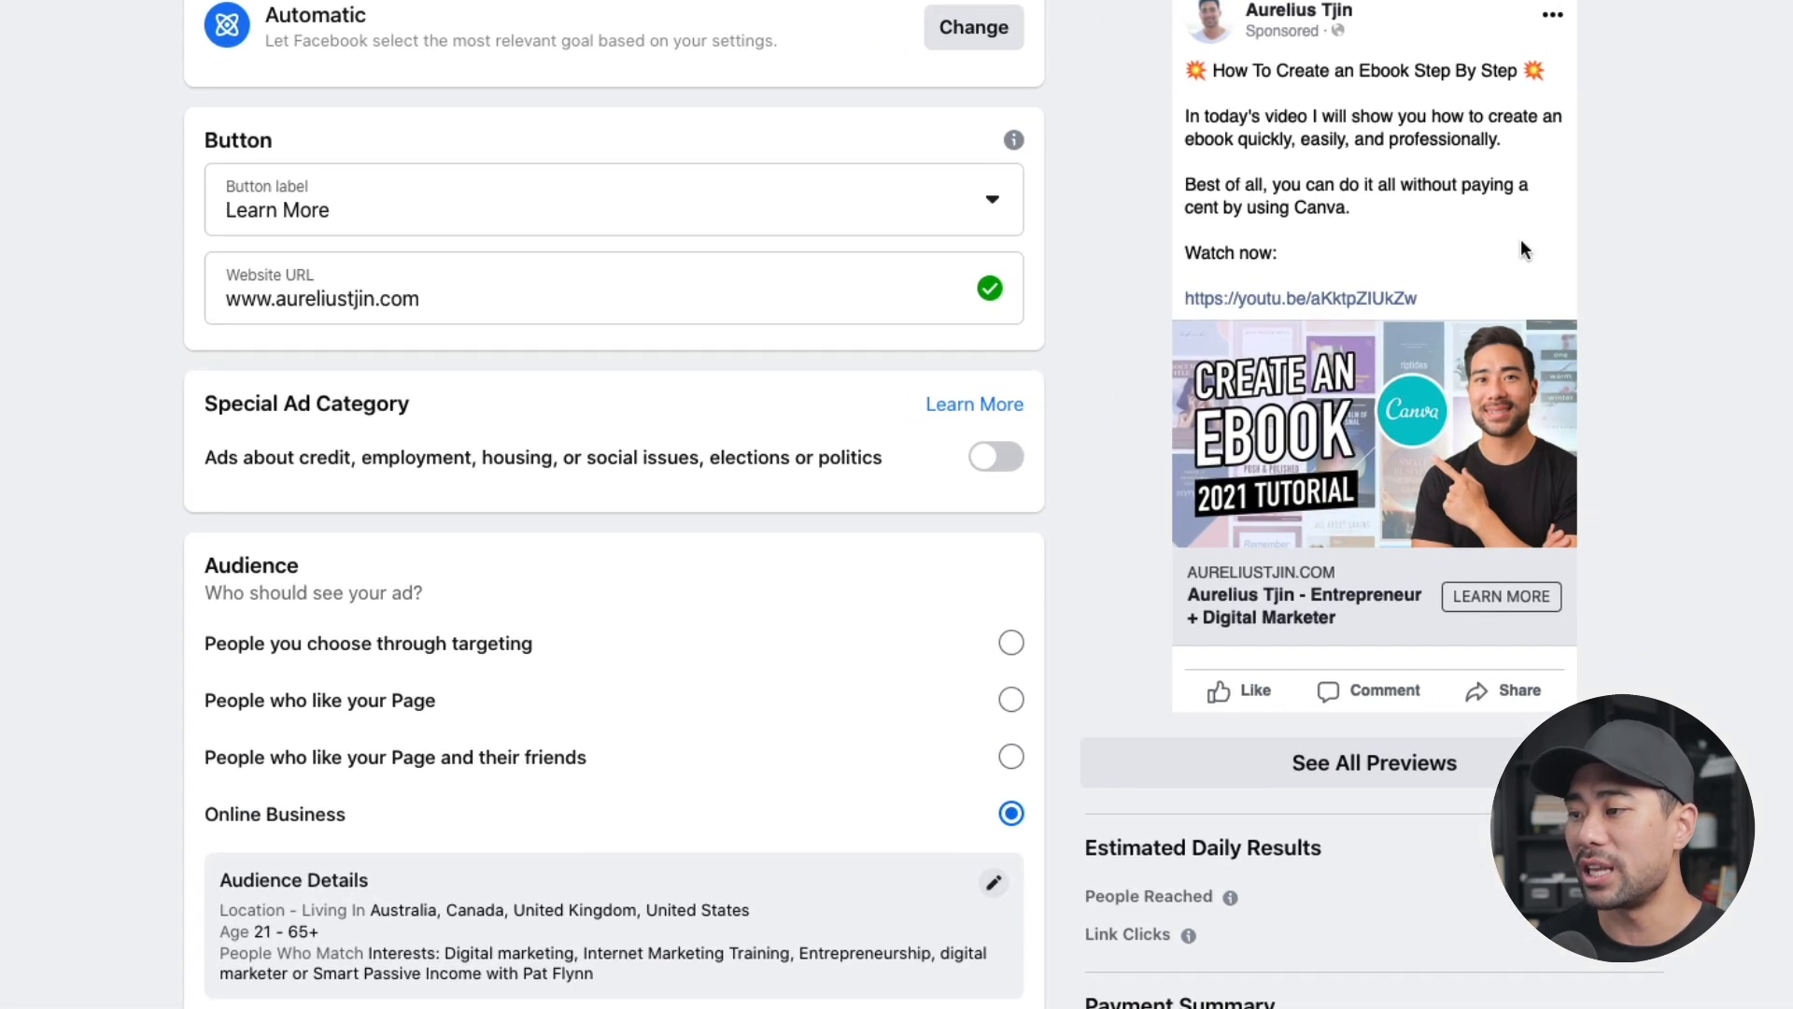
scroll("down", 3)
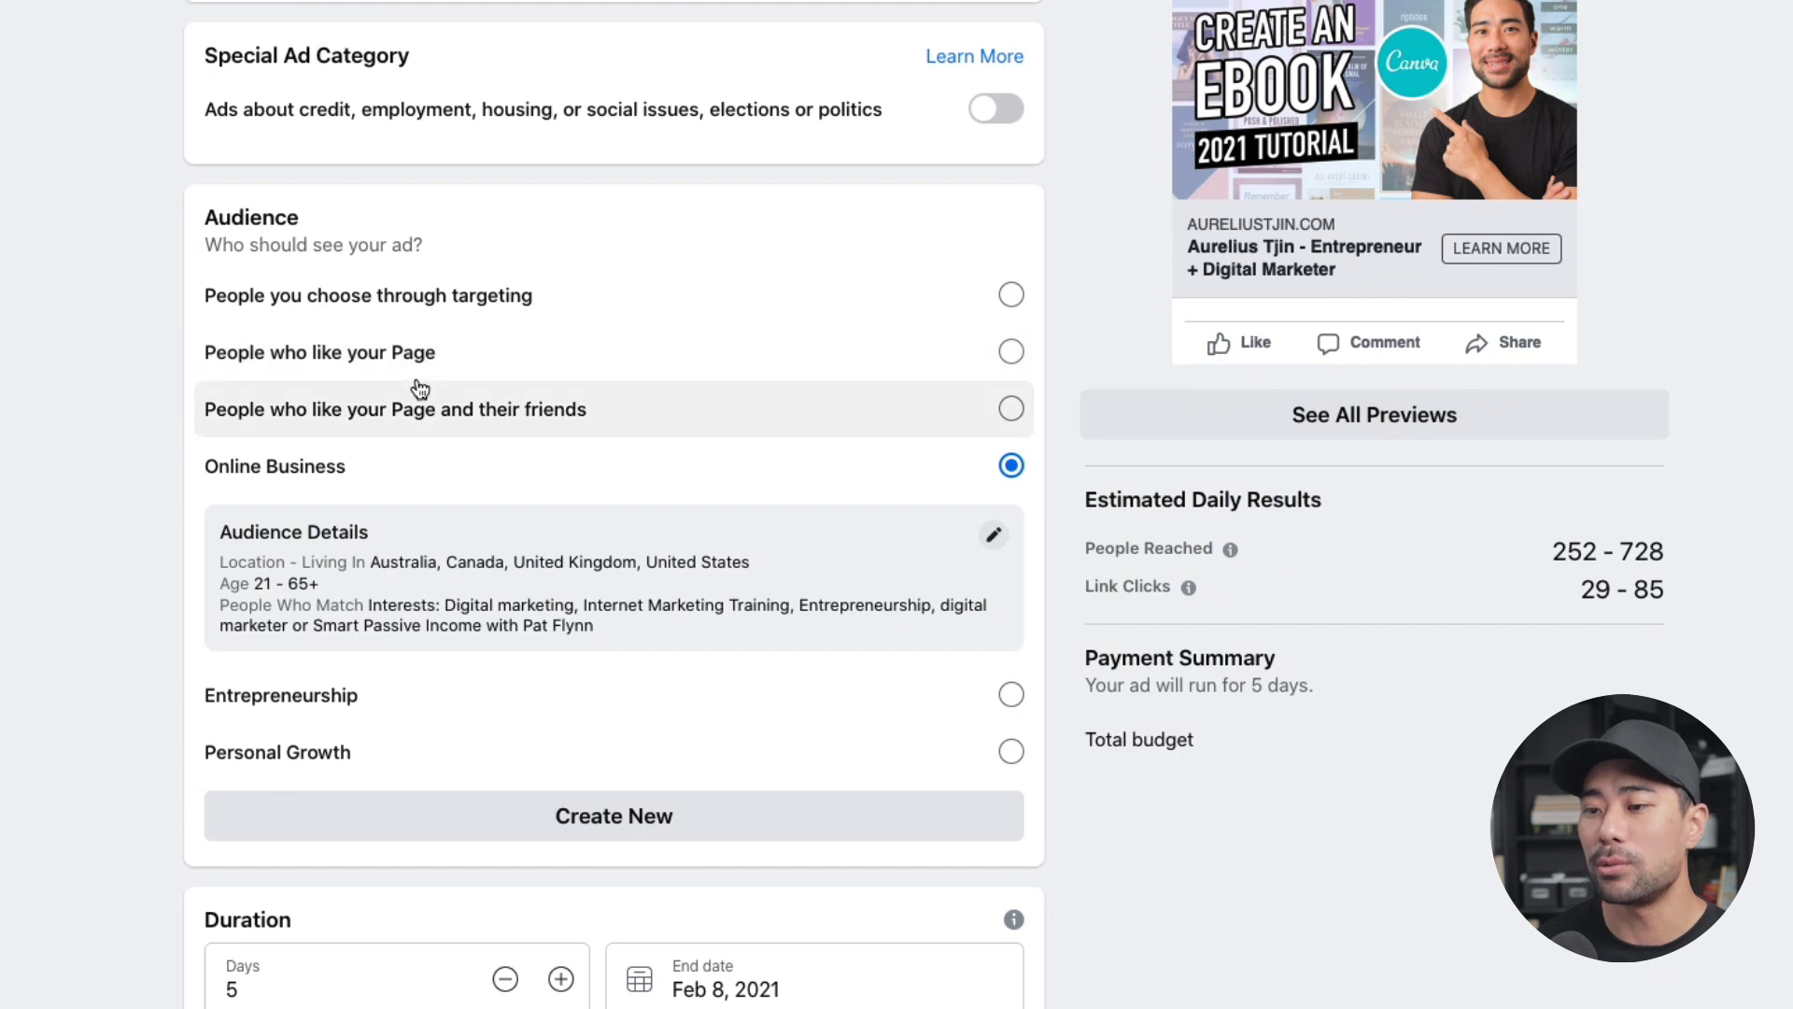
scroll("down", 3)
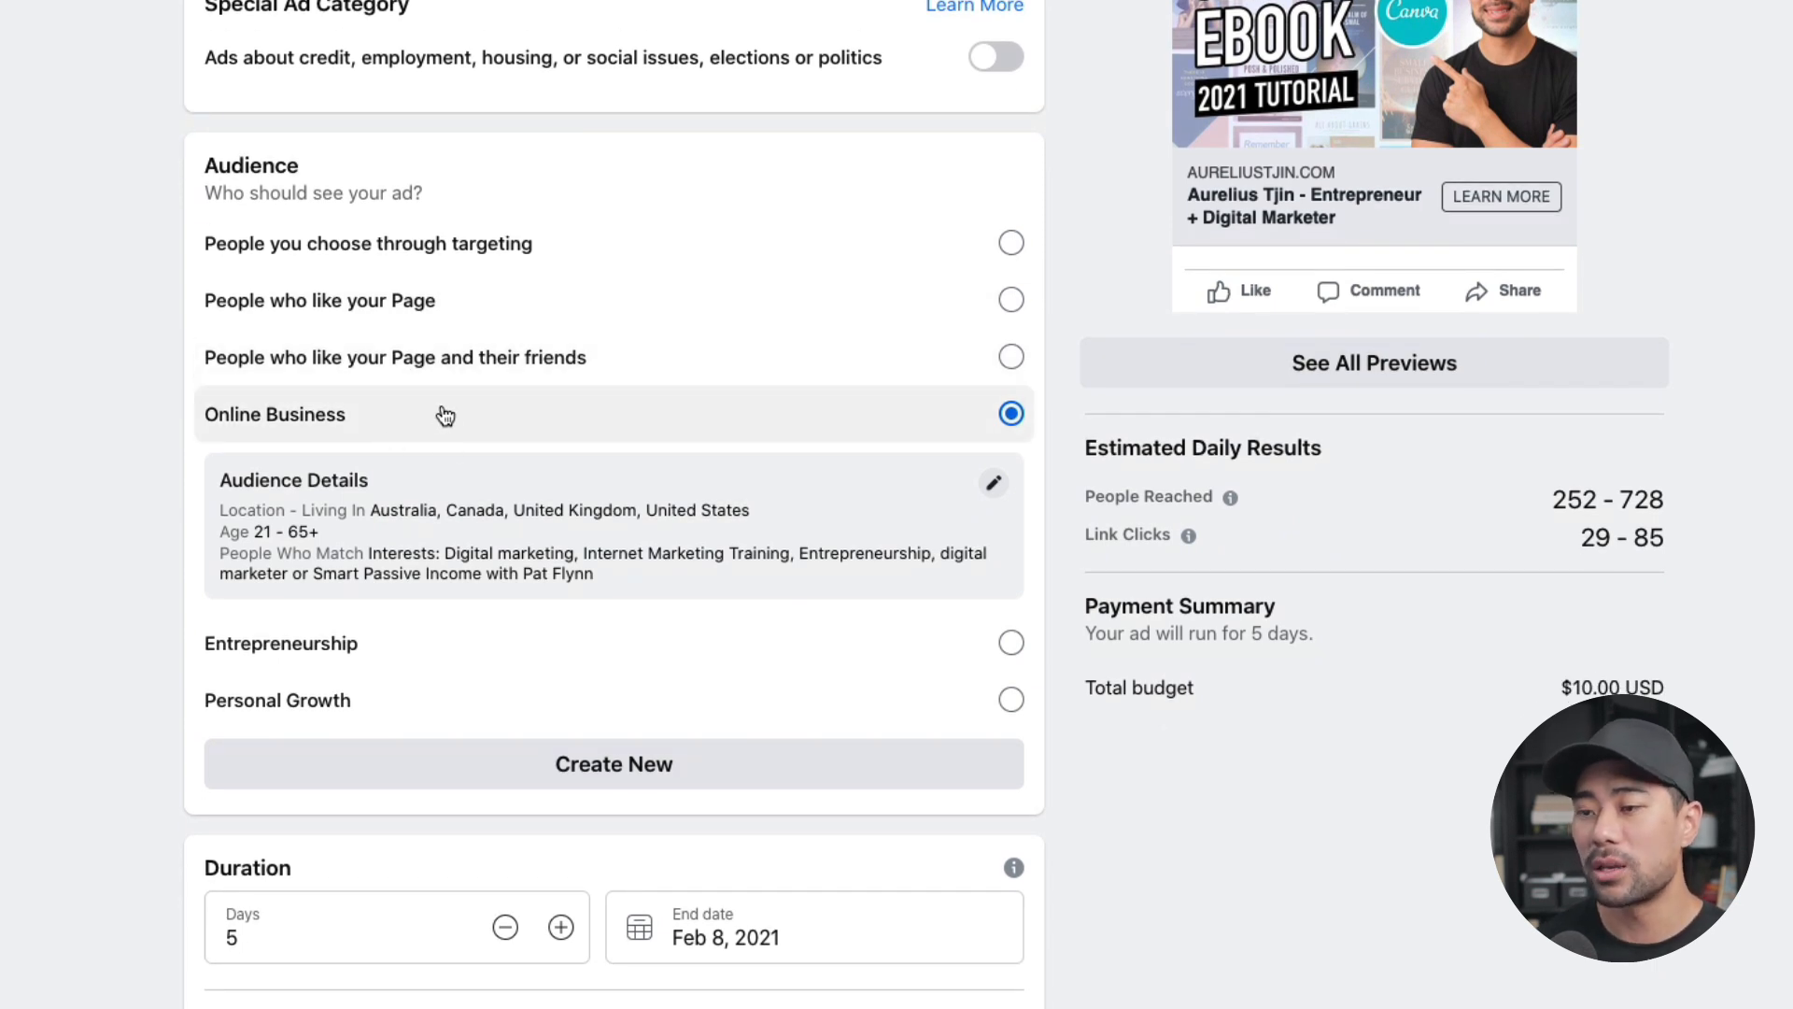
mouse_move(536, 428)
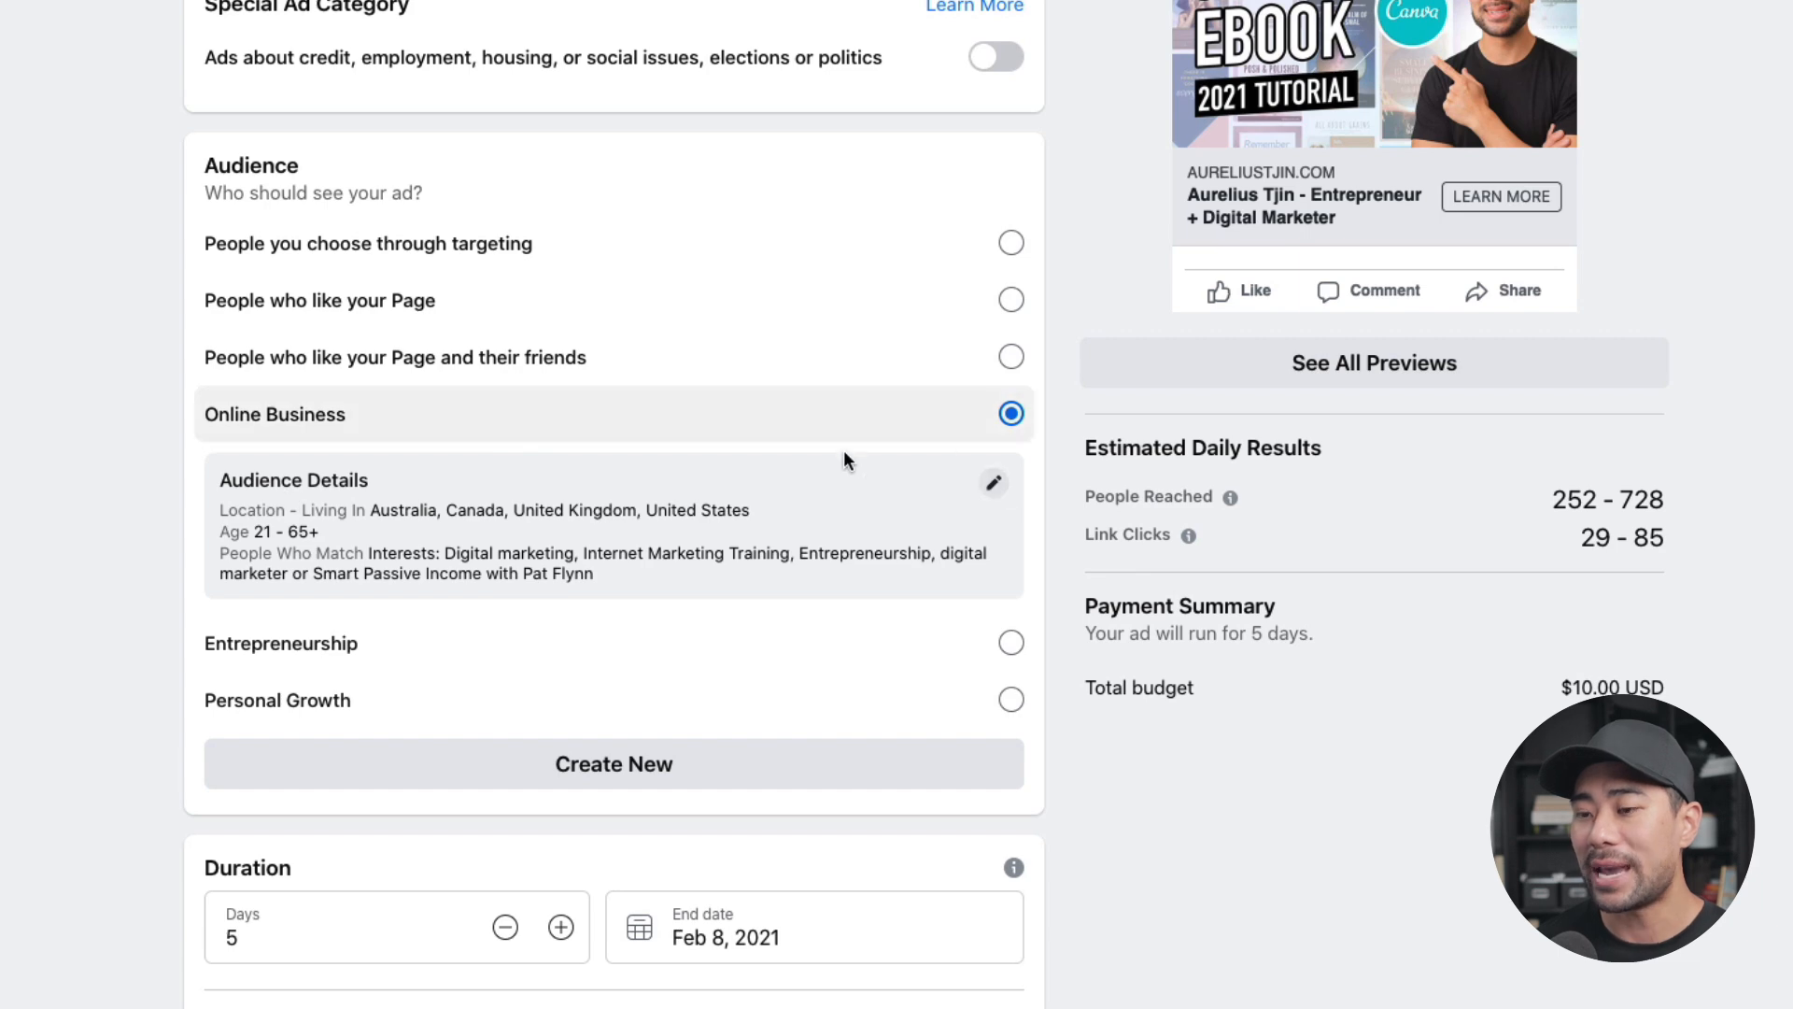
mouse_move(966, 463)
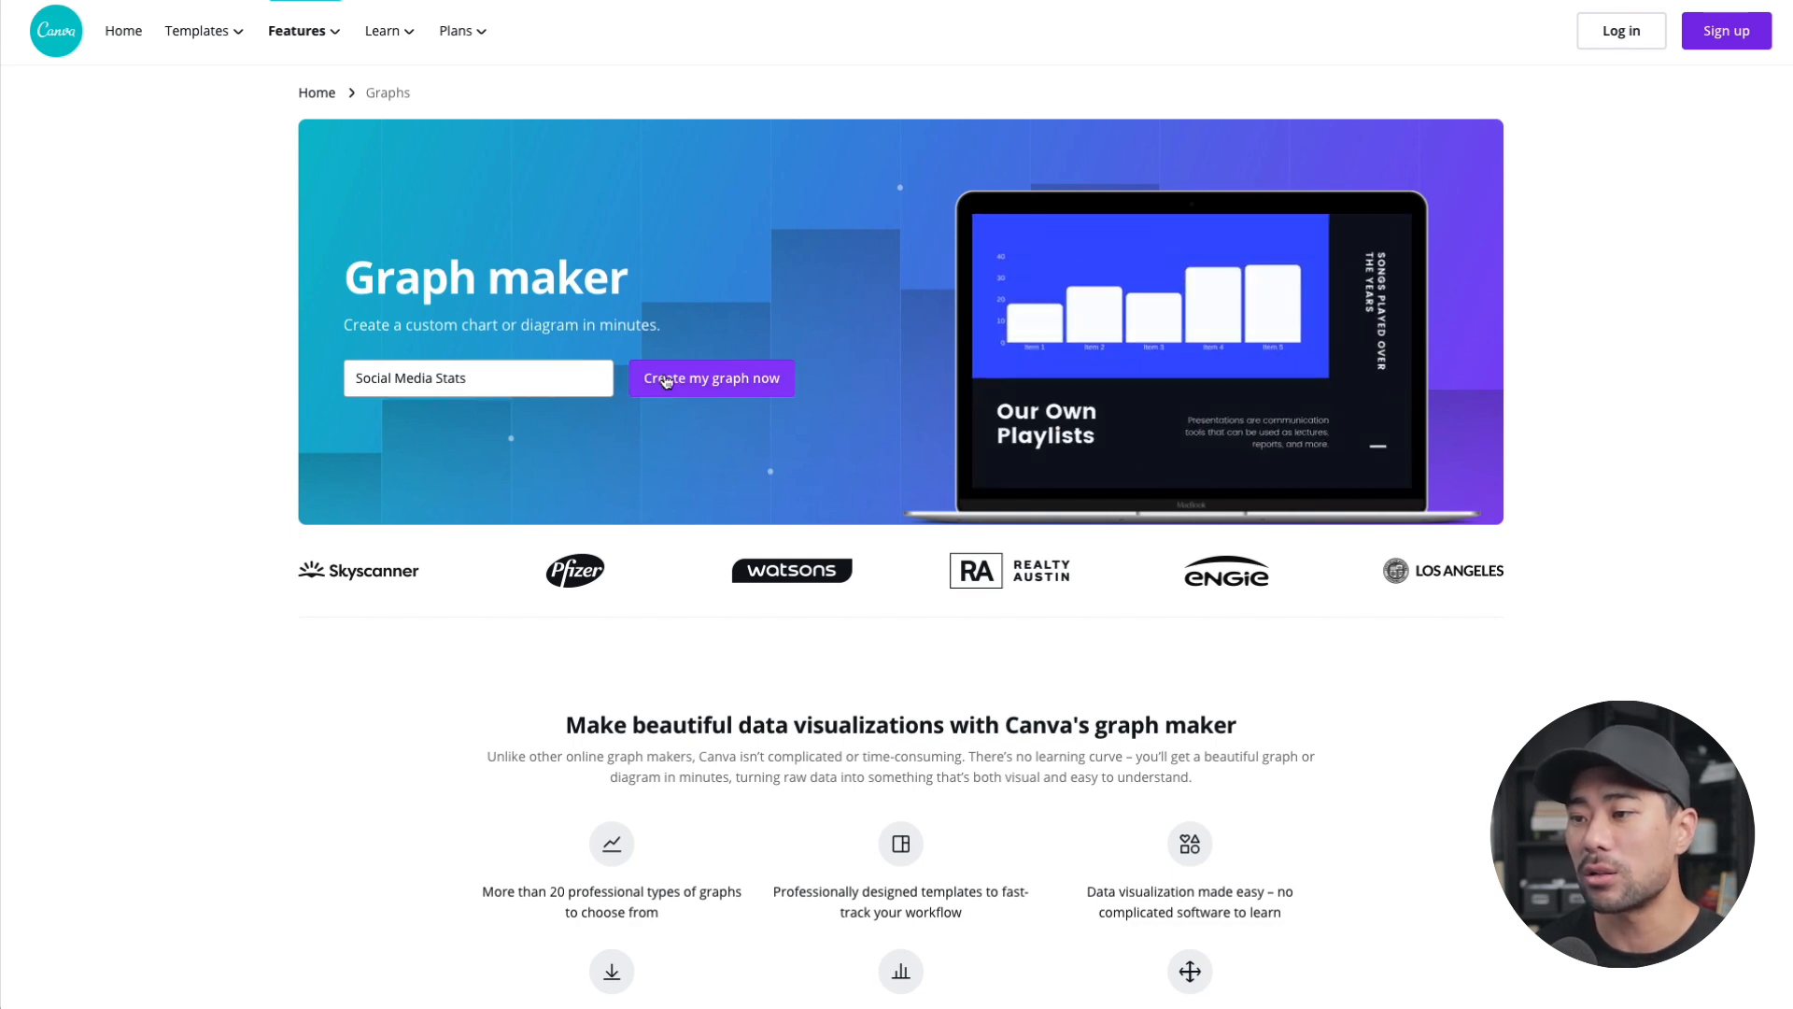
- Start a Social Media Stats graph from the beige circles mind map template
left_click(712, 377)
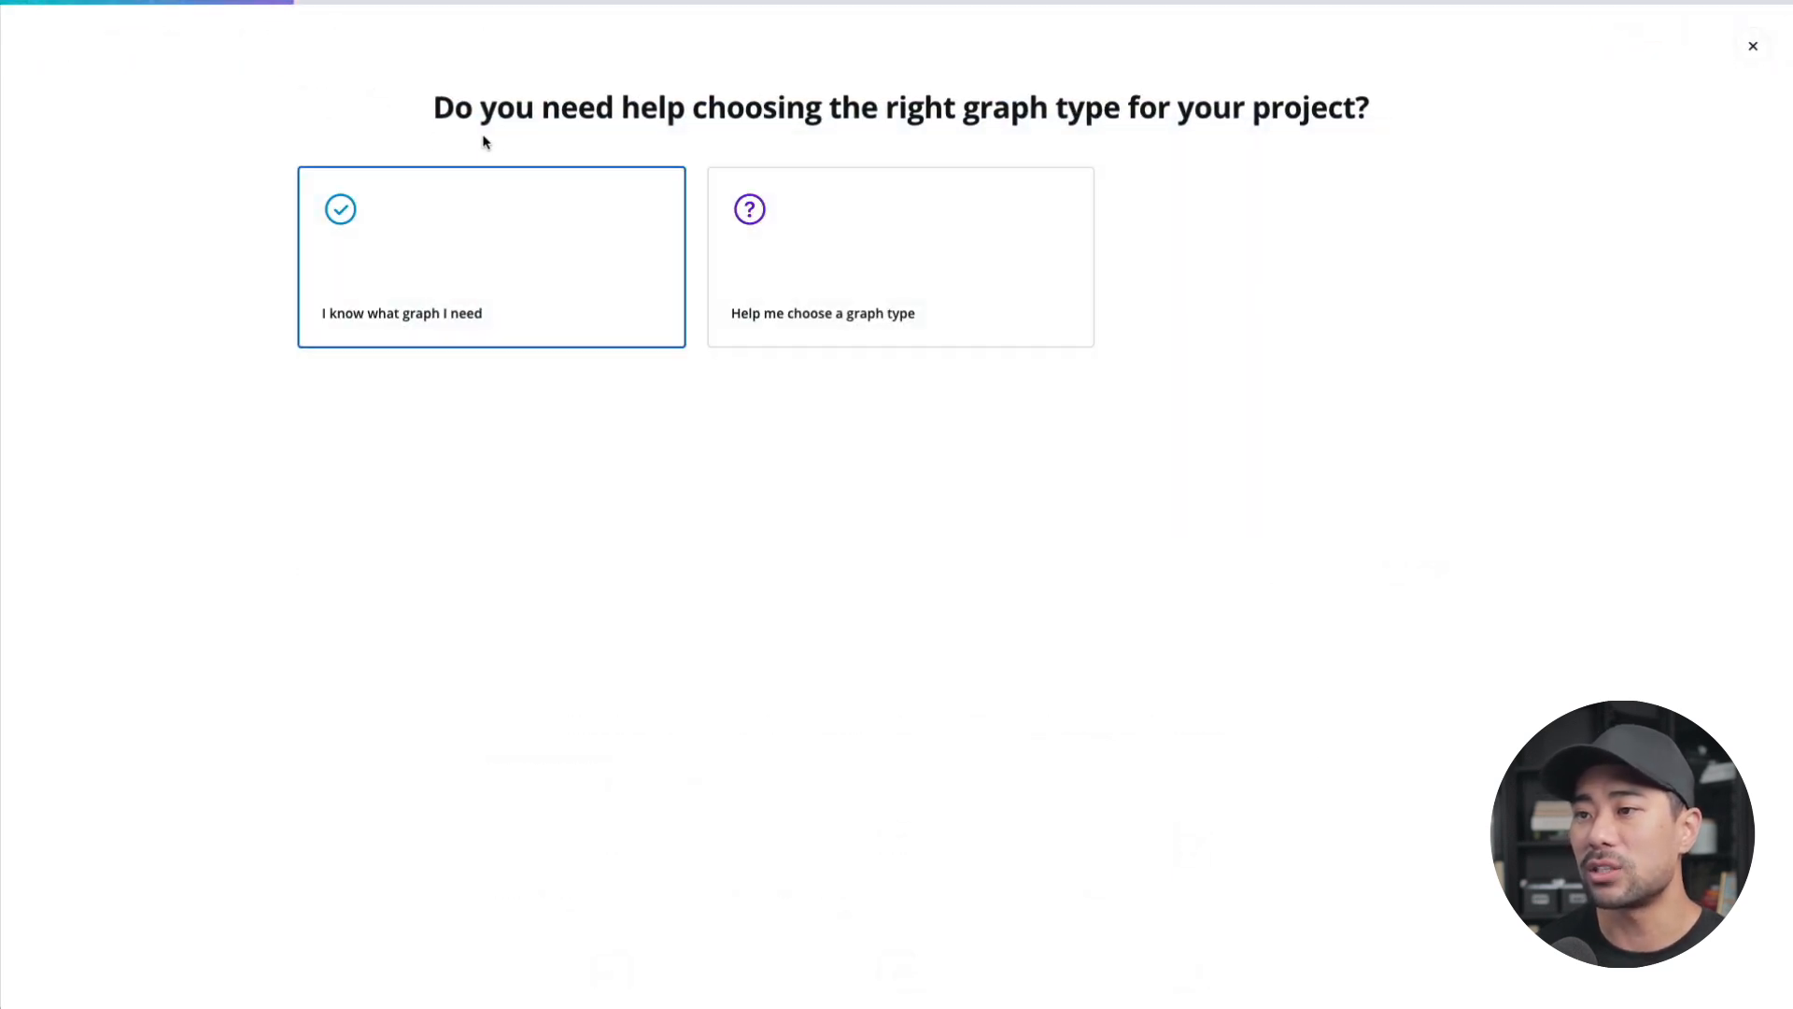
mouse_move(1147, 153)
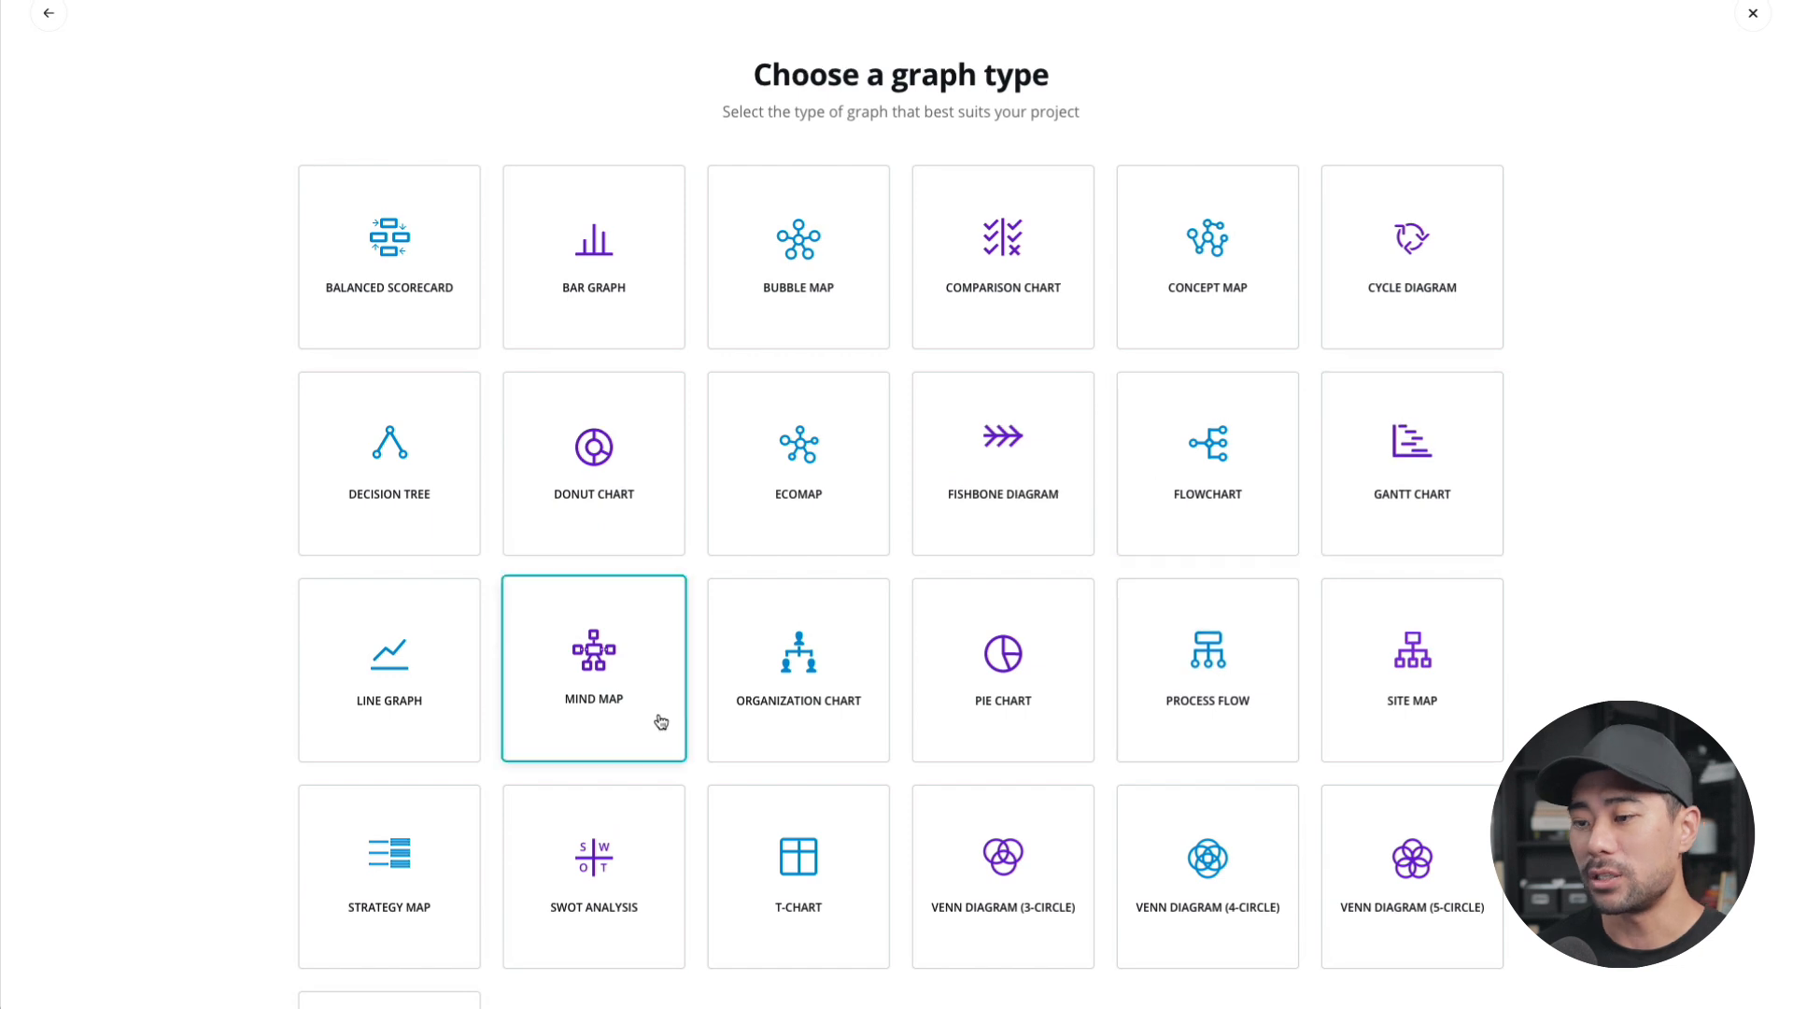
left_click(594, 668)
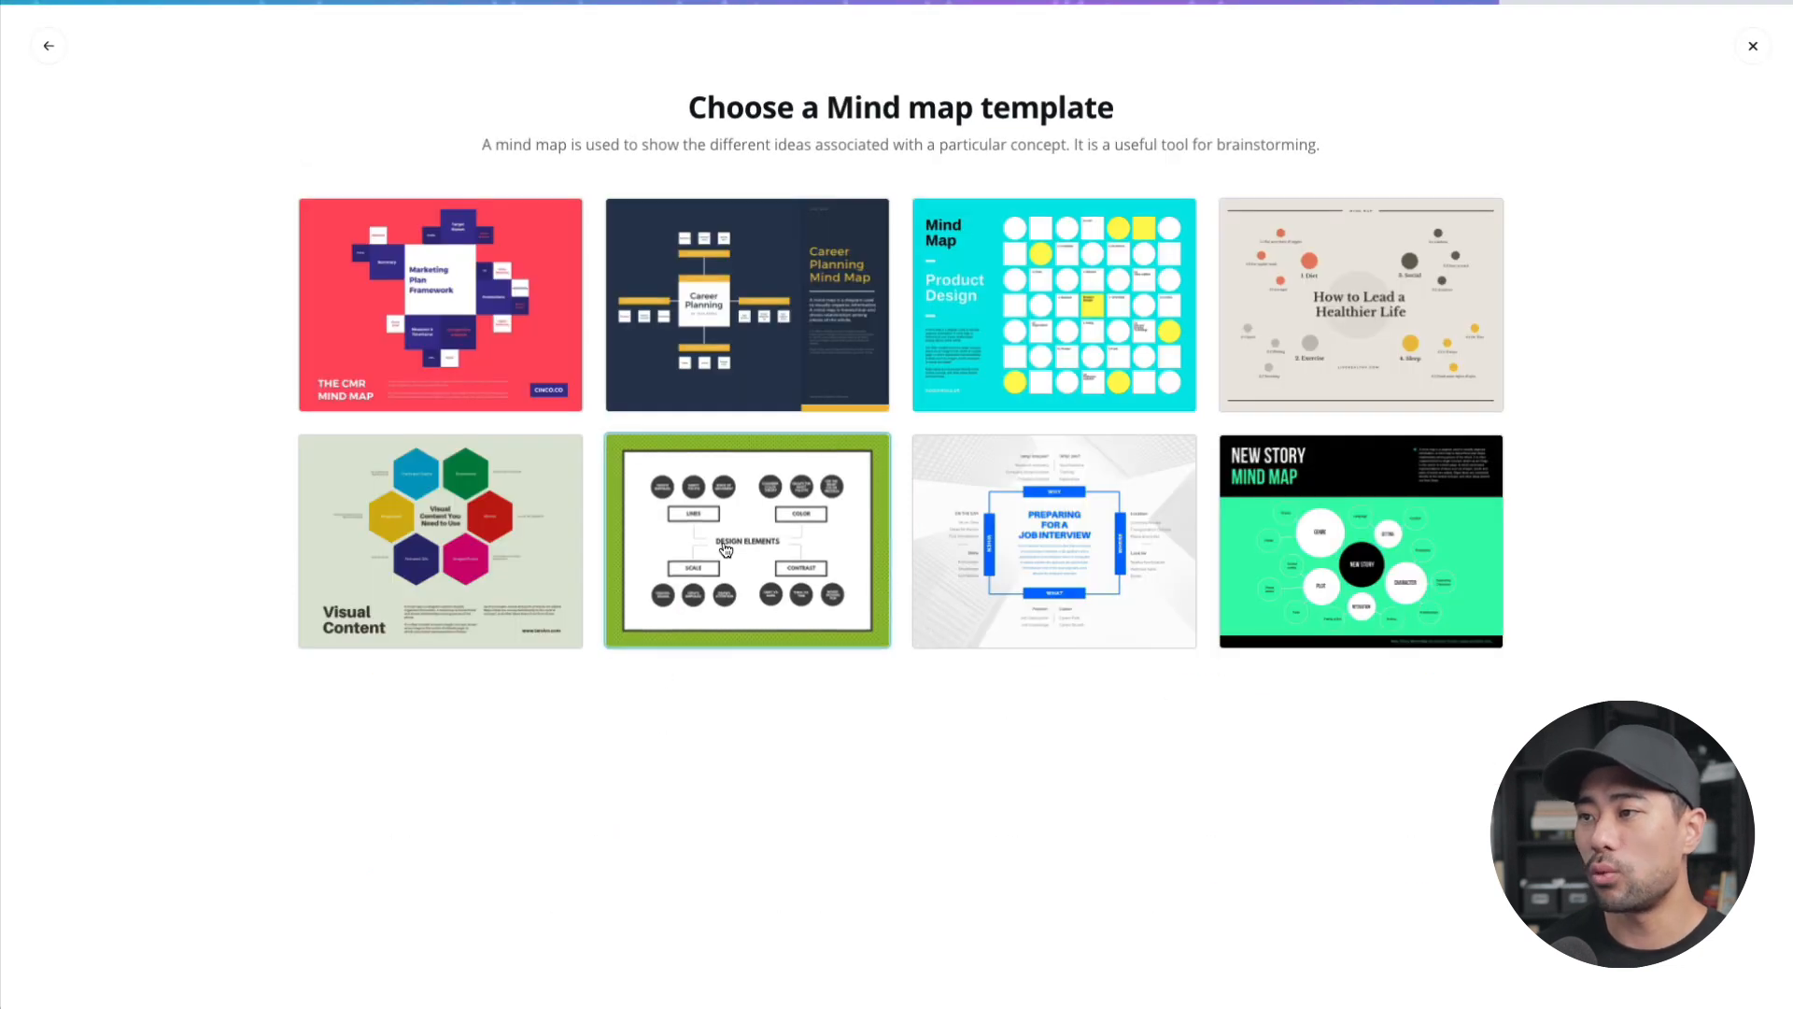
mouse_move(1520, 534)
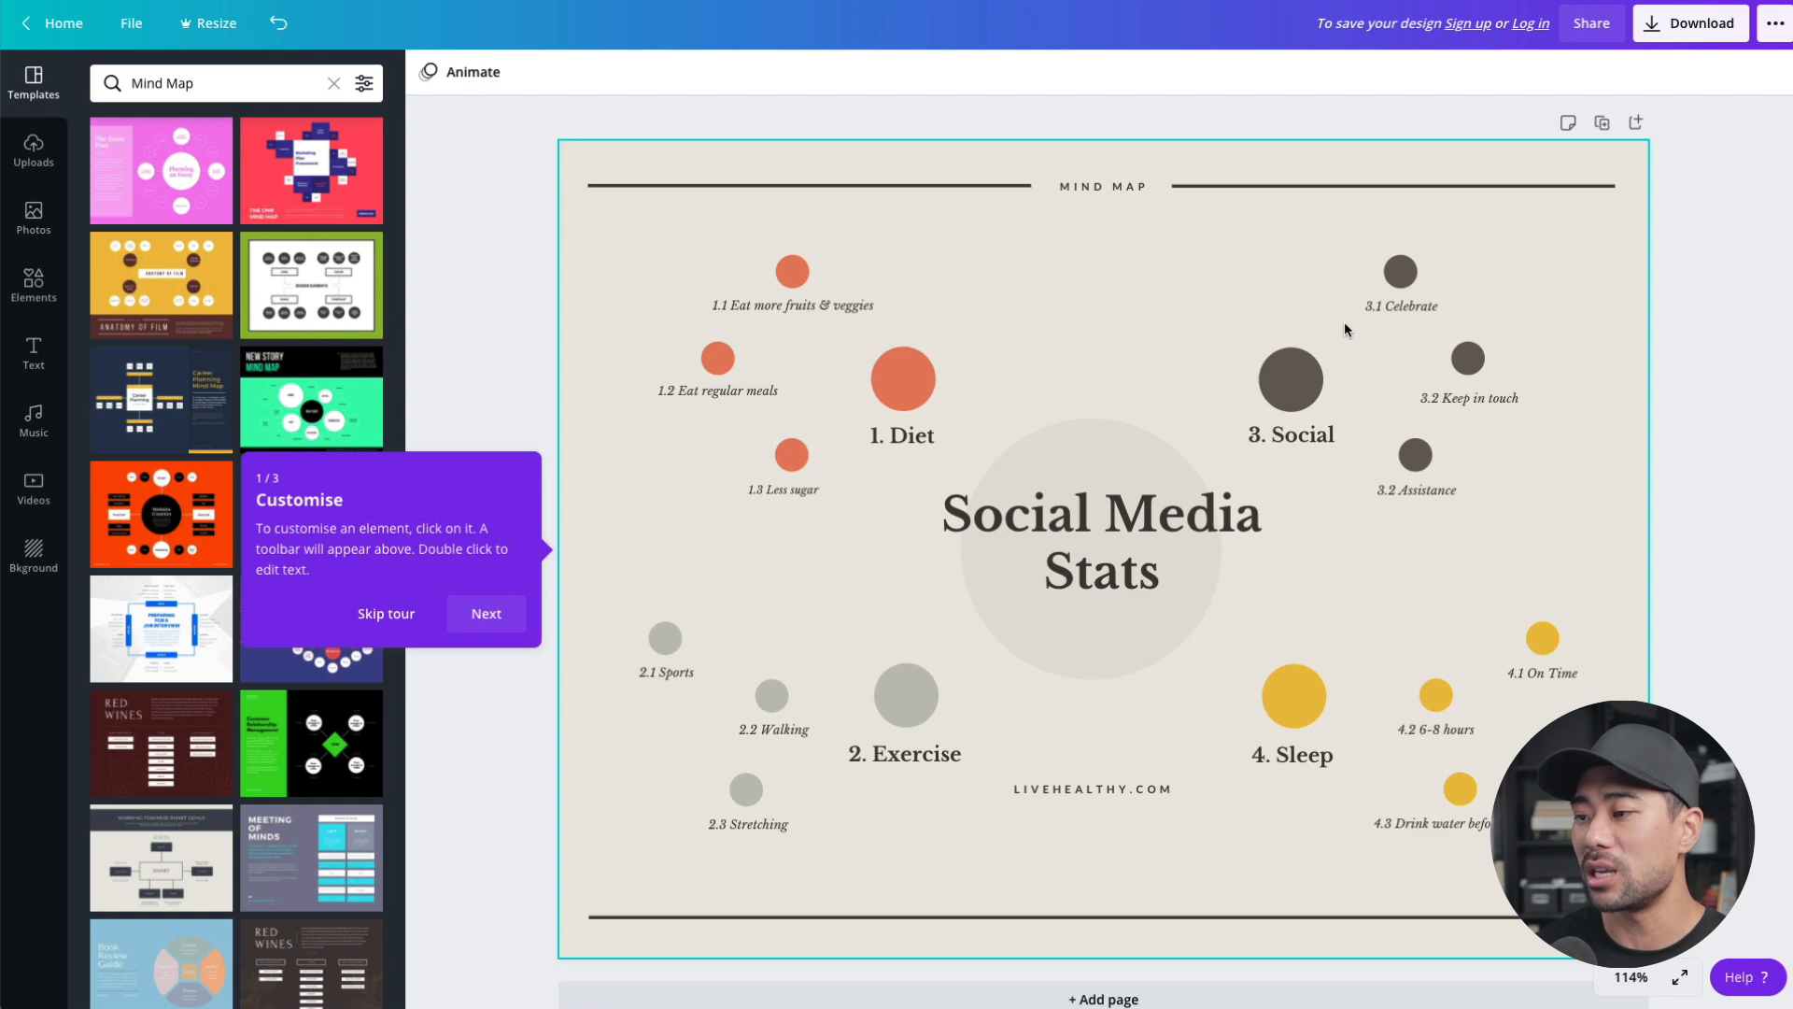
- Dismiss the editor tour and rename the '1. Diet' branch to Facebook
left_click(903, 437)
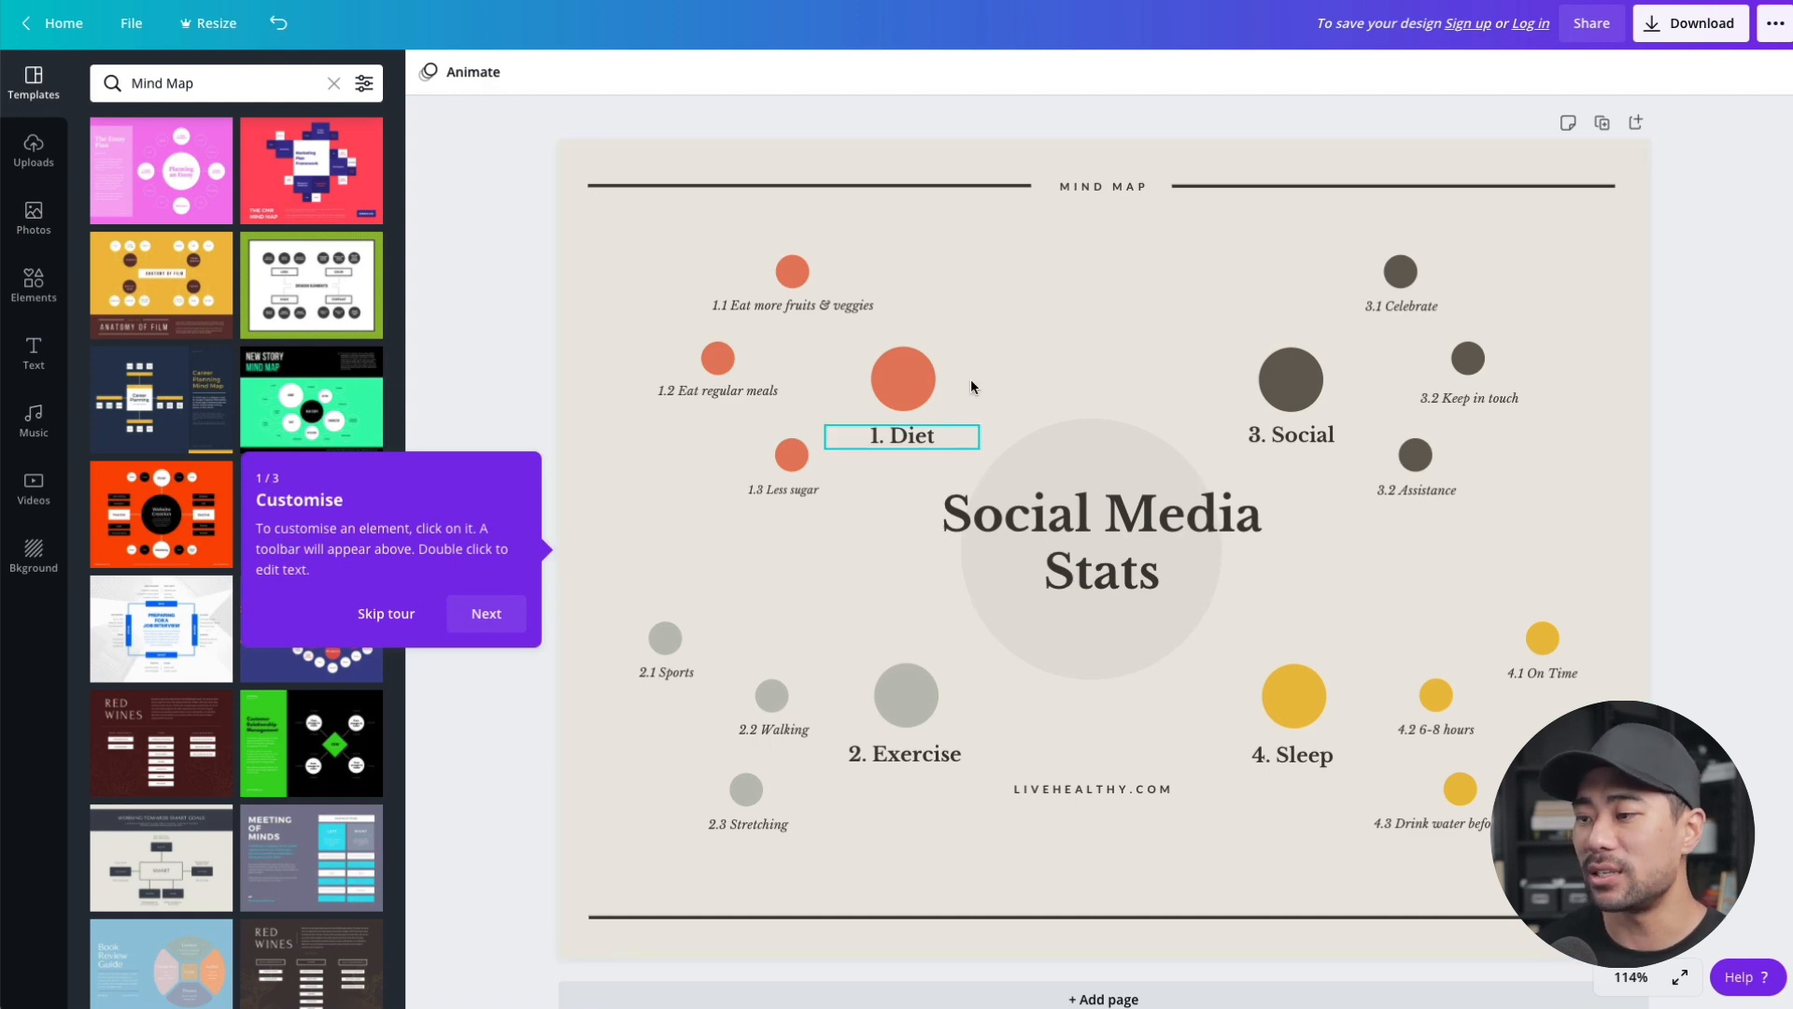
left_click(385, 613)
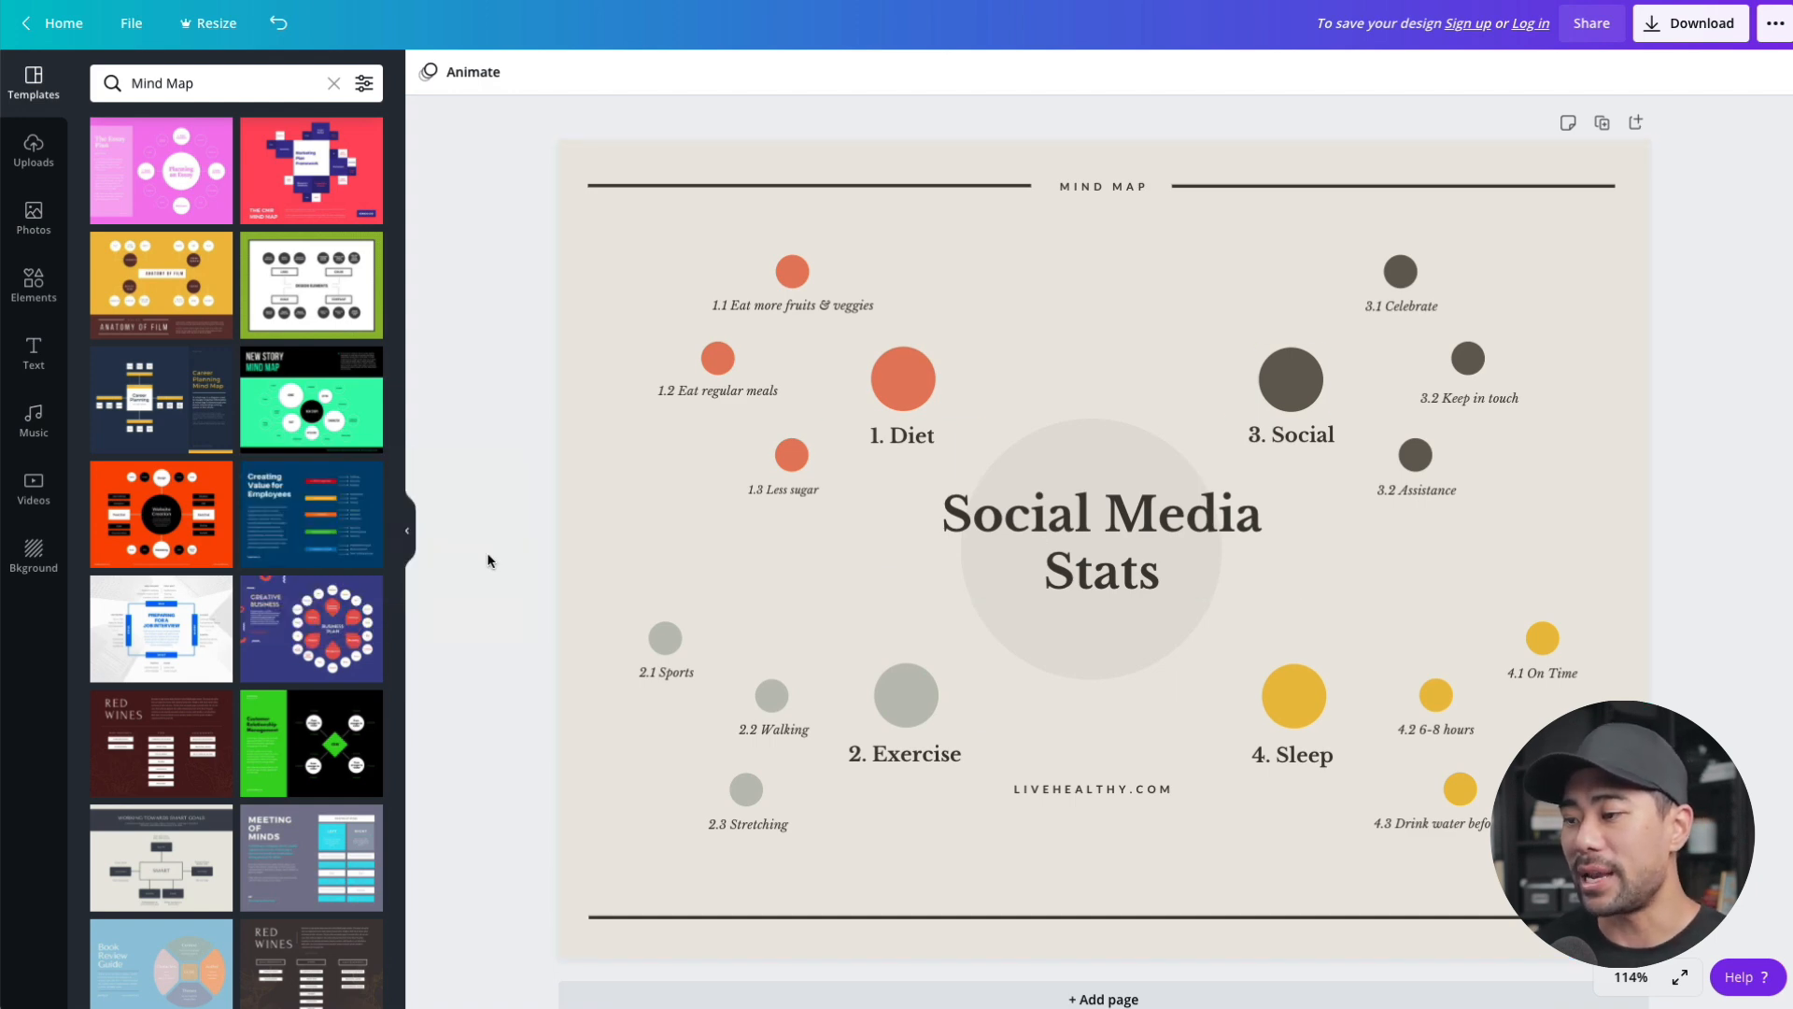
left_click(1102, 559)
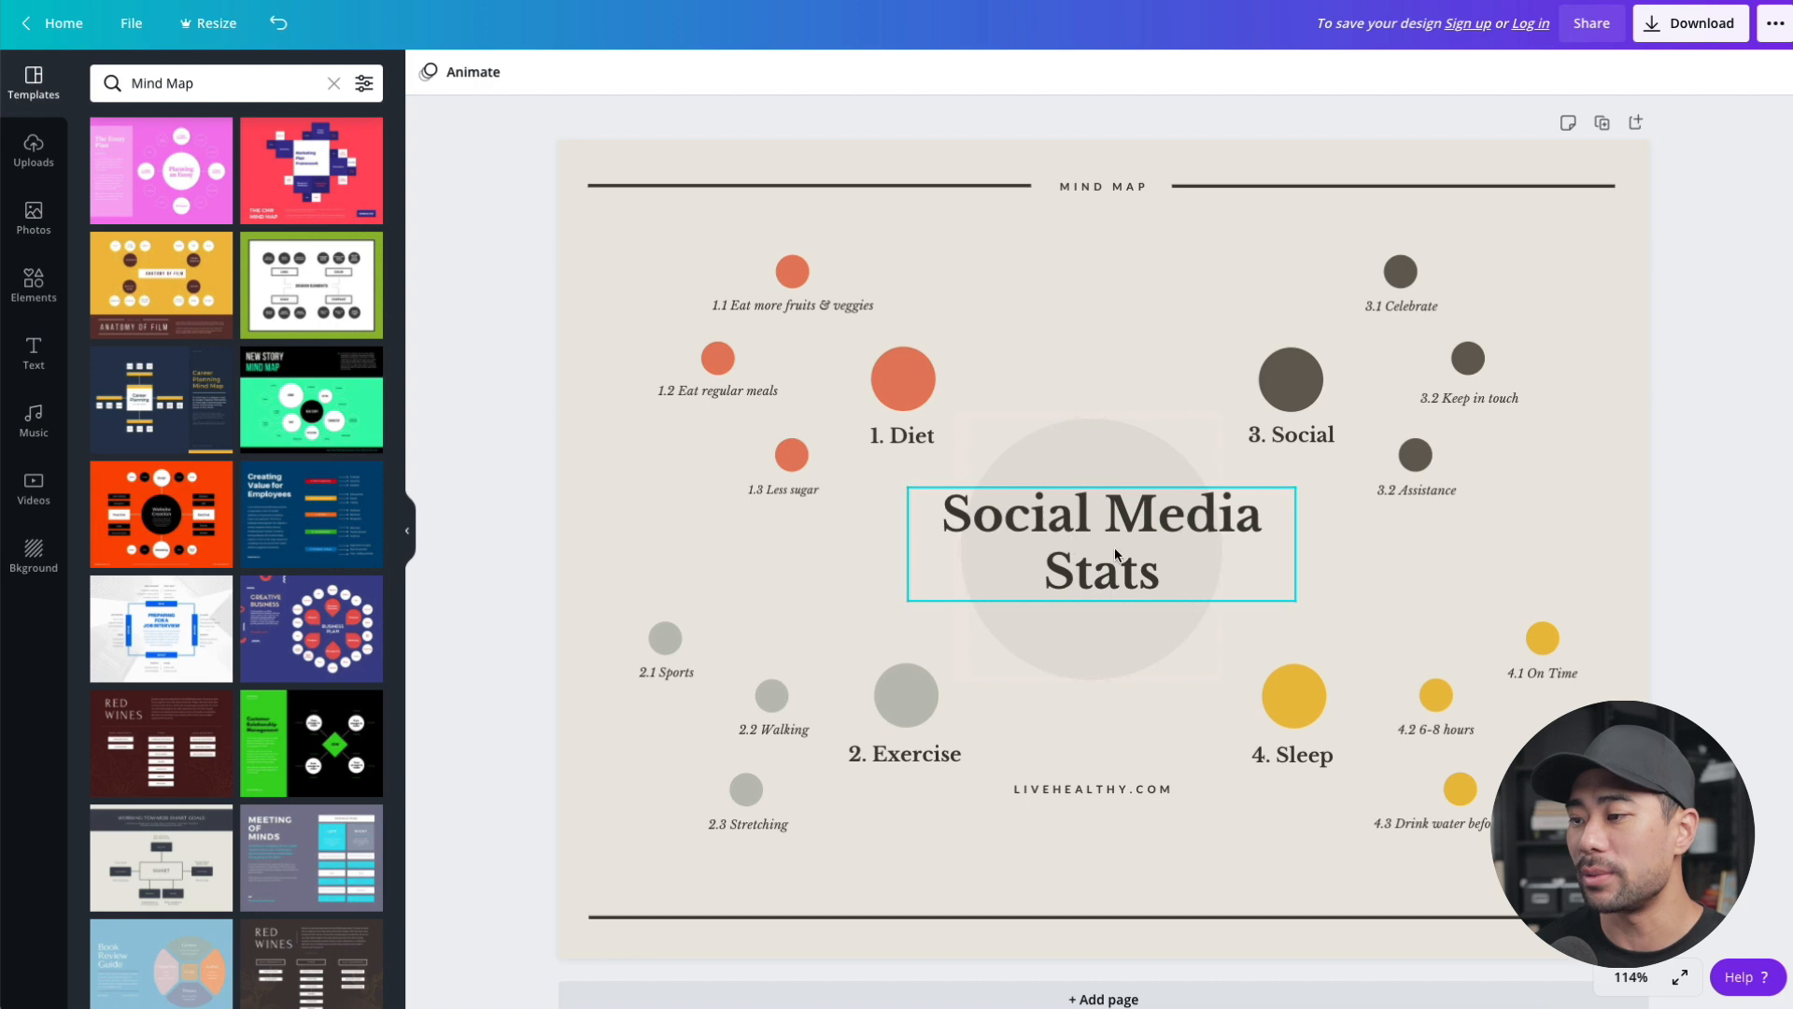
left_click(902, 437)
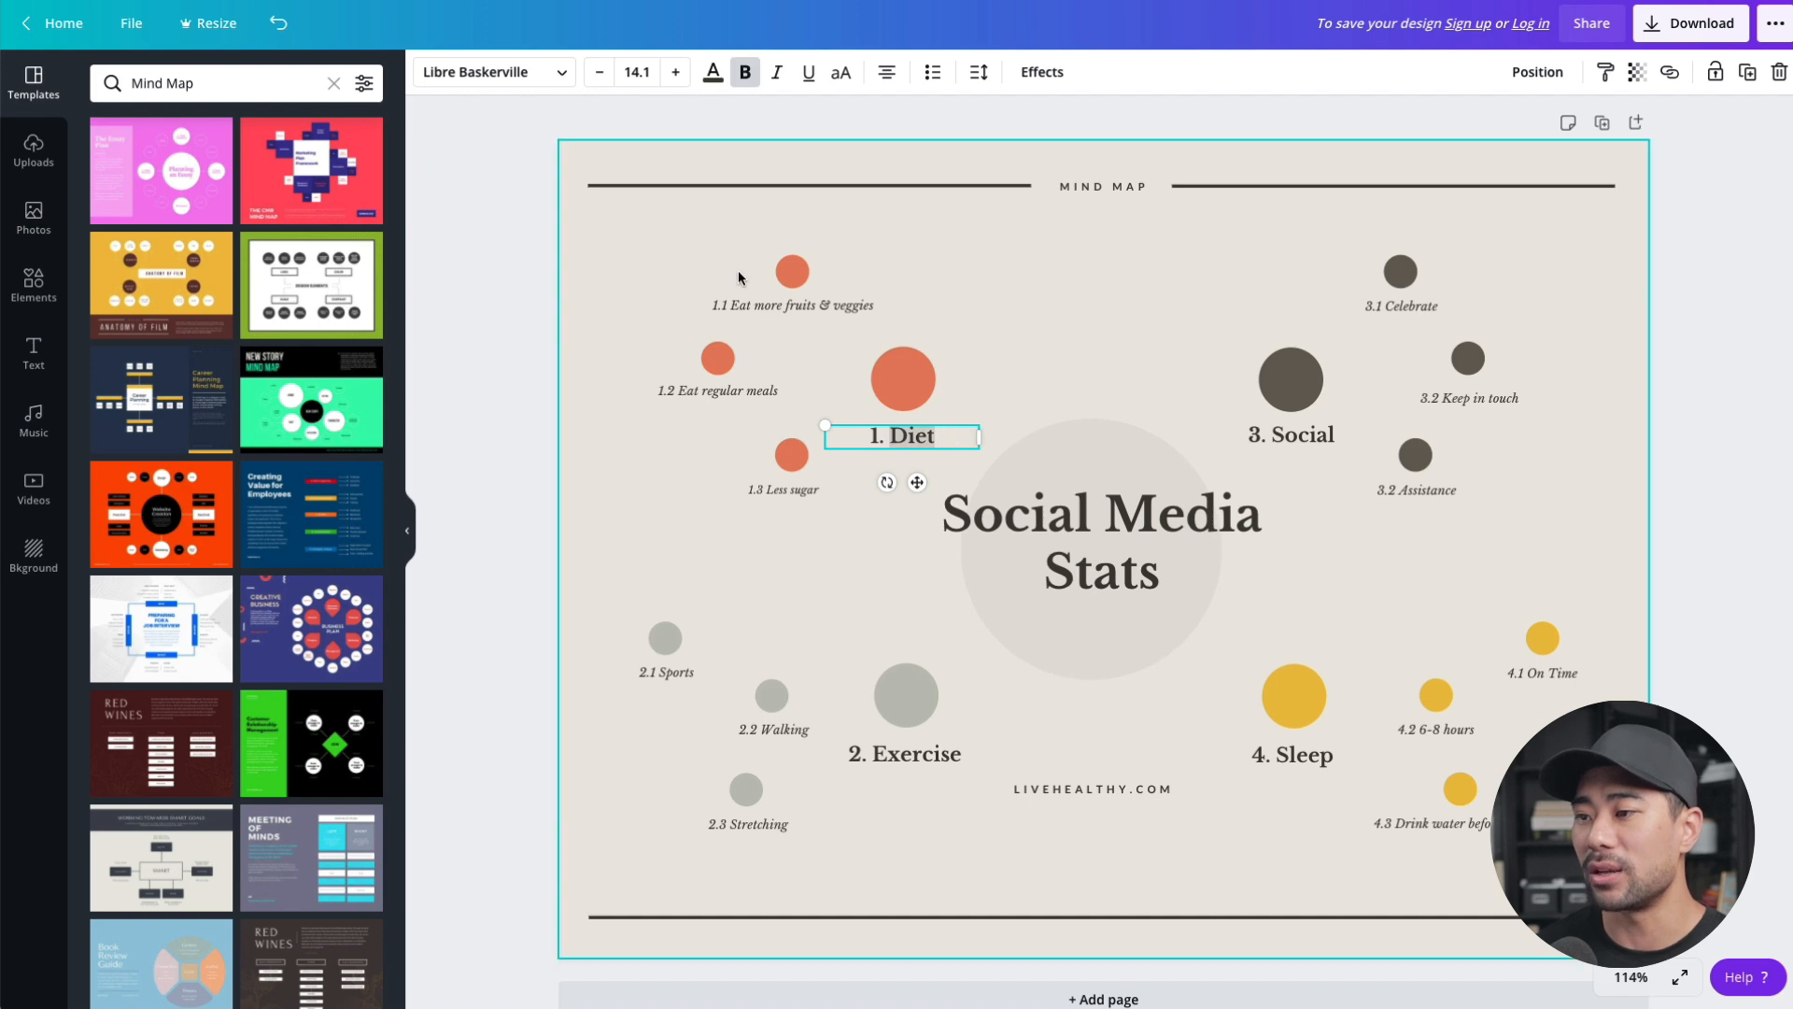
mouse_move(916, 445)
type("Facebook")
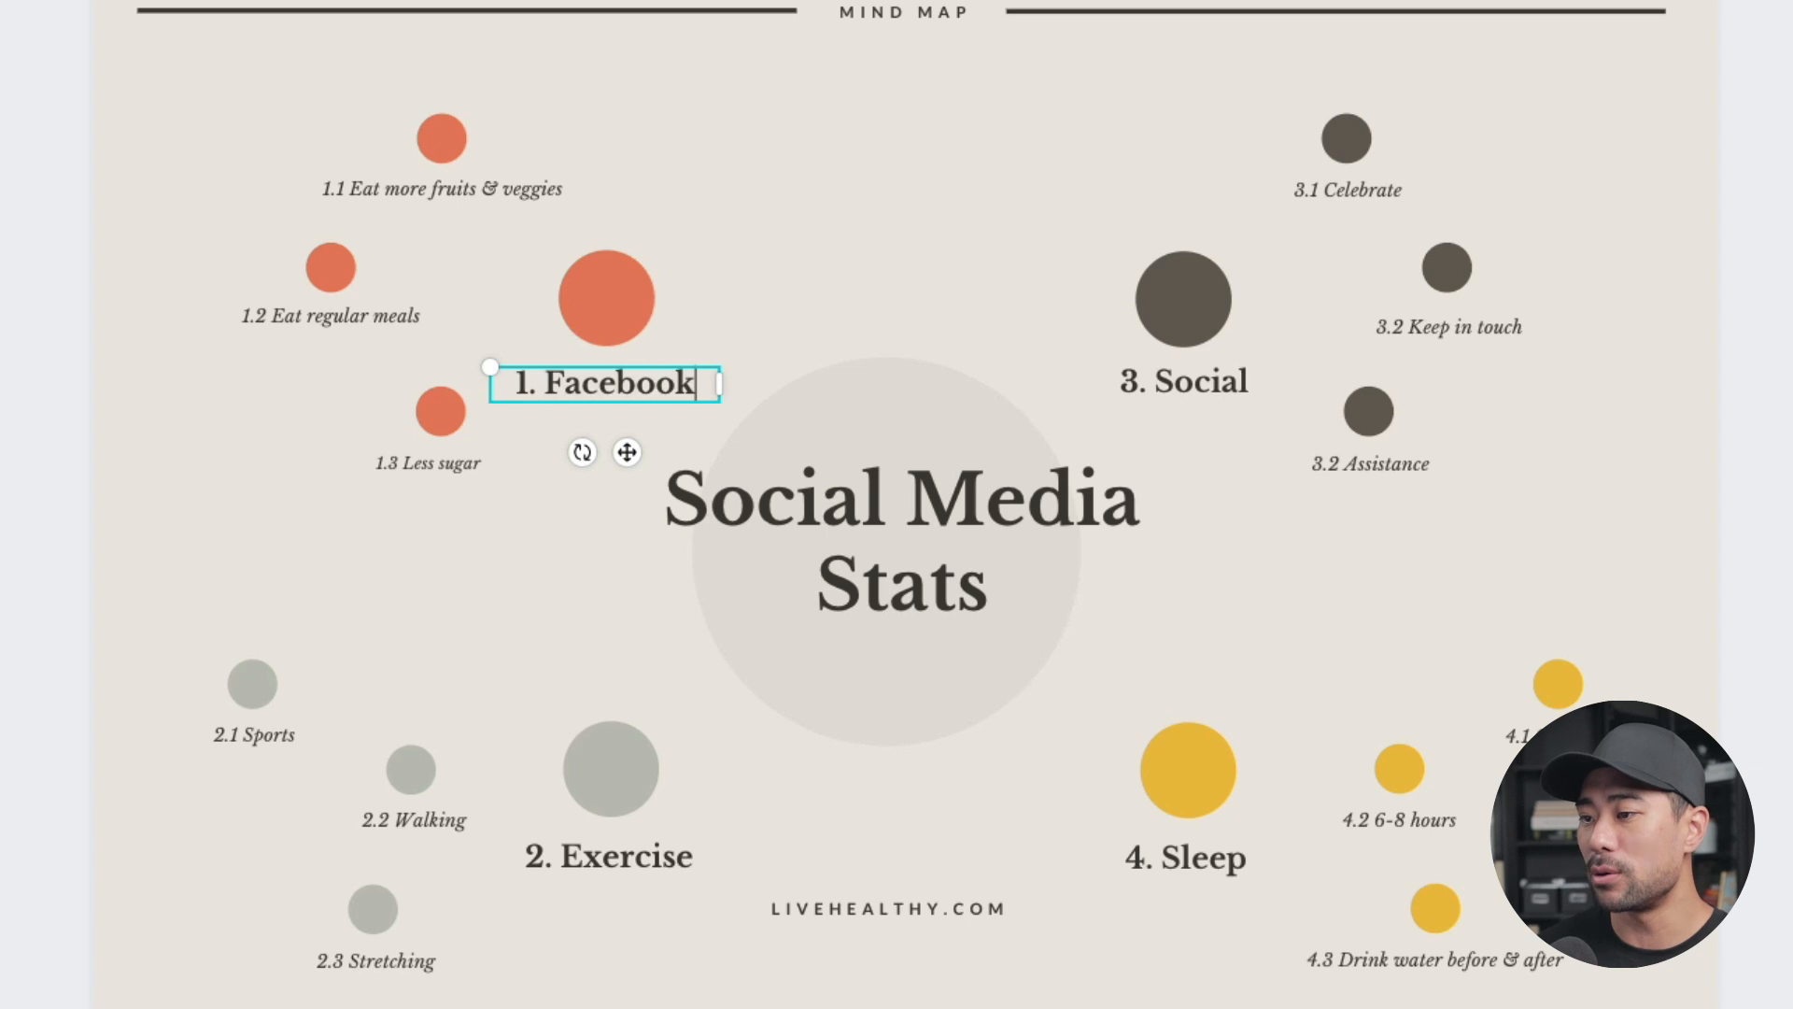
- Change the first subtopic to 'Billions of users' and move on to the pie-chart design
left_click(441, 187)
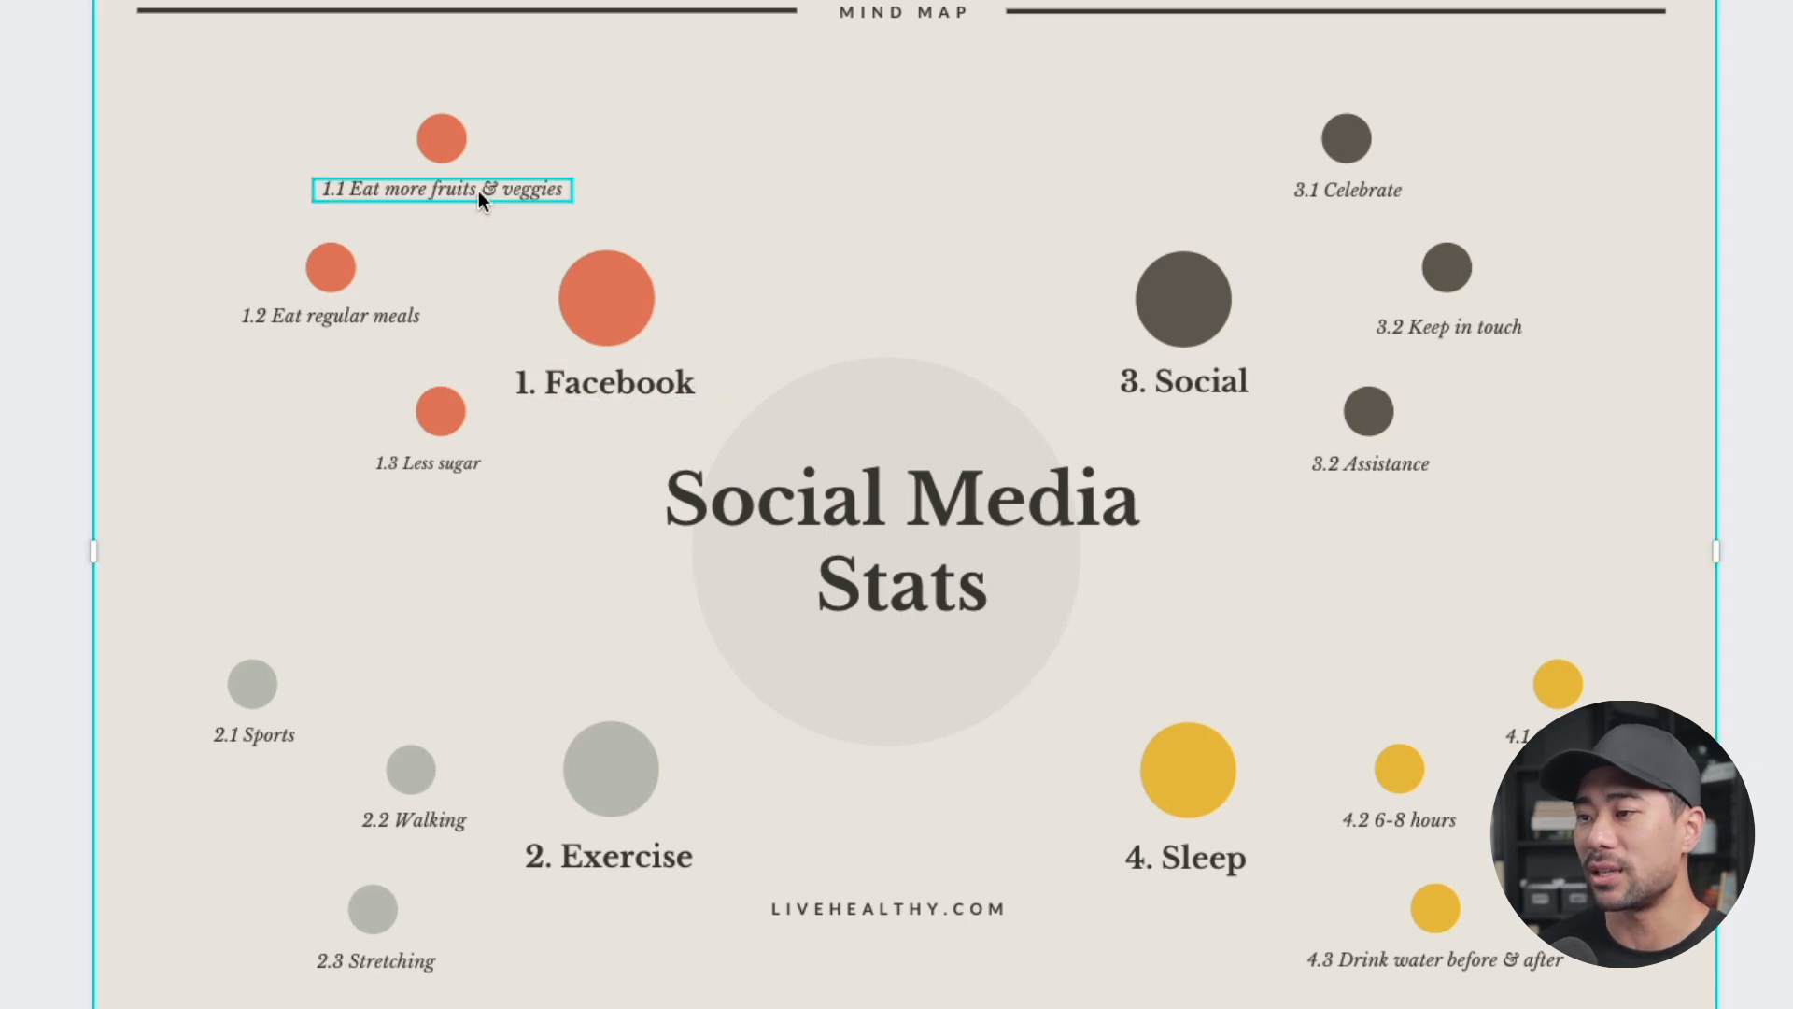
type("Billions of users")
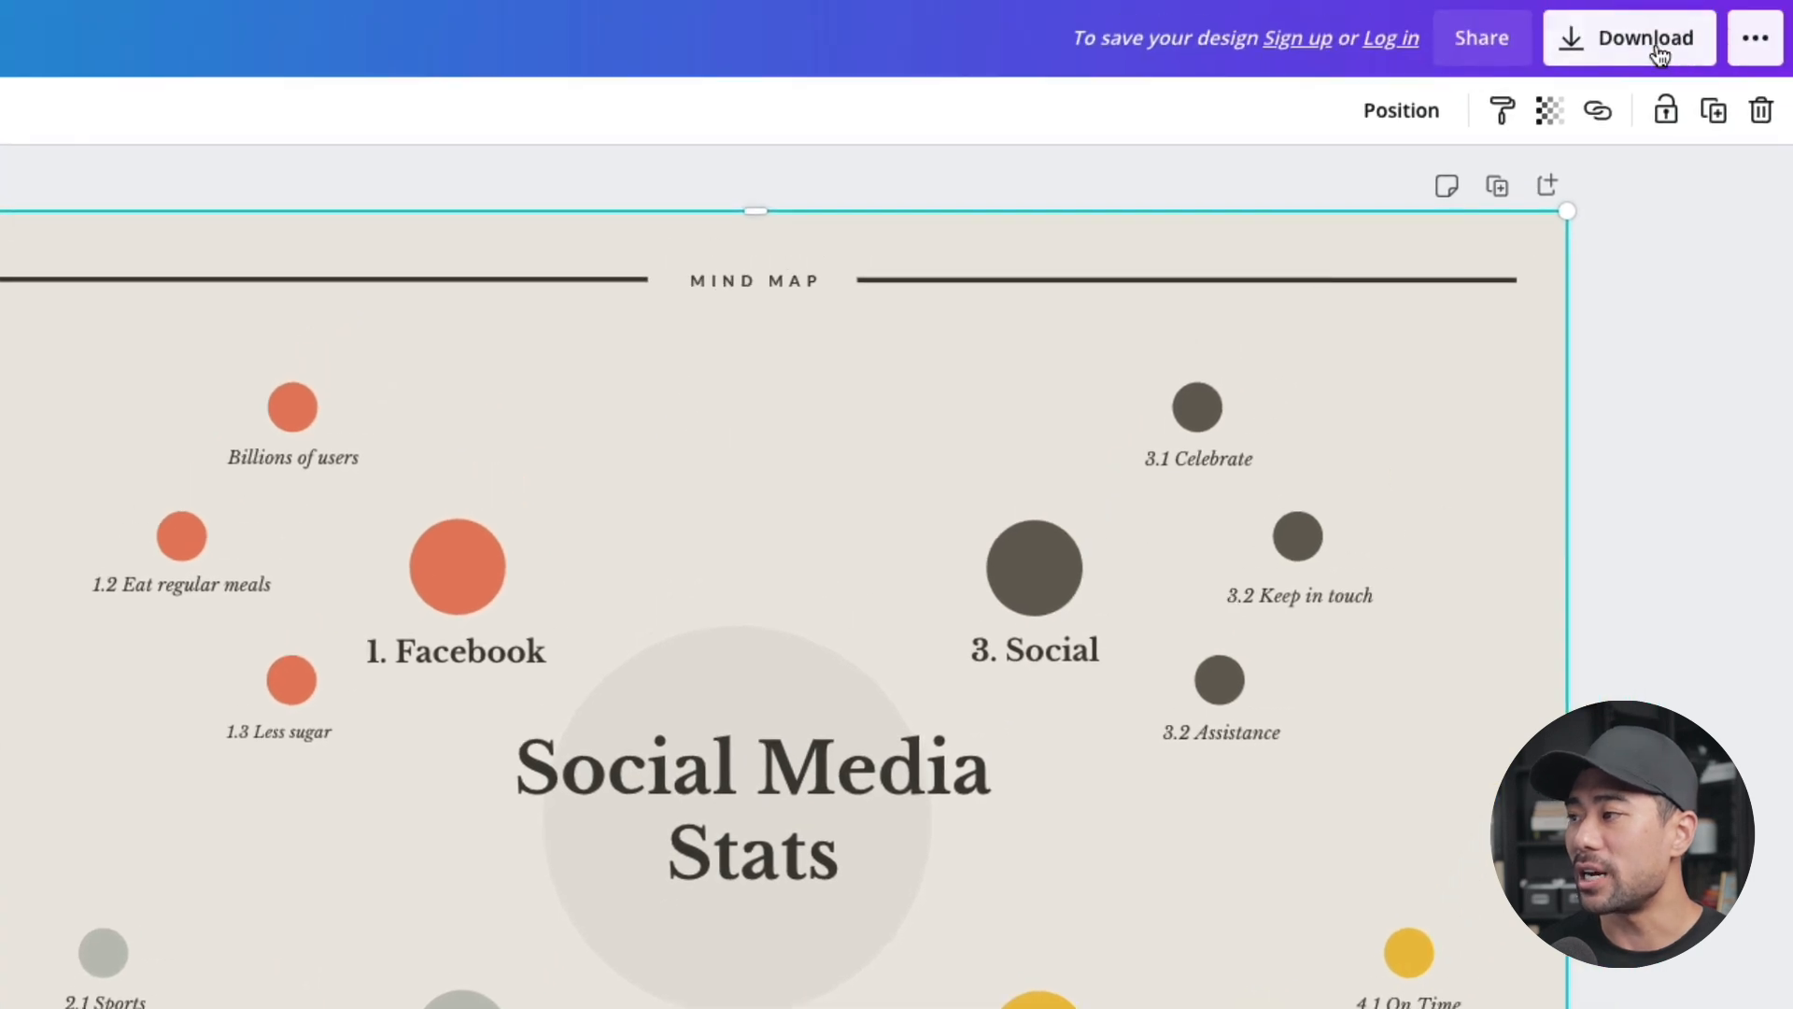
left_click(1639, 37)
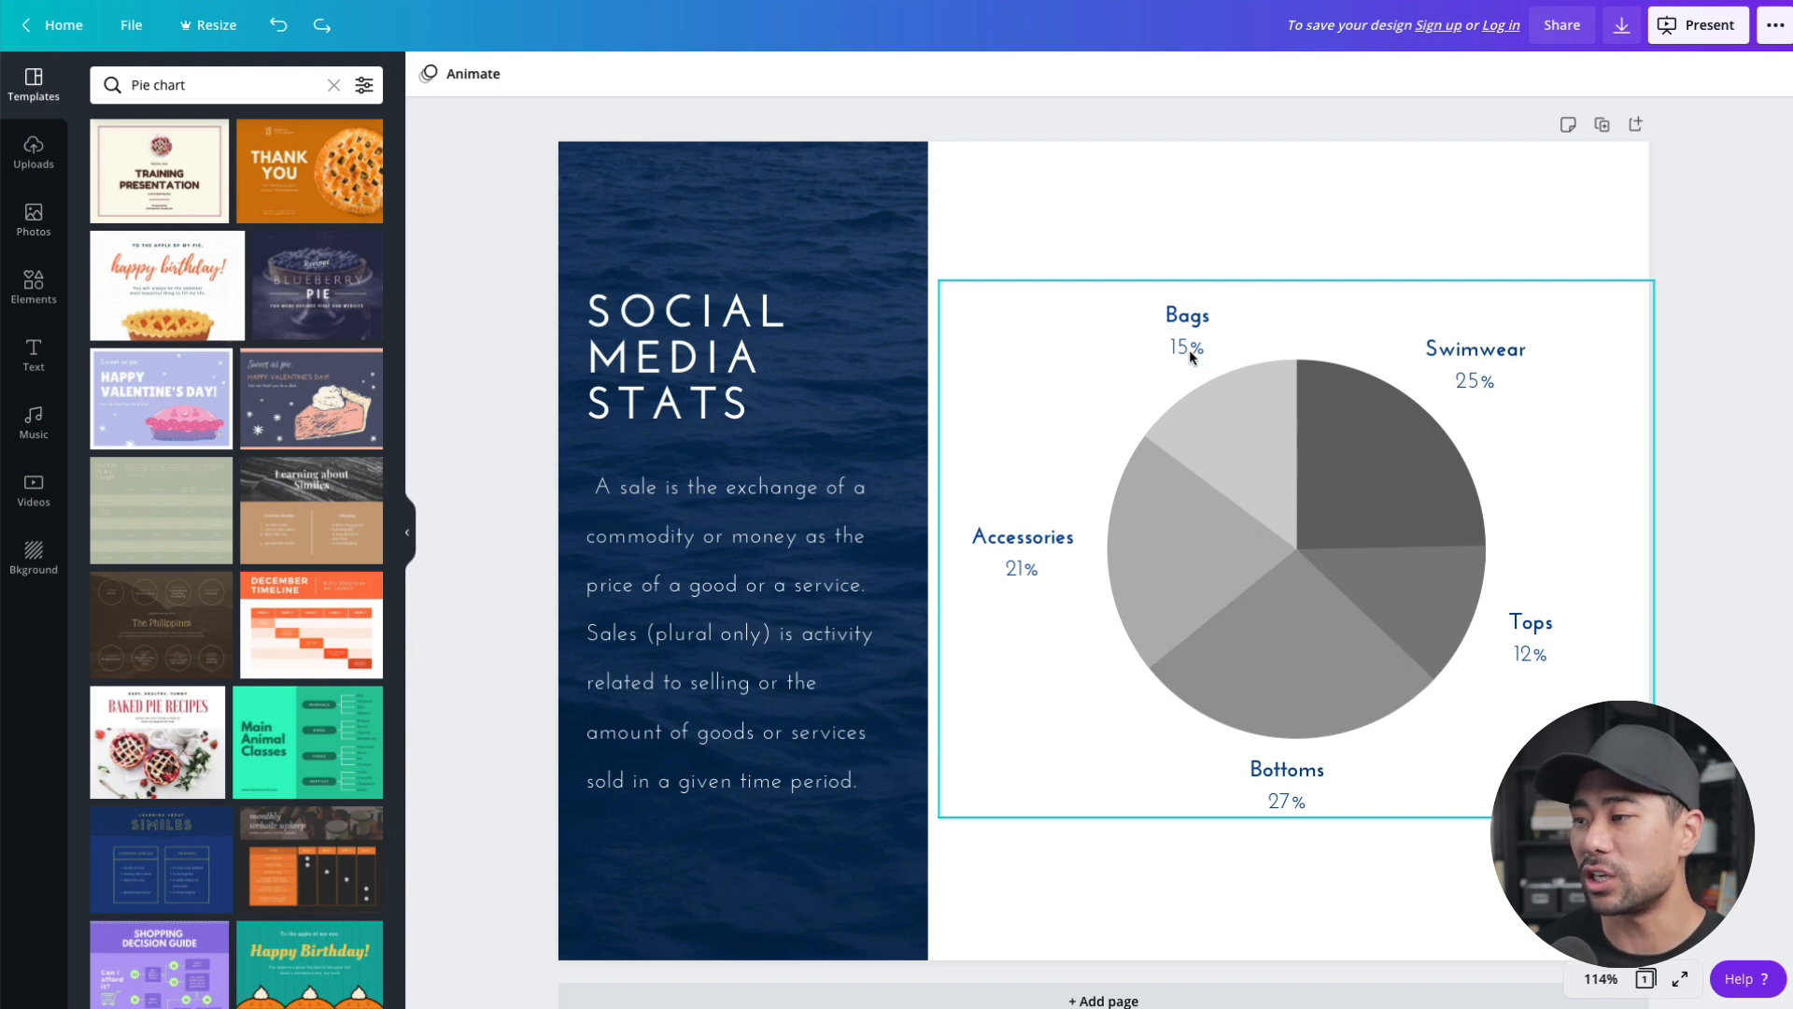
mouse_move(1185, 354)
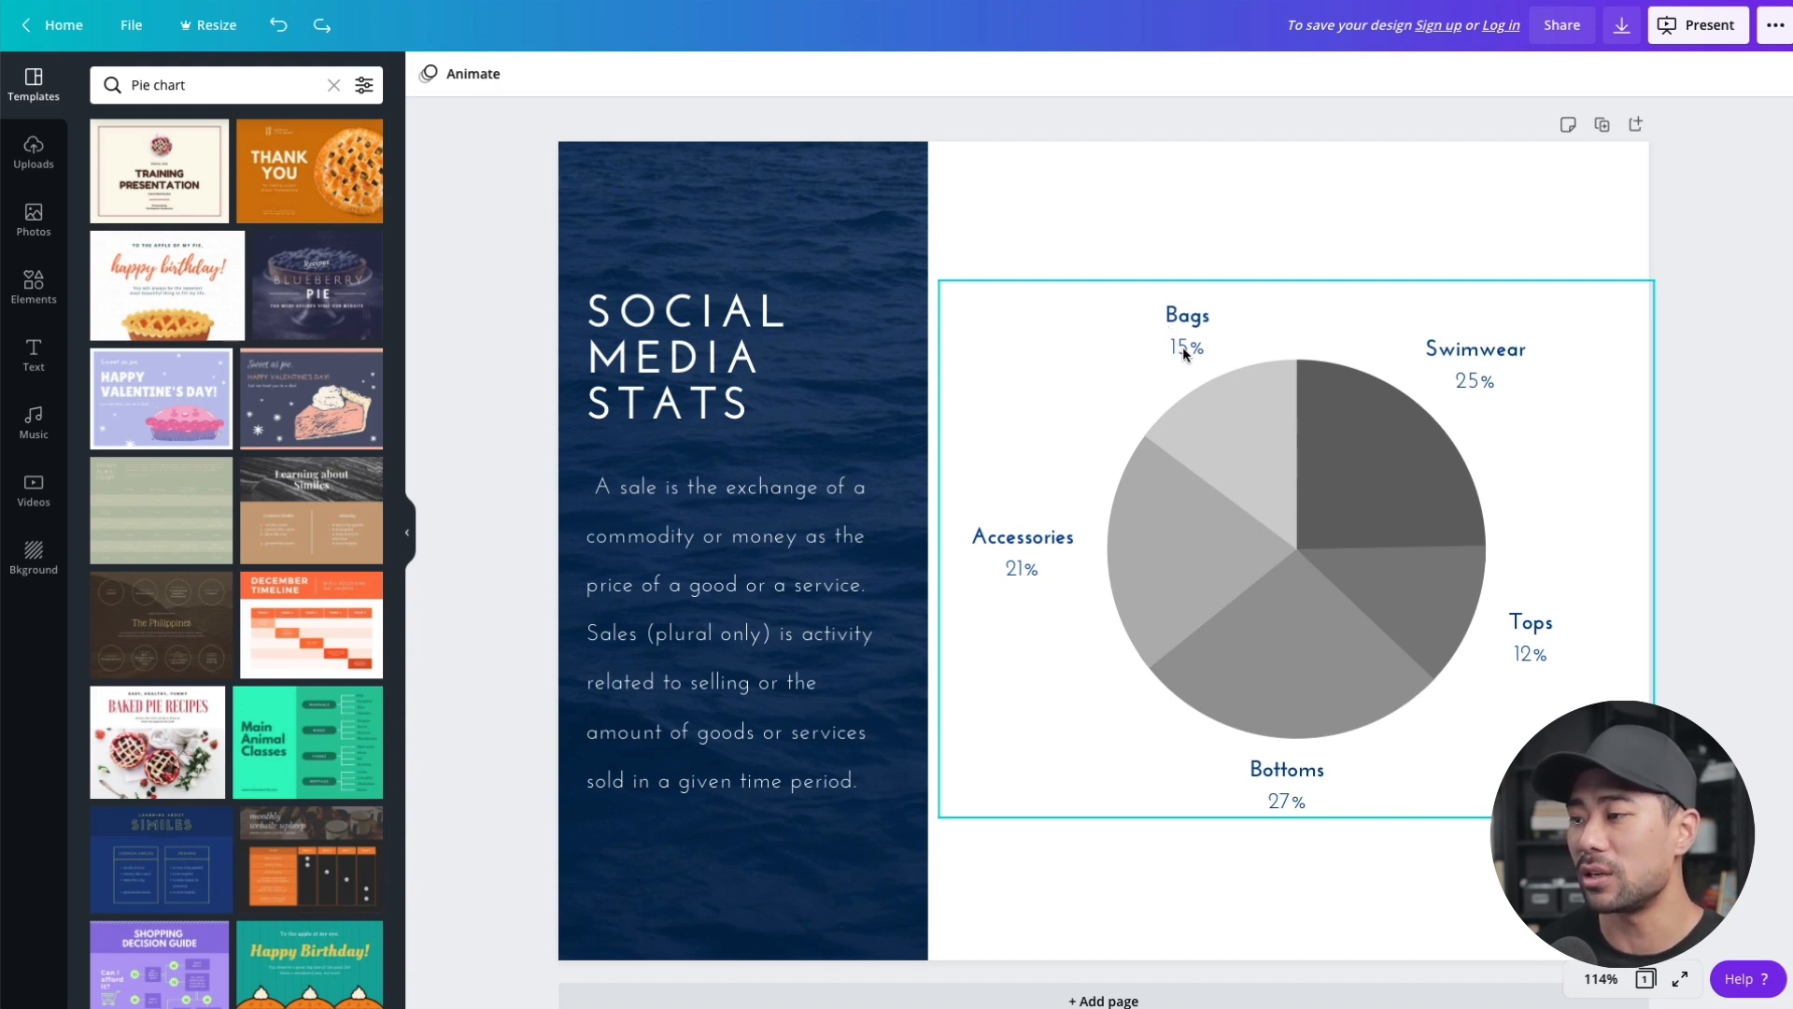
- Show the pie chart's data table with Swimwear, Tops, Bottoms, Accessories and Bags values
left_click(1301, 545)
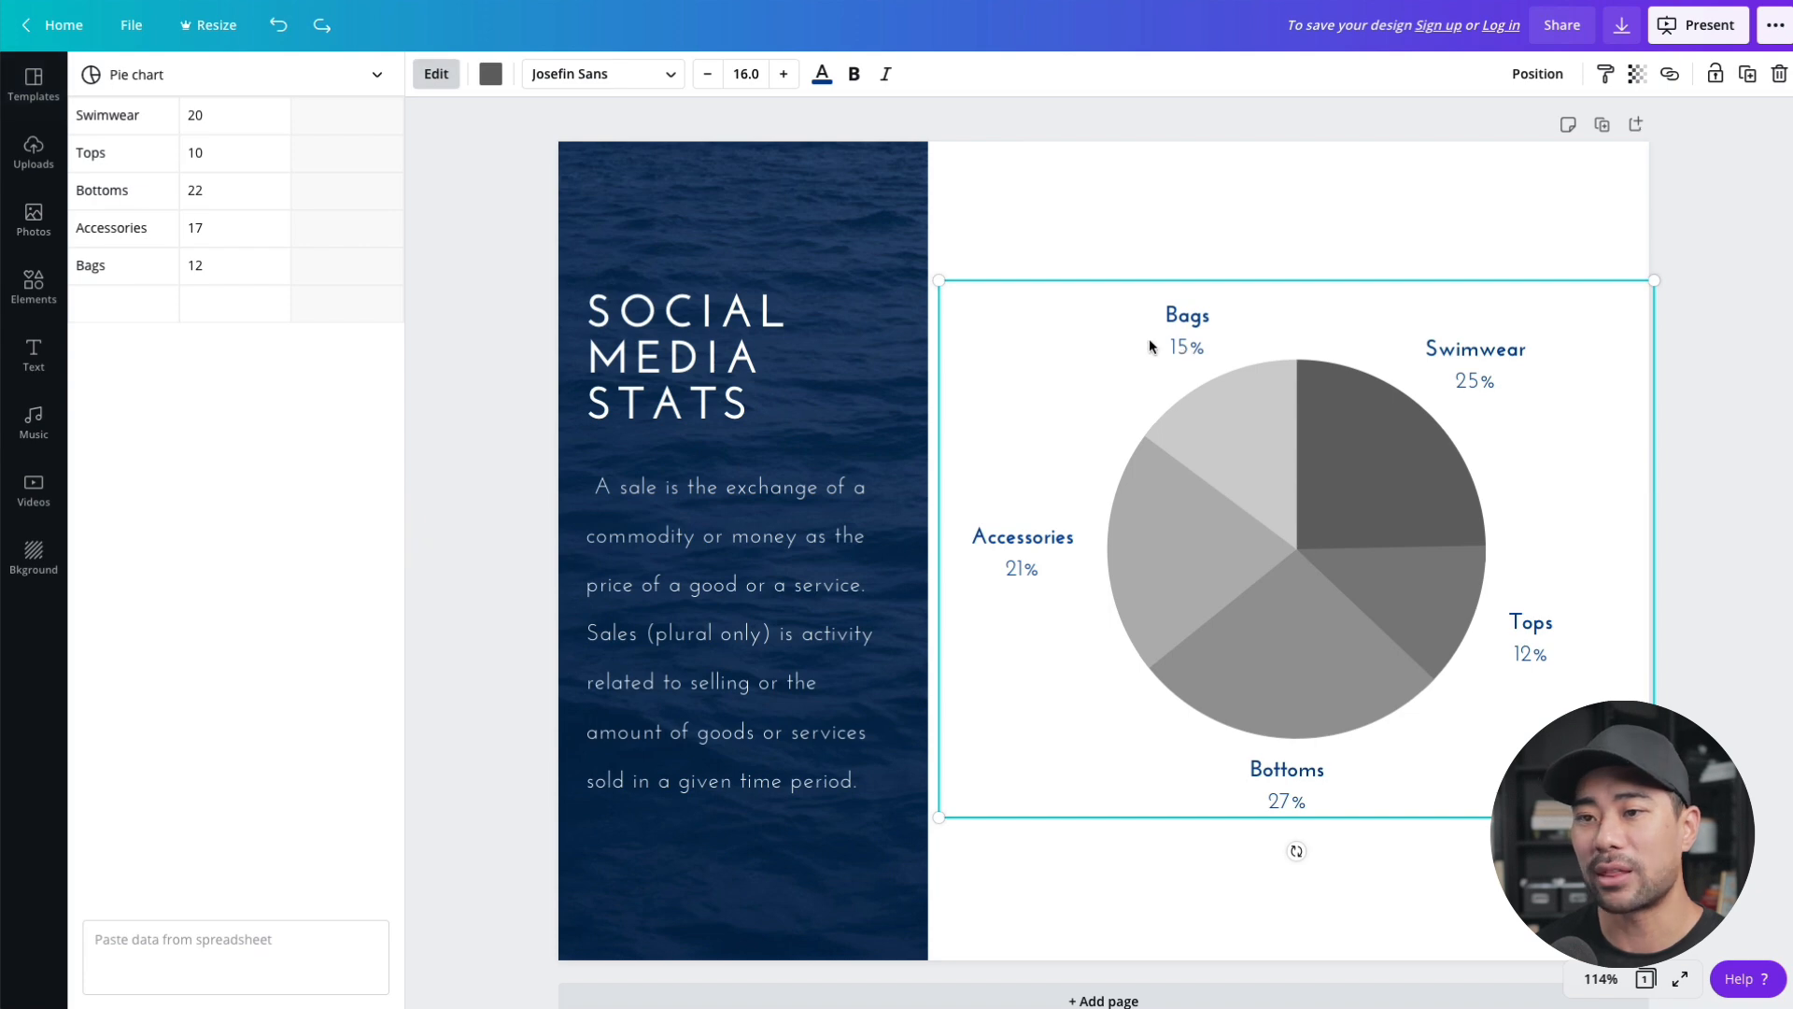
mouse_move(207, 146)
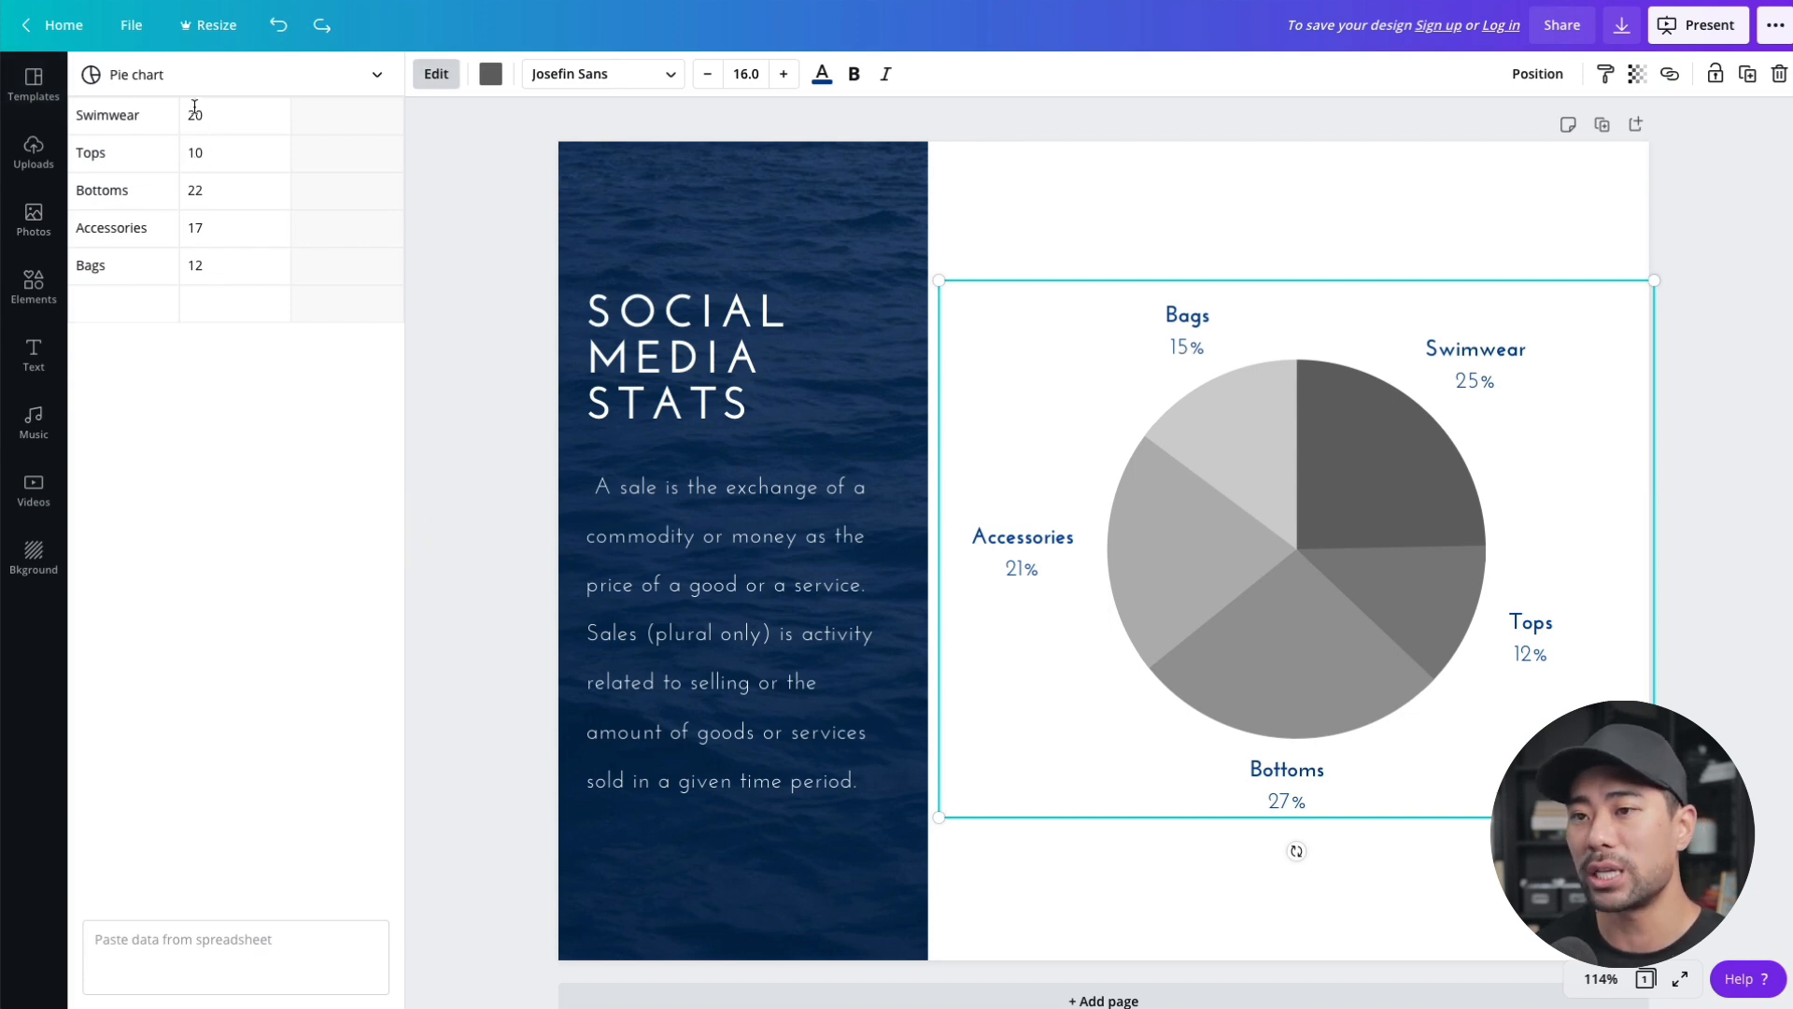
mouse_move(217, 183)
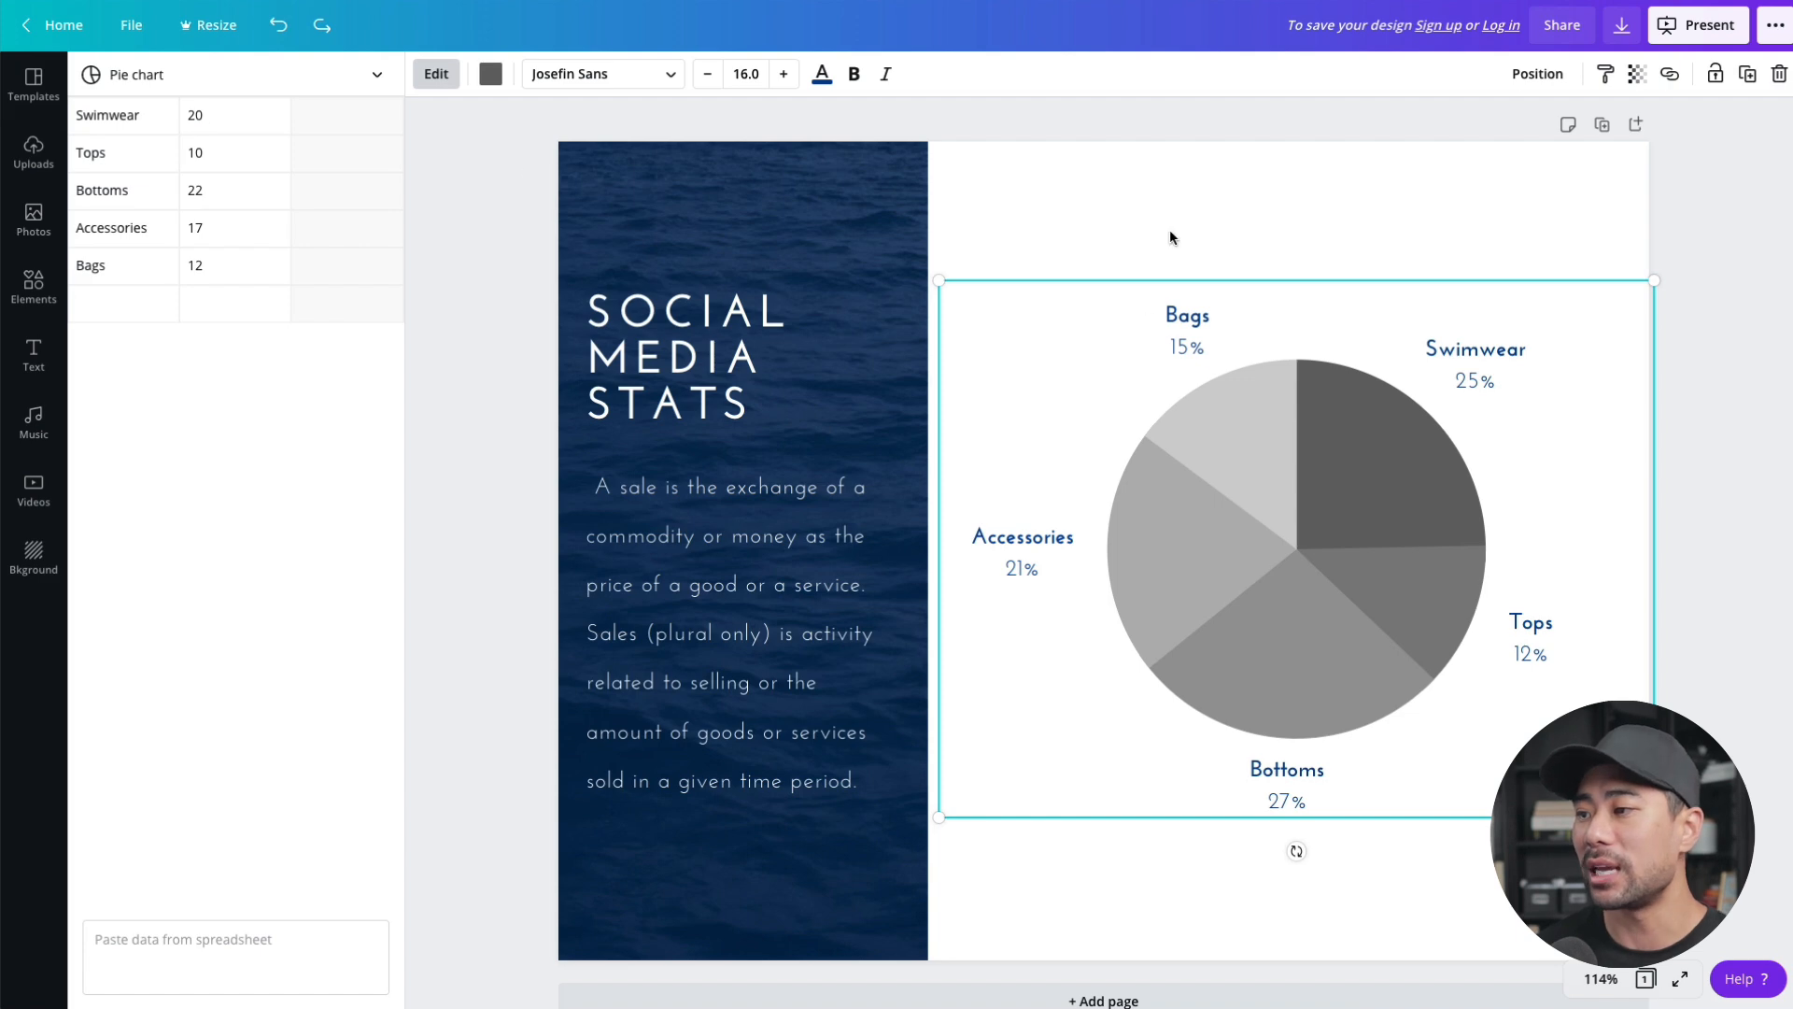
mouse_move(1211, 577)
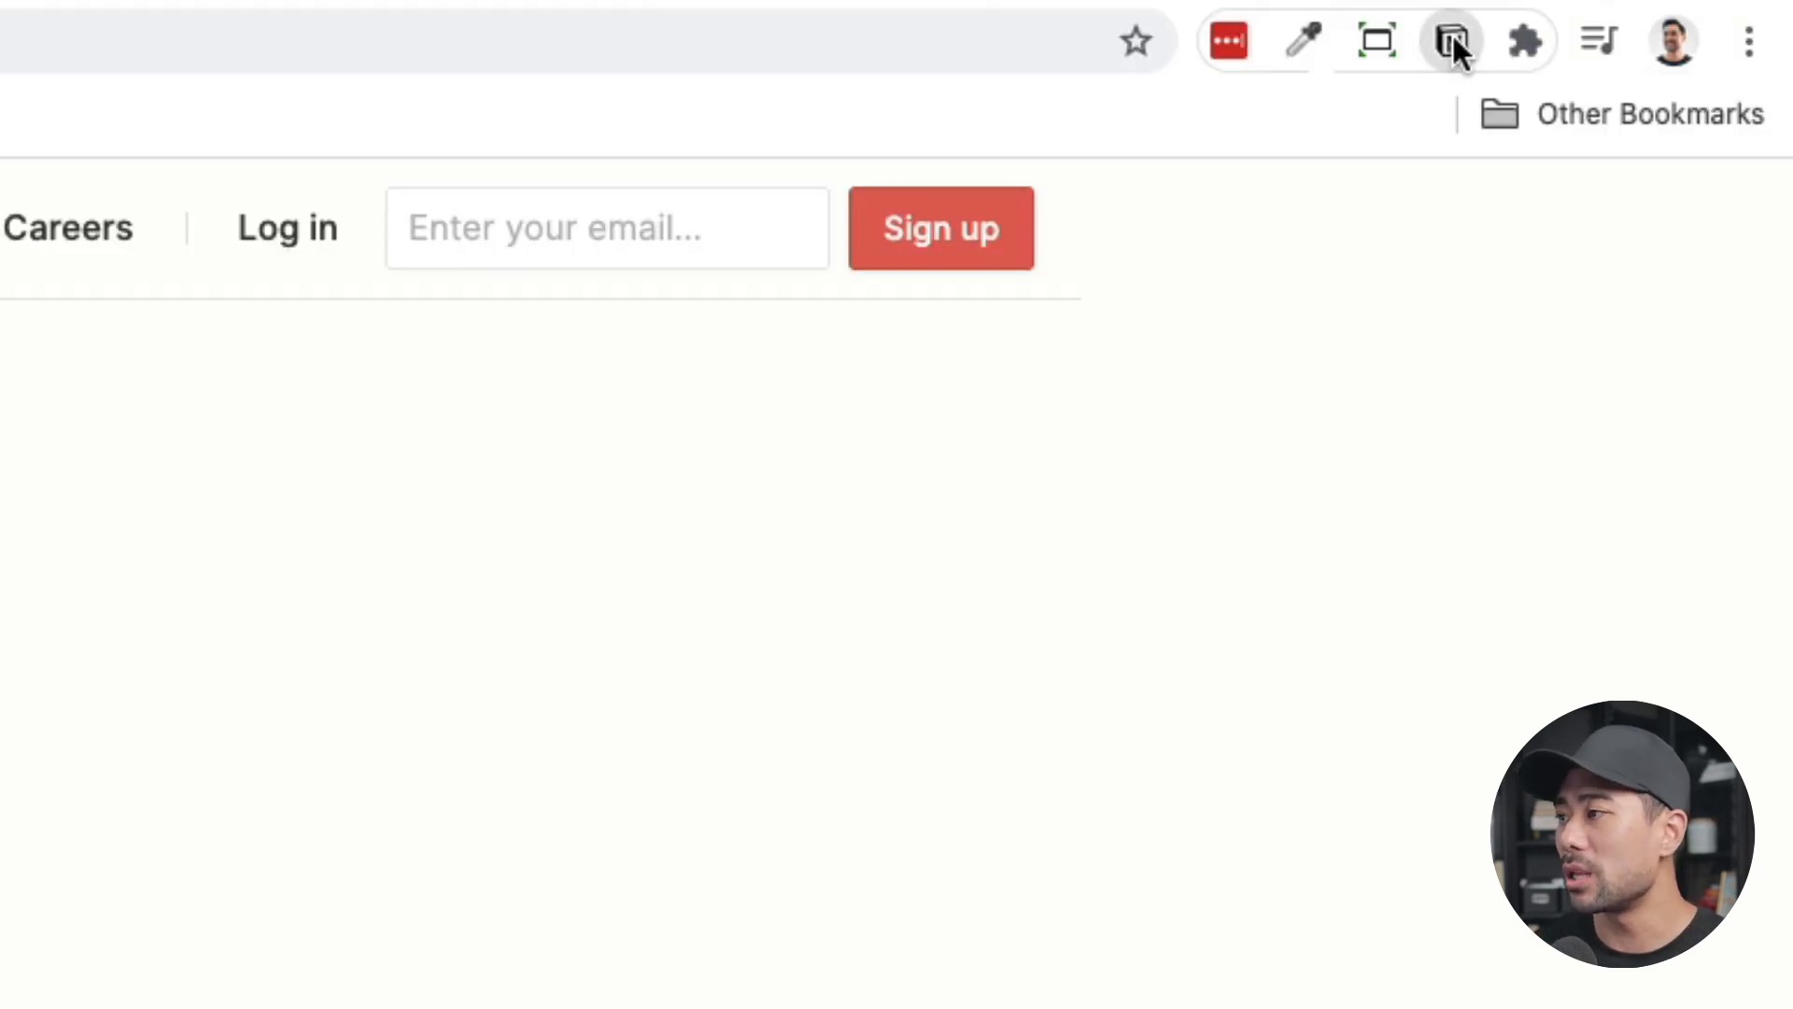
- Clip the Notion Web Clipper page into the Reading and Favourites database
left_click(1453, 39)
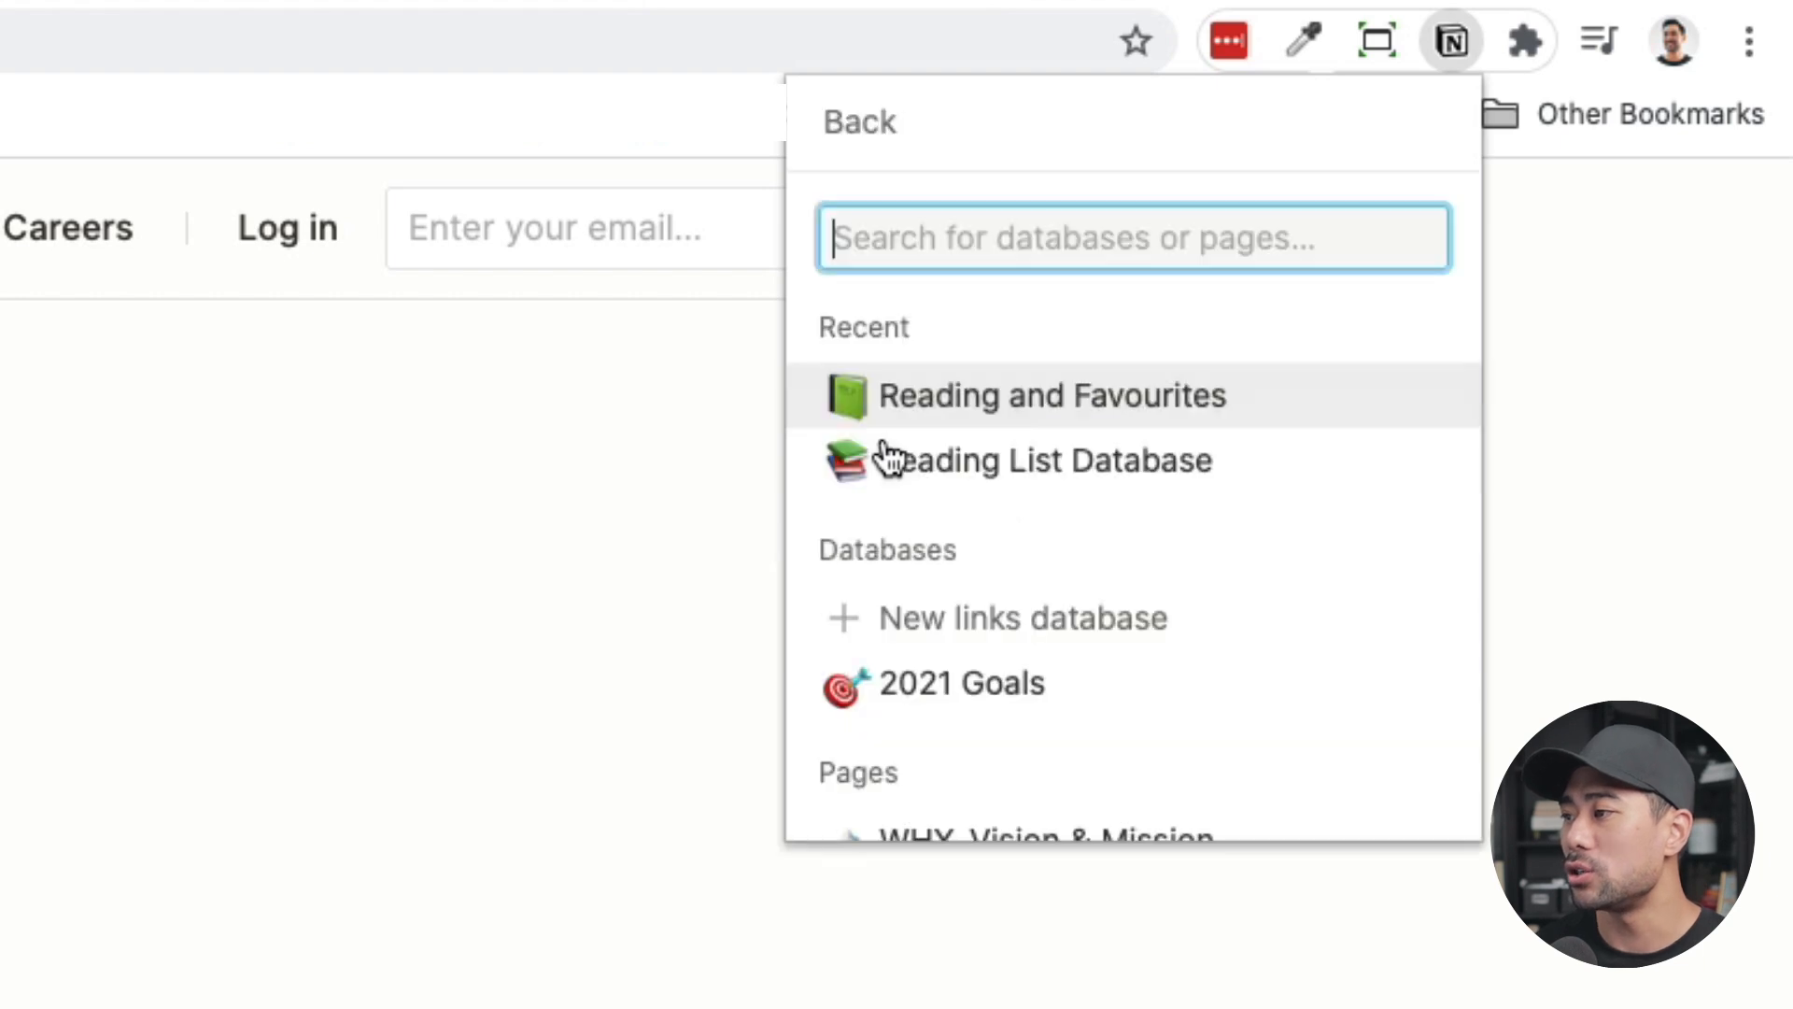
mouse_move(1063, 411)
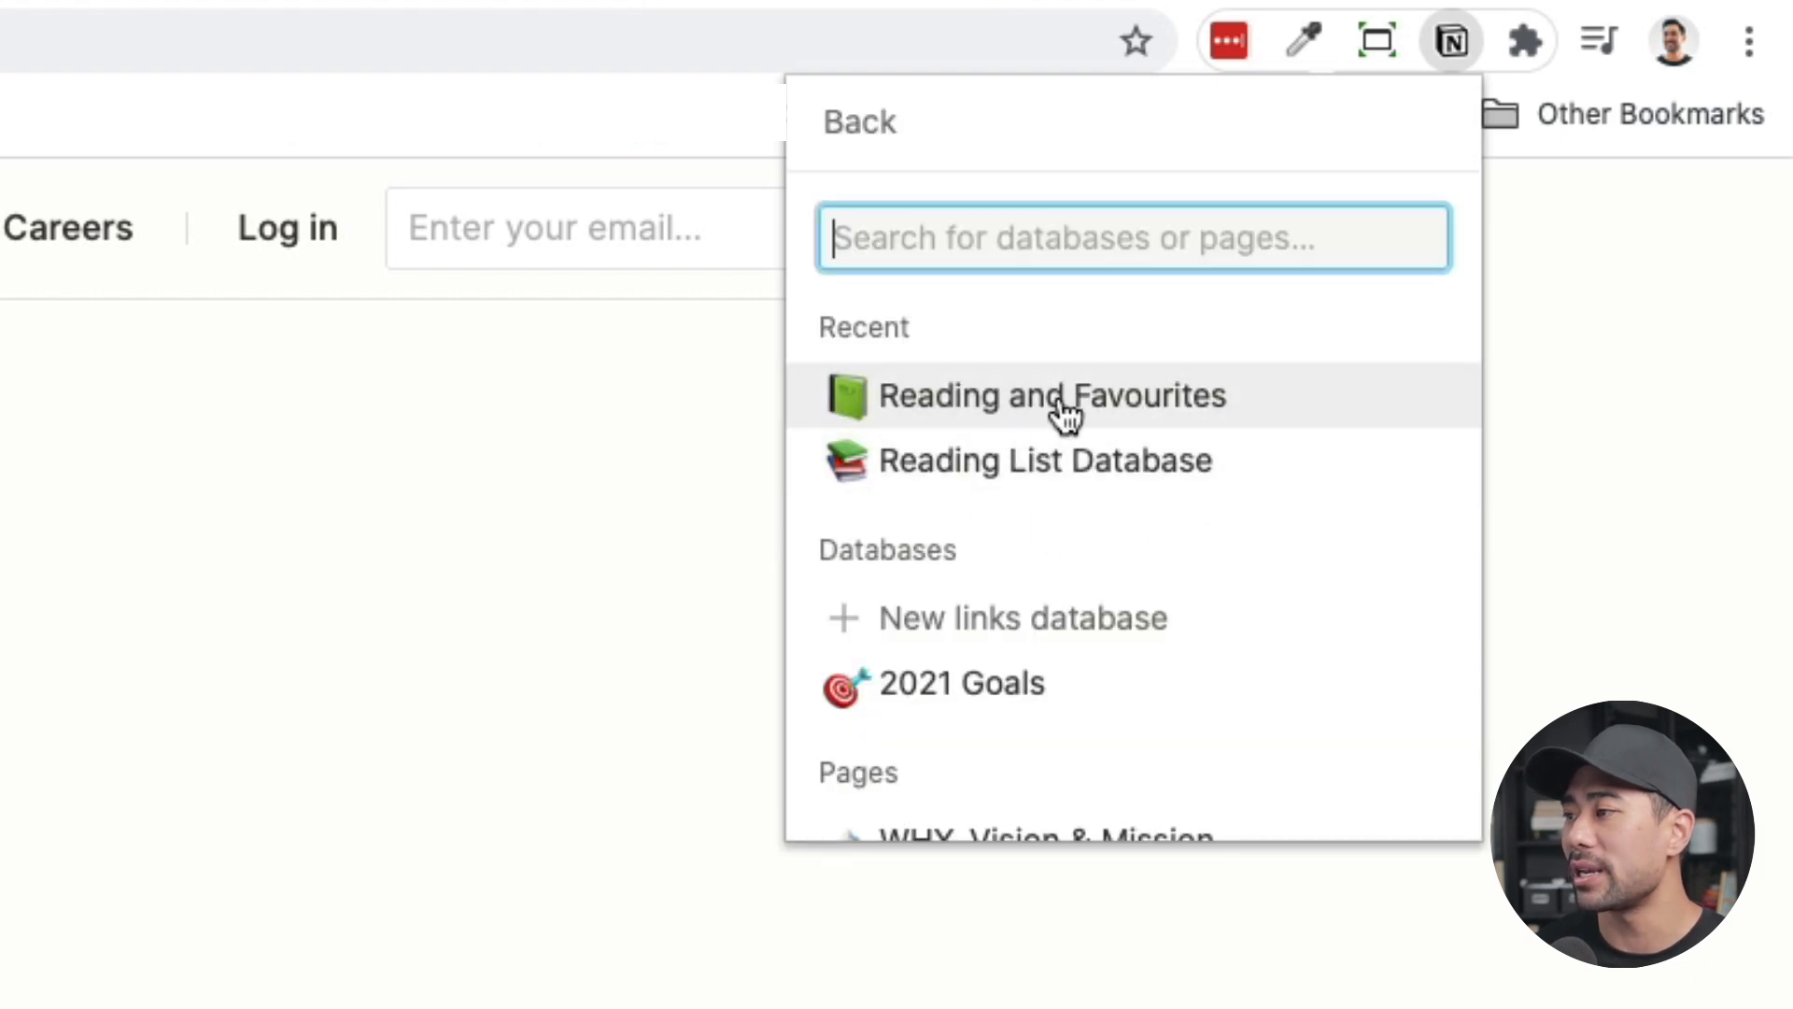
mouse_move(1071, 429)
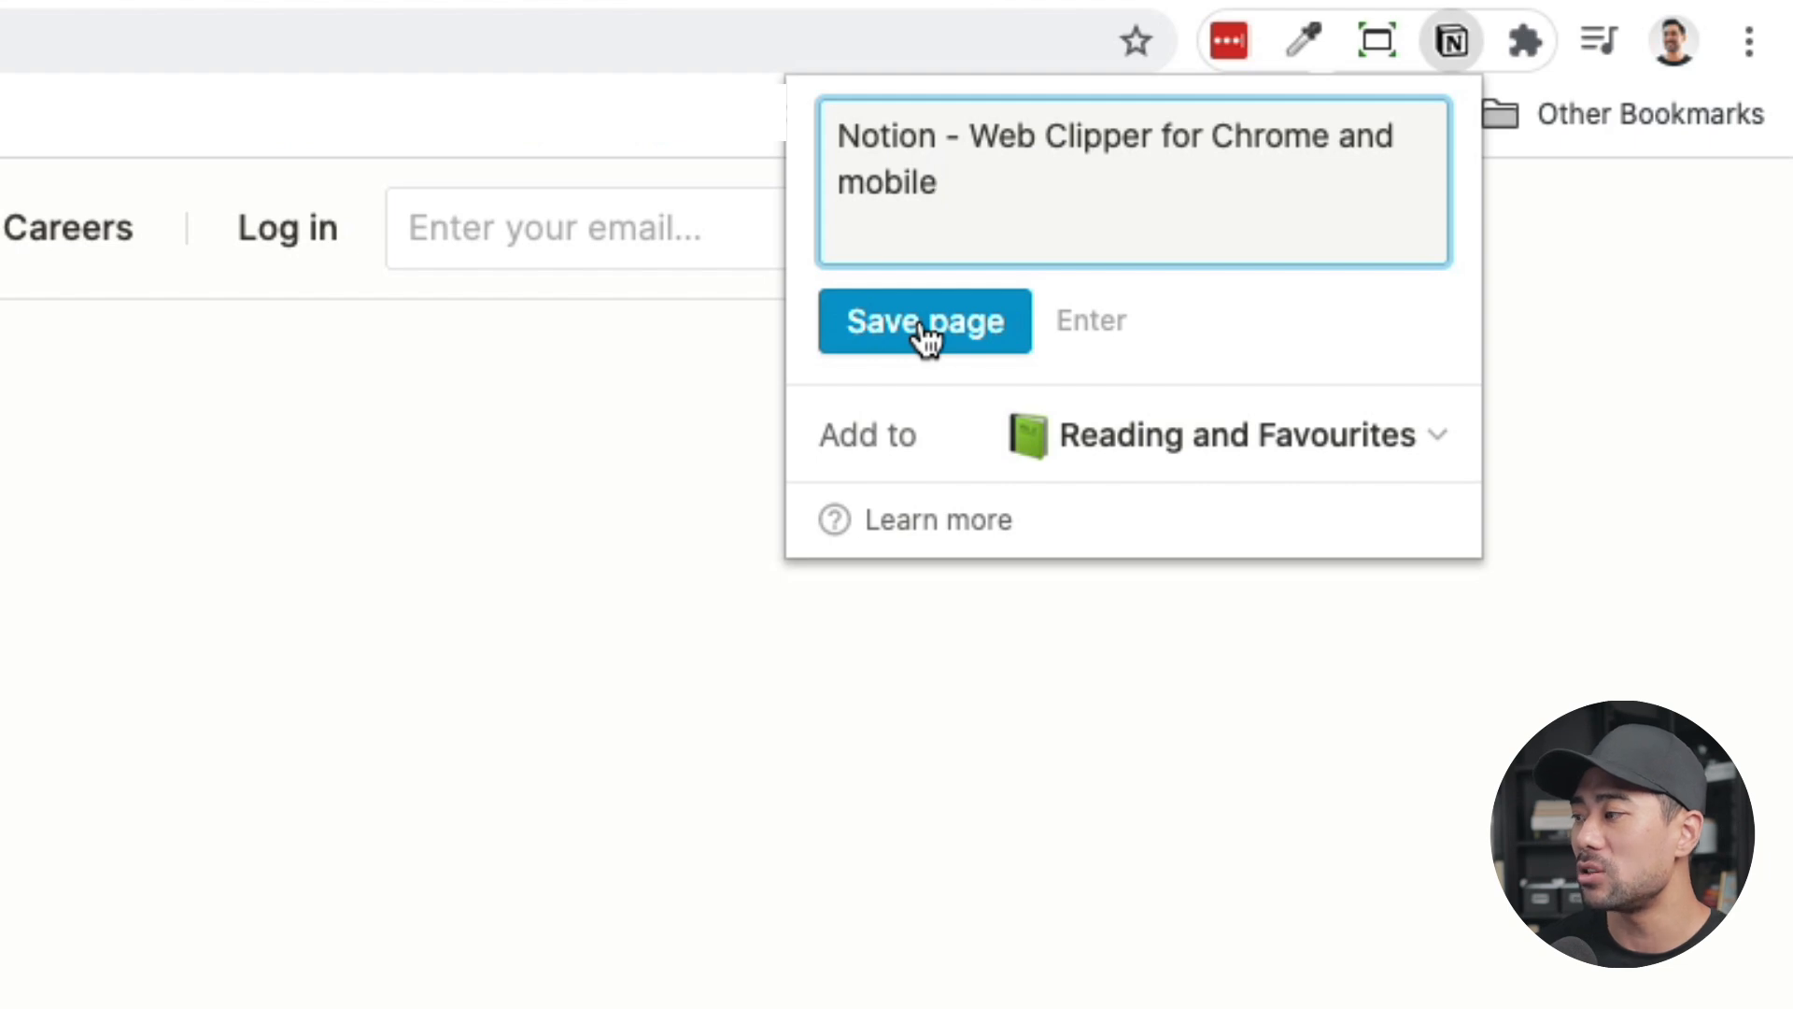
left_click(925, 321)
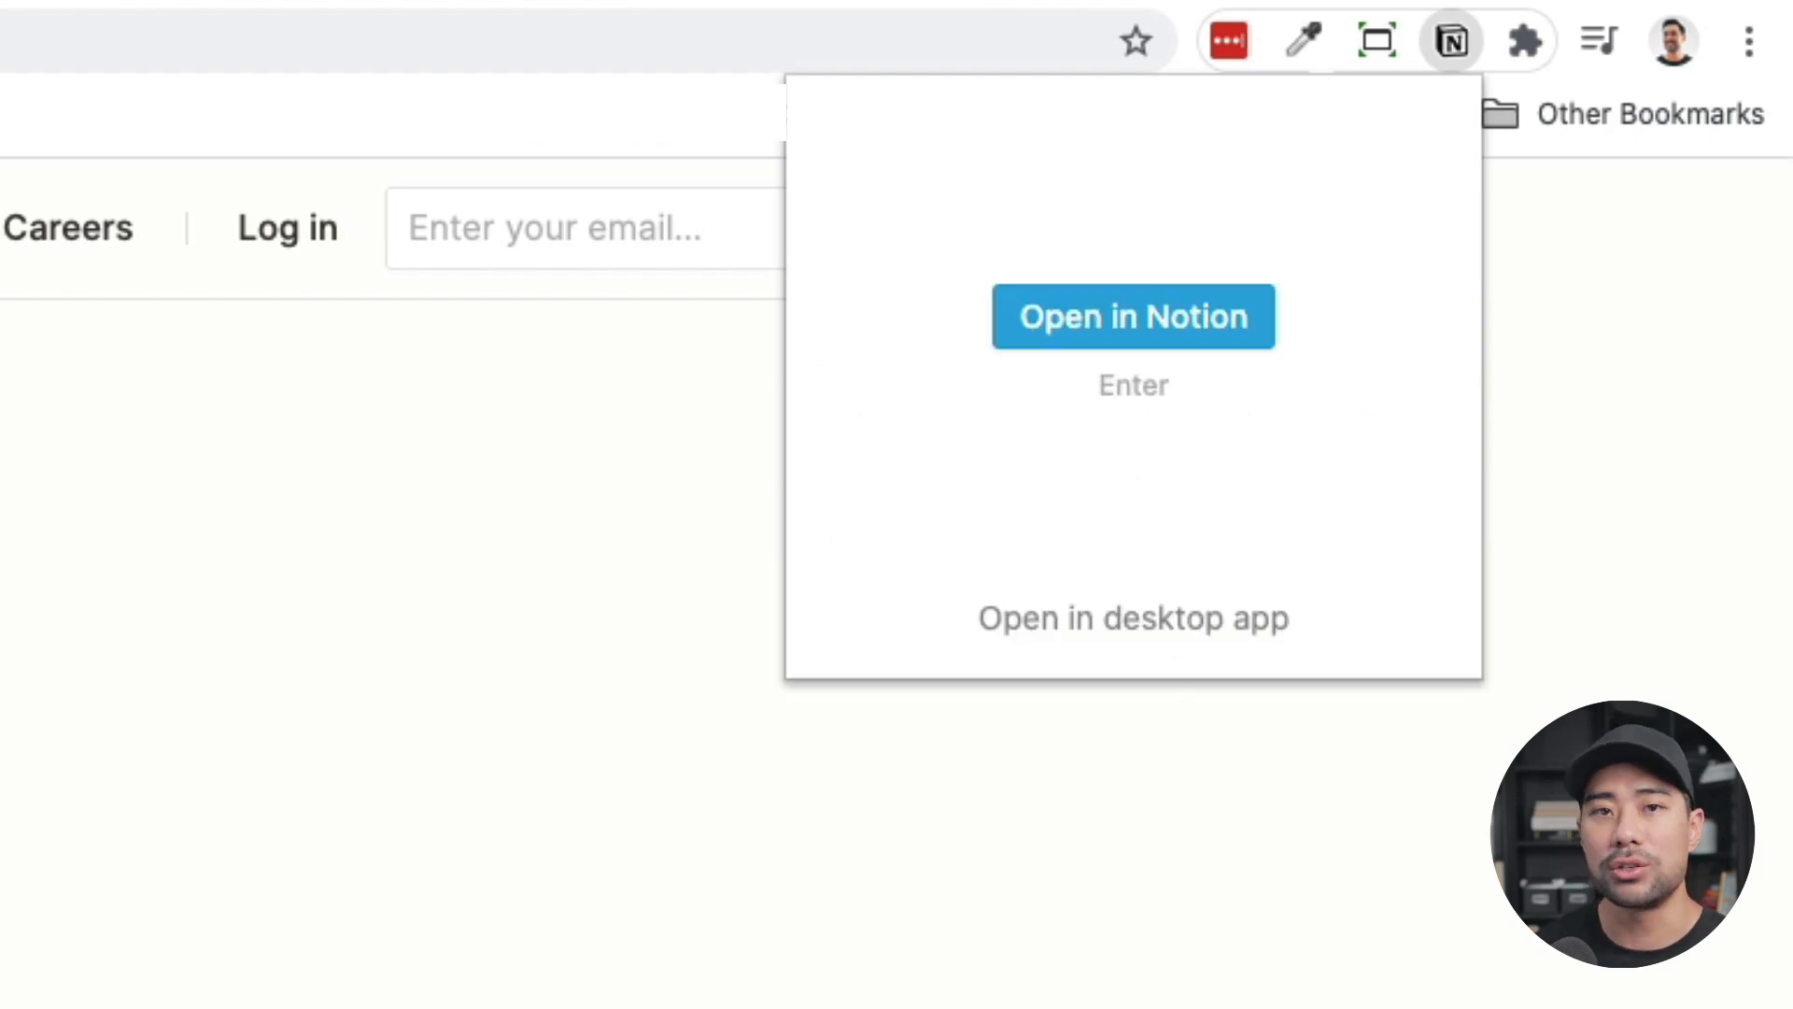
- View the clipped entry in Notion and set its Media Type to Tool
left_click(1132, 315)
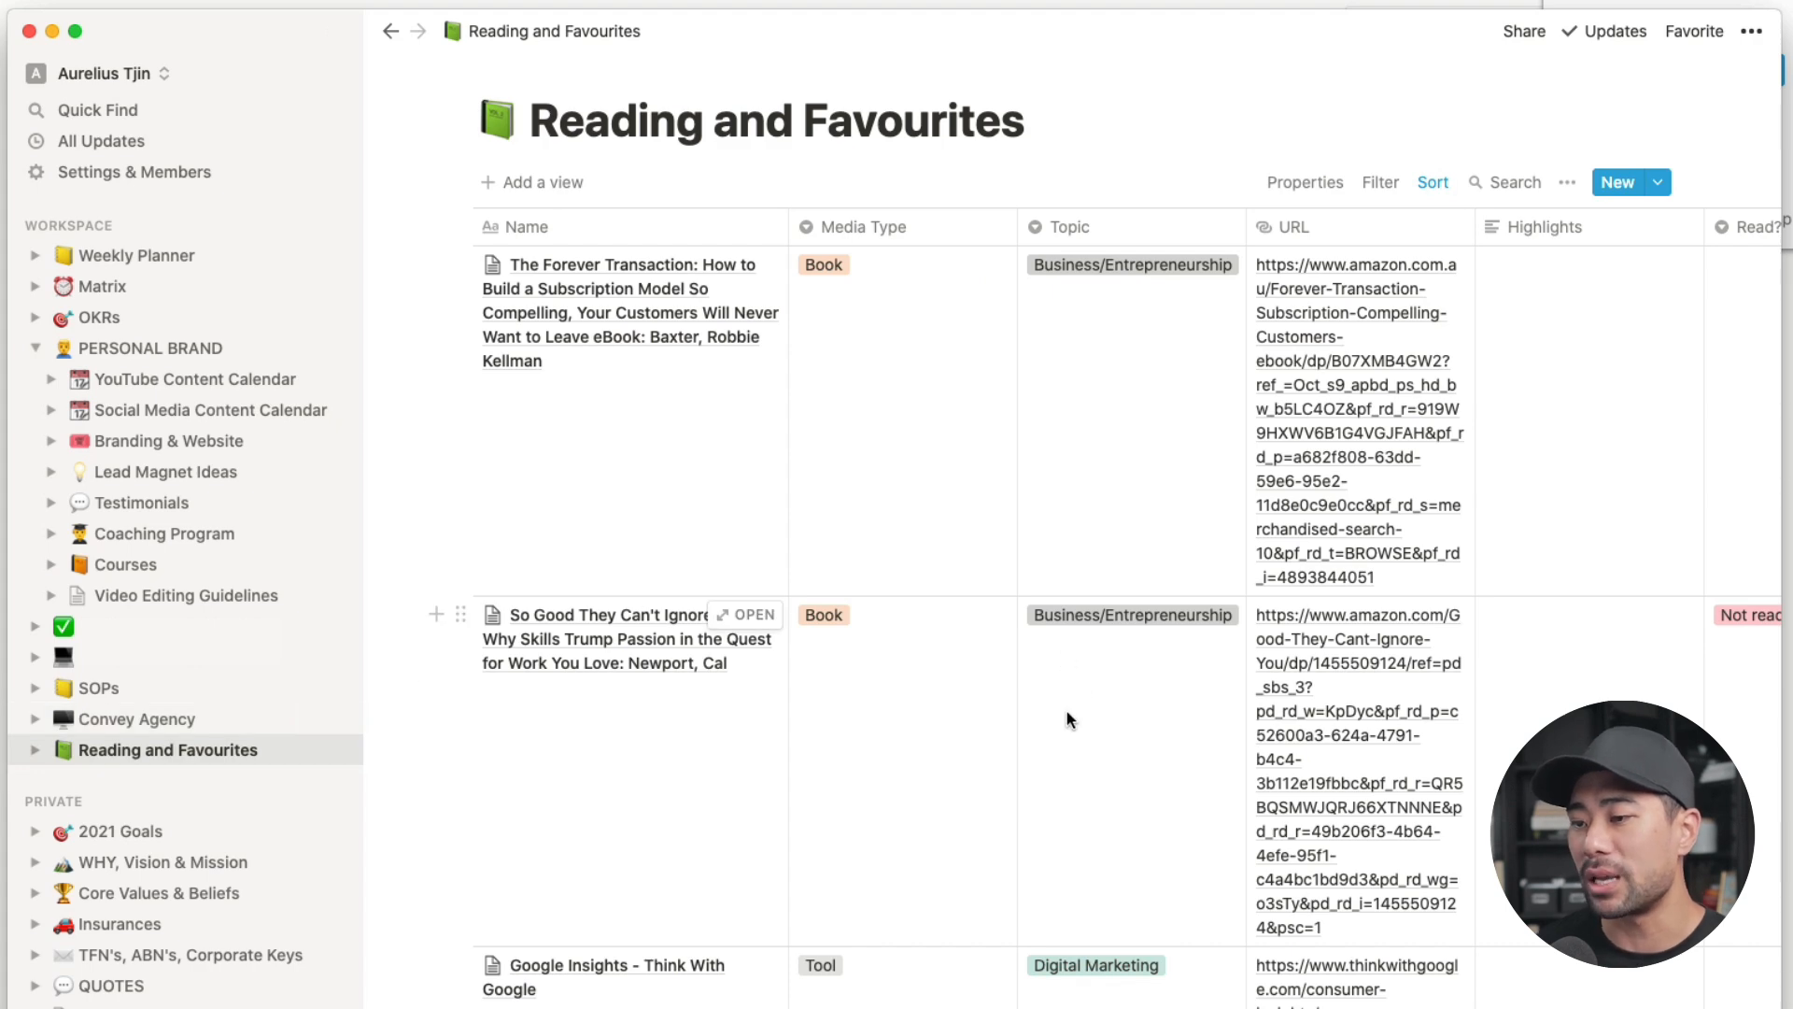
scroll("down", 3)
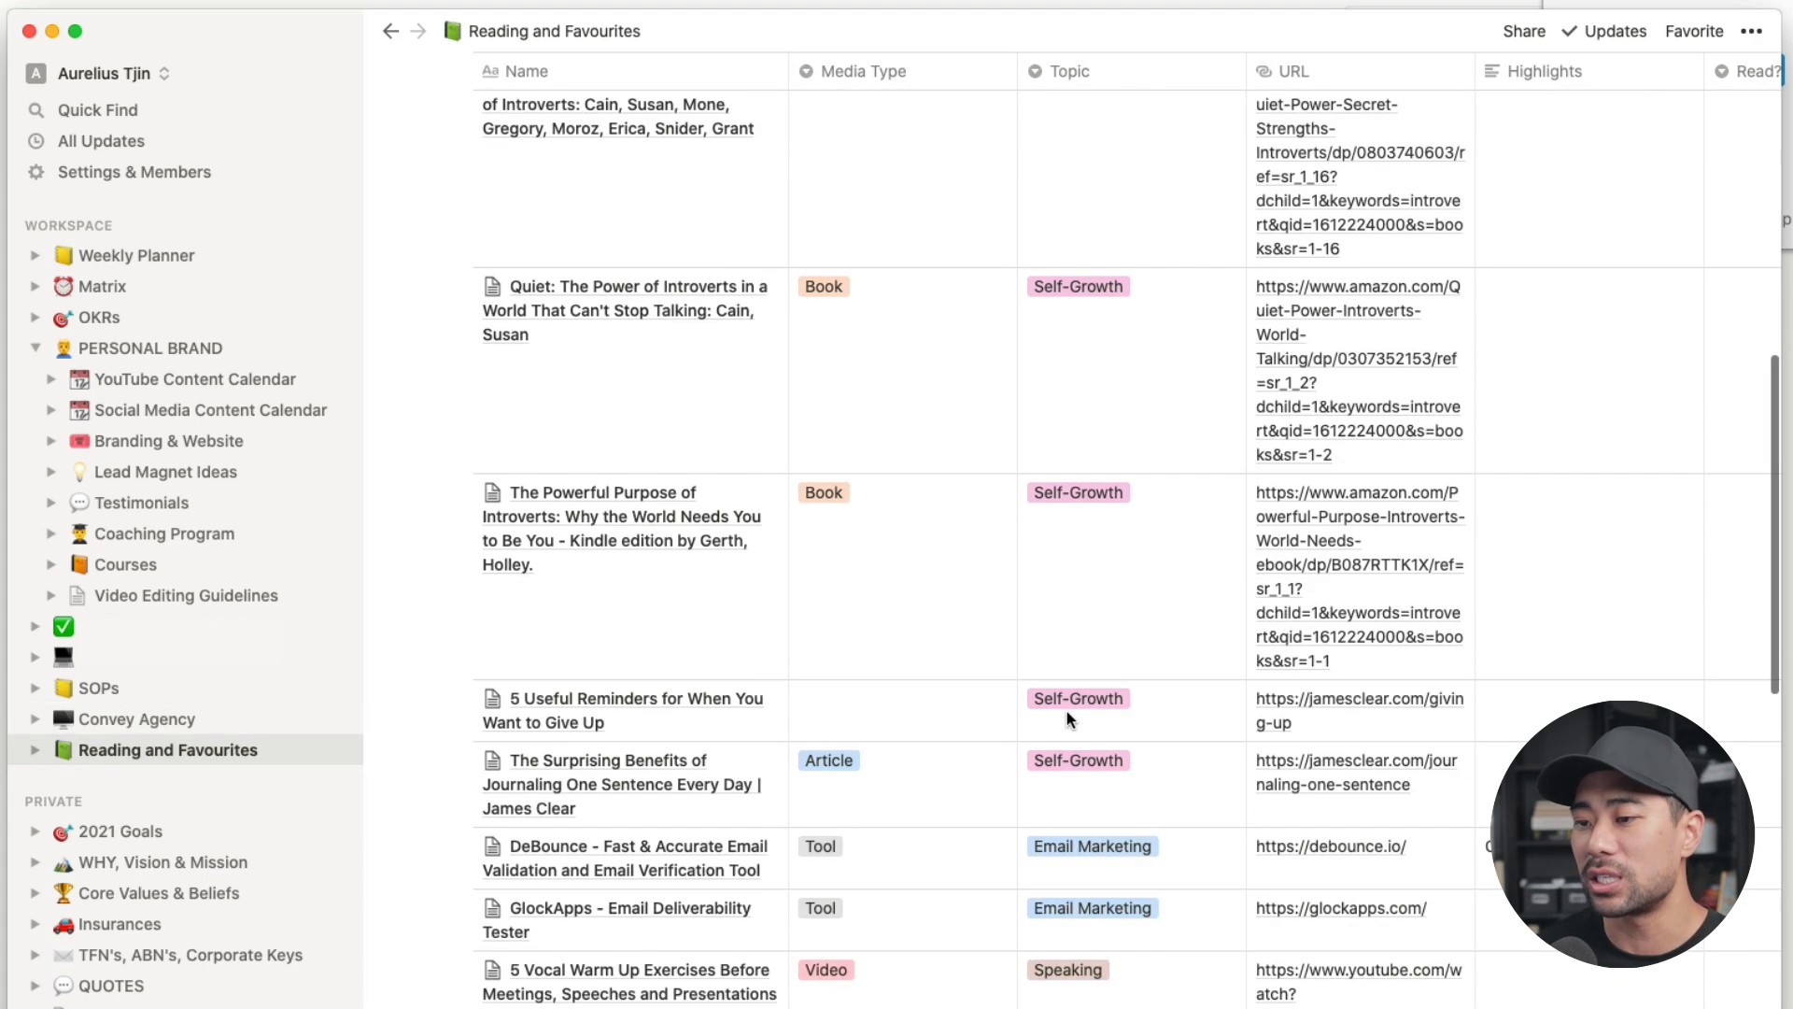
scroll("down", 3)
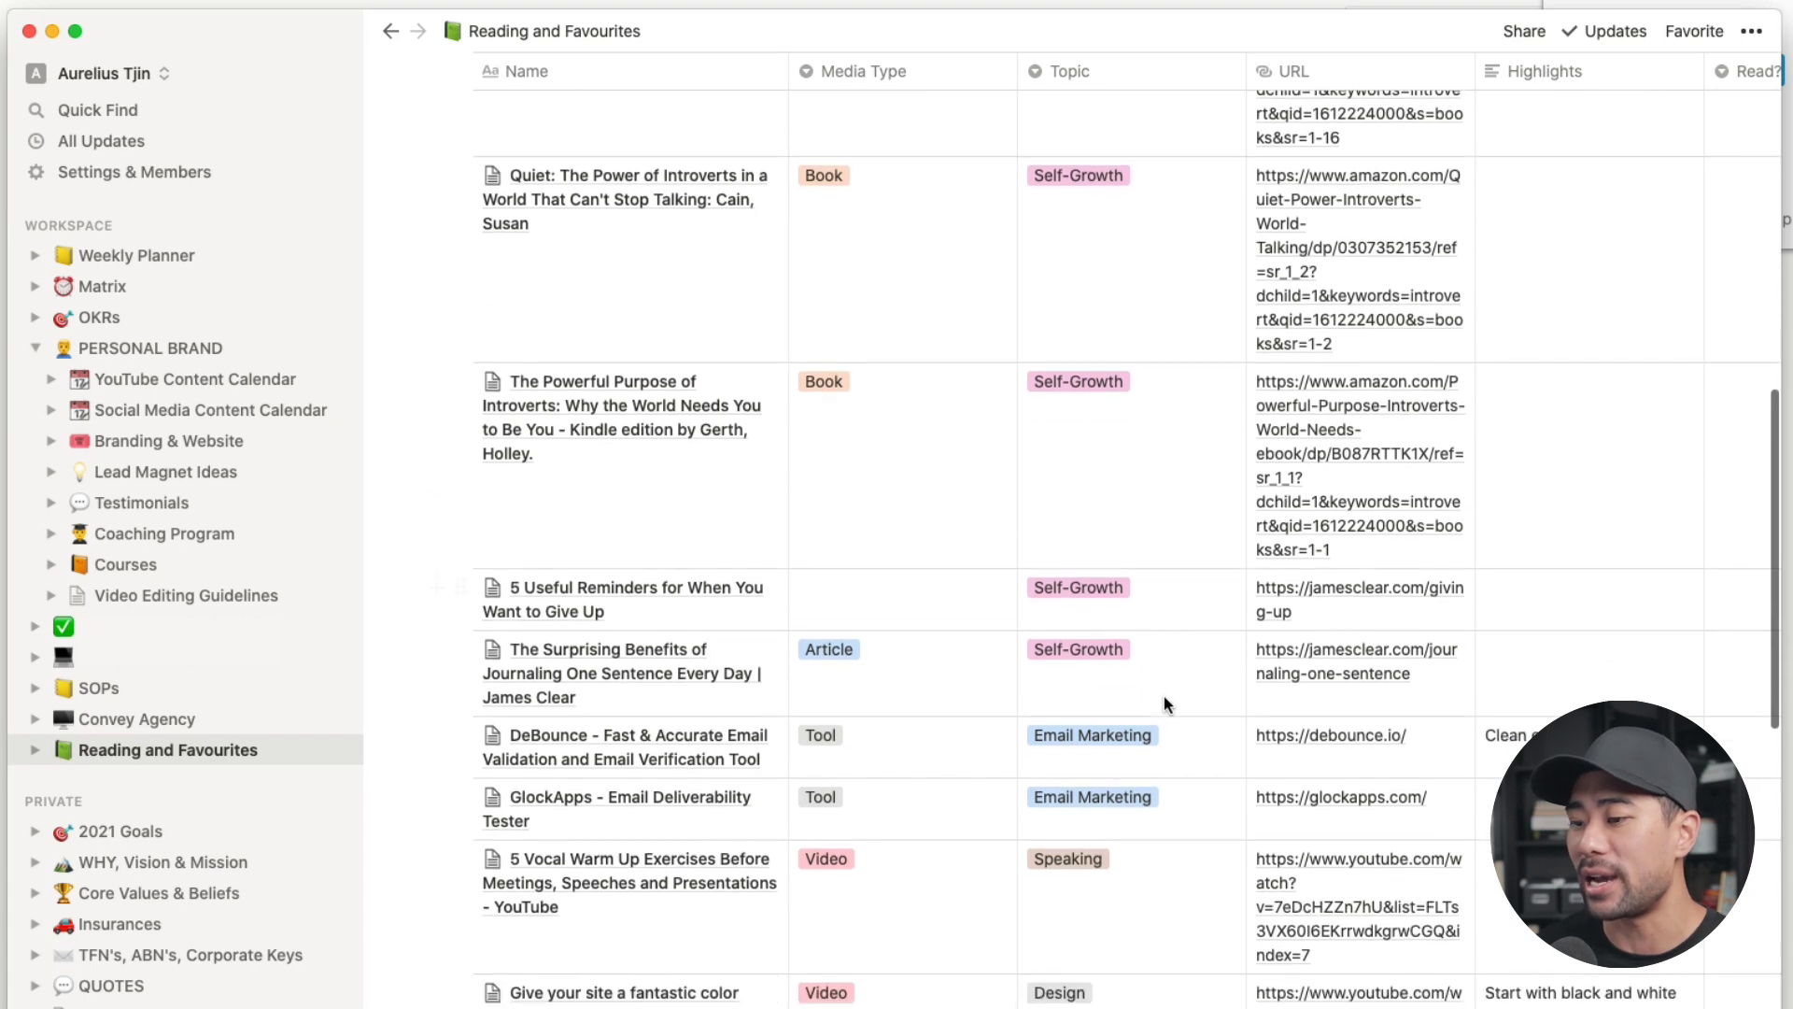
scroll("down", 3)
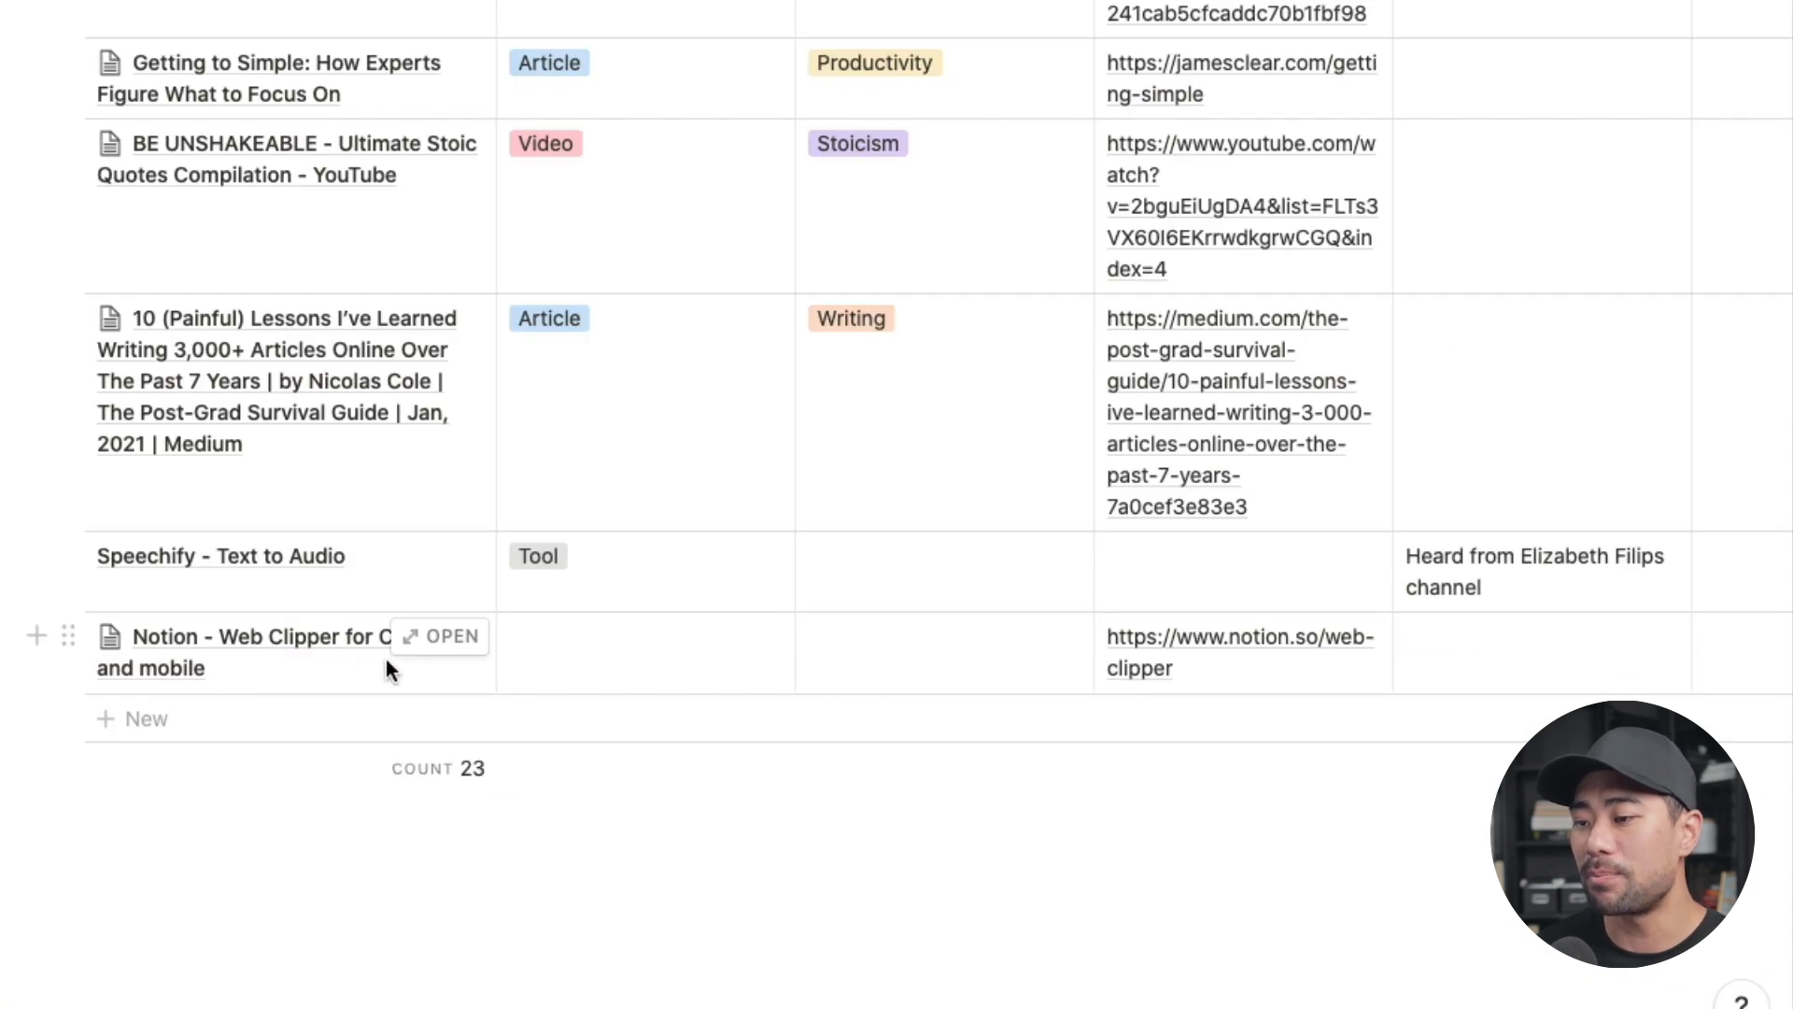
left_click(620, 650)
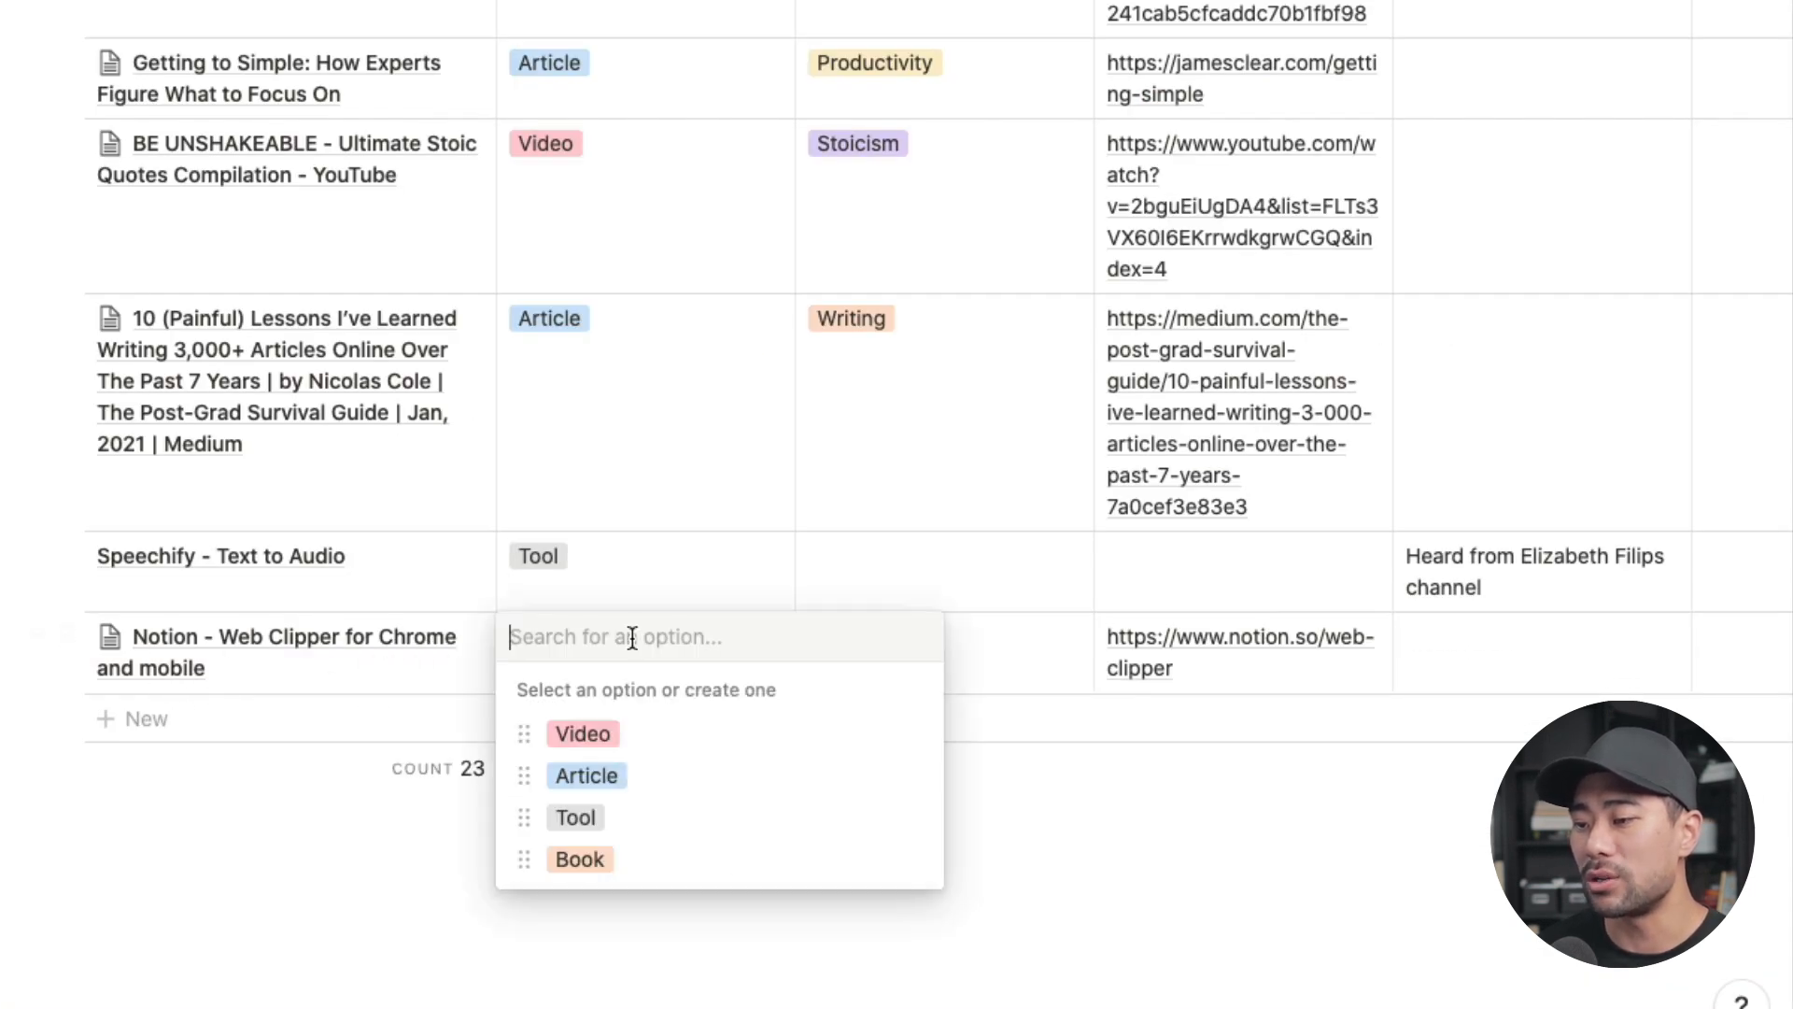
mouse_move(587, 872)
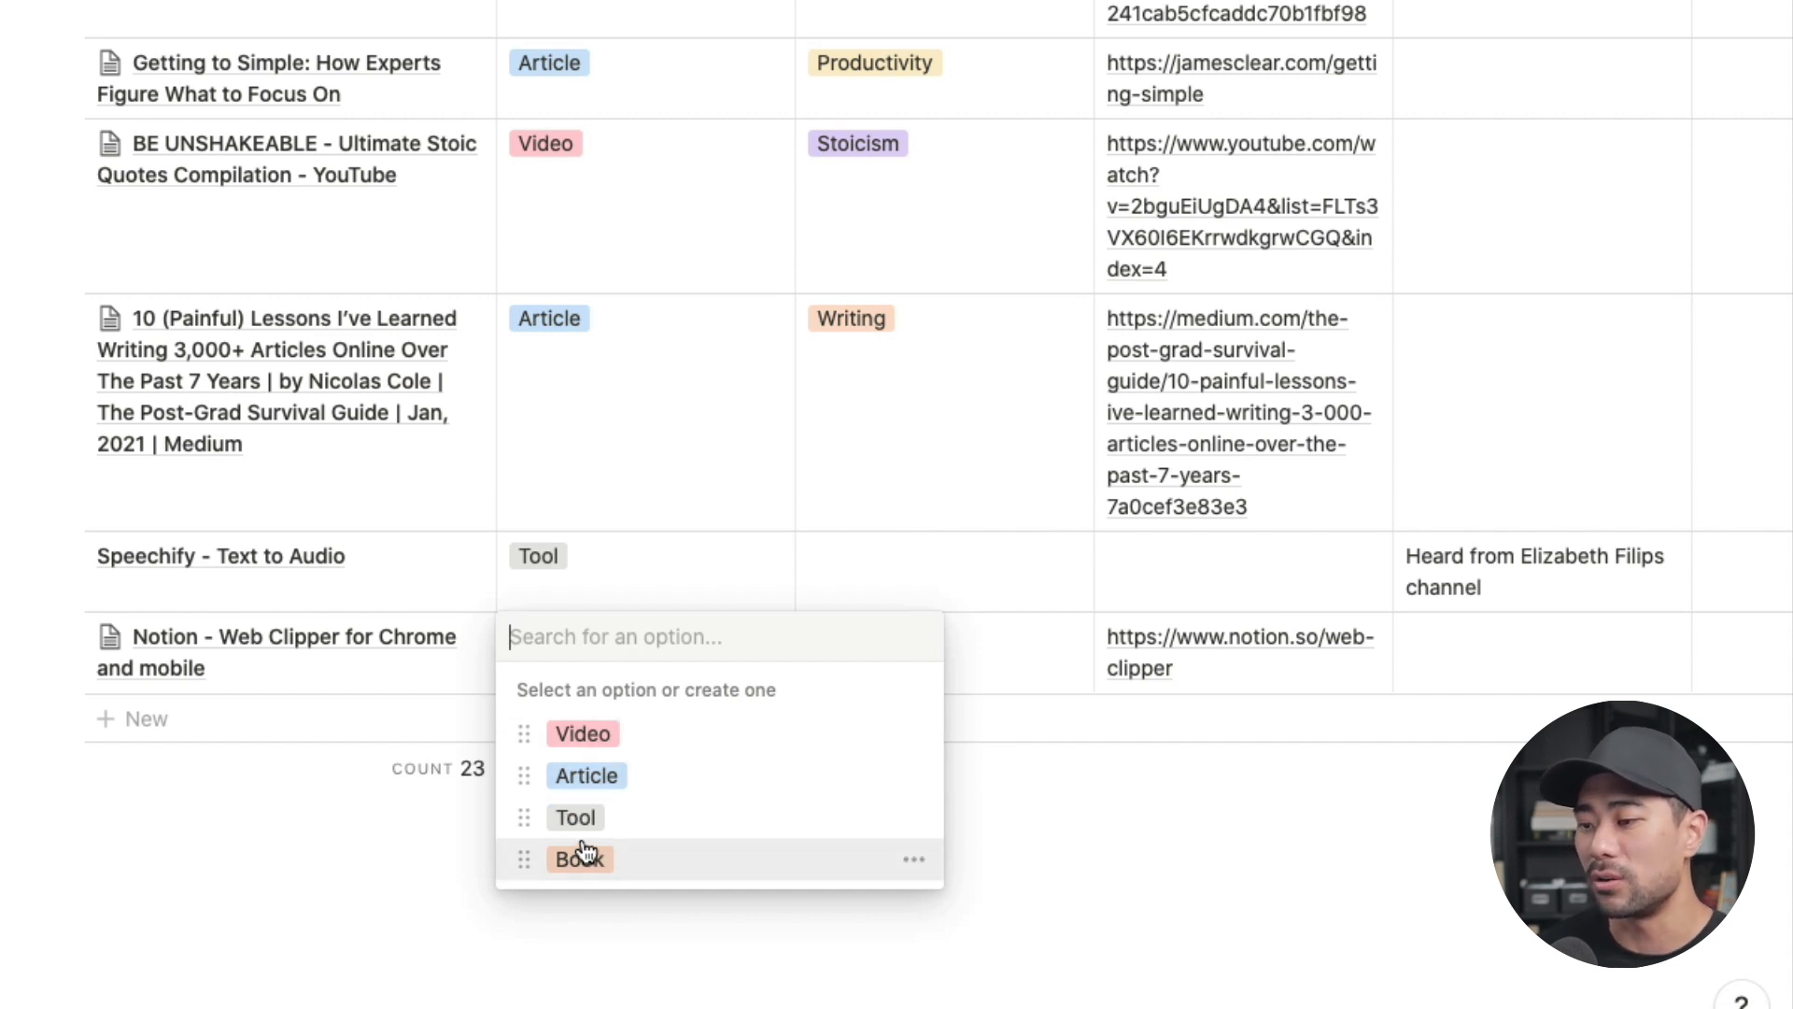
mouse_move(589, 775)
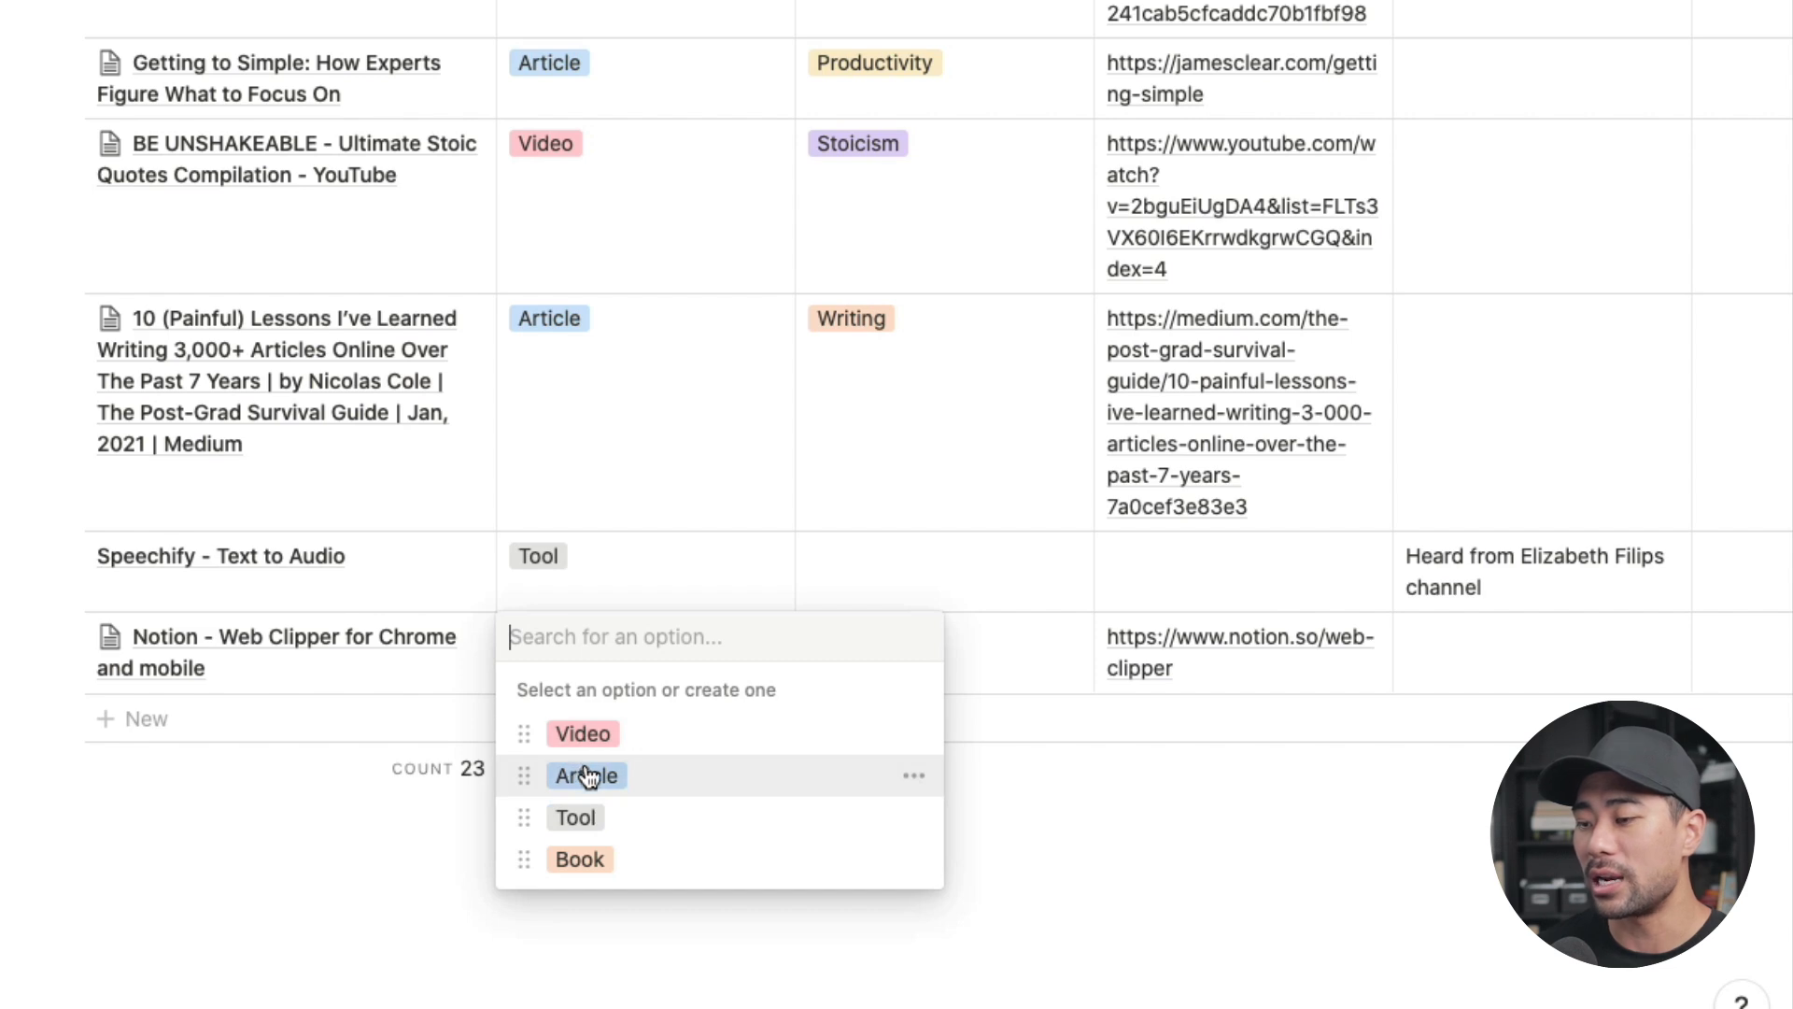
left_click(575, 818)
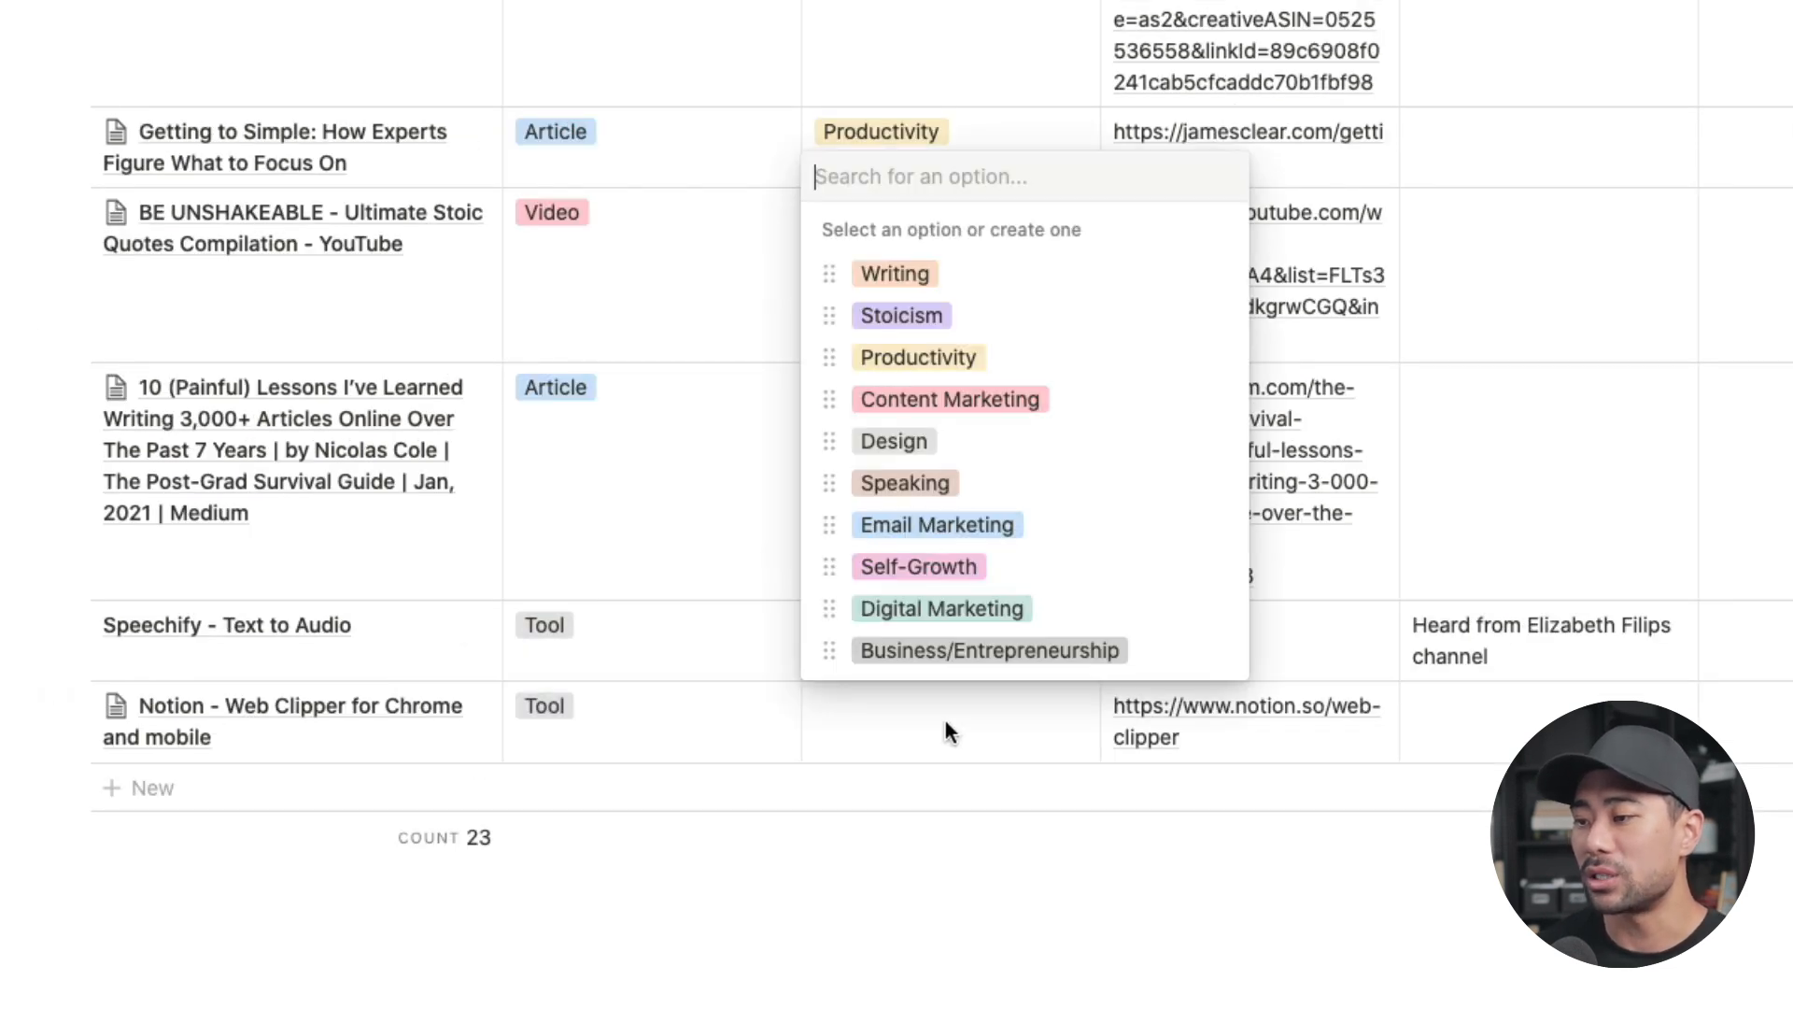
mouse_move(914, 395)
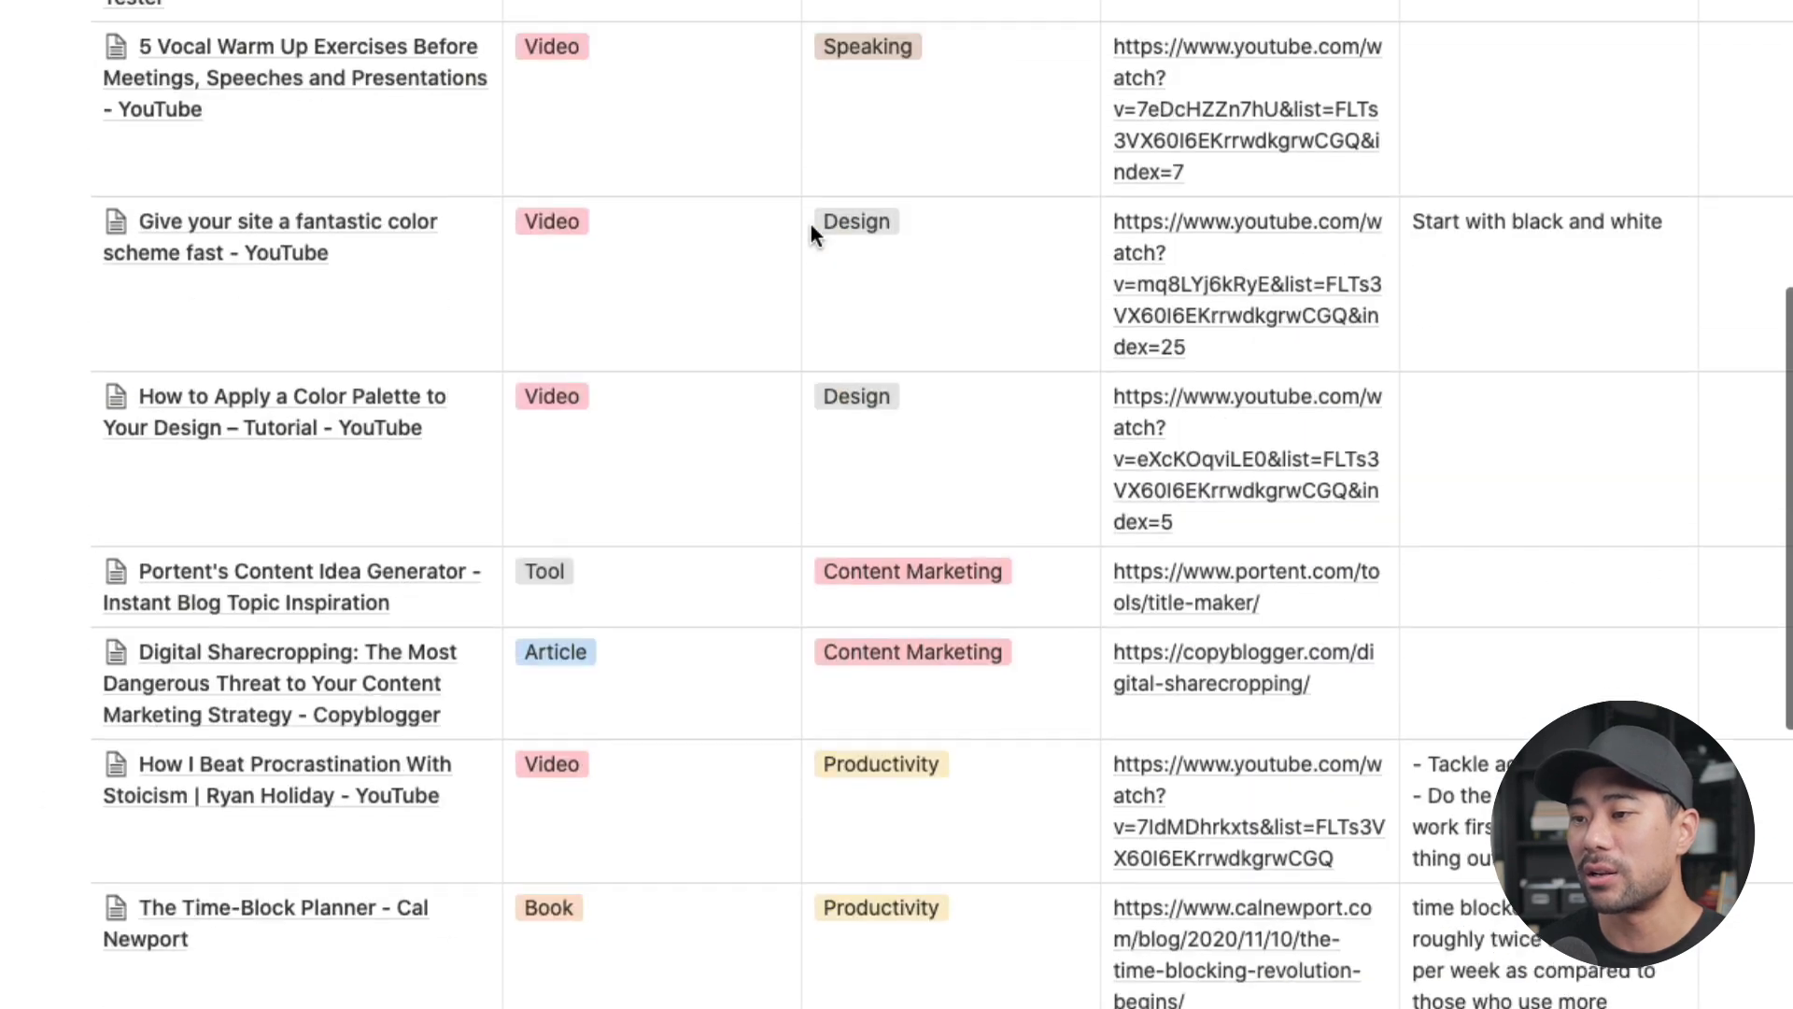
- Scroll through the Reading and Favourites table toward a saved article
scroll("down", 3)
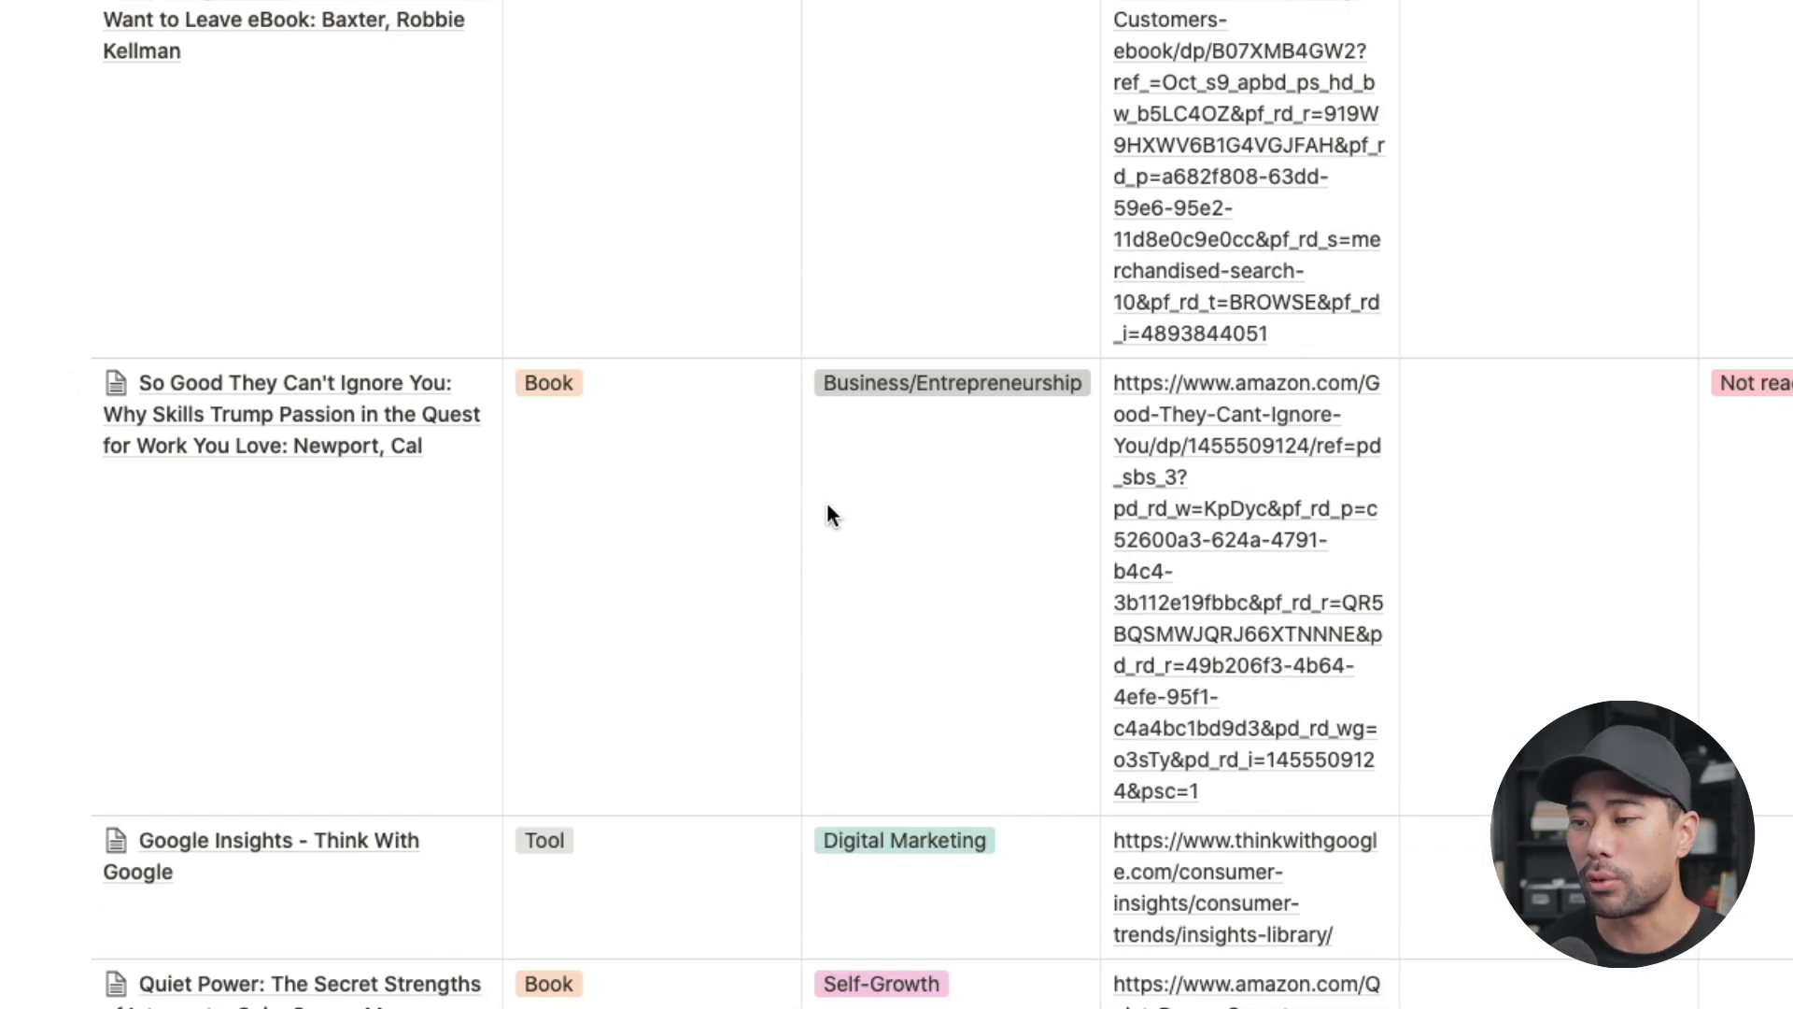
scroll("down", 3)
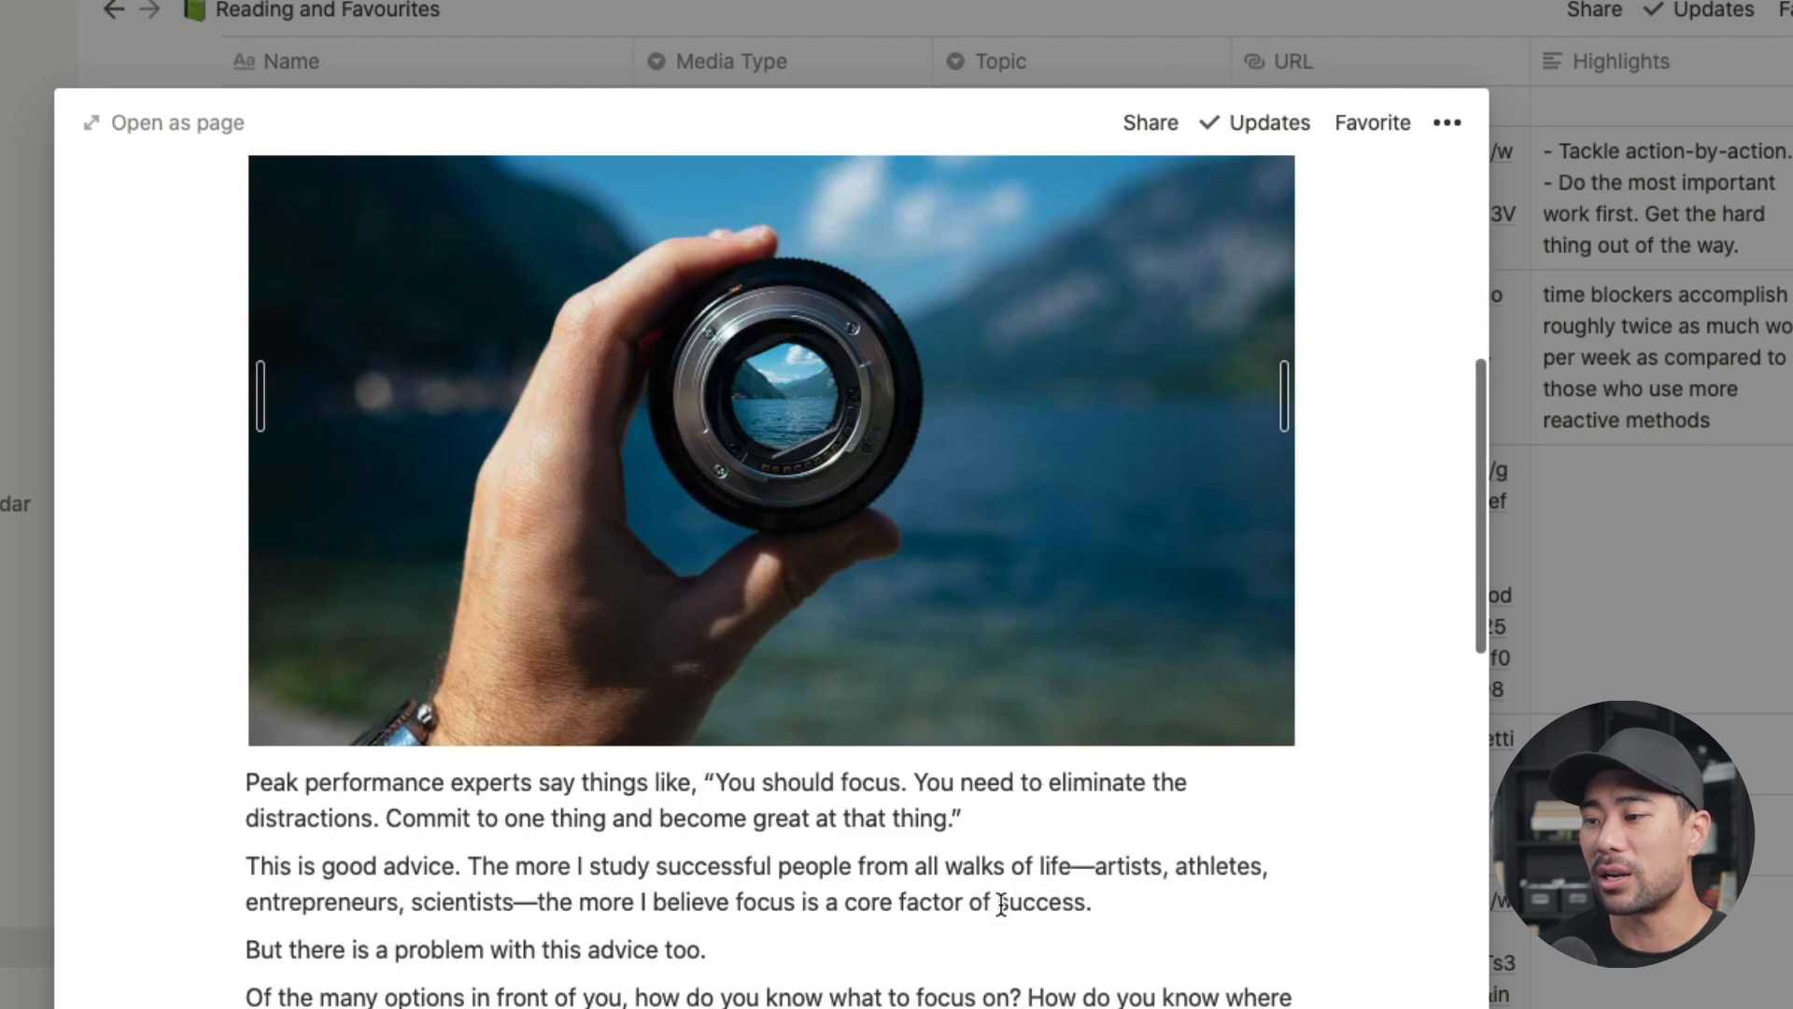
scroll("down", 3)
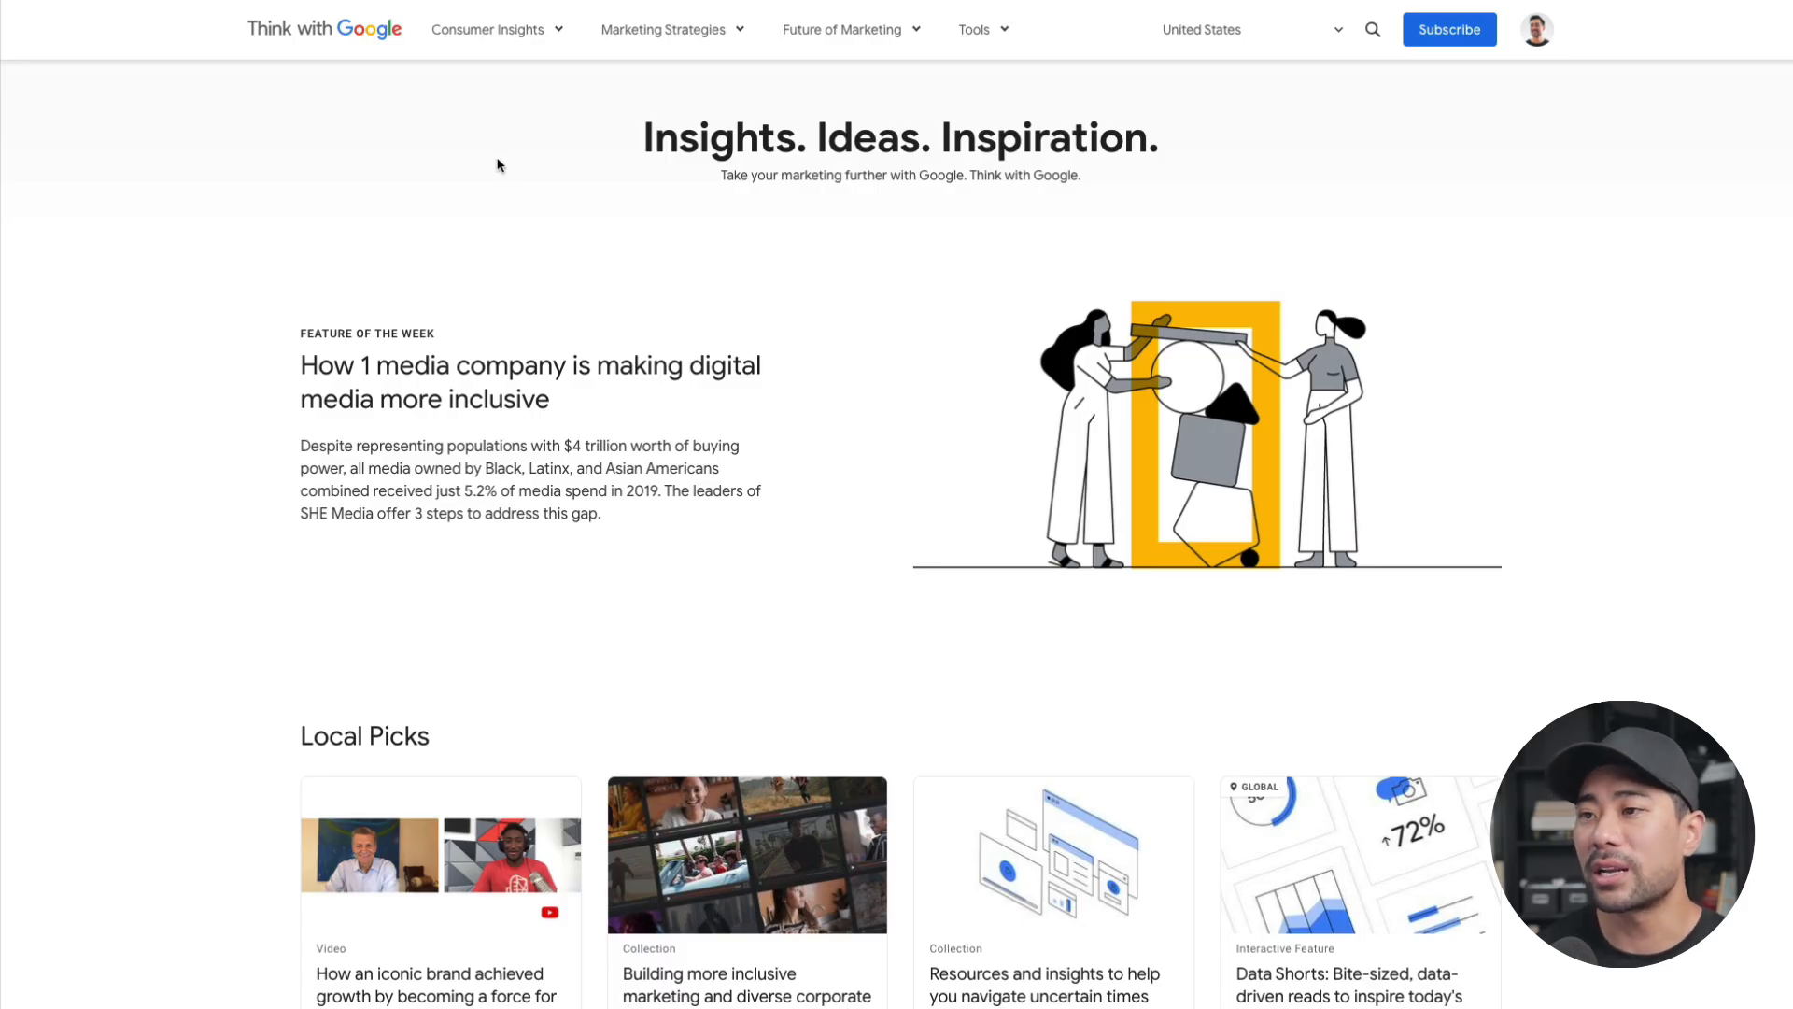
mouse_move(336, 170)
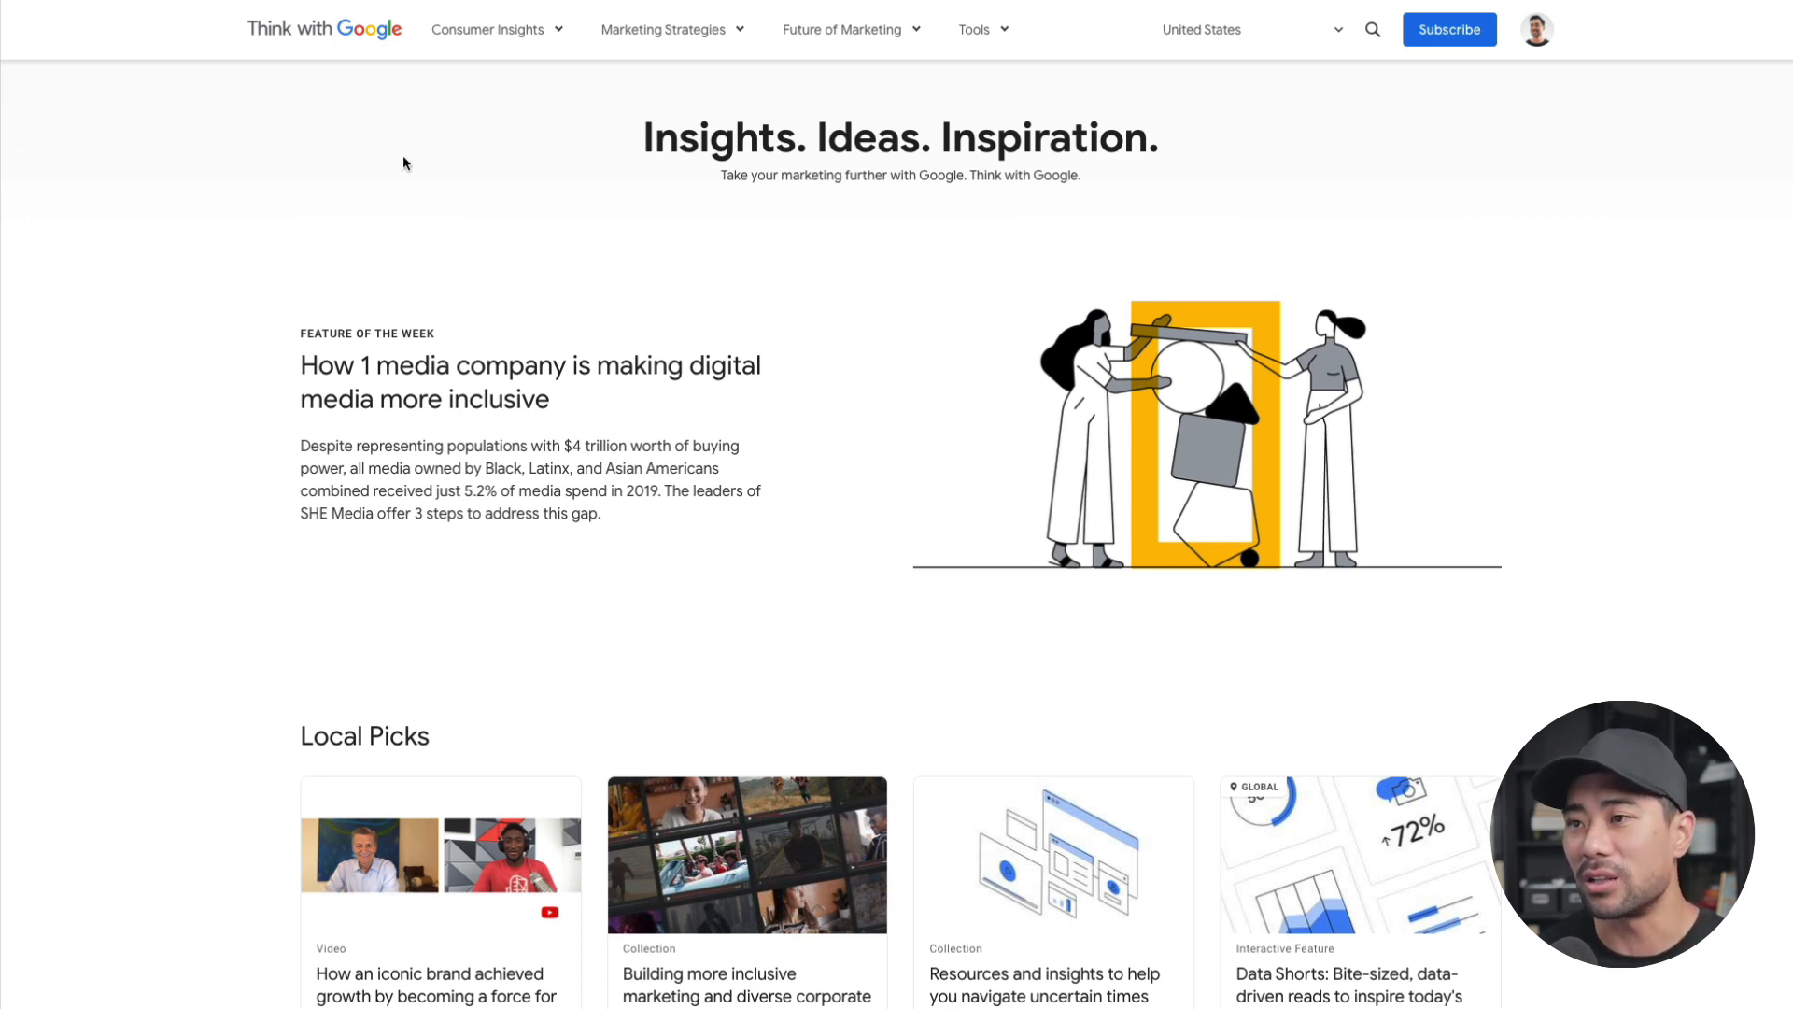
mouse_move(471, 122)
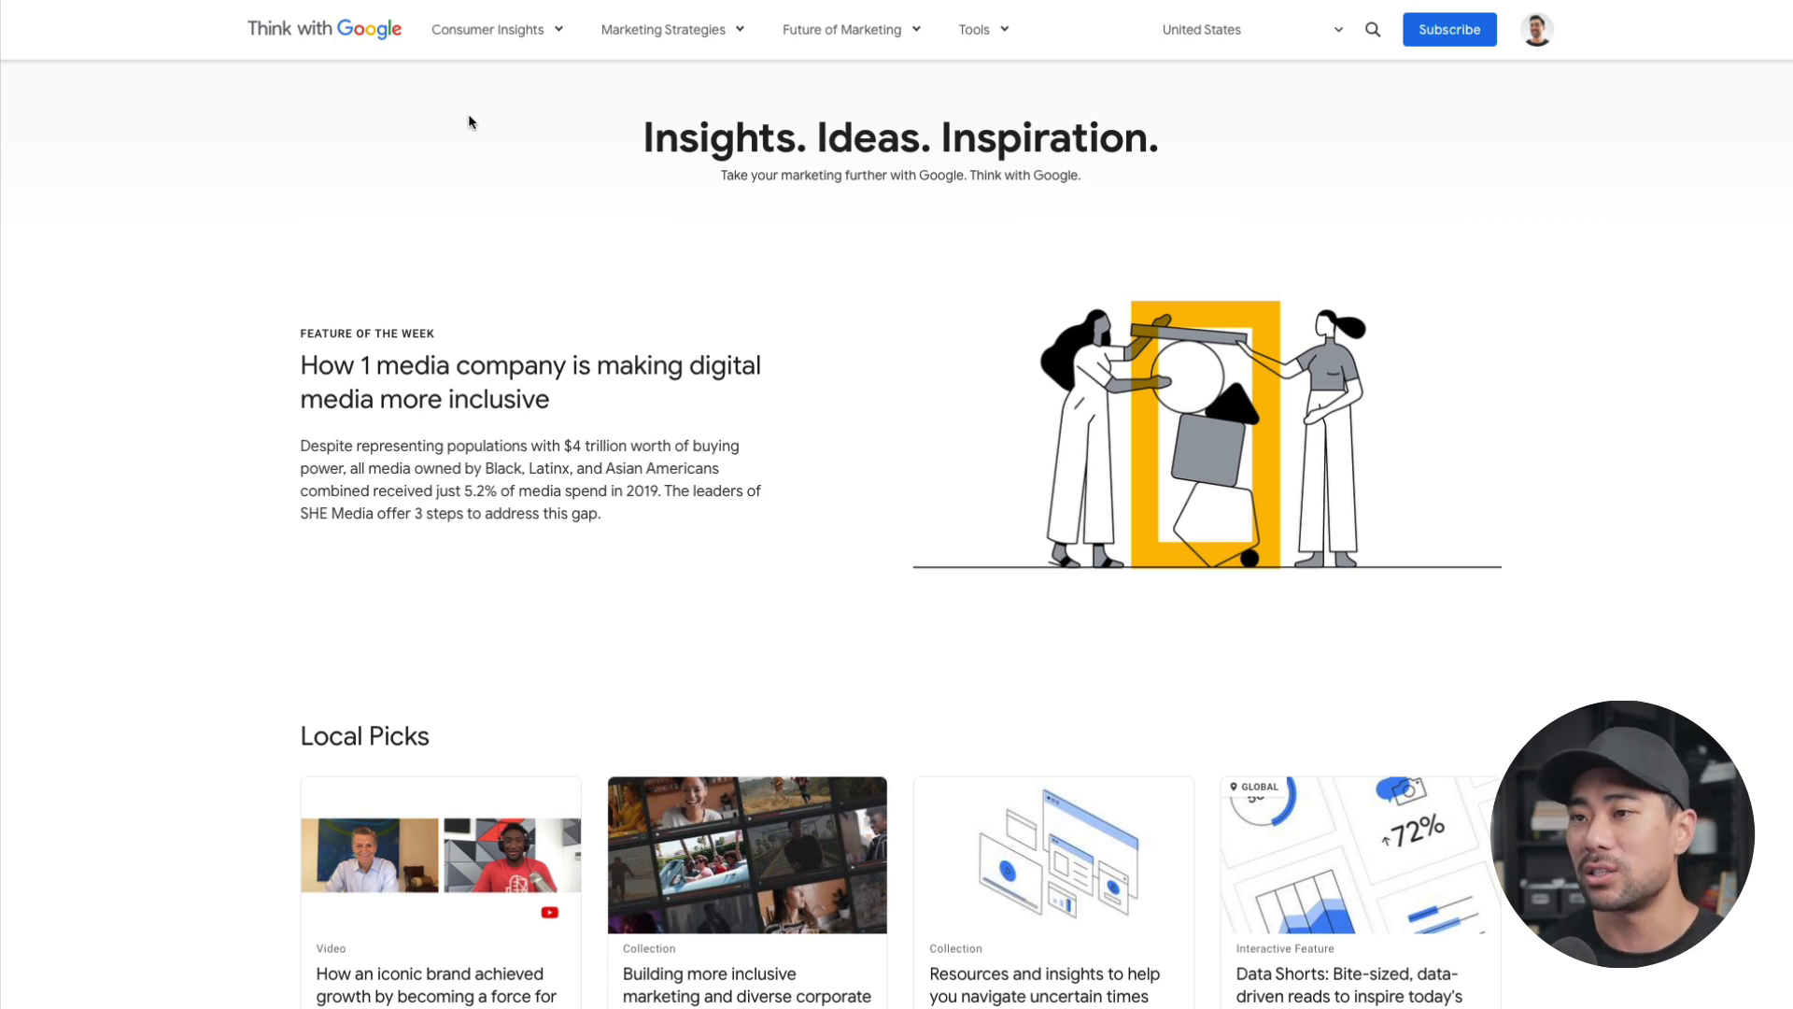
- Go to Consumer Insights > Consumer Trends and pick the YouTube trends report article
left_click(489, 30)
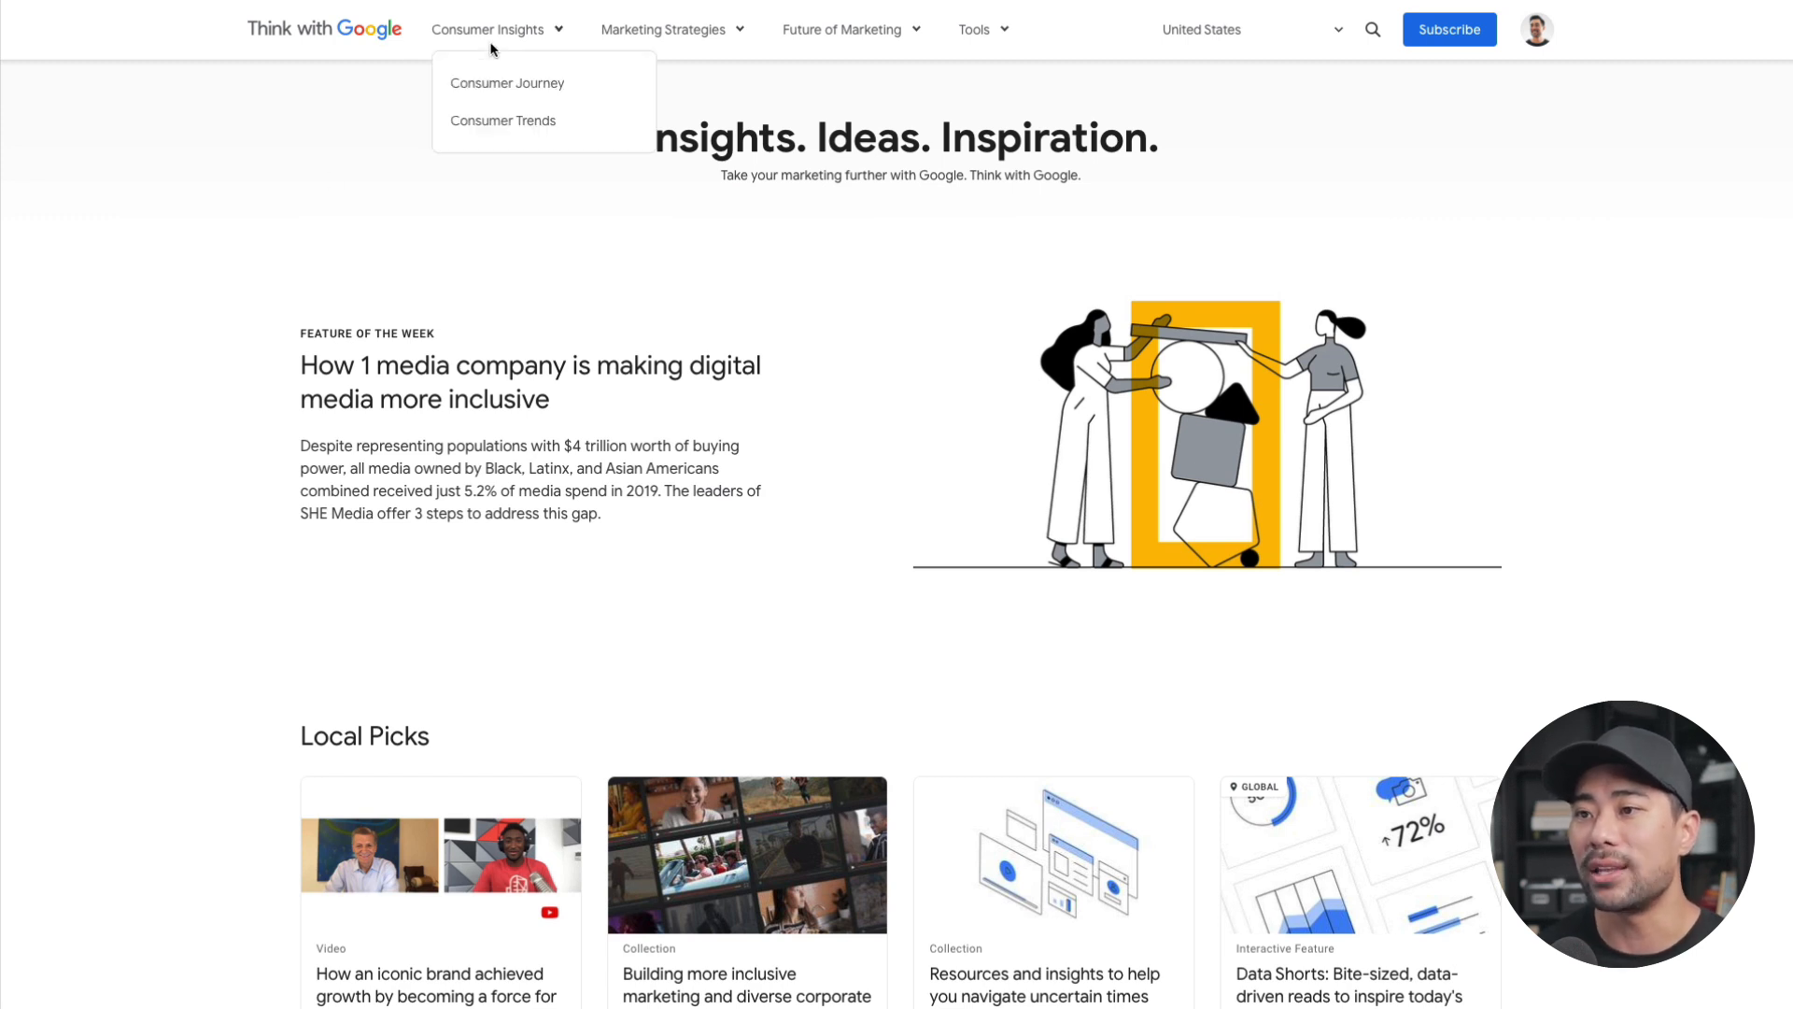
mouse_move(525, 35)
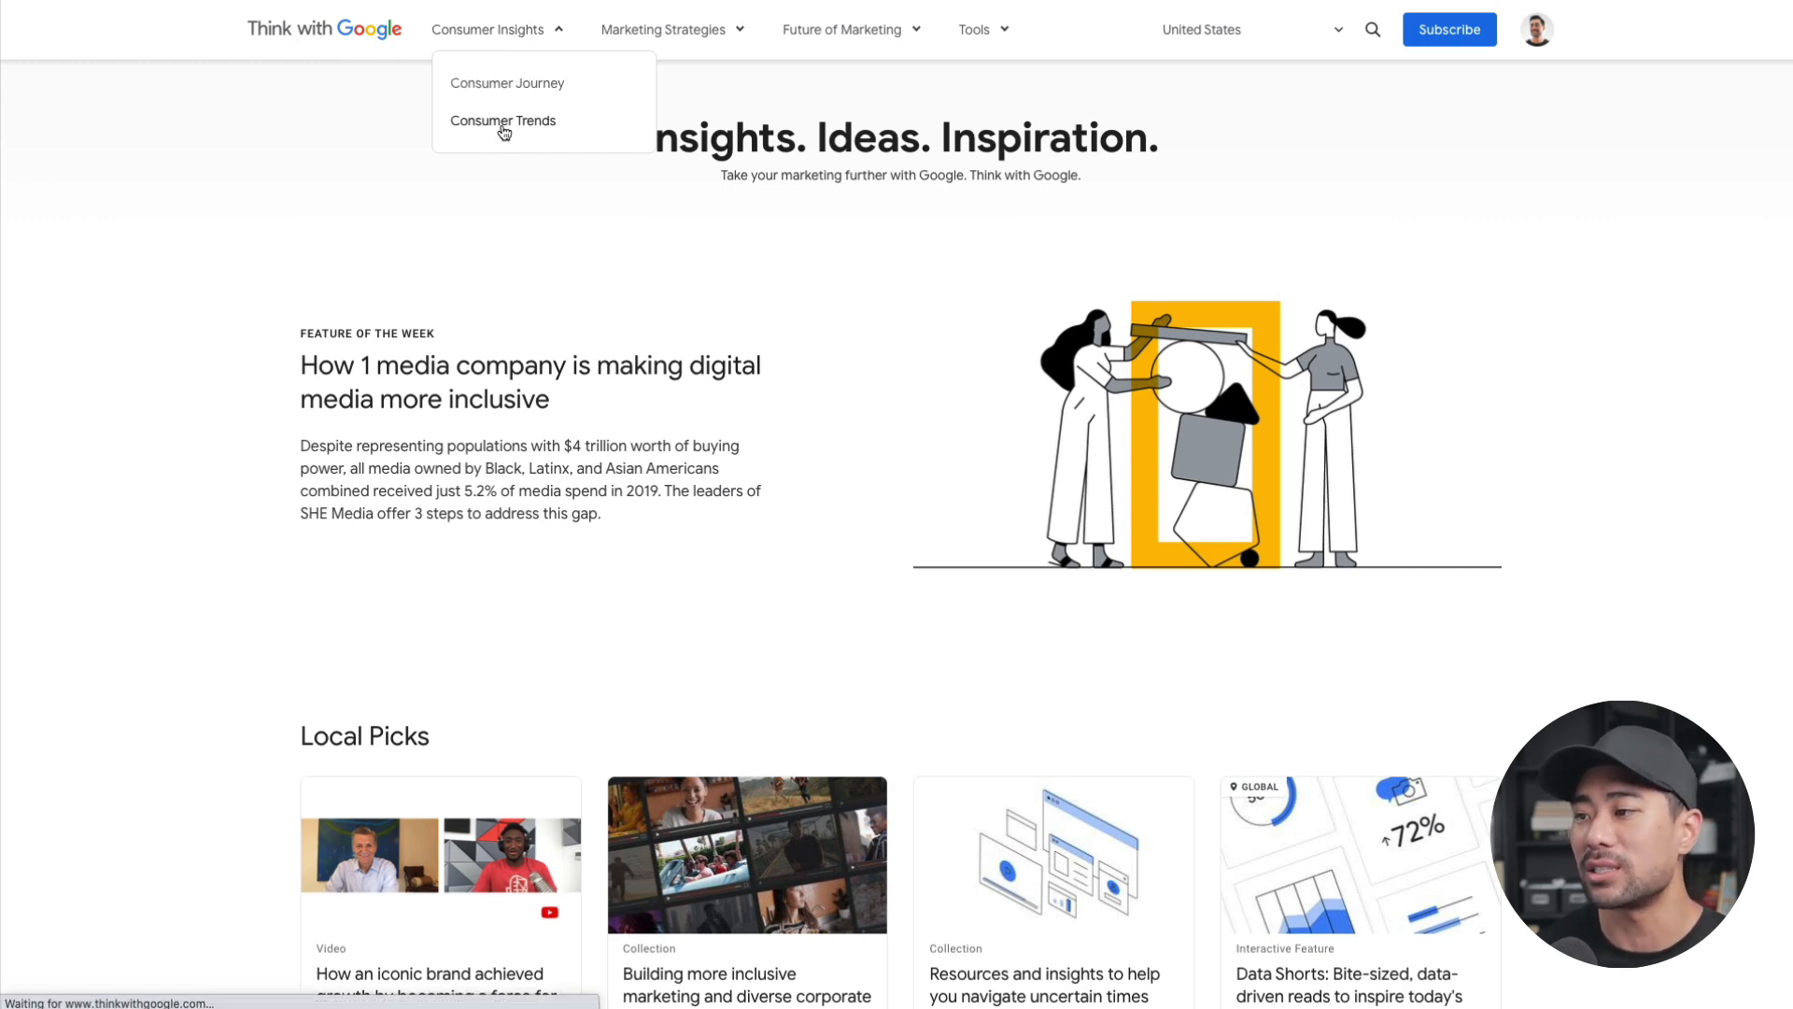
left_click(502, 119)
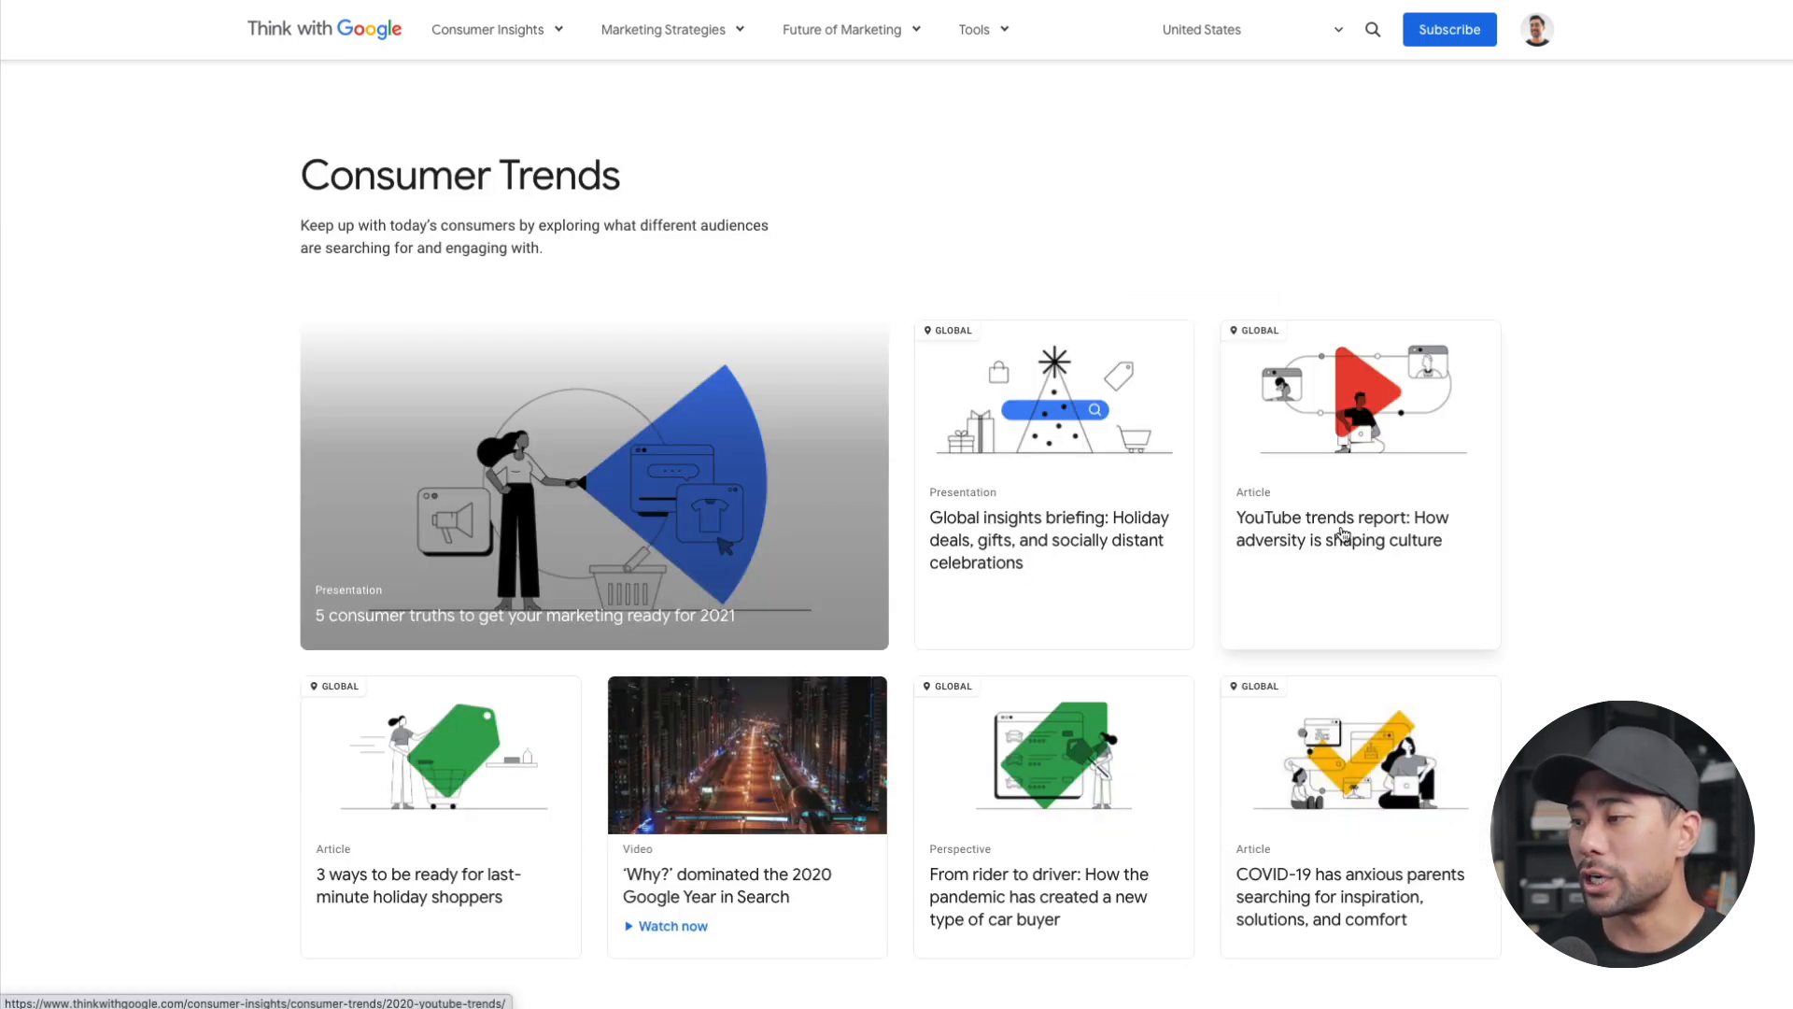
left_click(1342, 528)
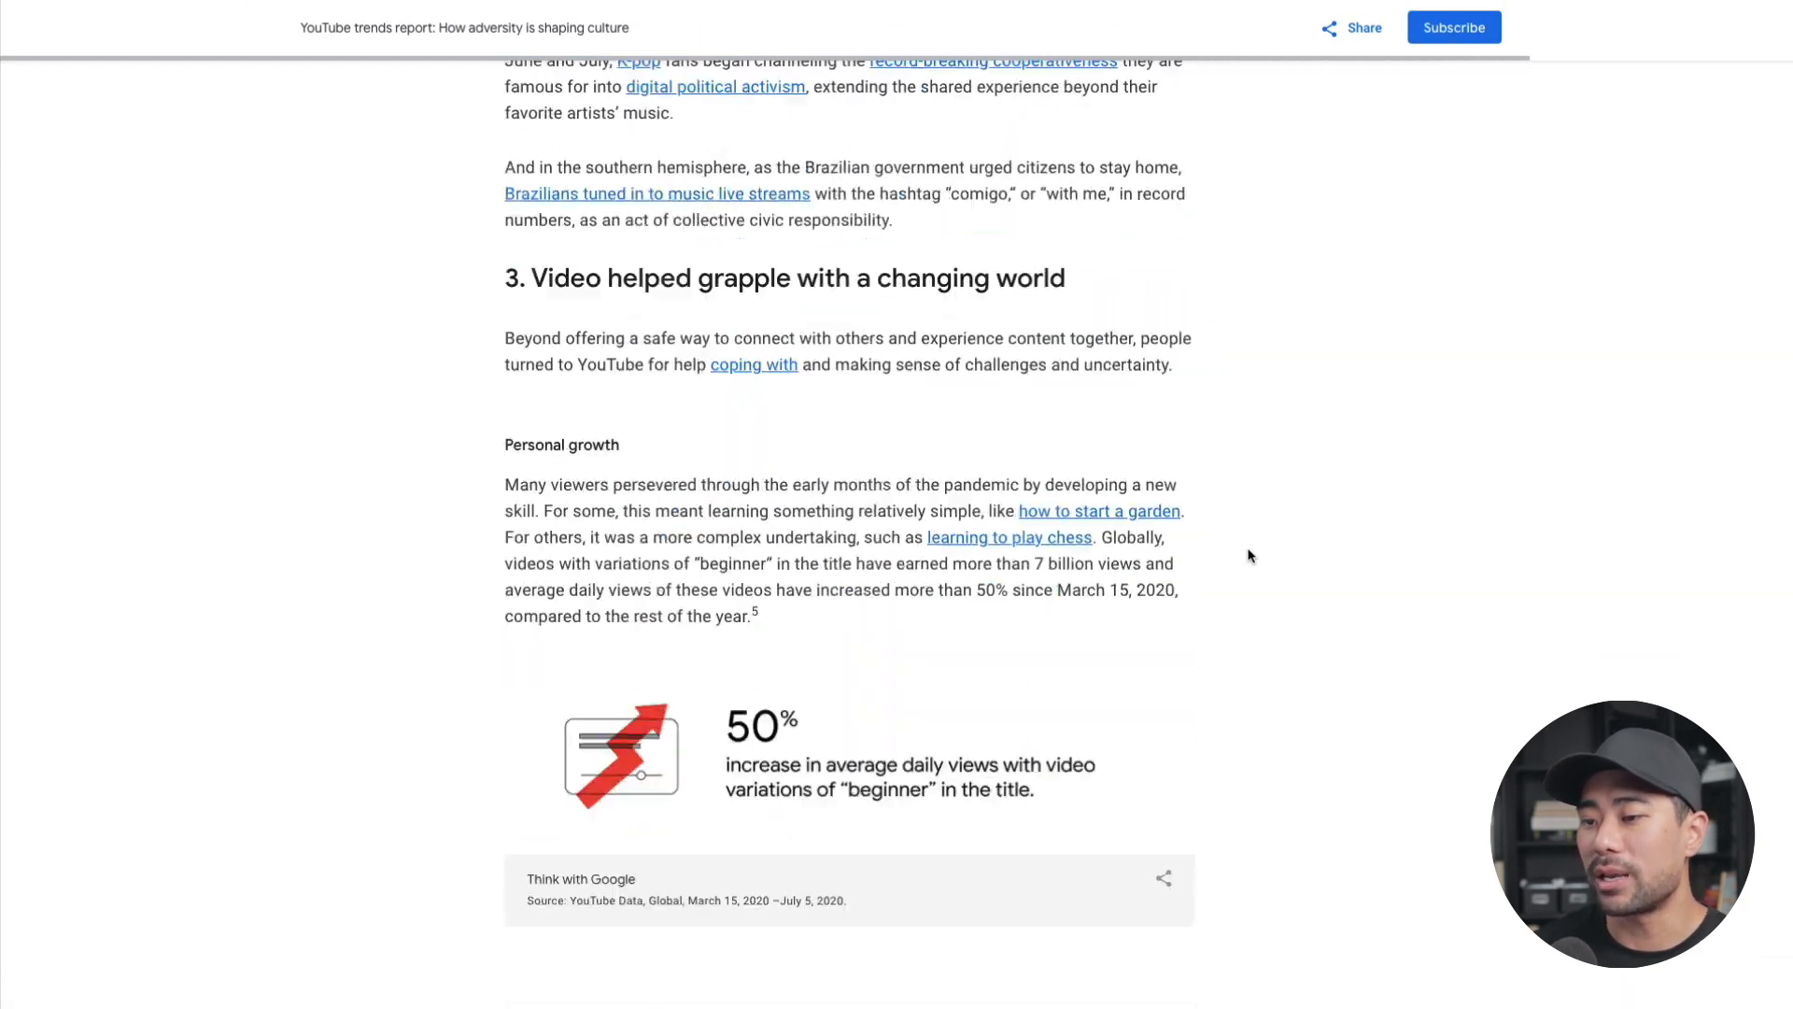
- Read through the YouTube trends report and the 39% smartphone users statistic
scroll("down", 3)
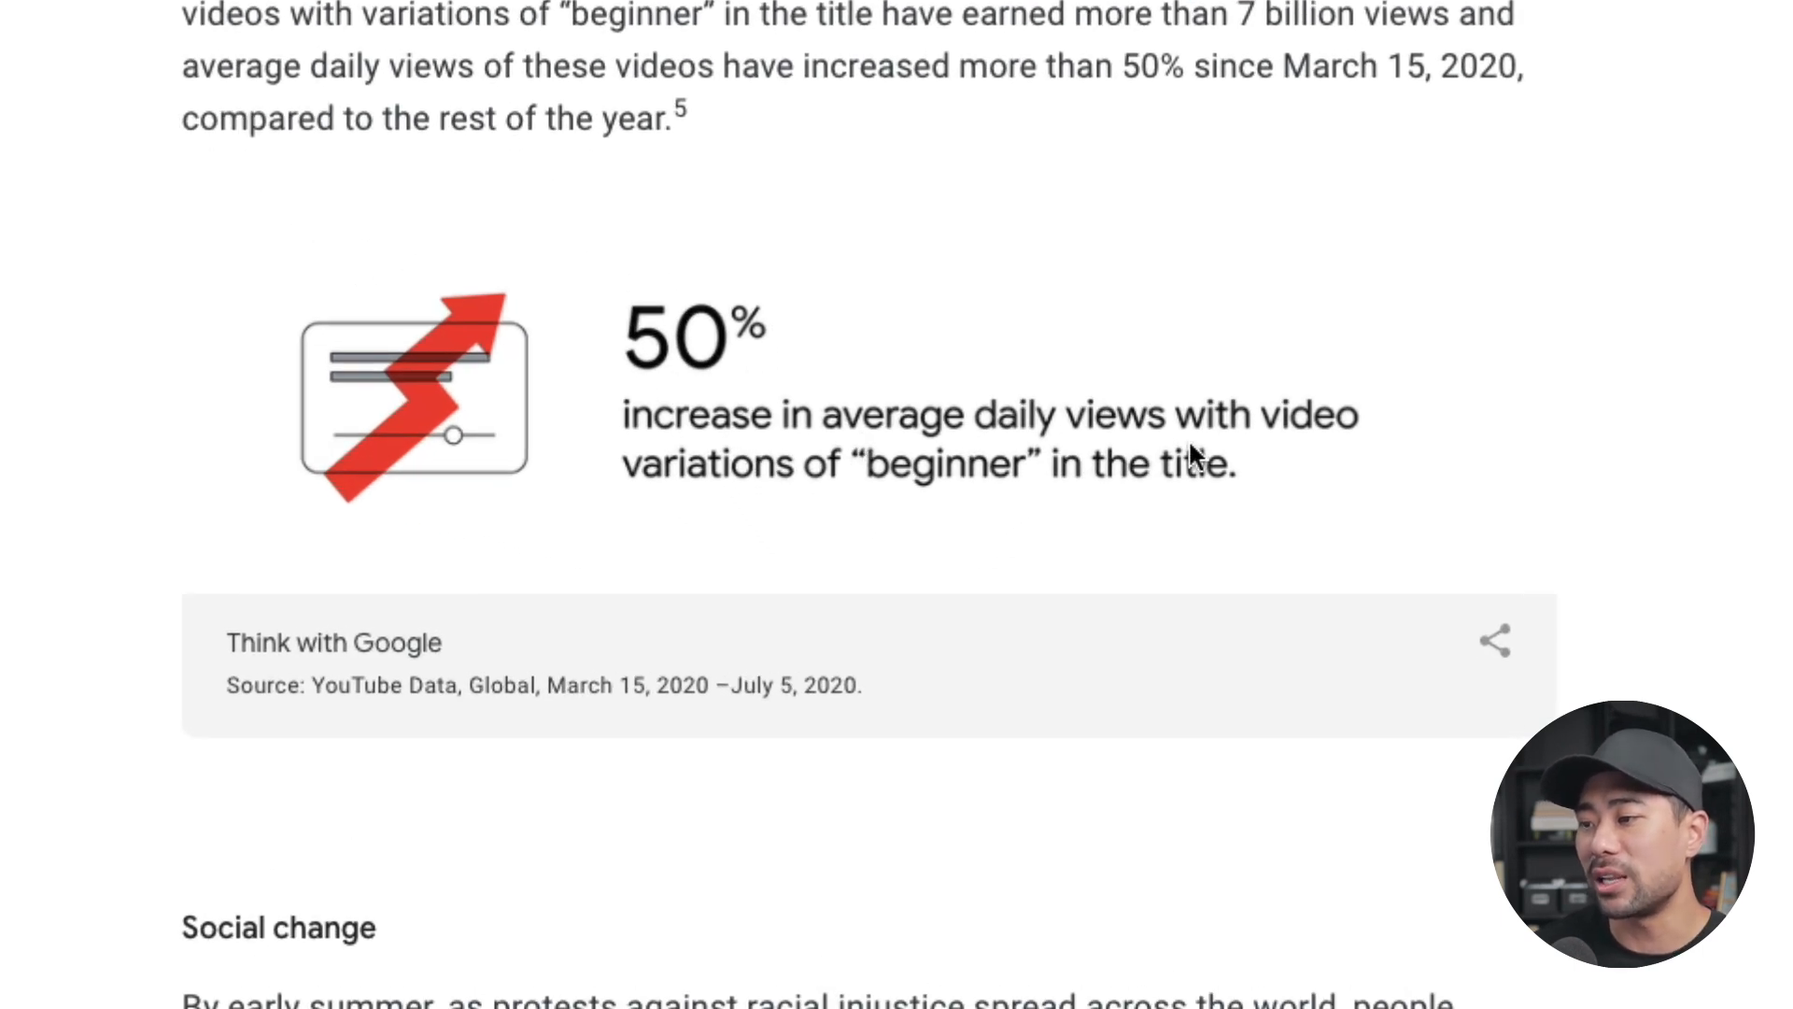
mouse_move(939, 530)
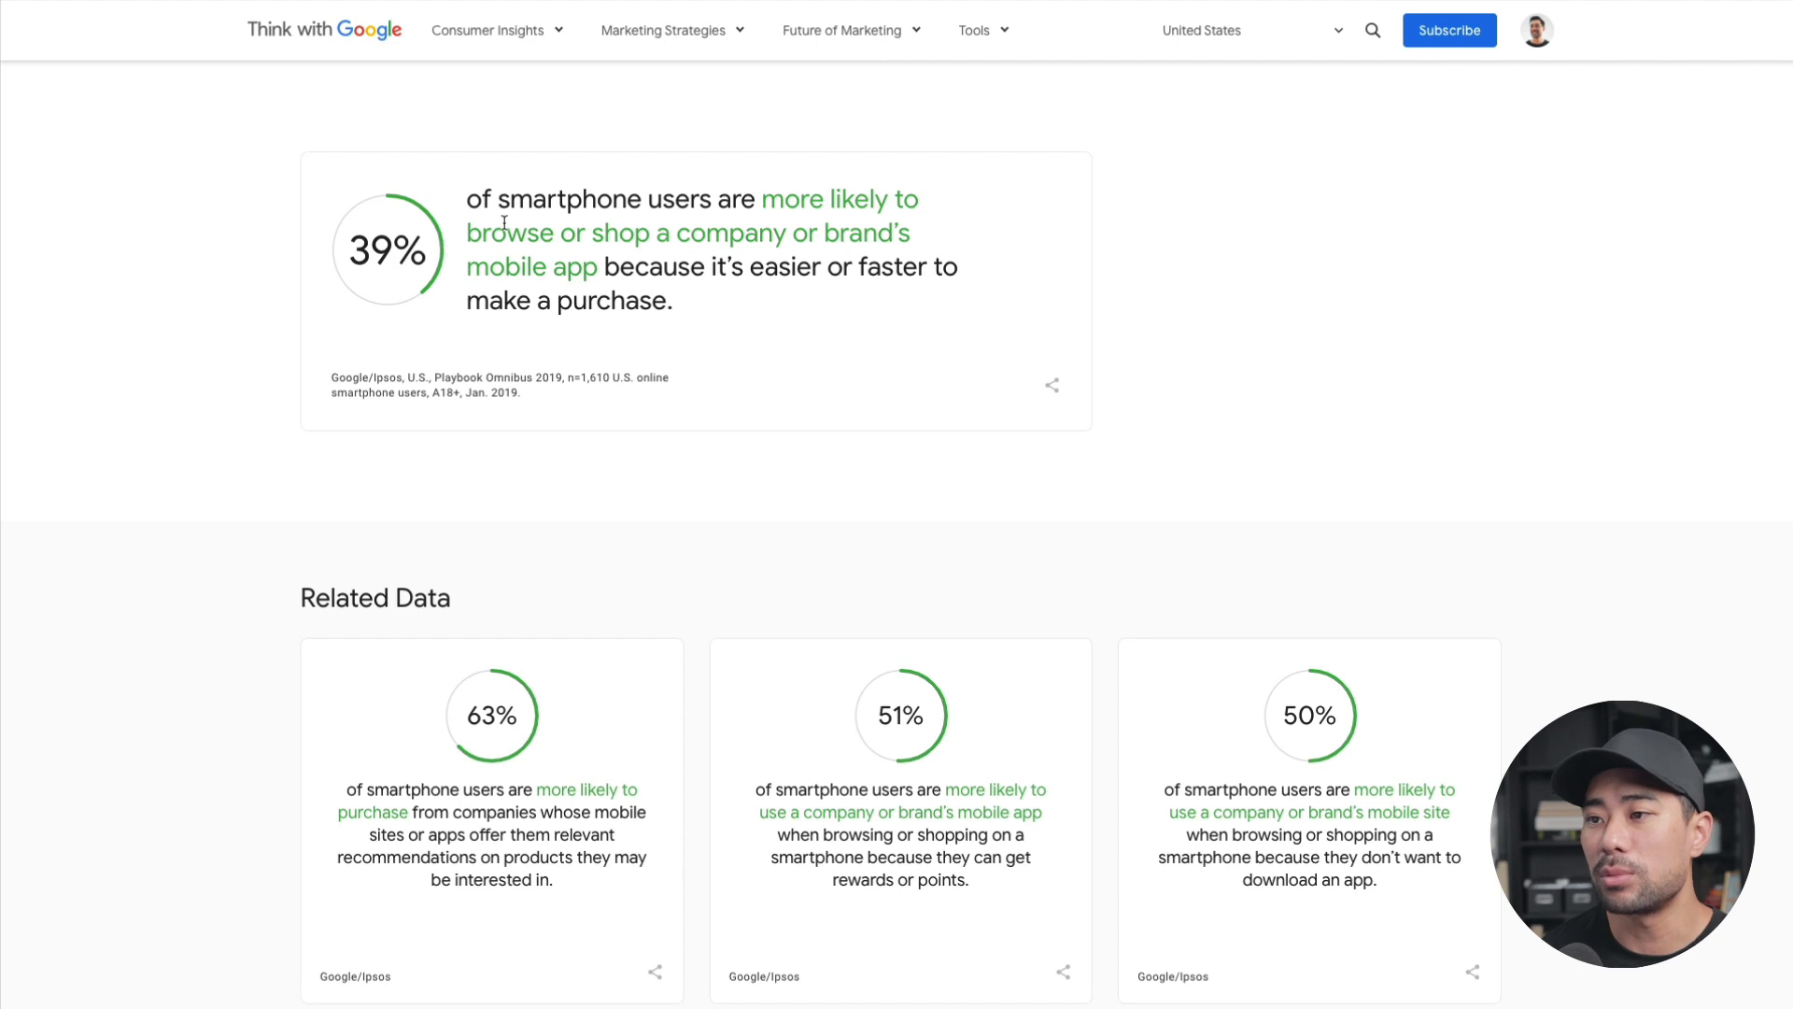
mouse_move(605, 256)
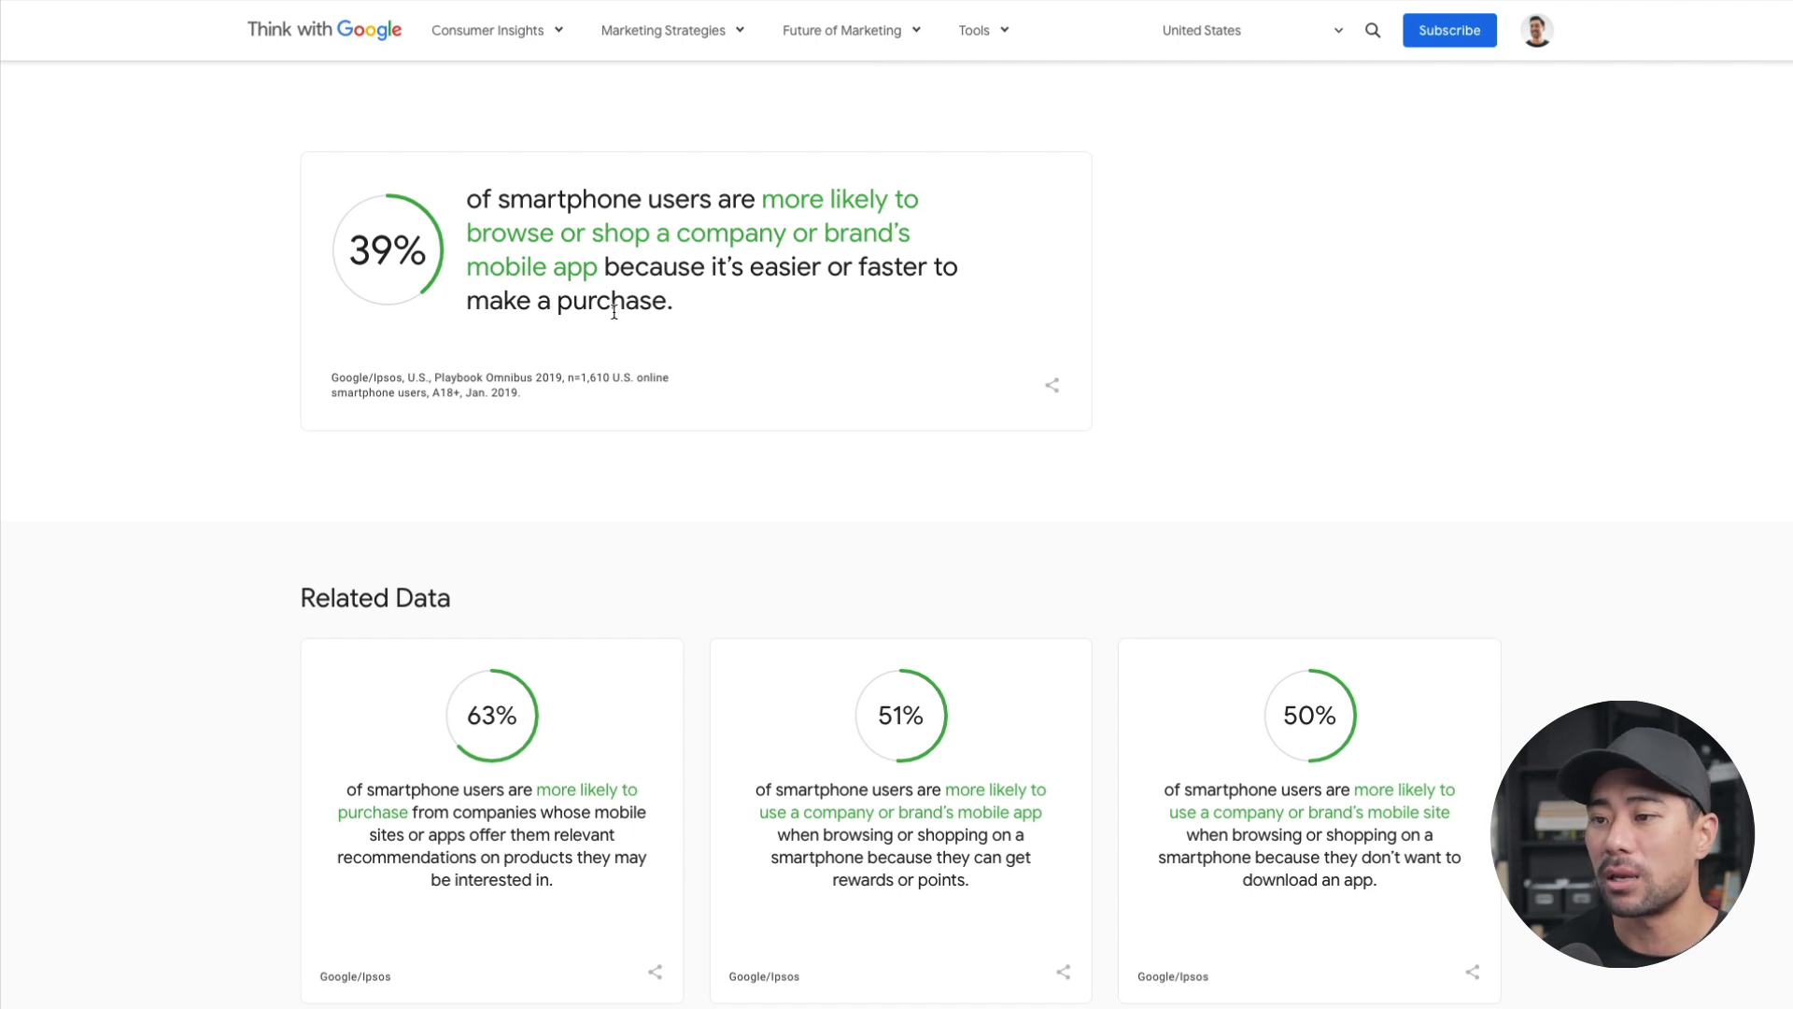
scroll("down", 3)
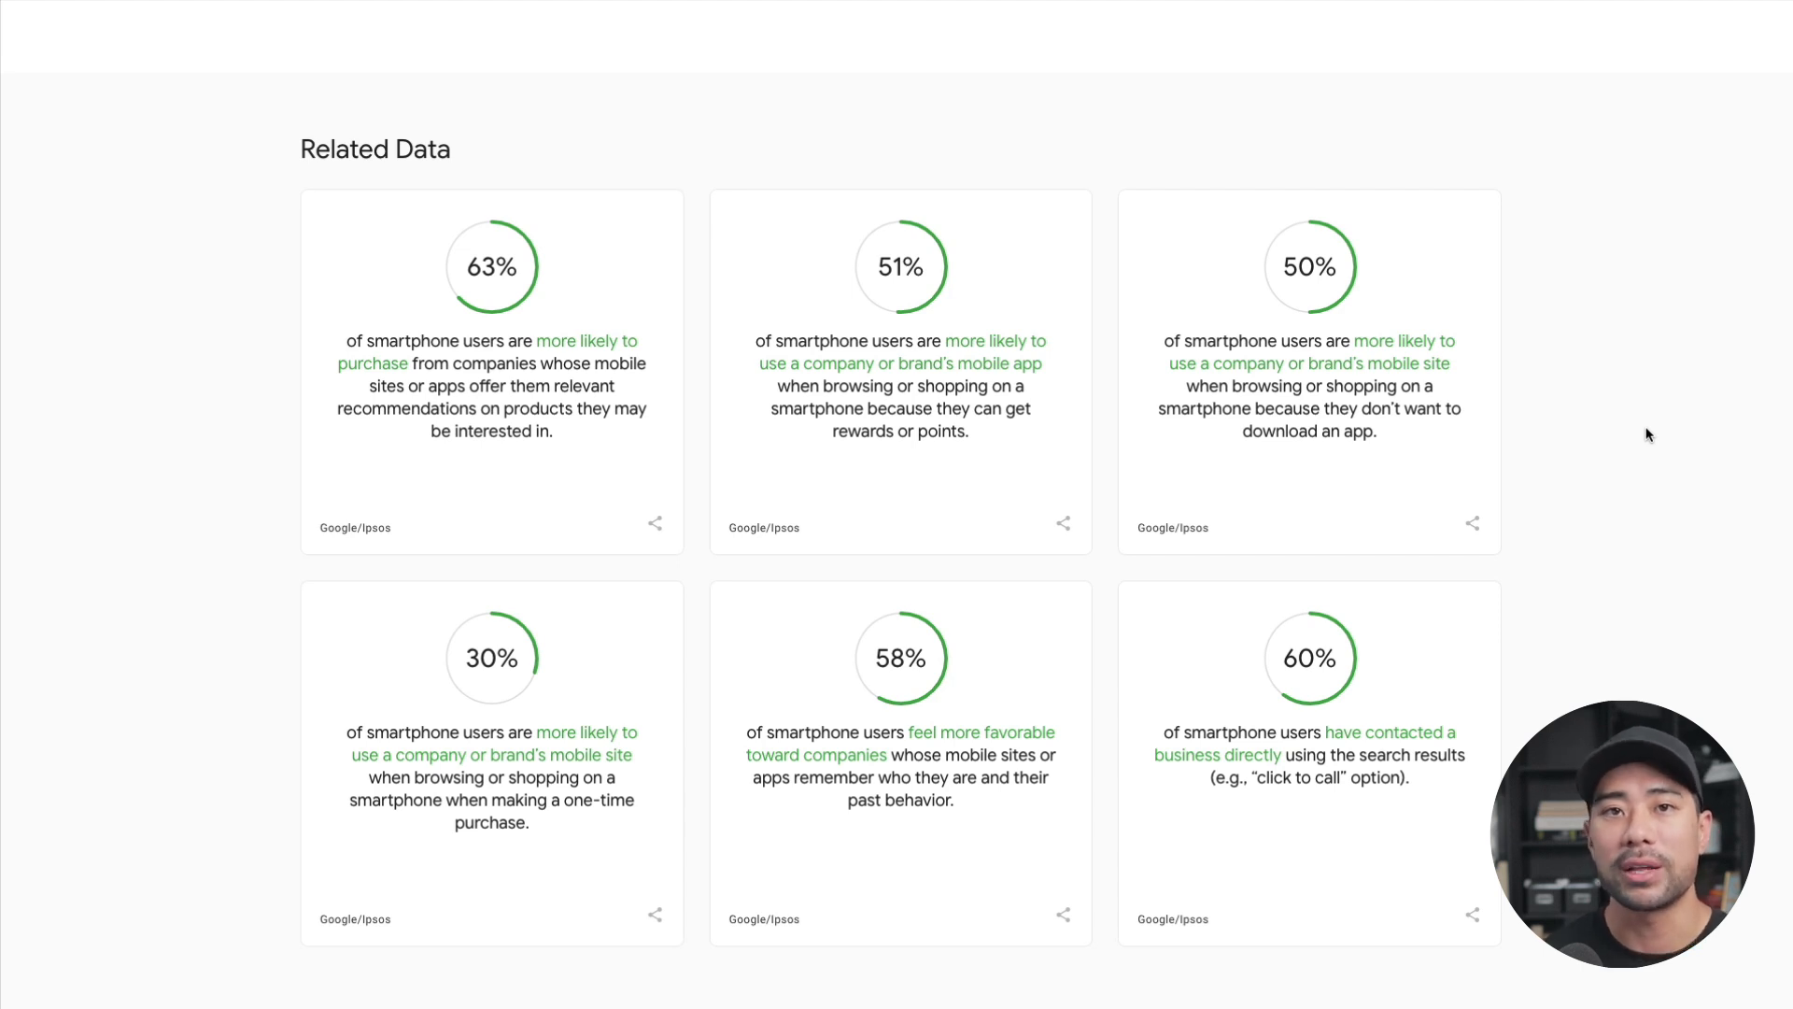
left_click(1476, 48)
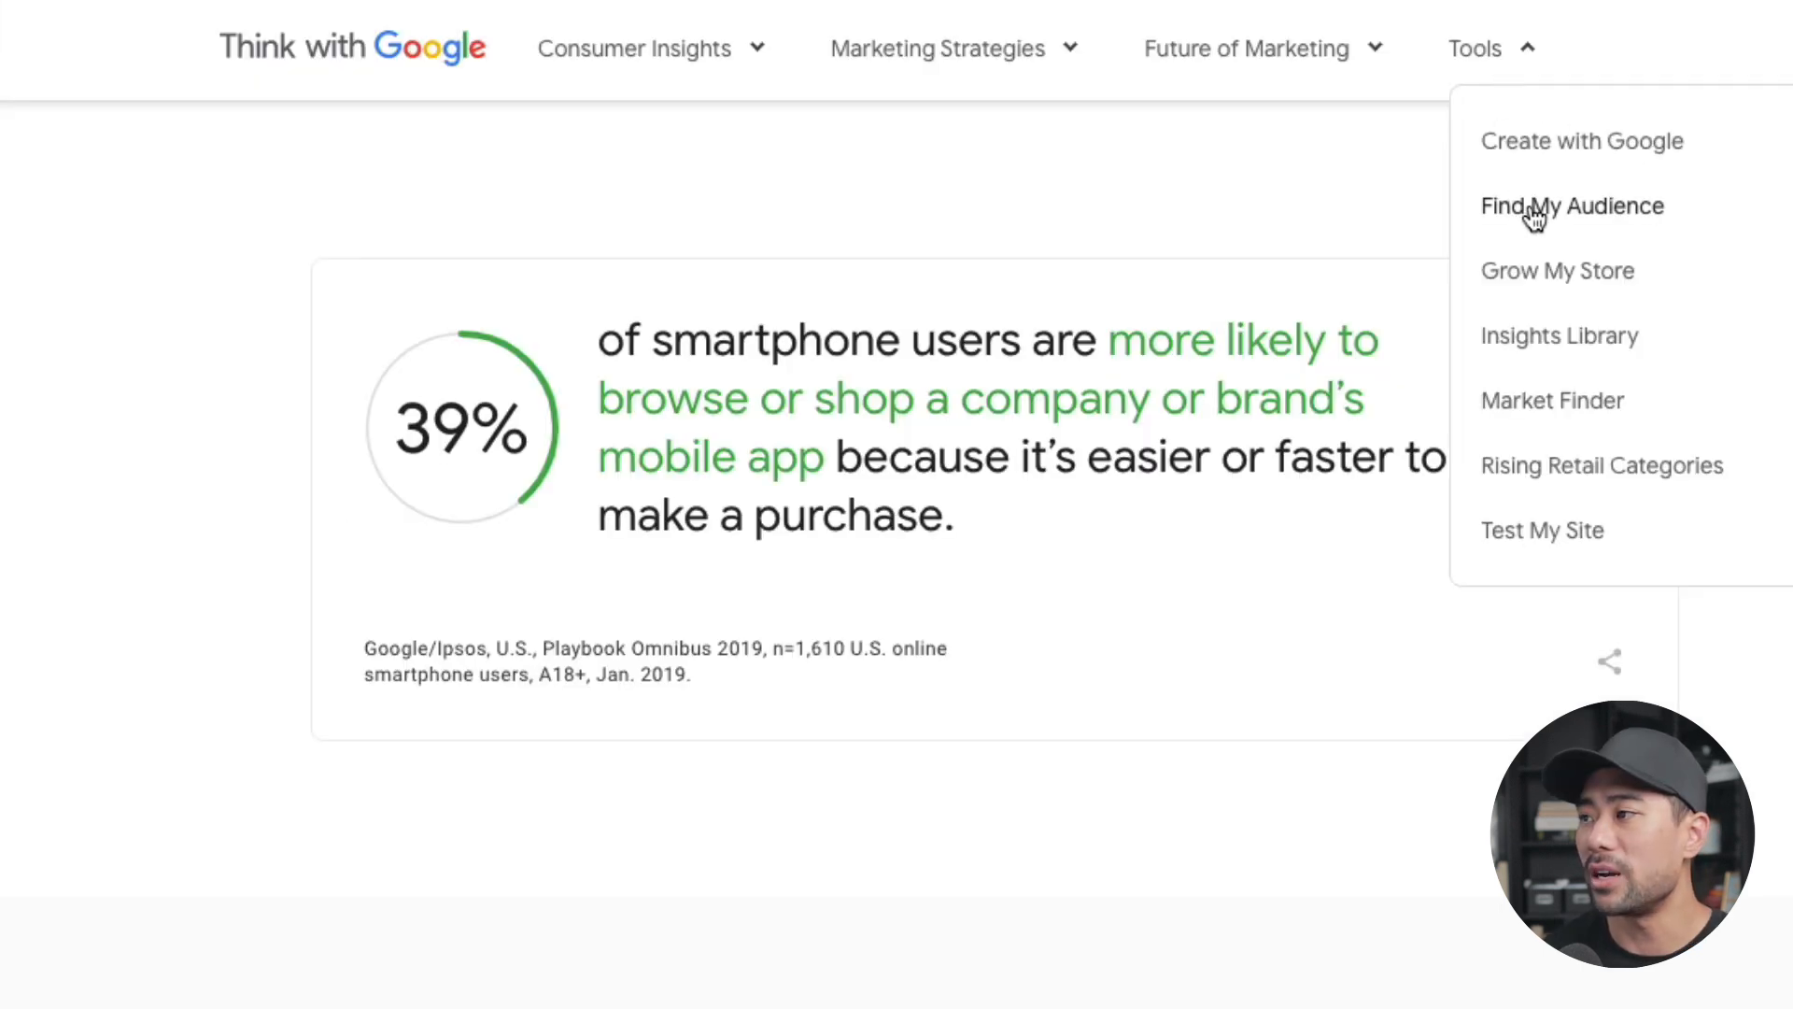
- Explore In-market audiences for Business Services and get the Business Technology audience profile report
left_click(1573, 206)
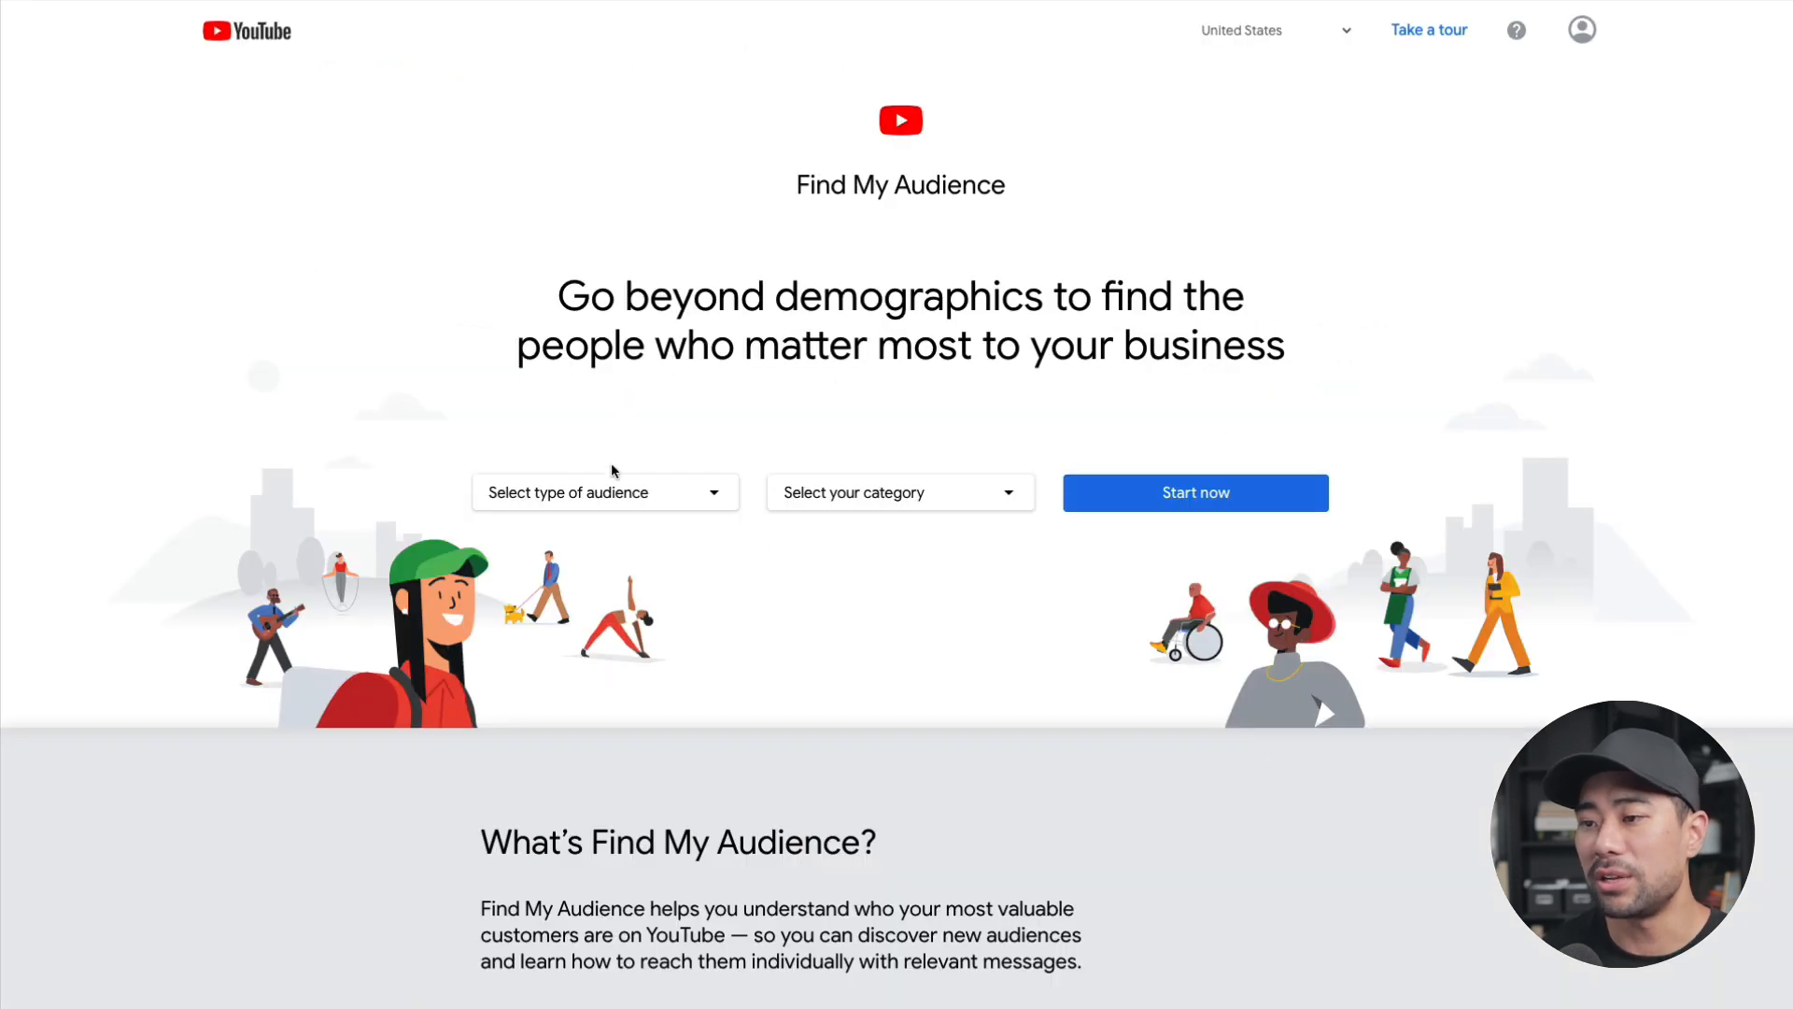
left_click(605, 494)
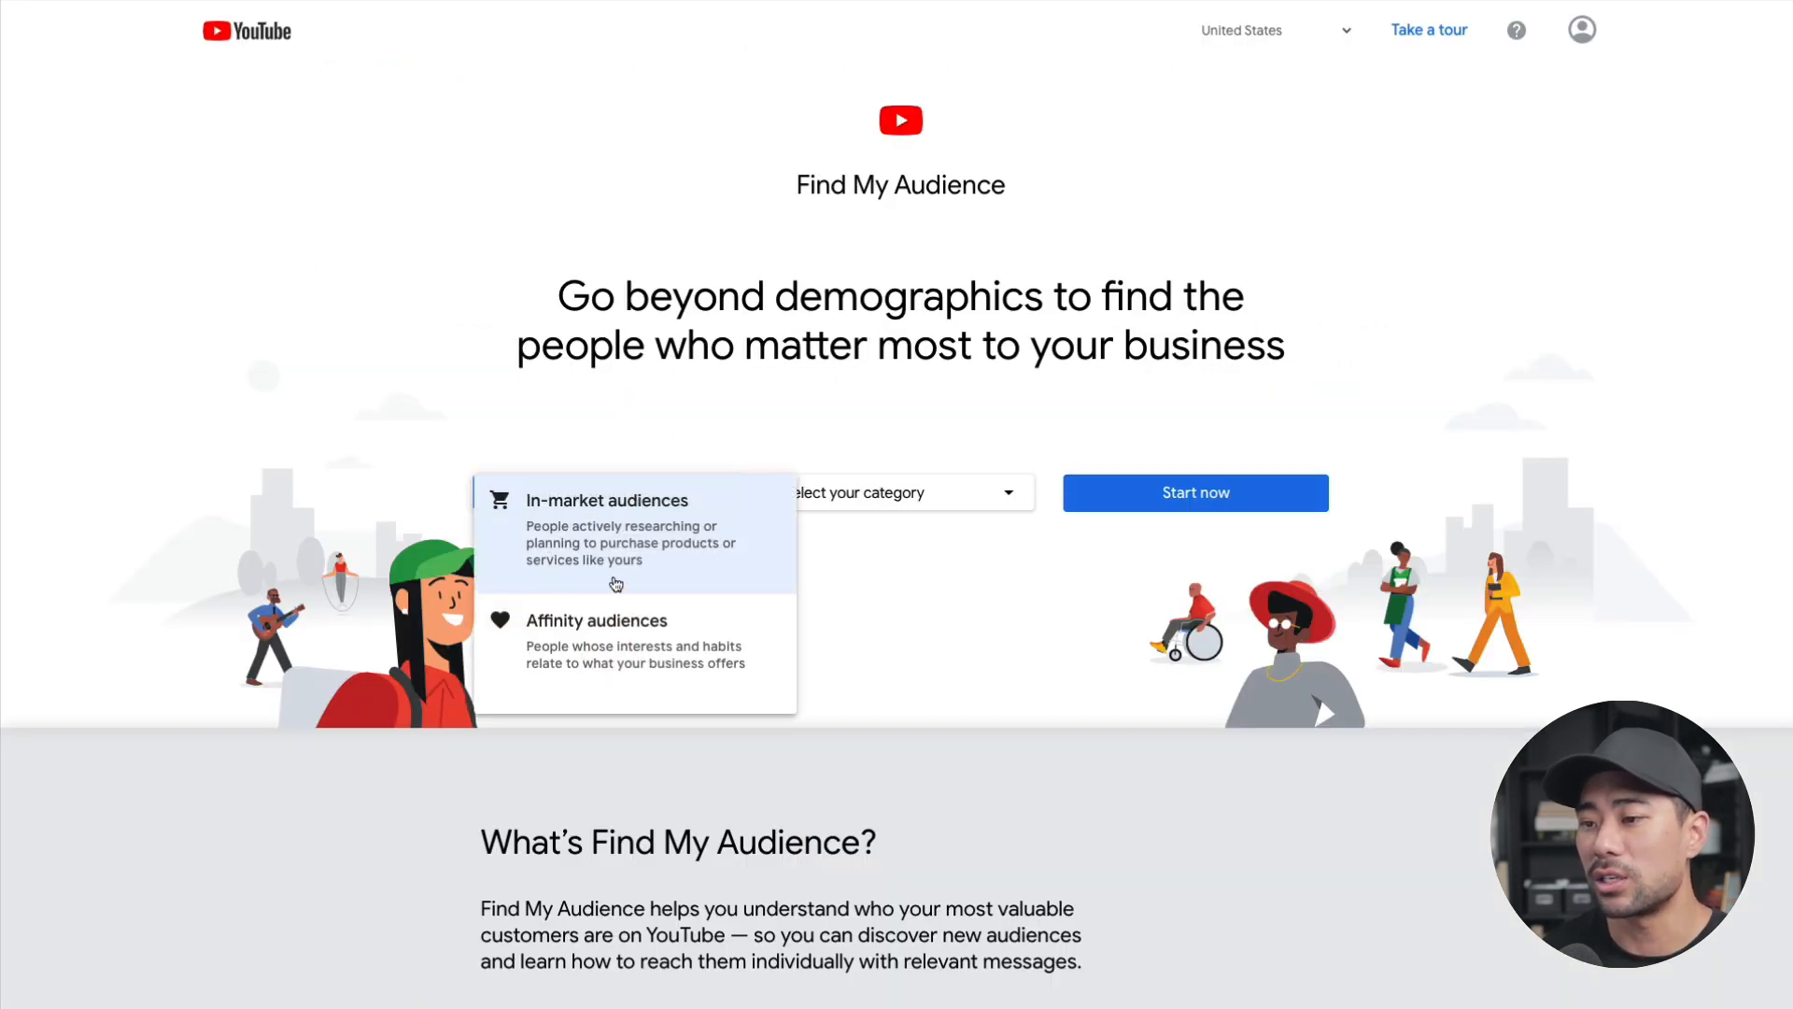
left_click(607, 501)
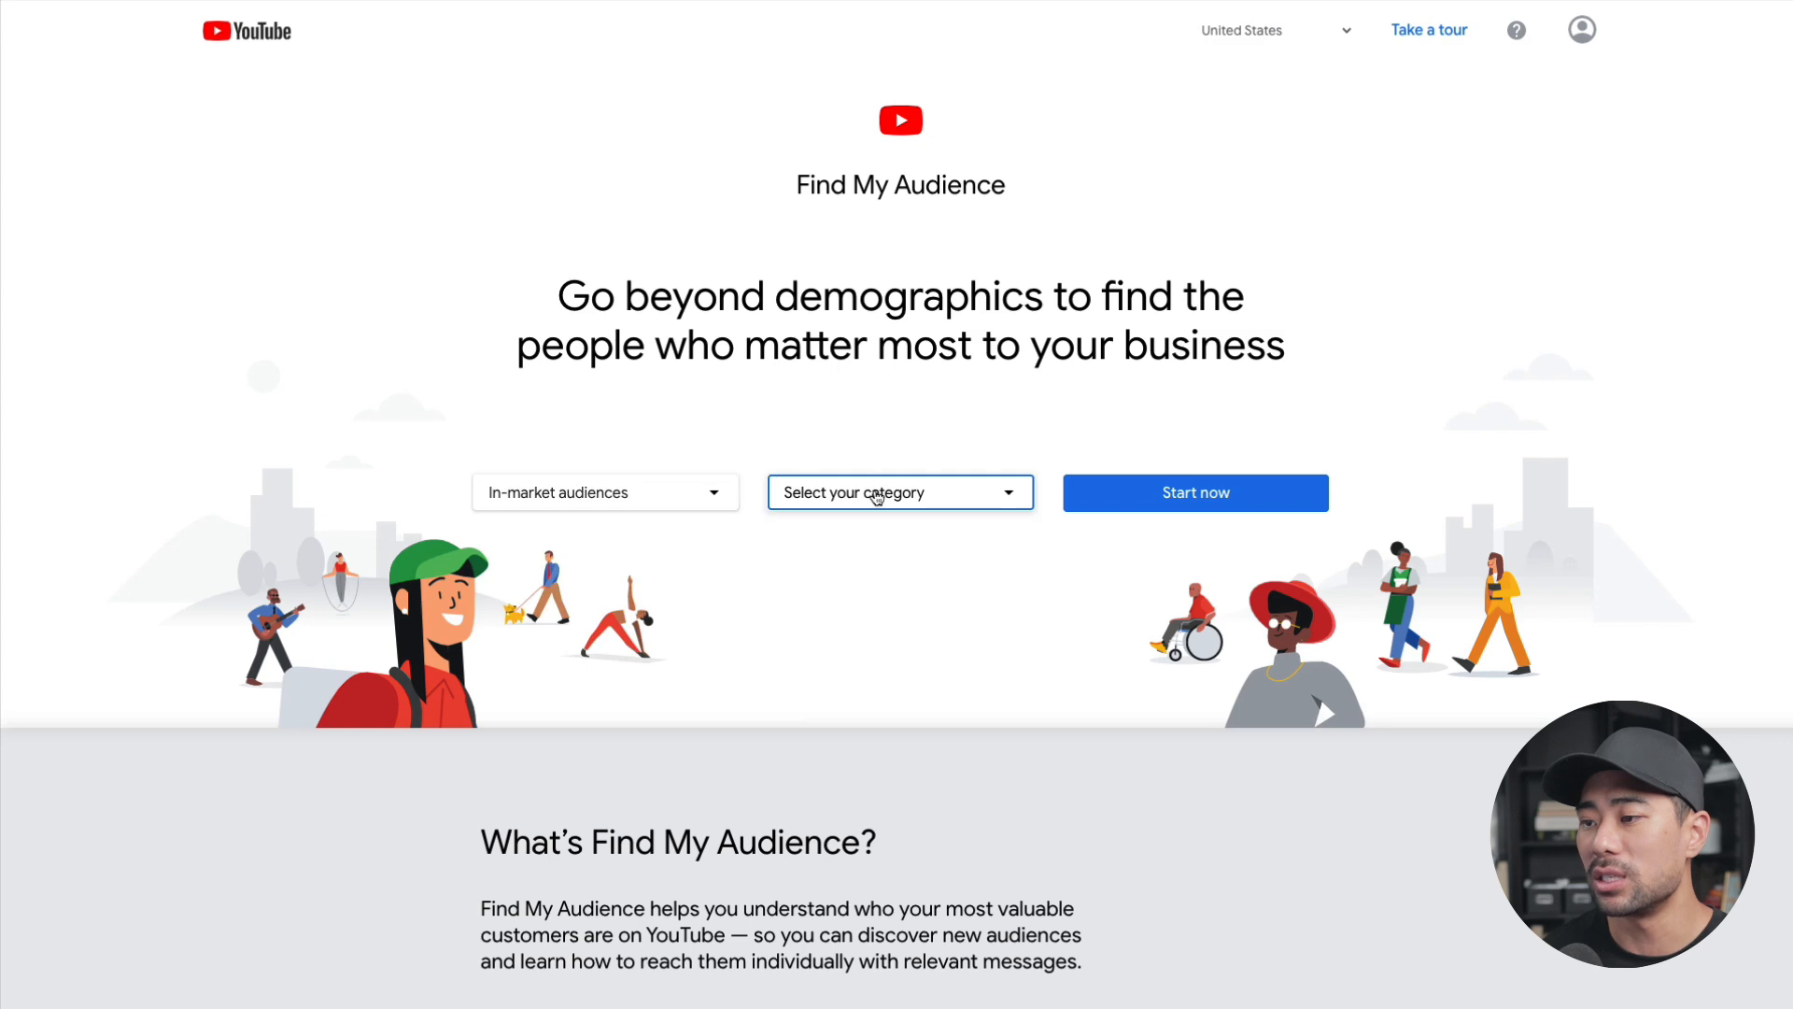
left_click(901, 493)
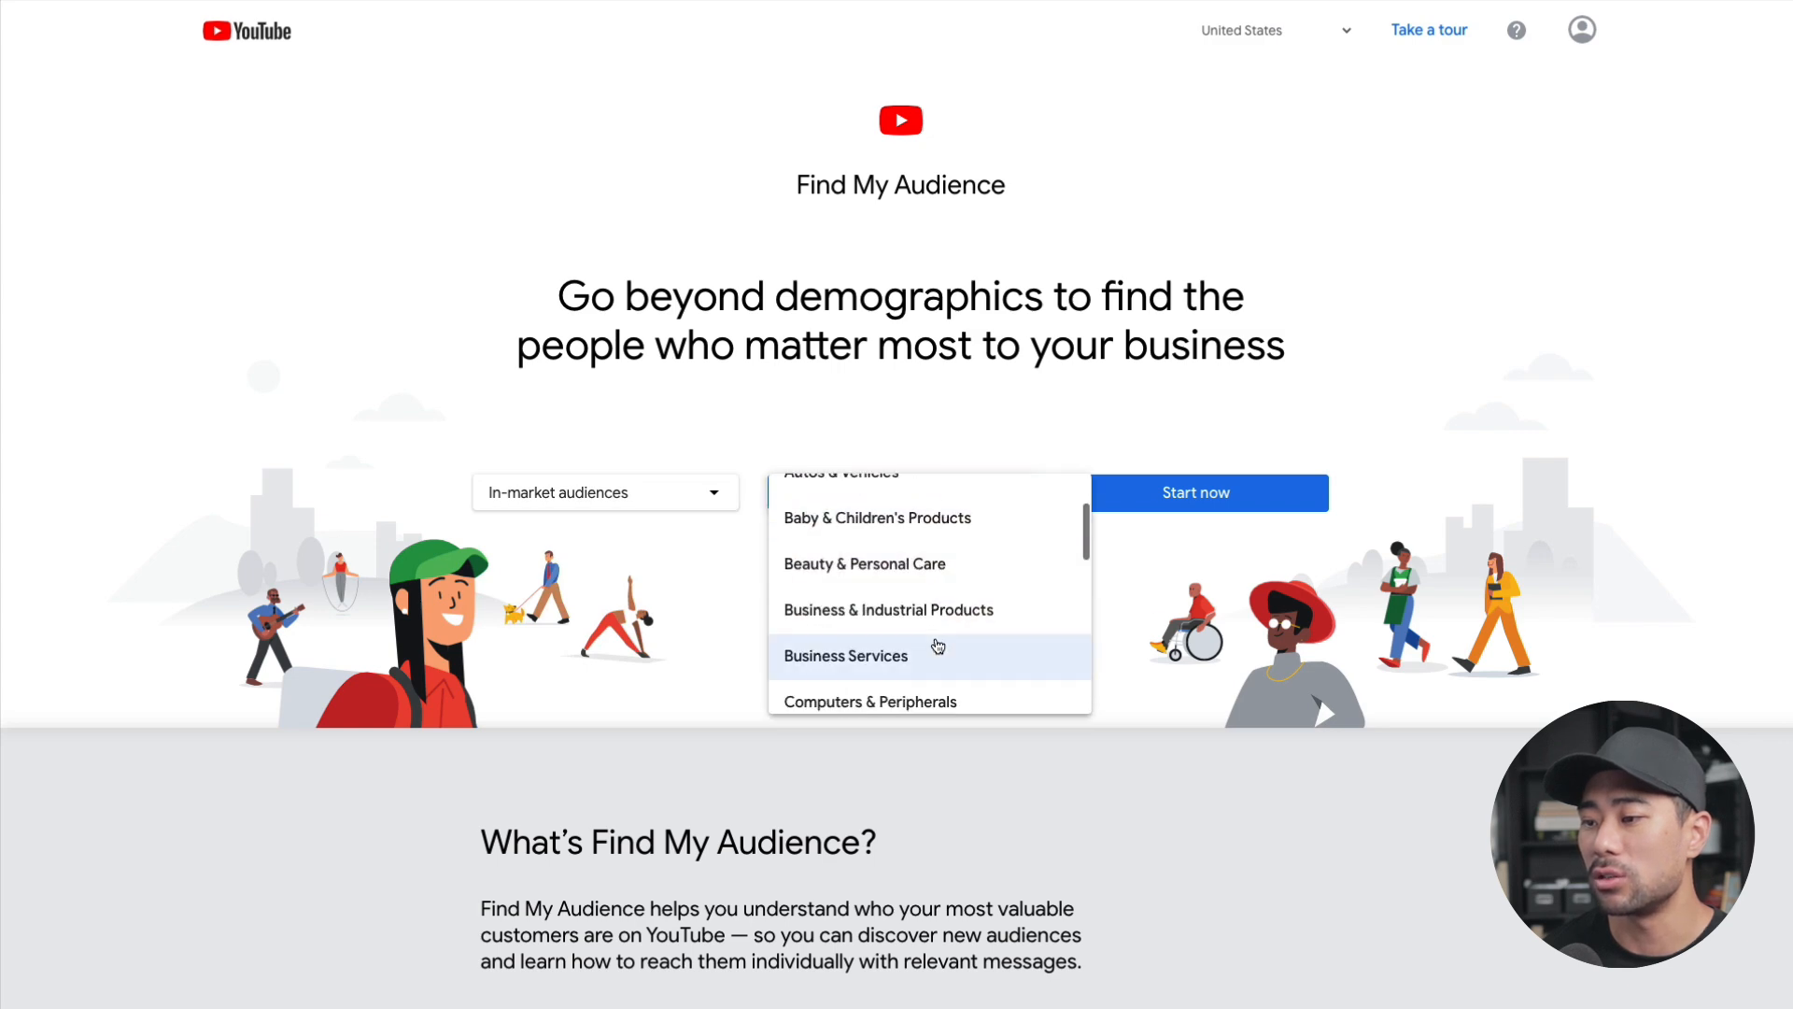
left_click(845, 656)
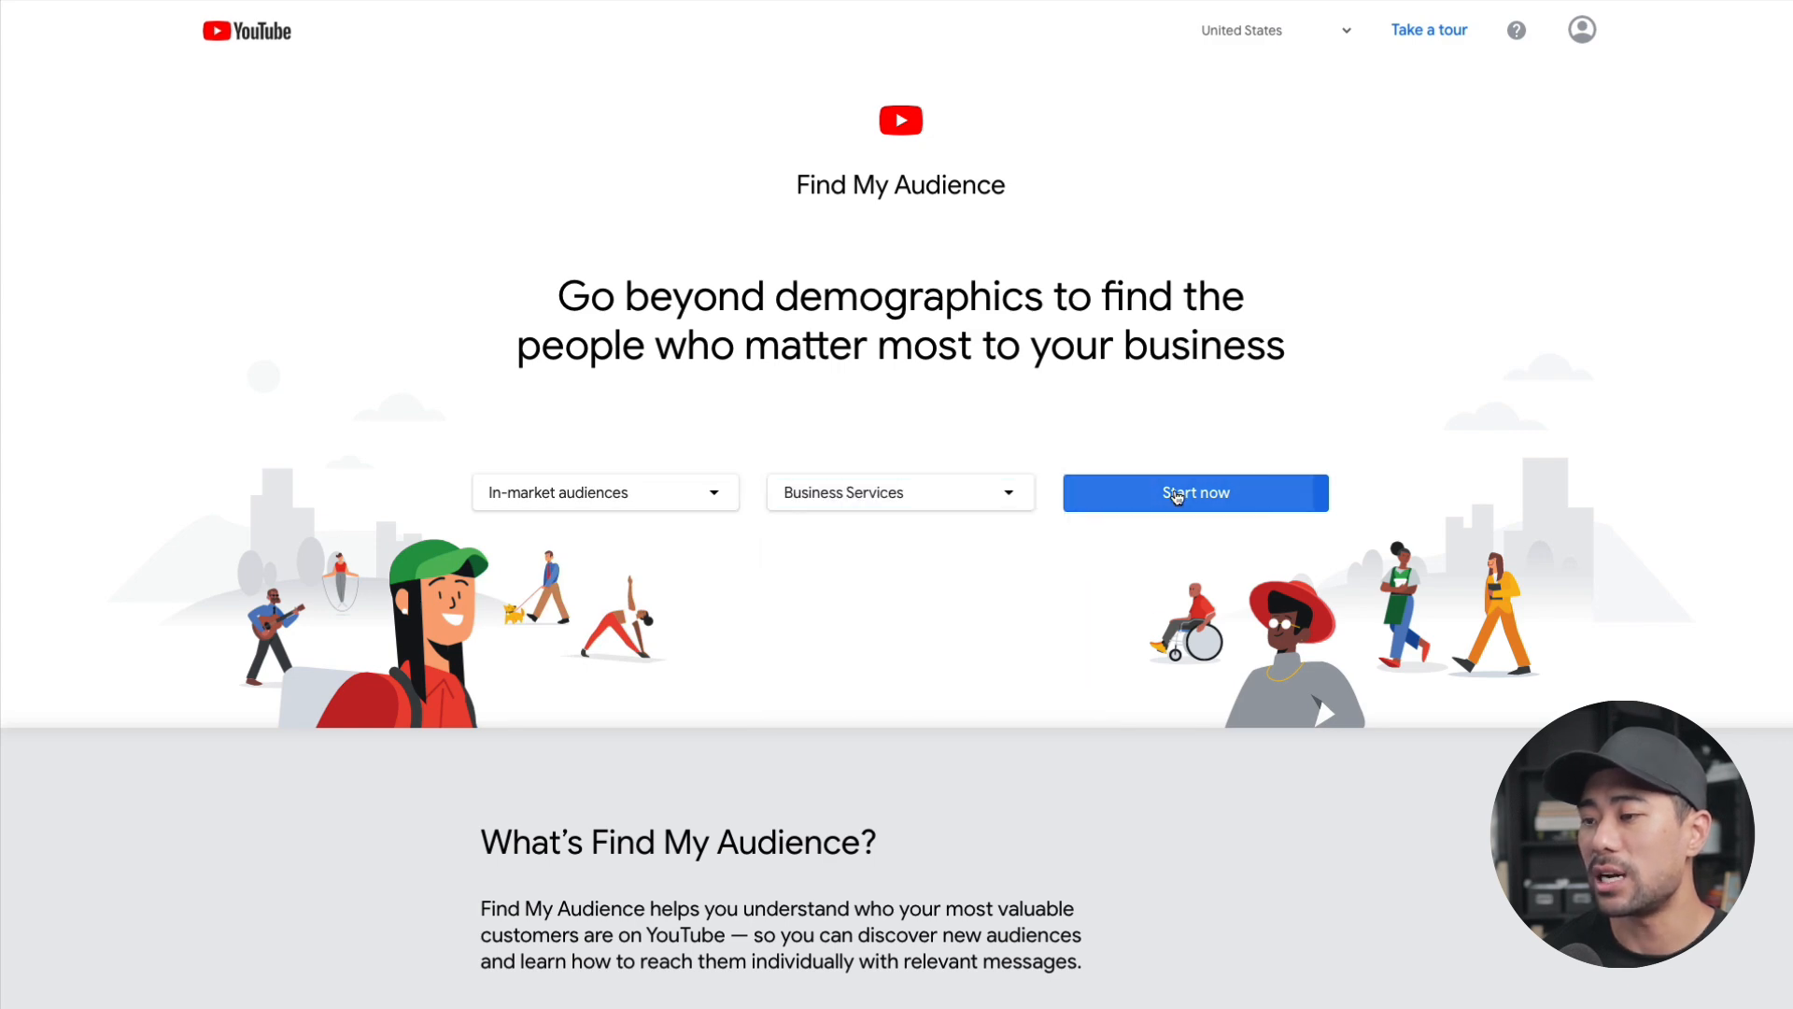
left_click(1195, 493)
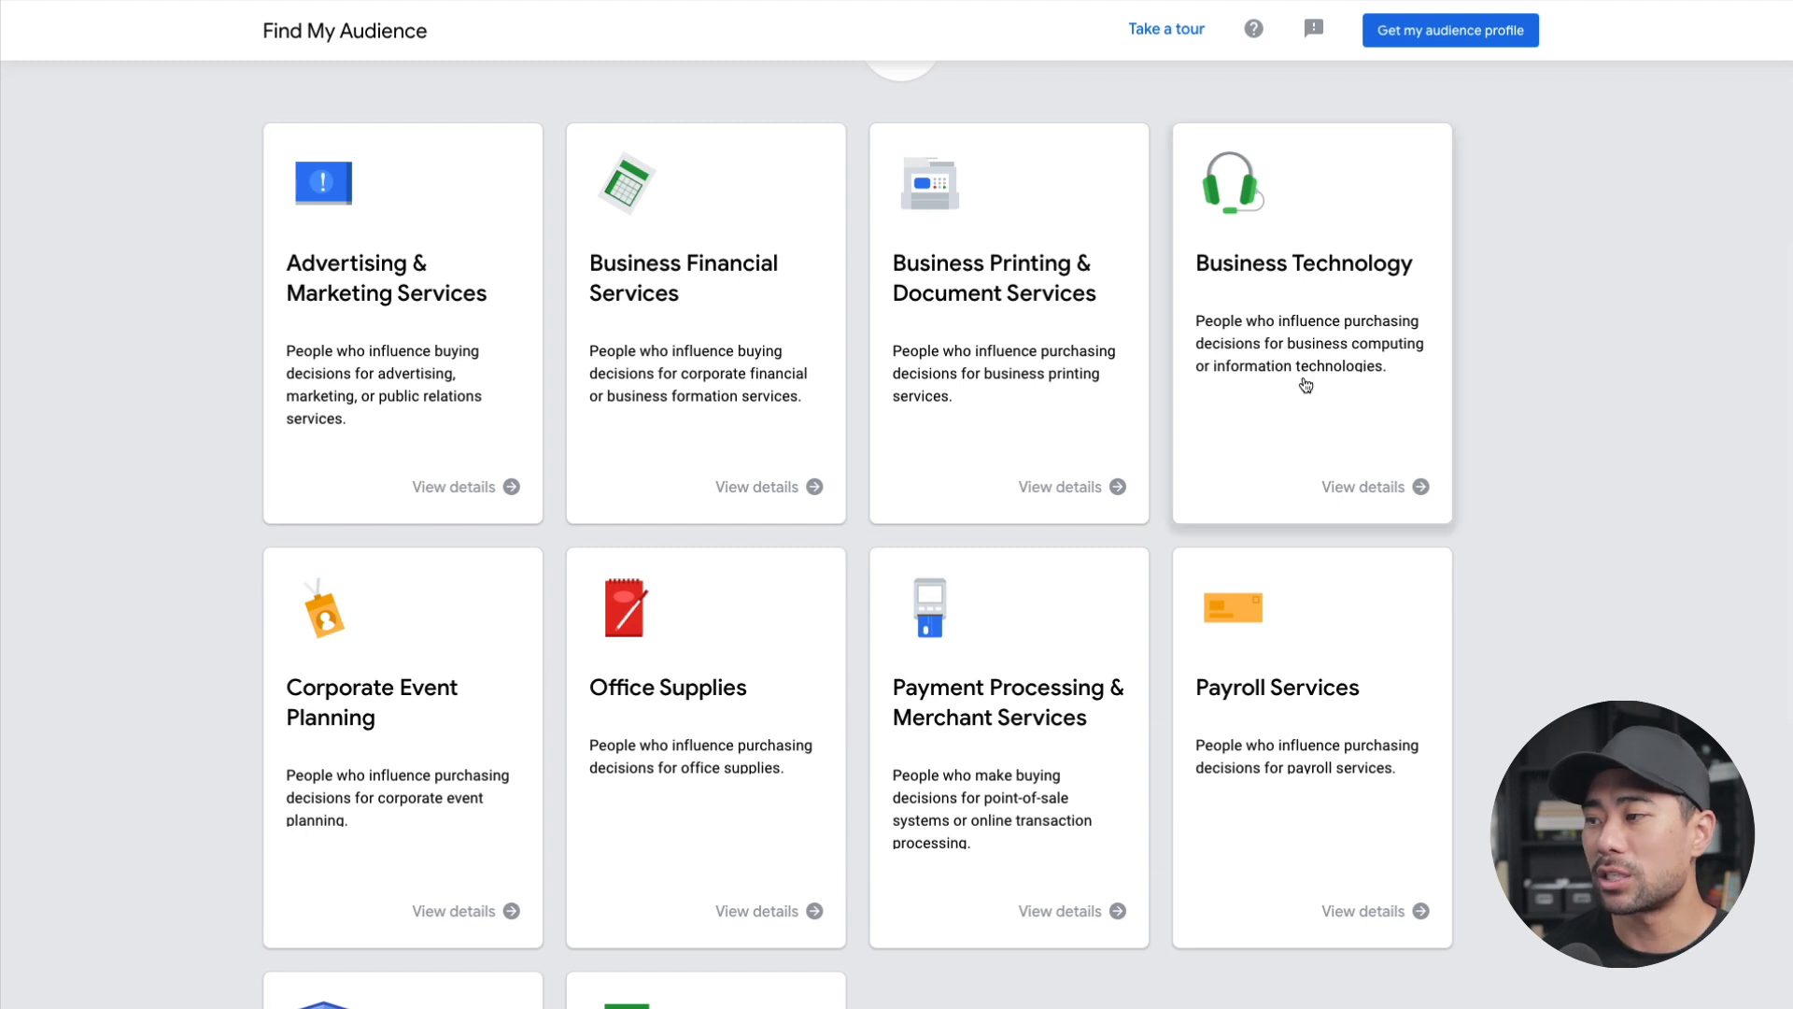
mouse_move(1252, 426)
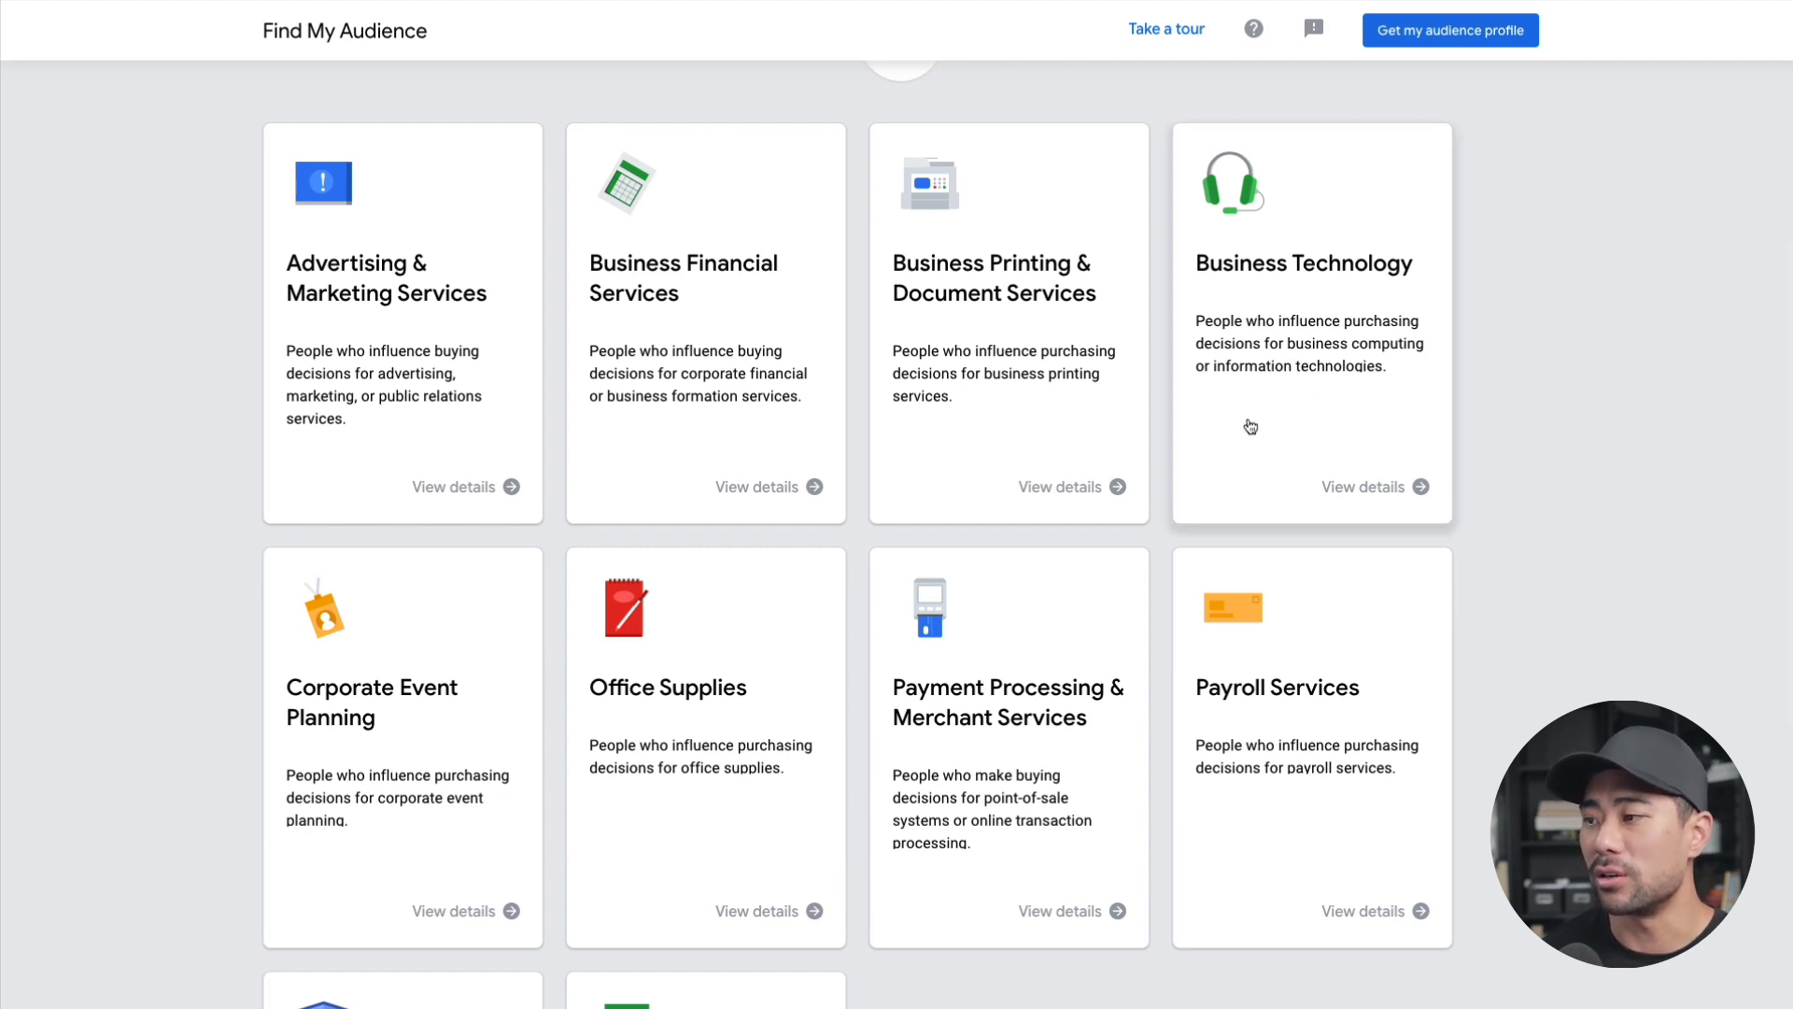
mouse_move(1500, 703)
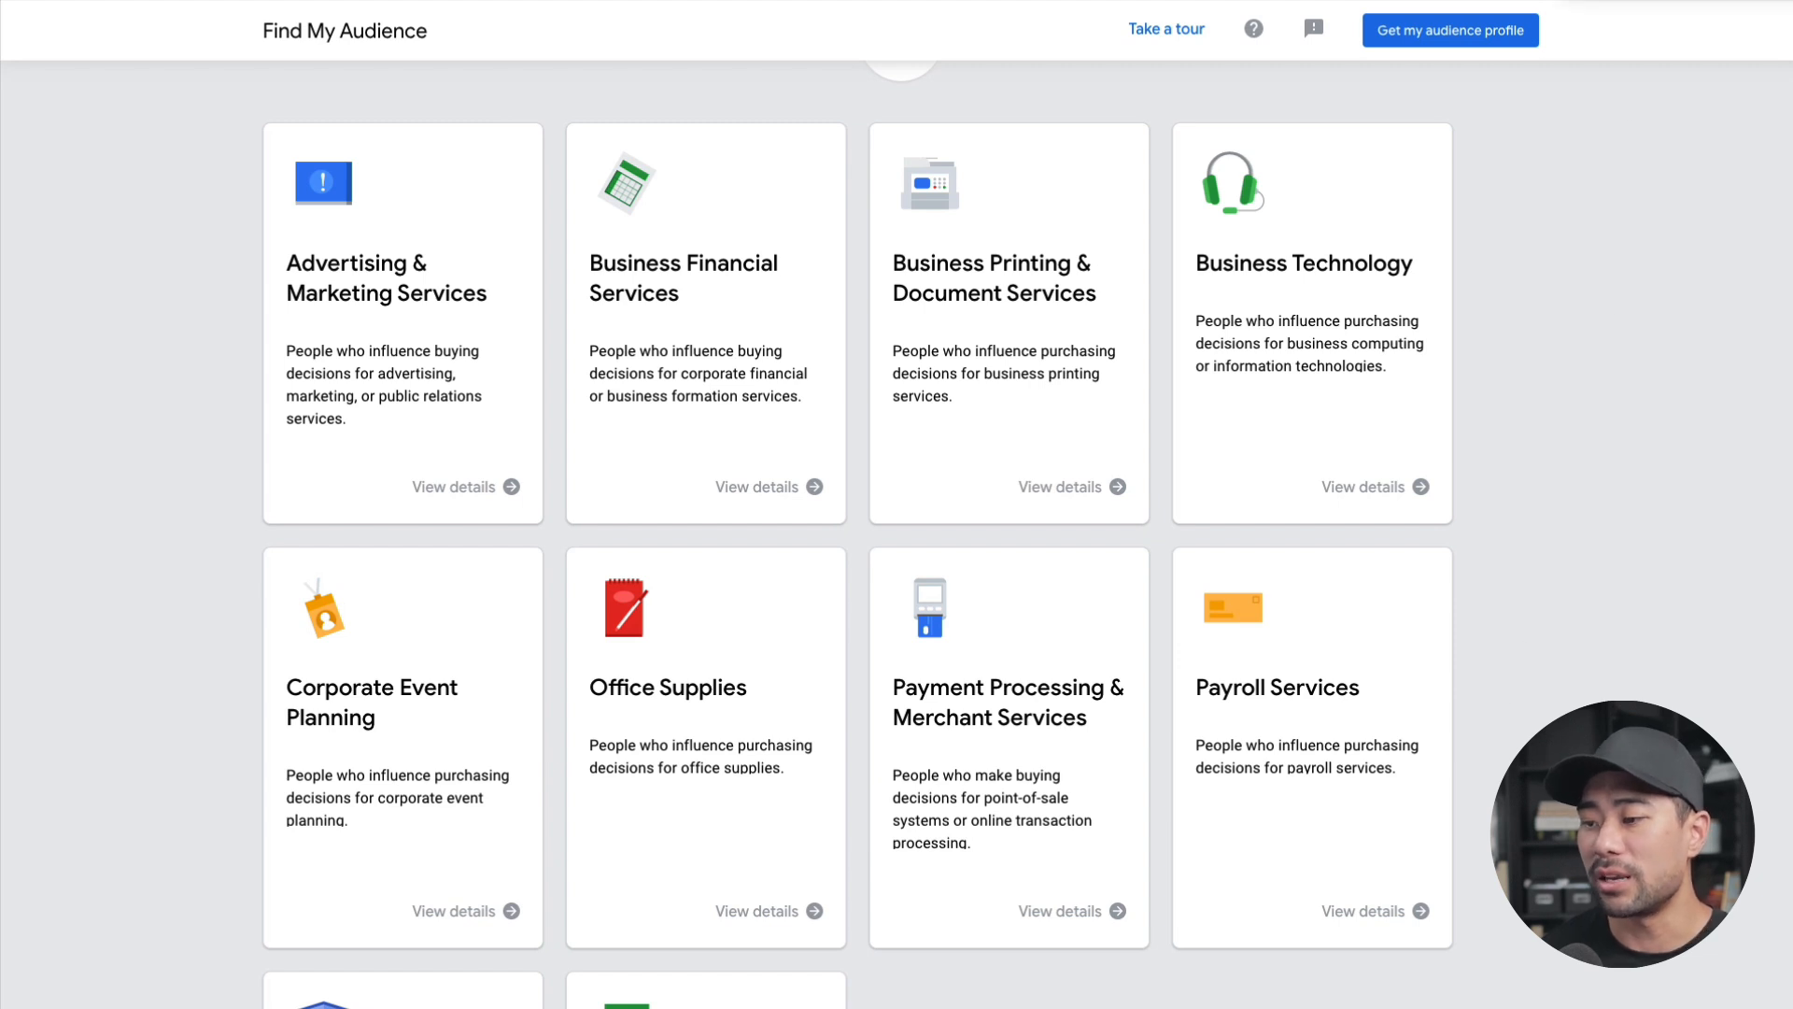
left_click(1450, 29)
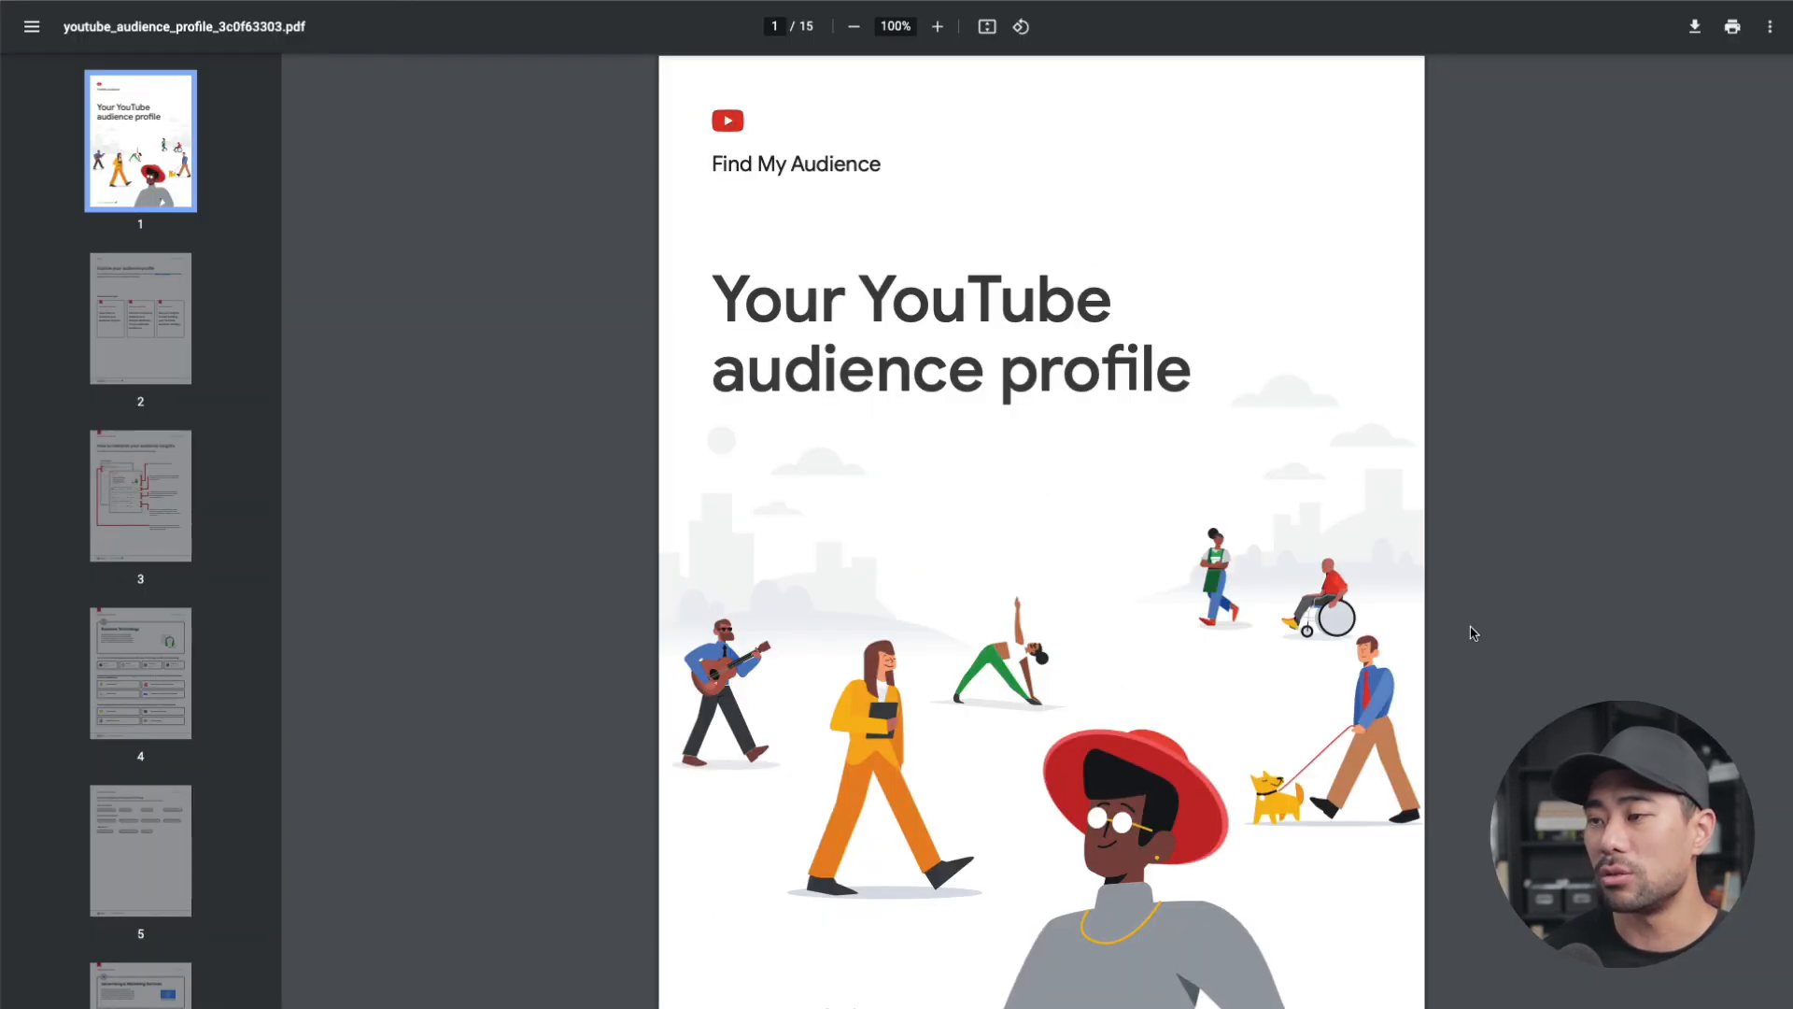
- Scroll the PDF past the overview to the page-4 Business Technology insights with top channels and purchases
scroll("down", 3)
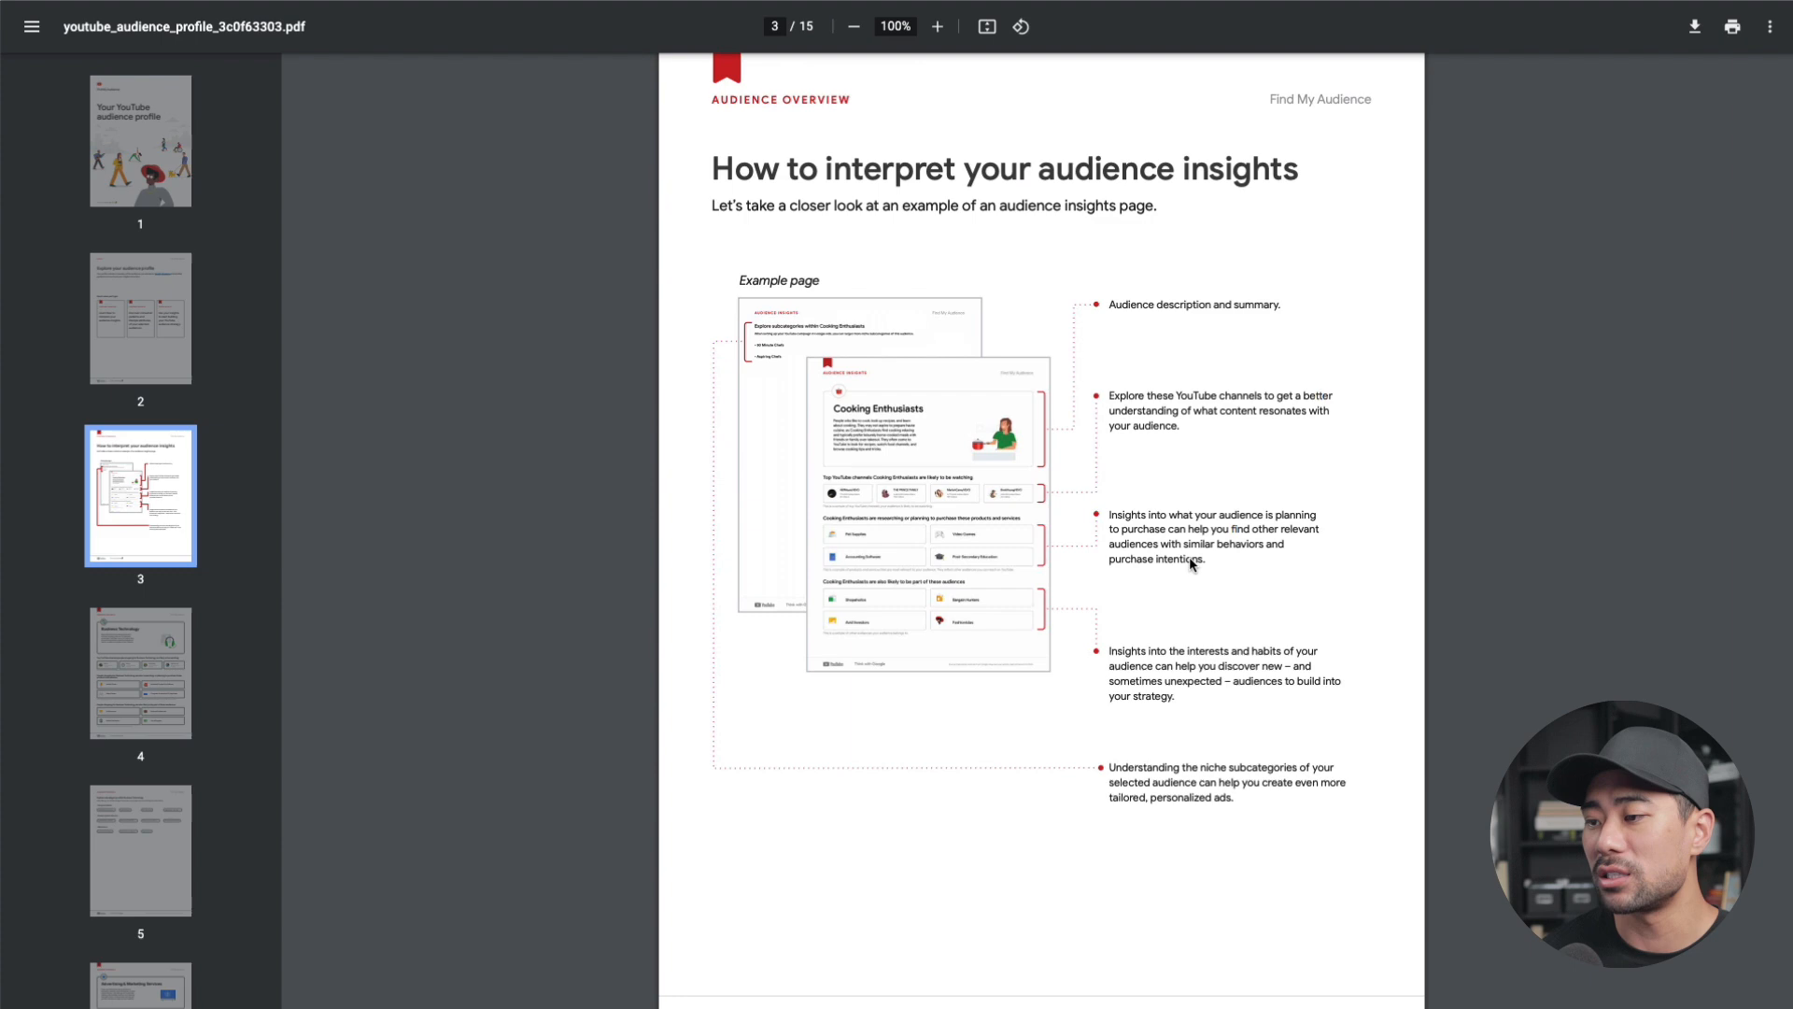
scroll("down", 3)
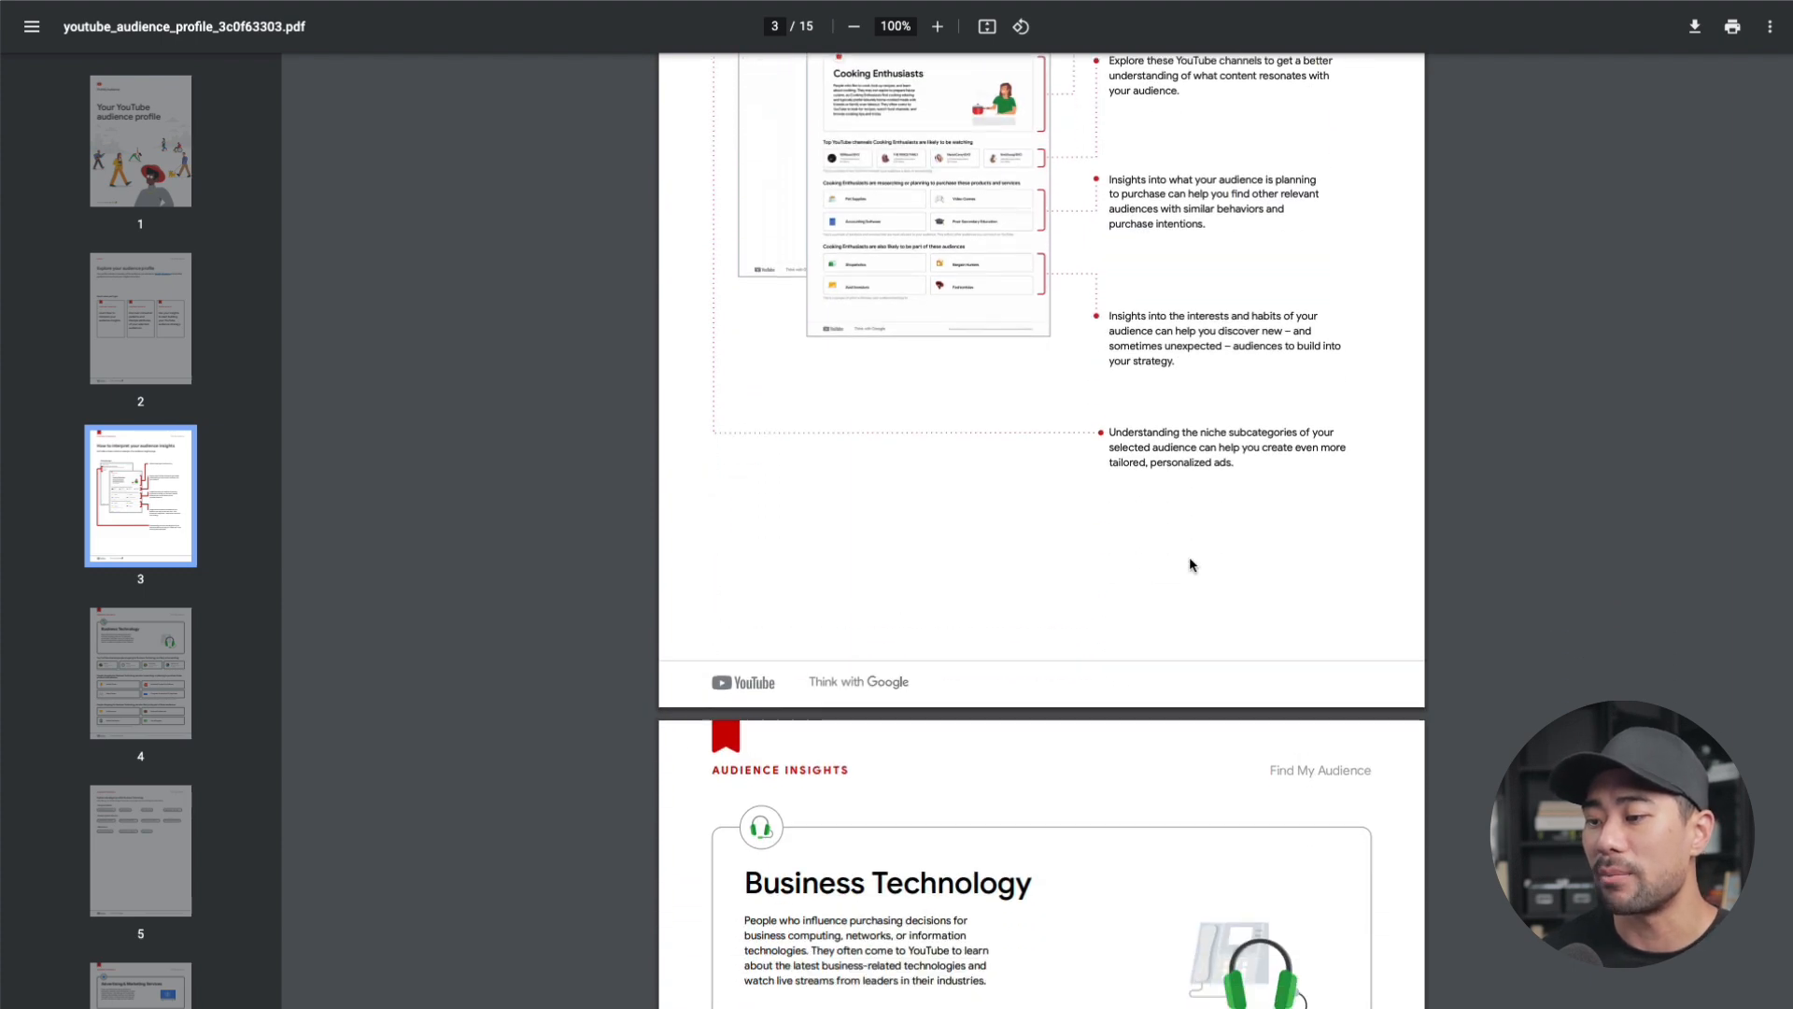
scroll("down", 3)
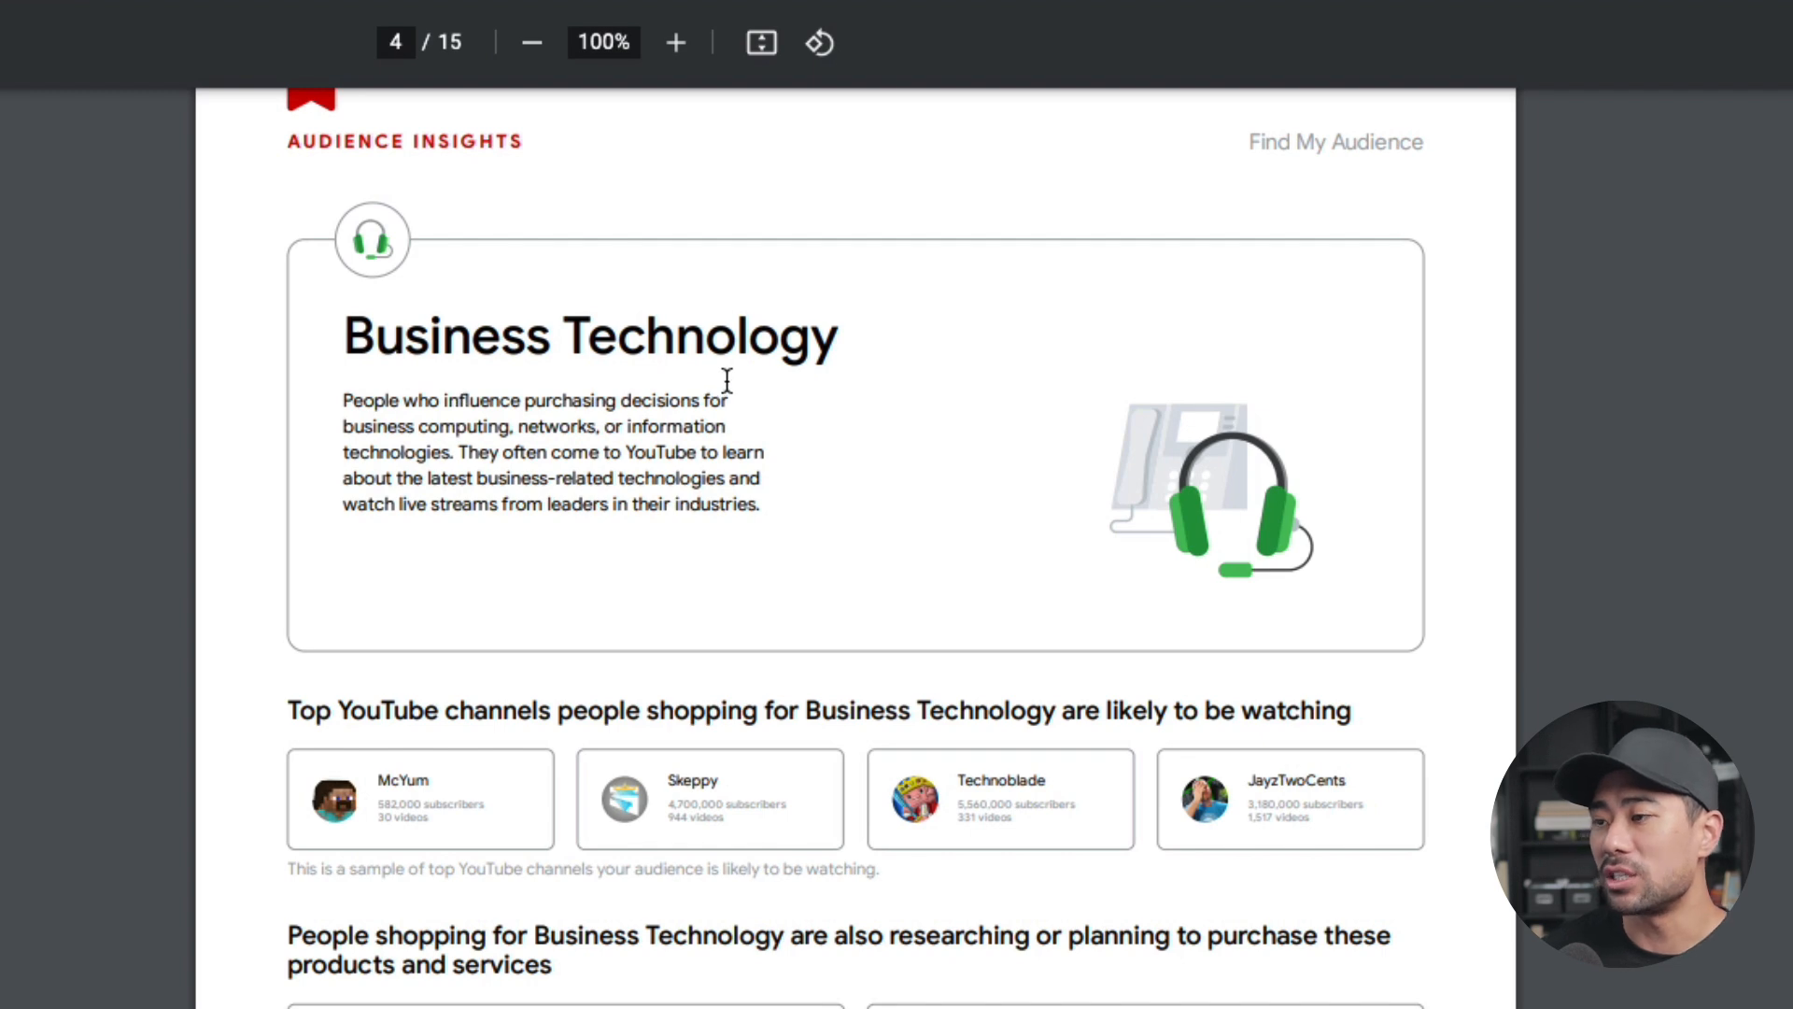
scroll("down", 3)
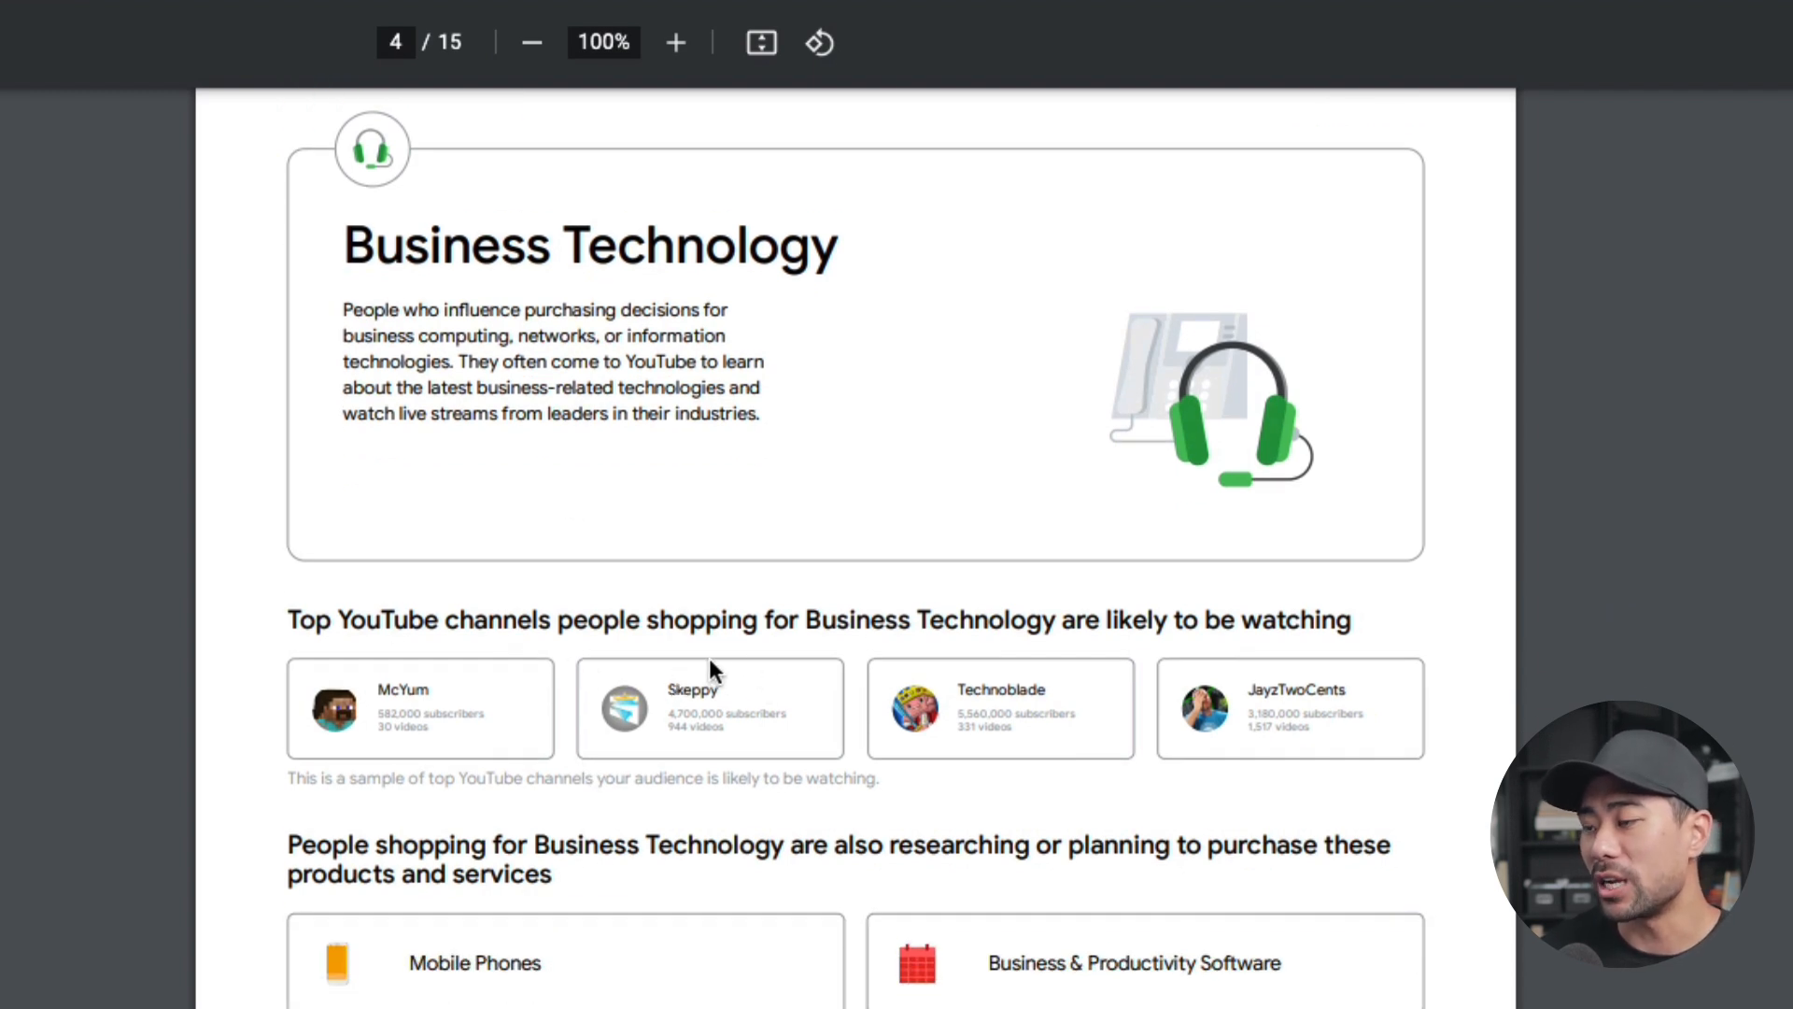
scroll("down", 3)
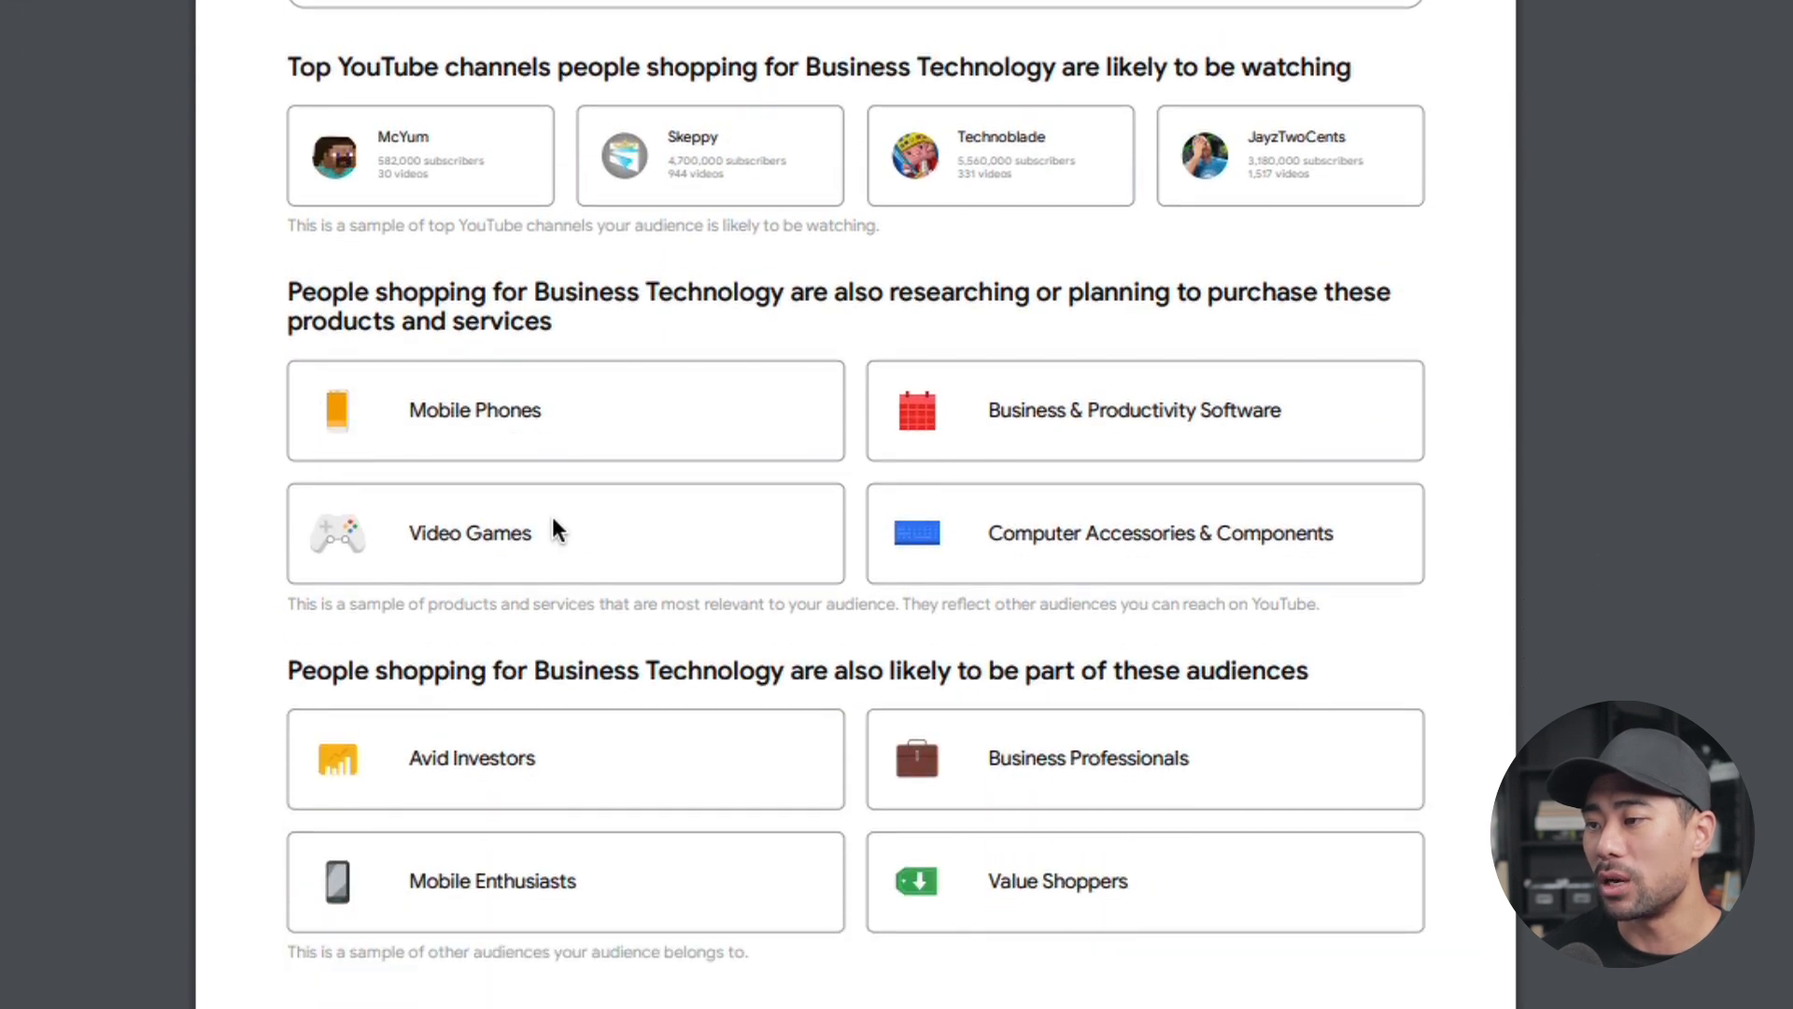
mouse_move(1330, 449)
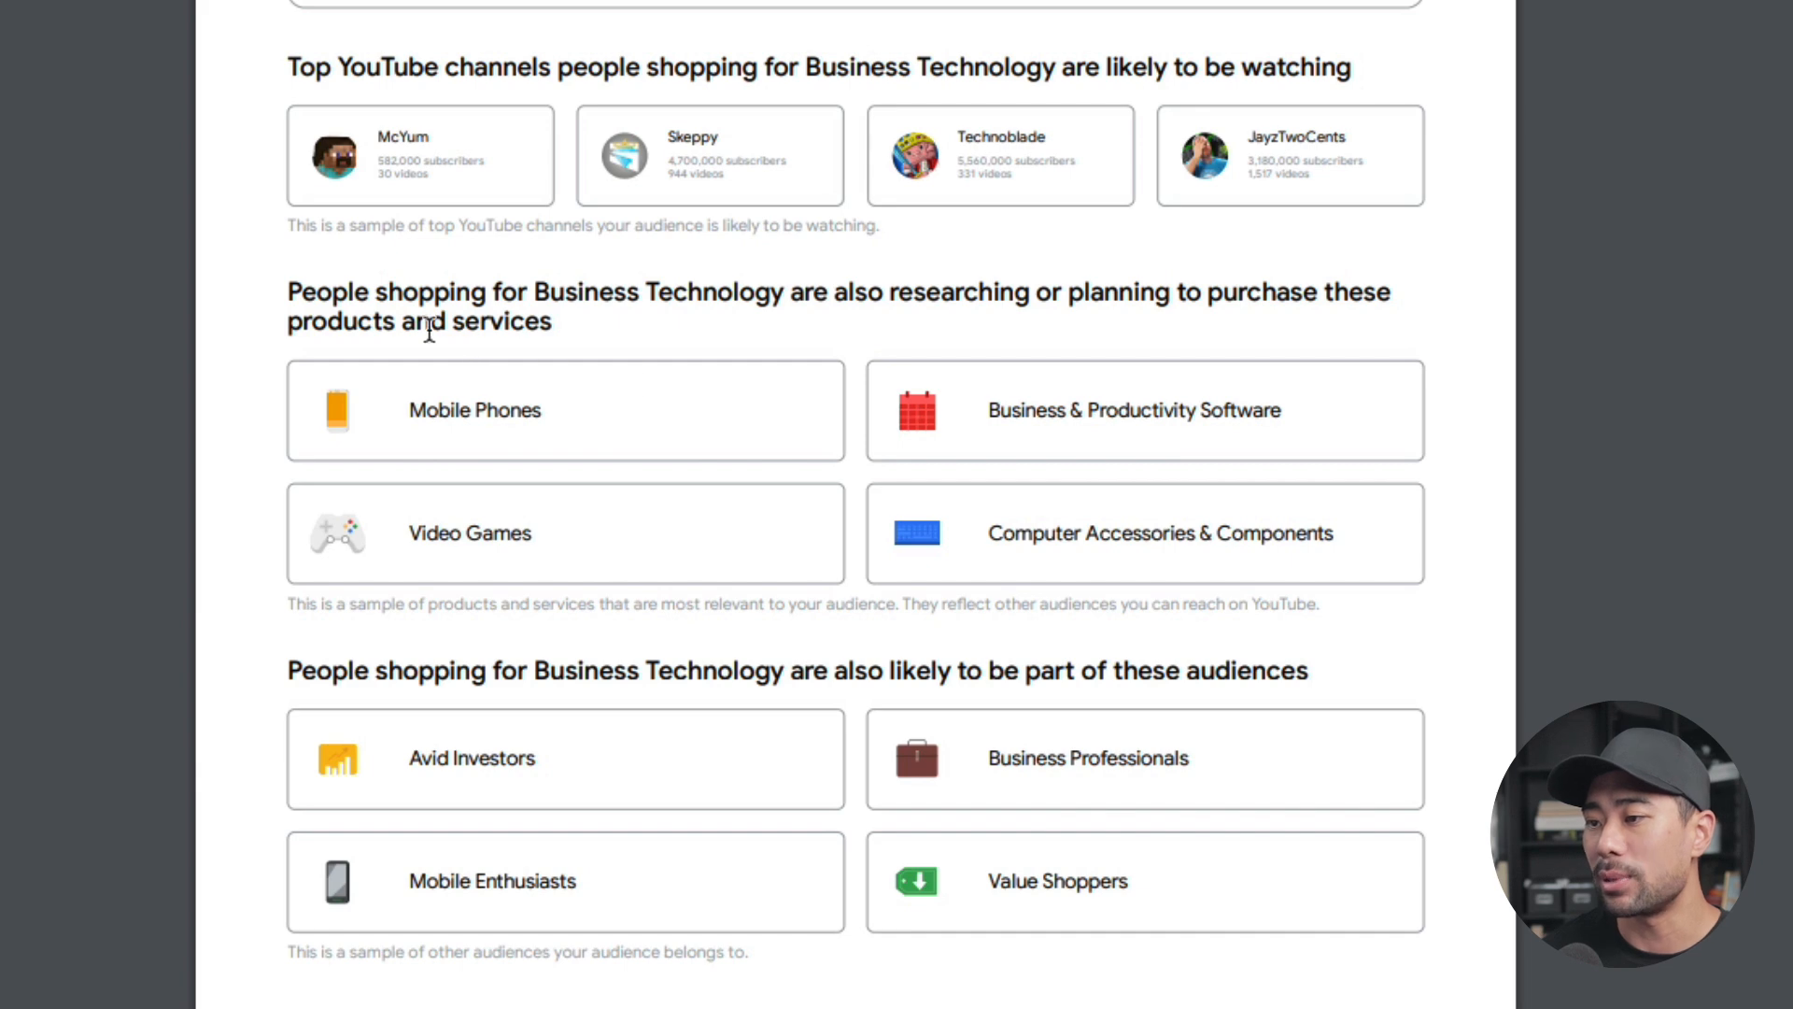
scroll("down", 3)
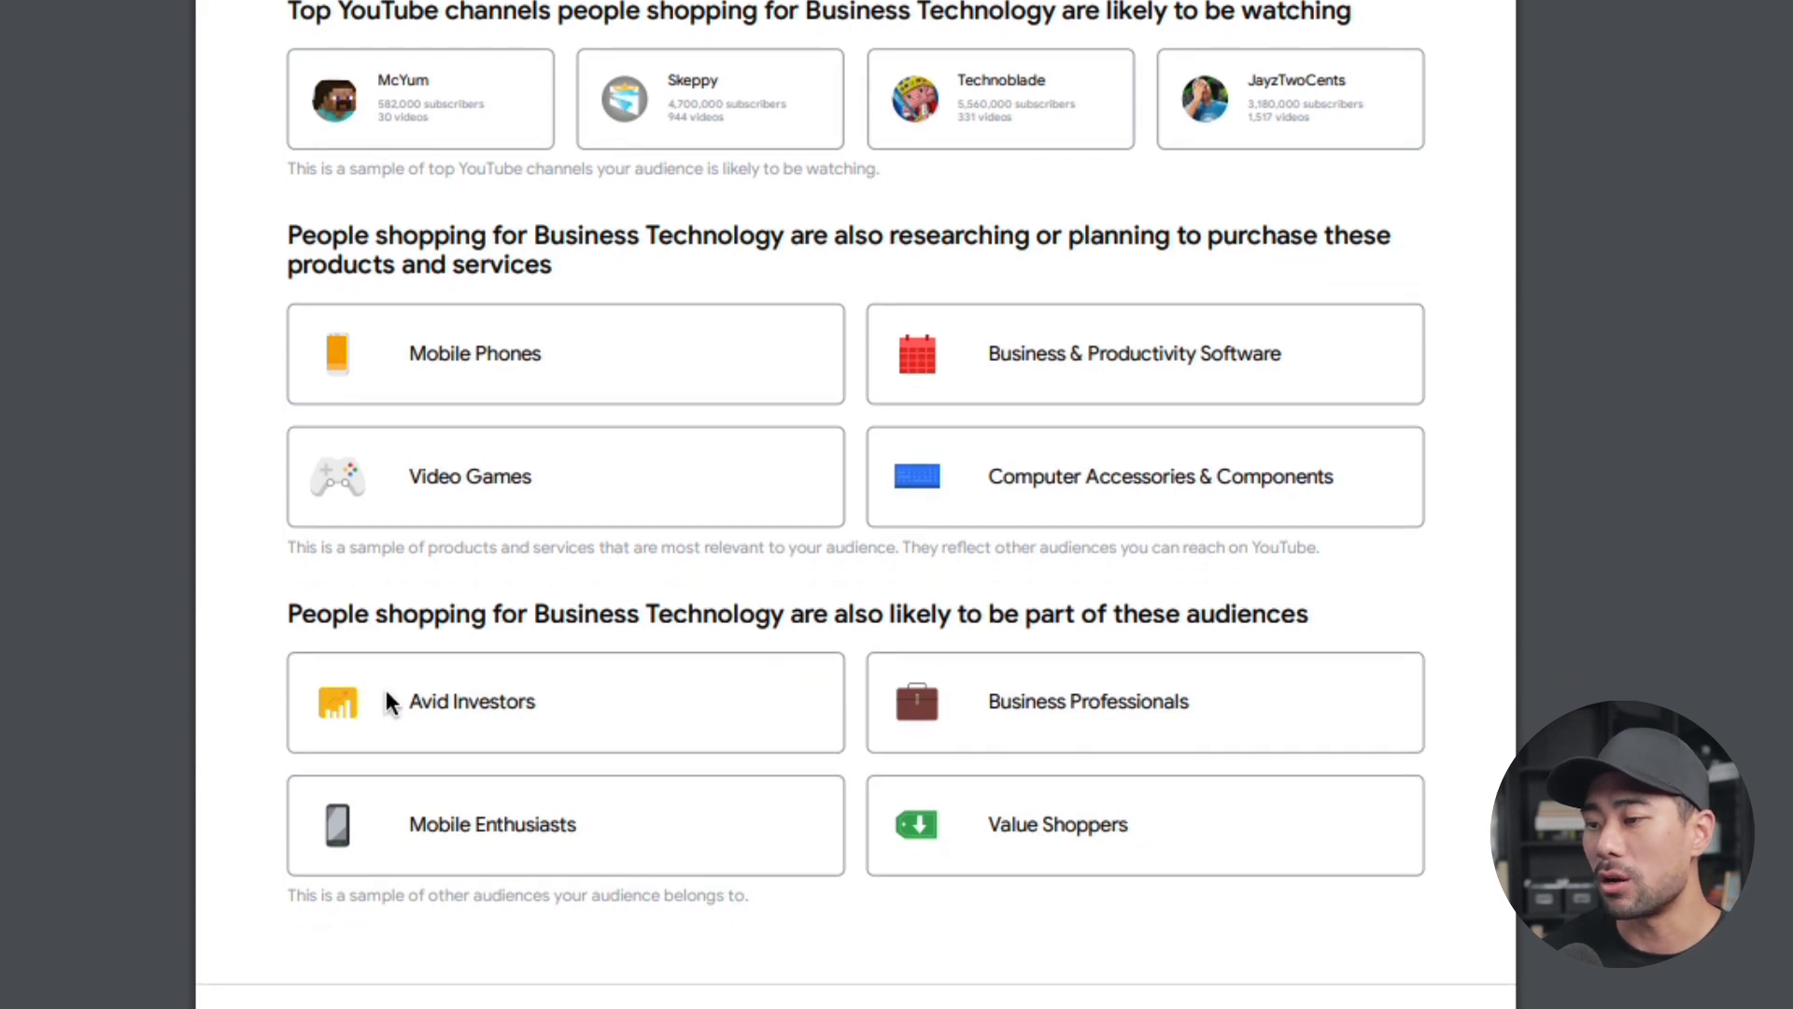
mouse_move(891, 631)
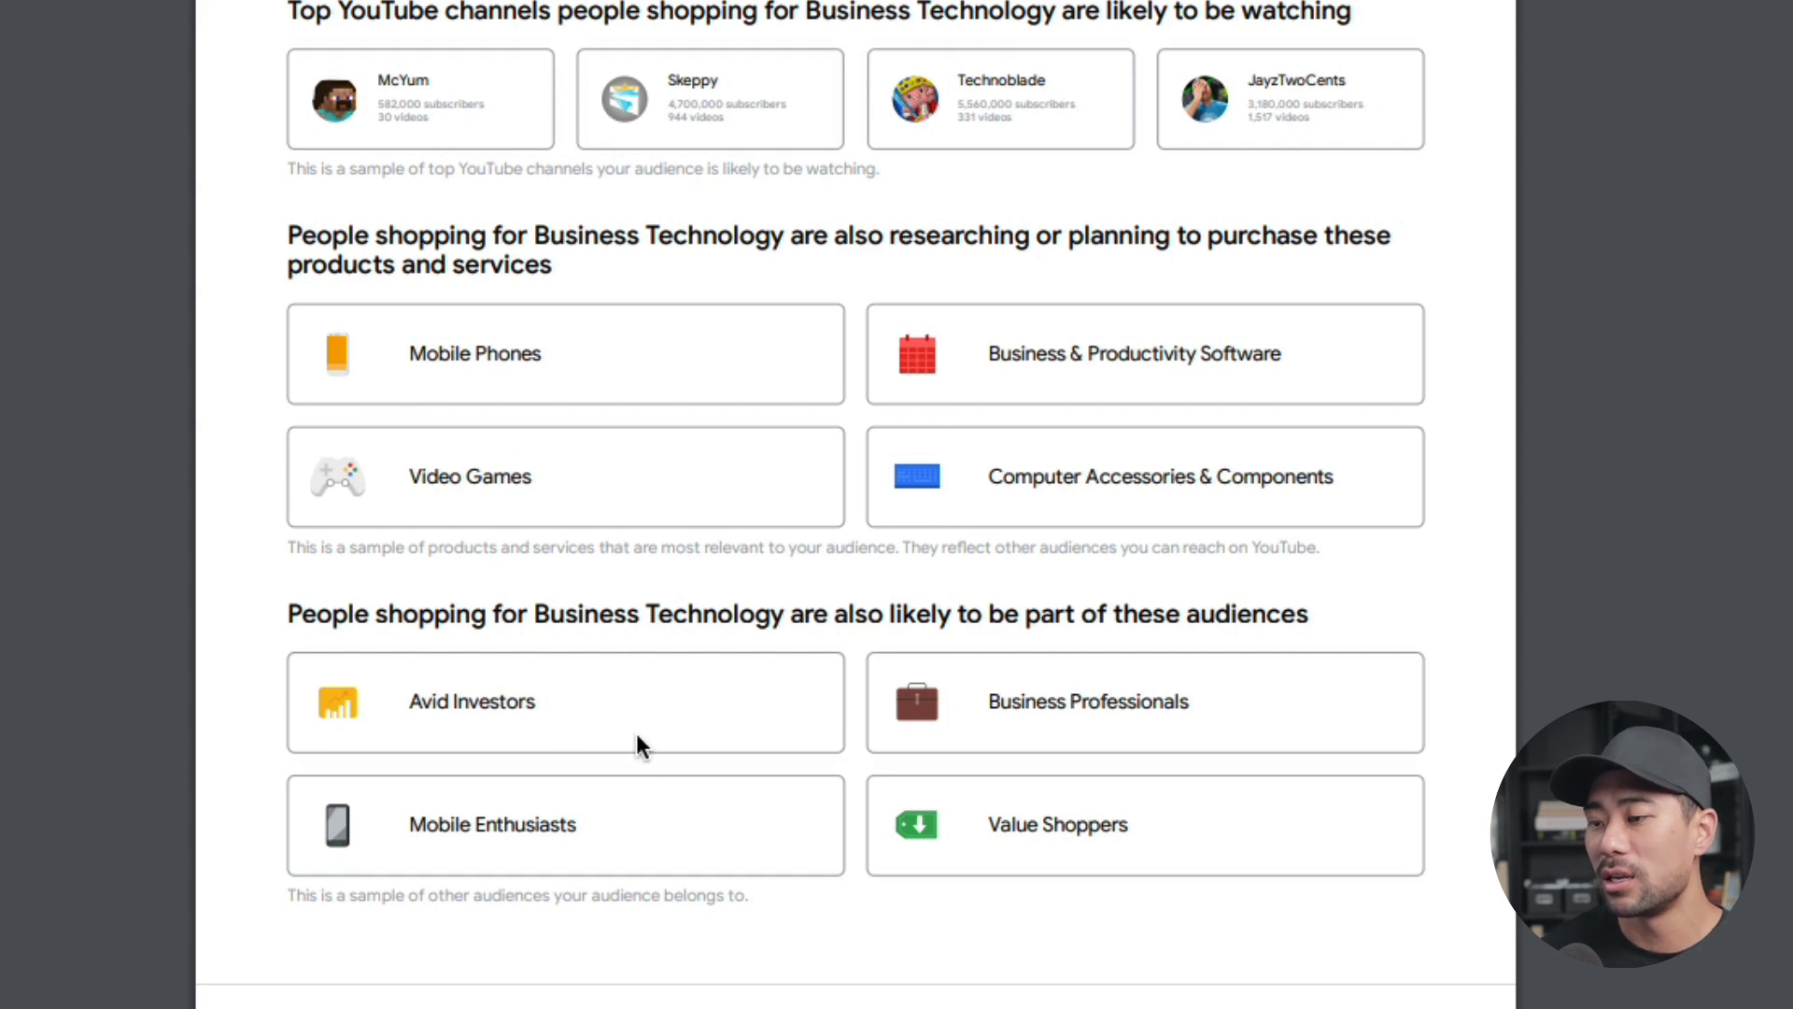
mouse_move(498, 851)
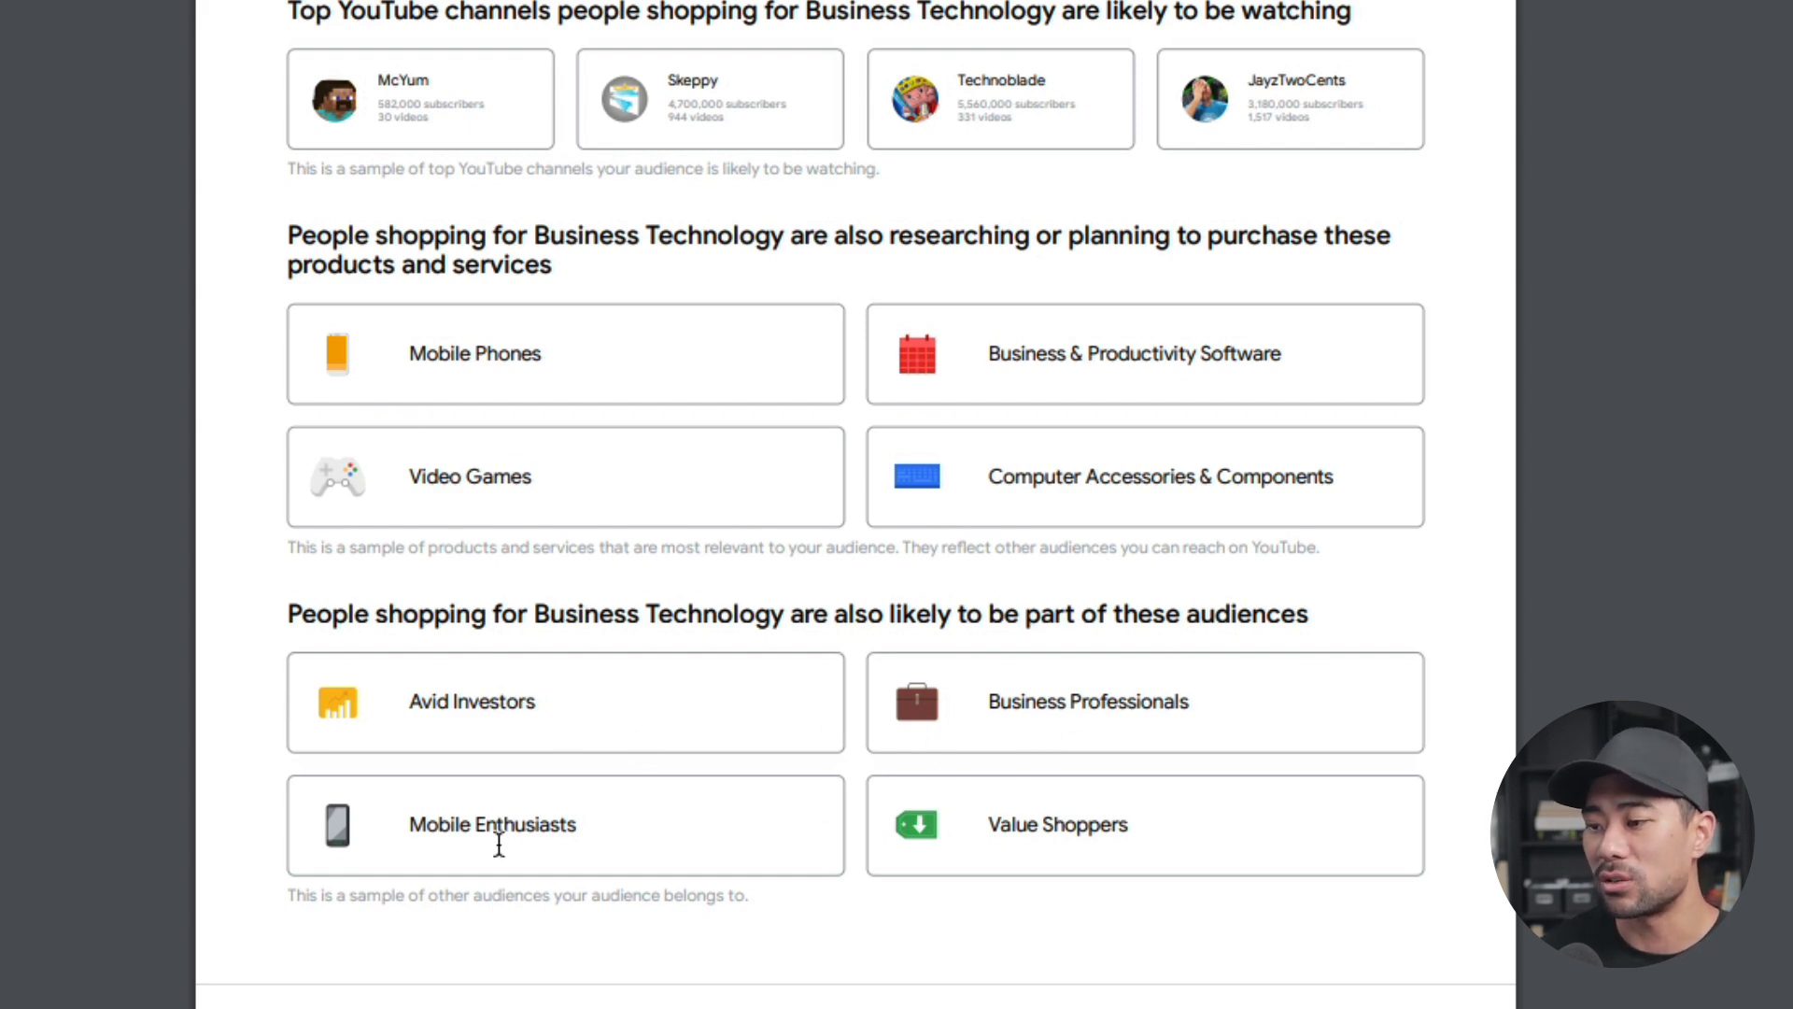
mouse_move(1117, 851)
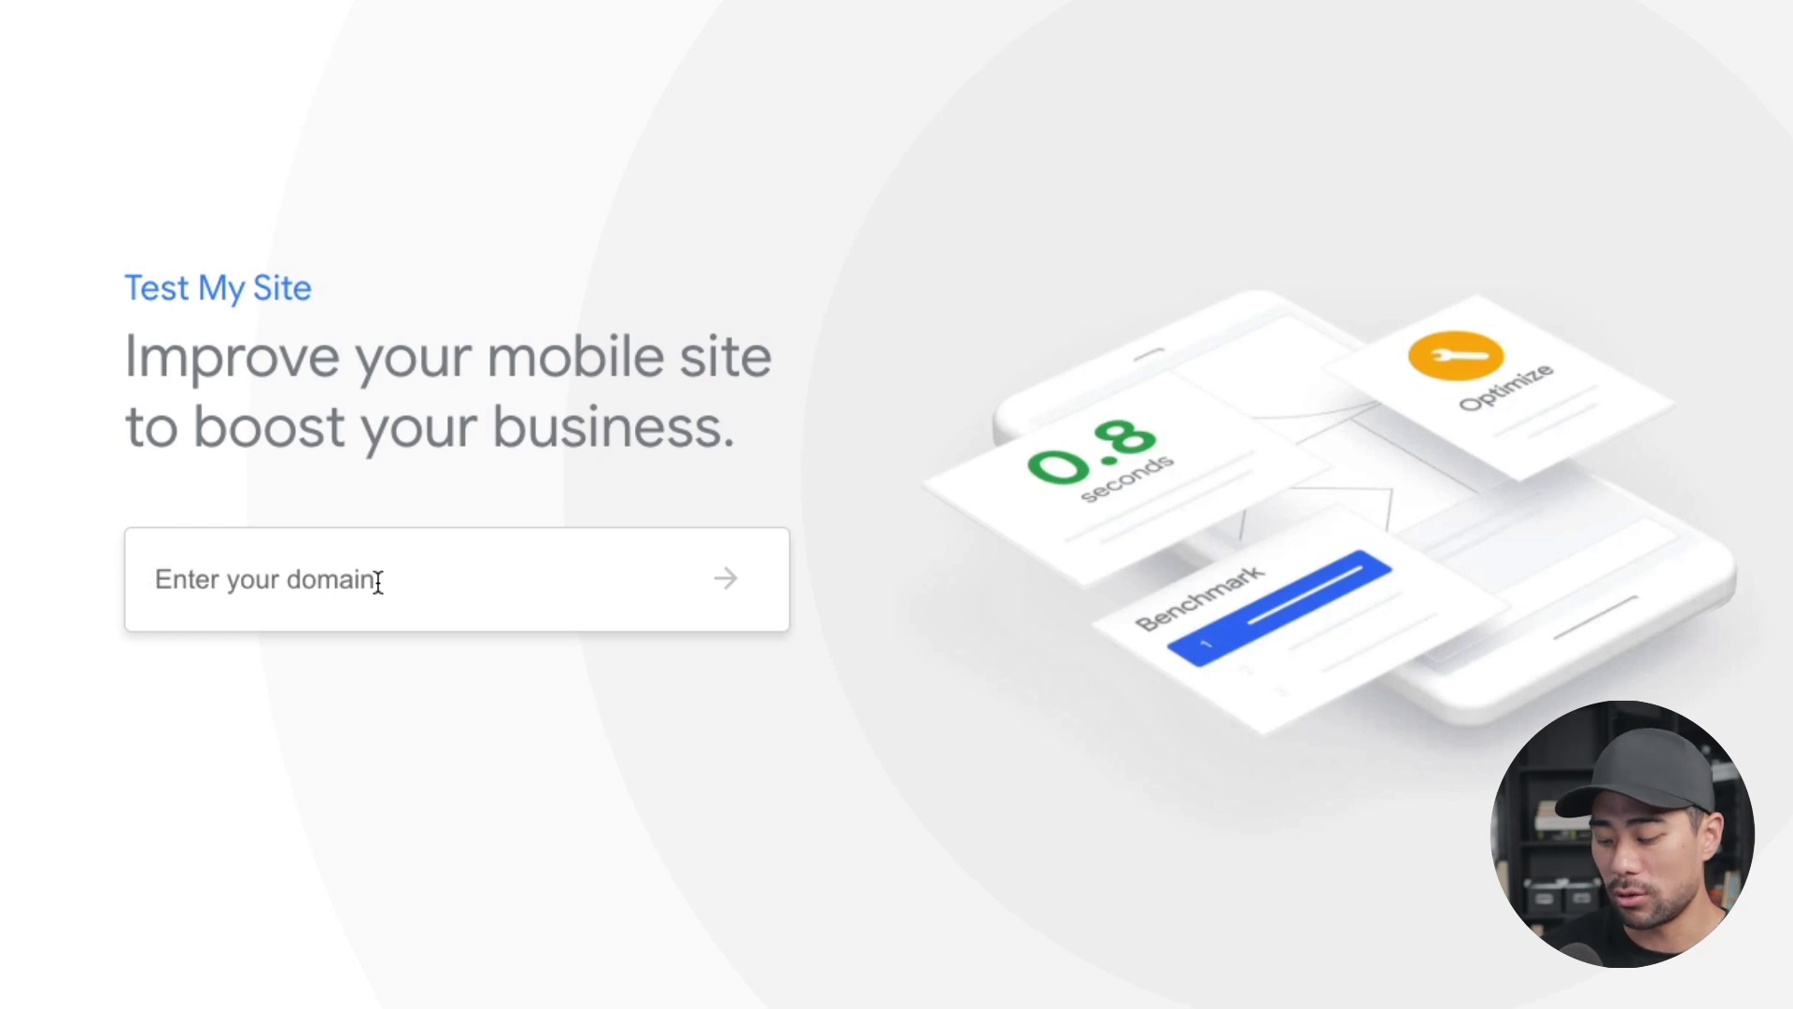
- Test aureliustjin.com's mobile speed, see the Poor 6.7-second result, and review the Boost your speed advice
type("aureliustjin.com")
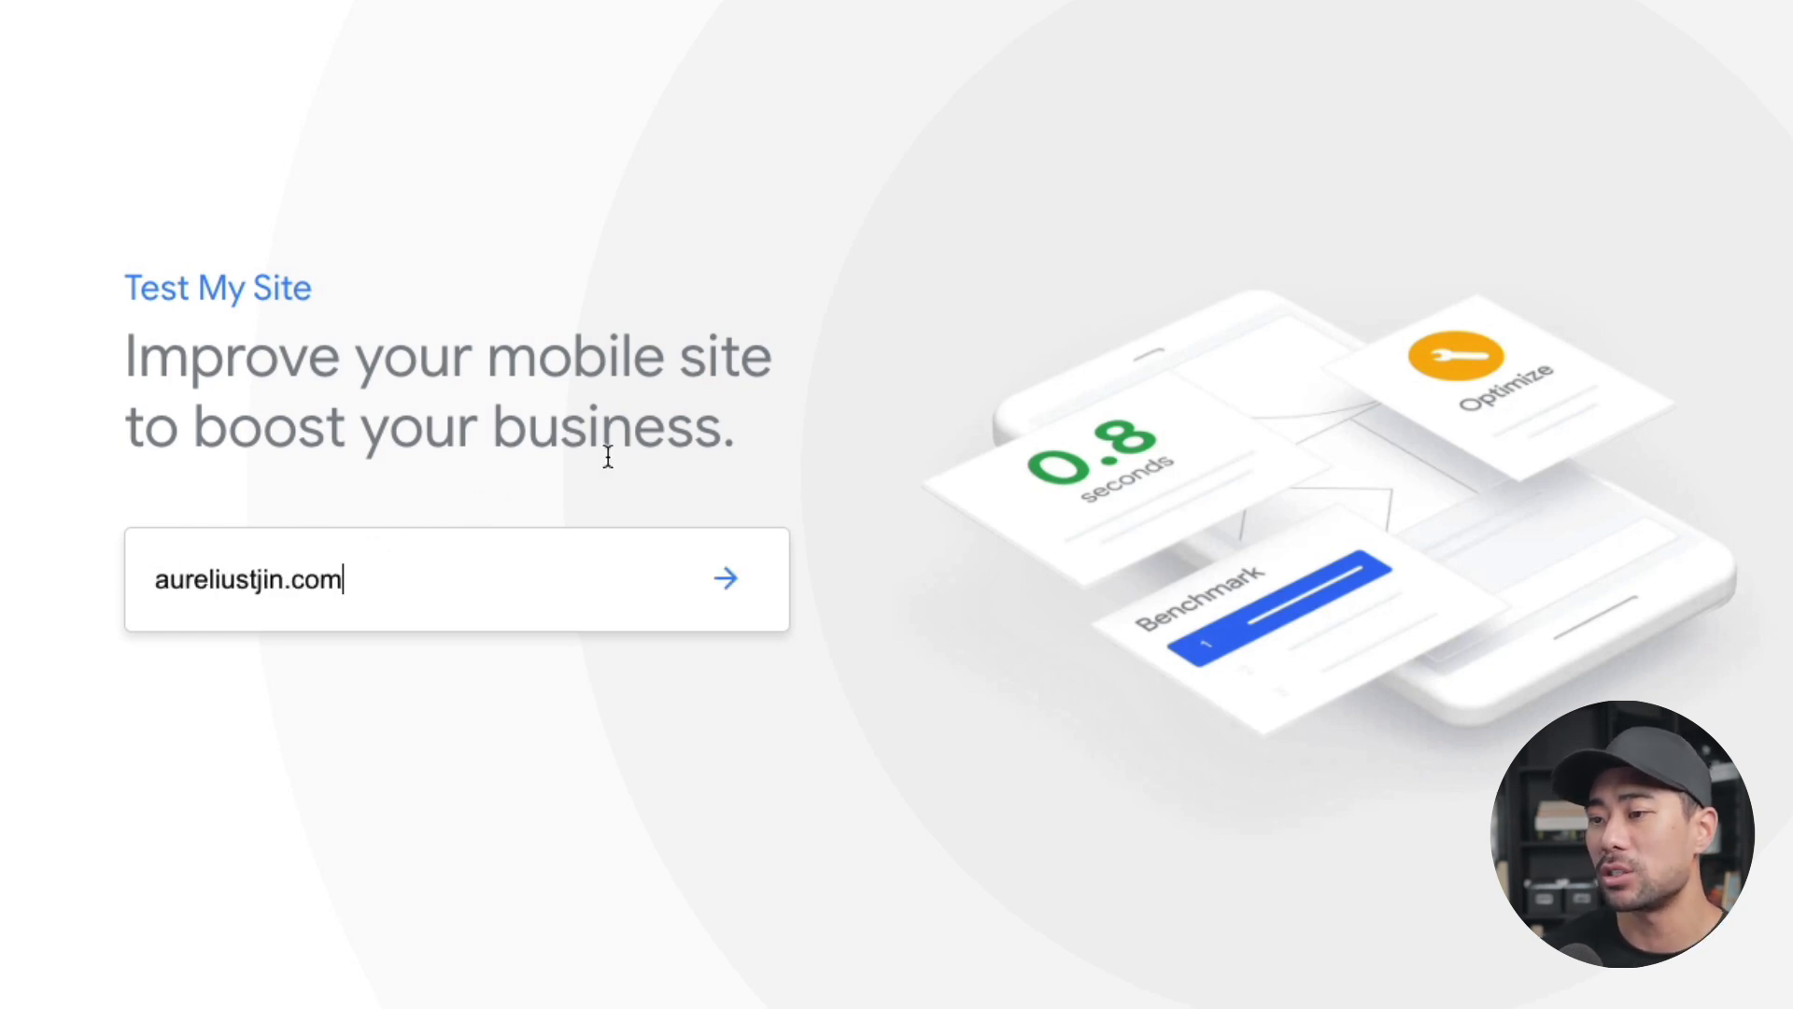
left_click(724, 579)
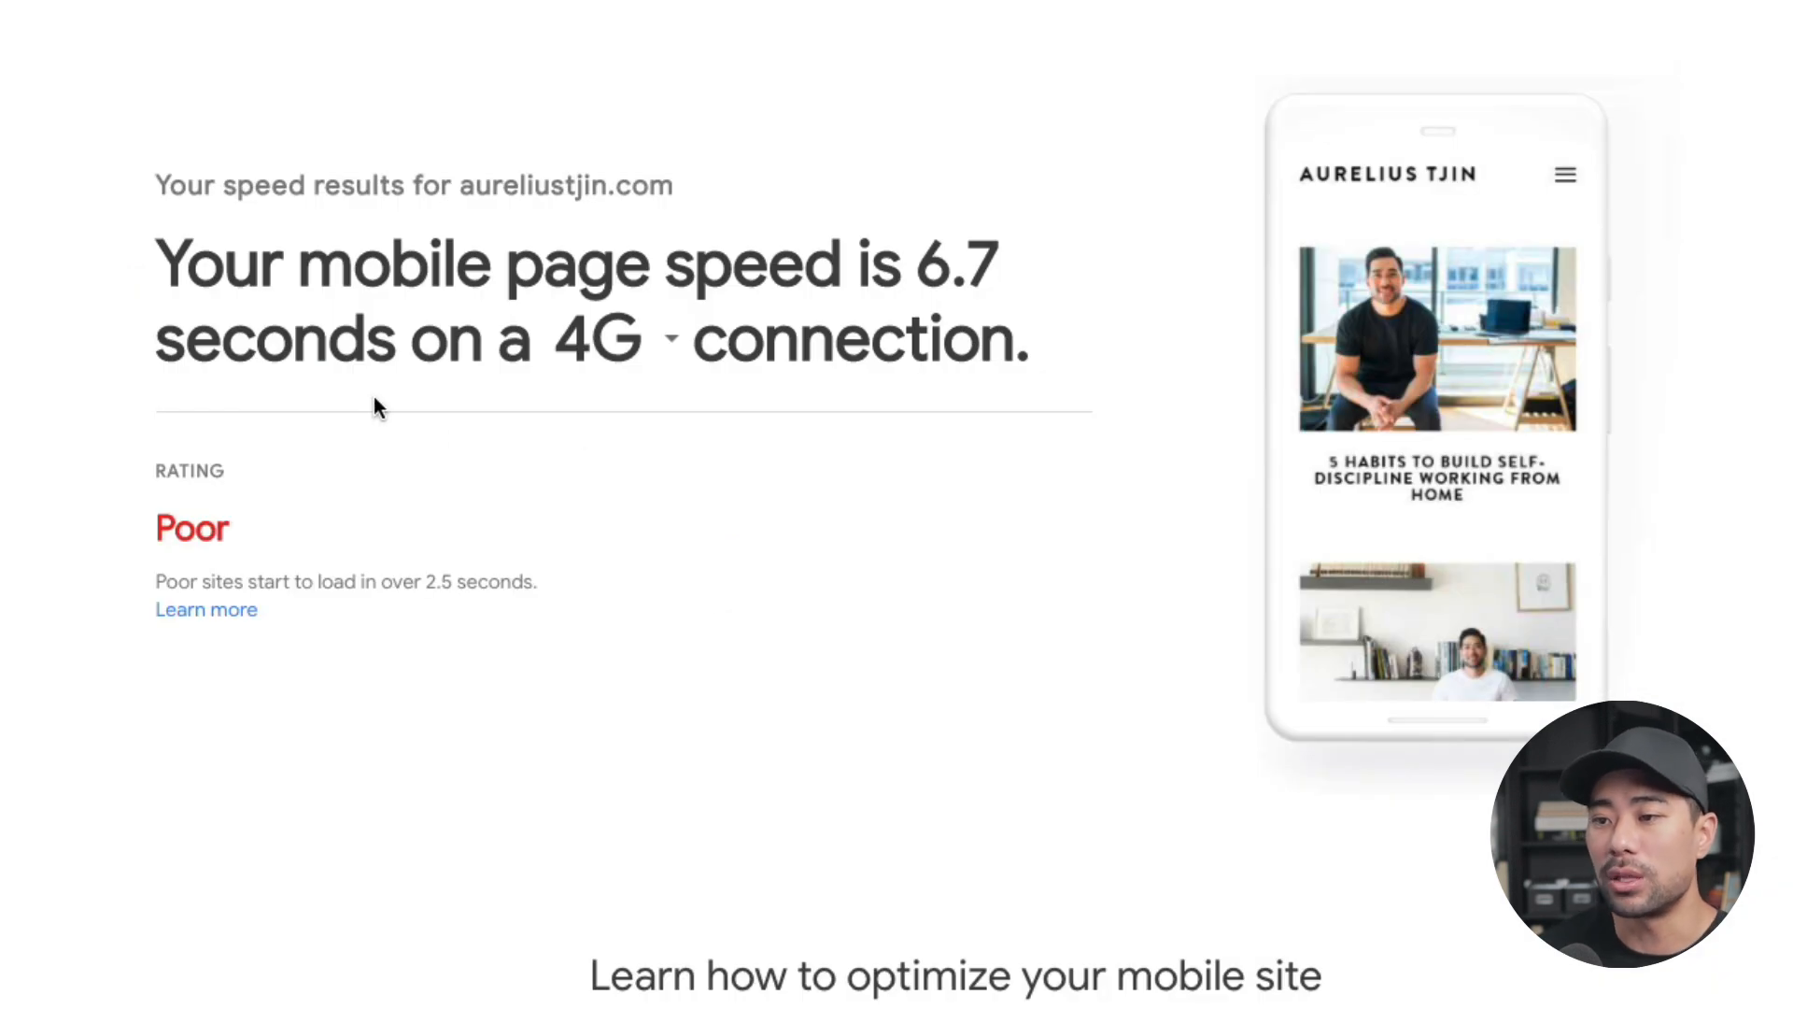
mouse_move(1019, 287)
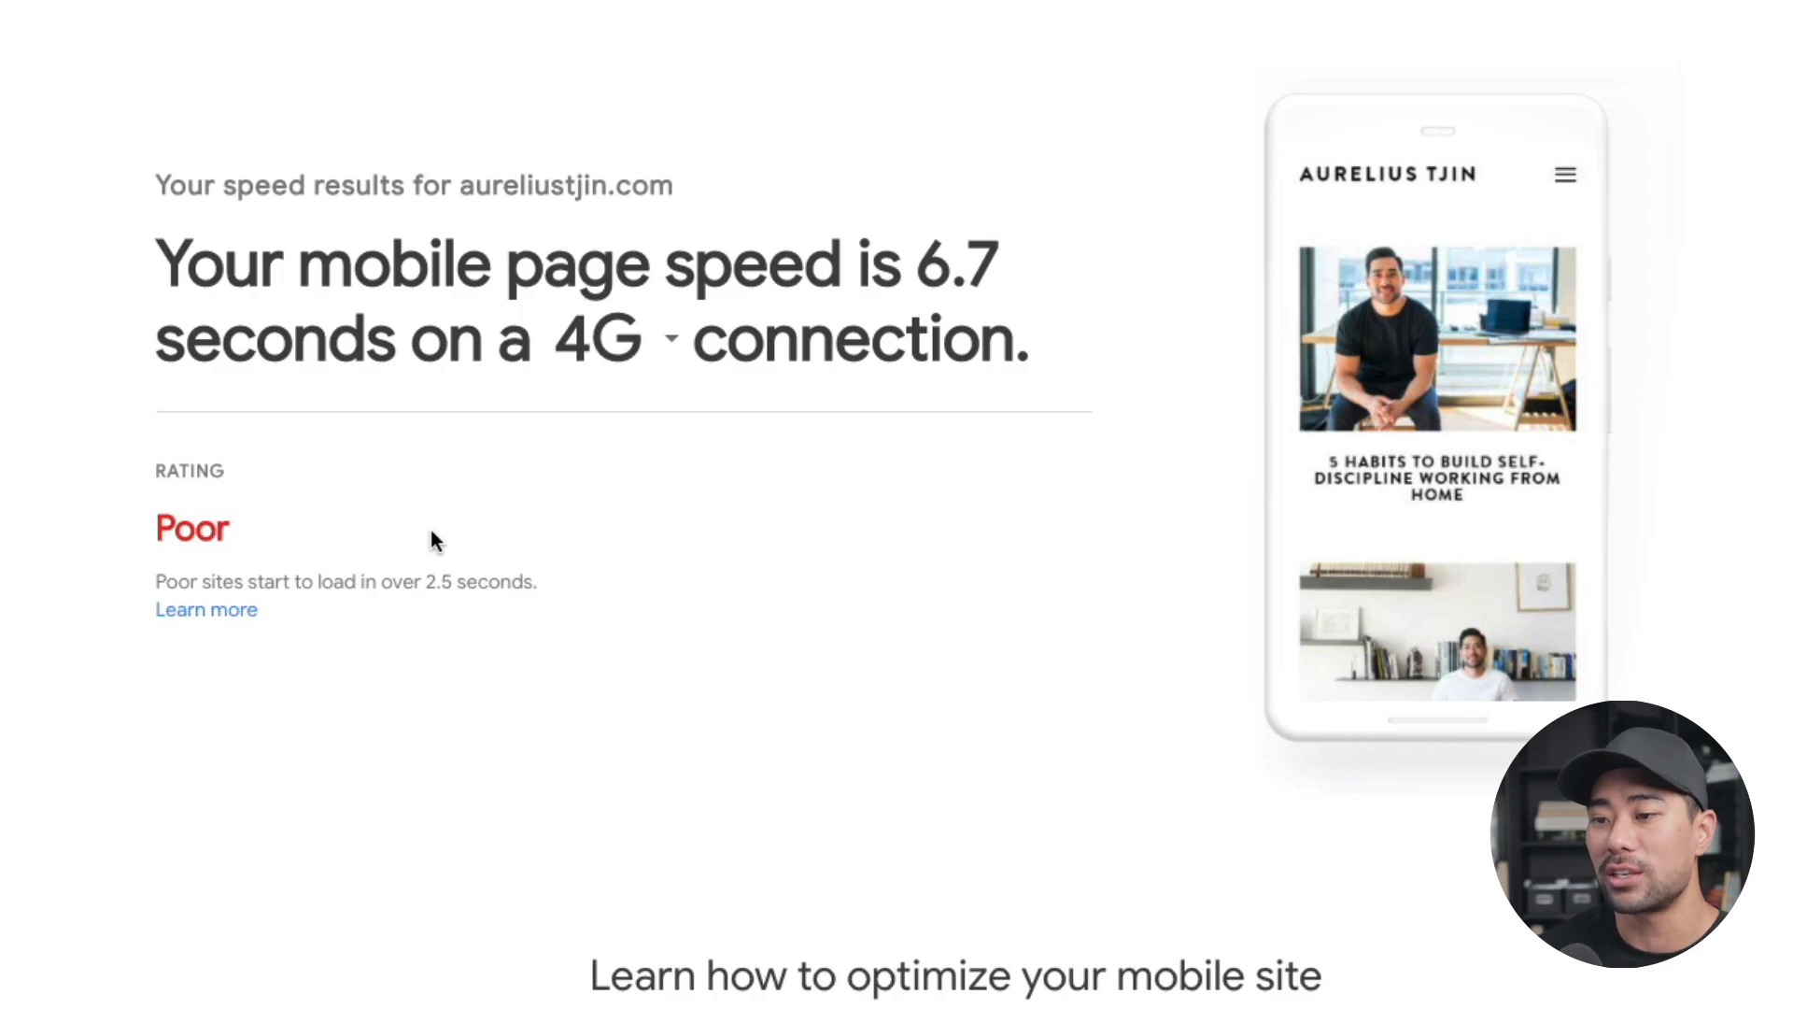
scroll("down", 3)
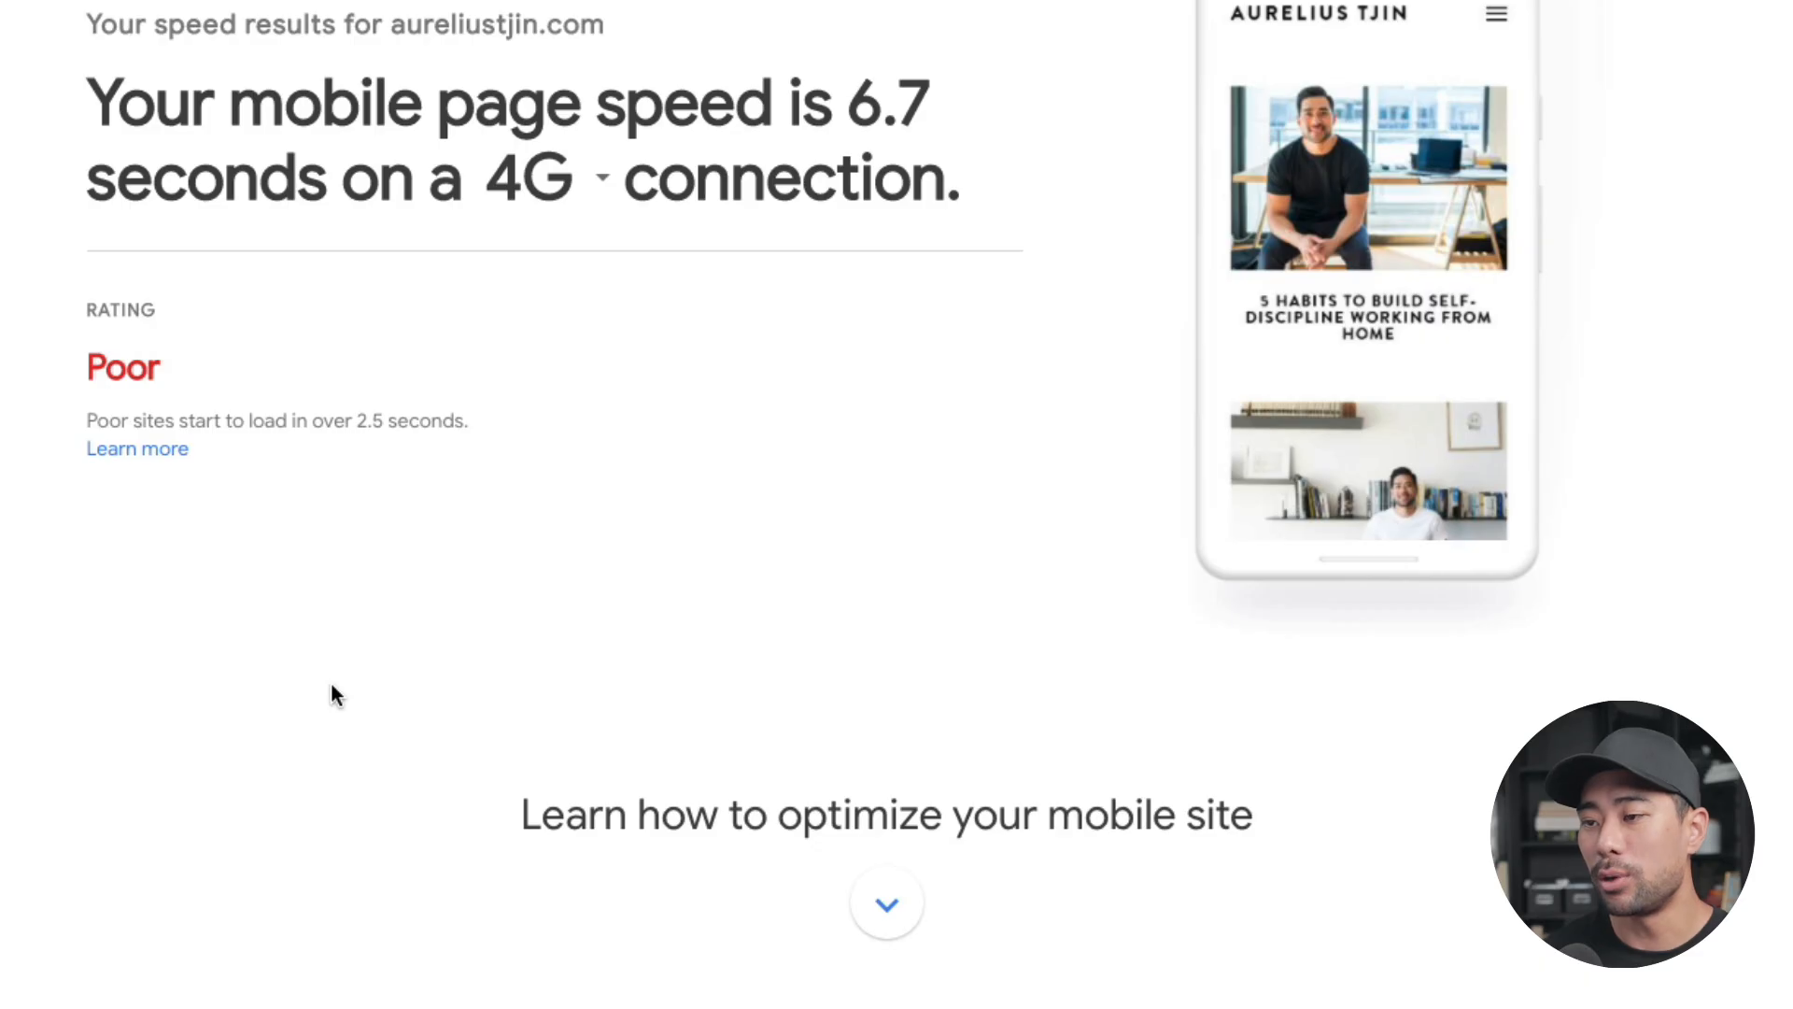
scroll("down", 3)
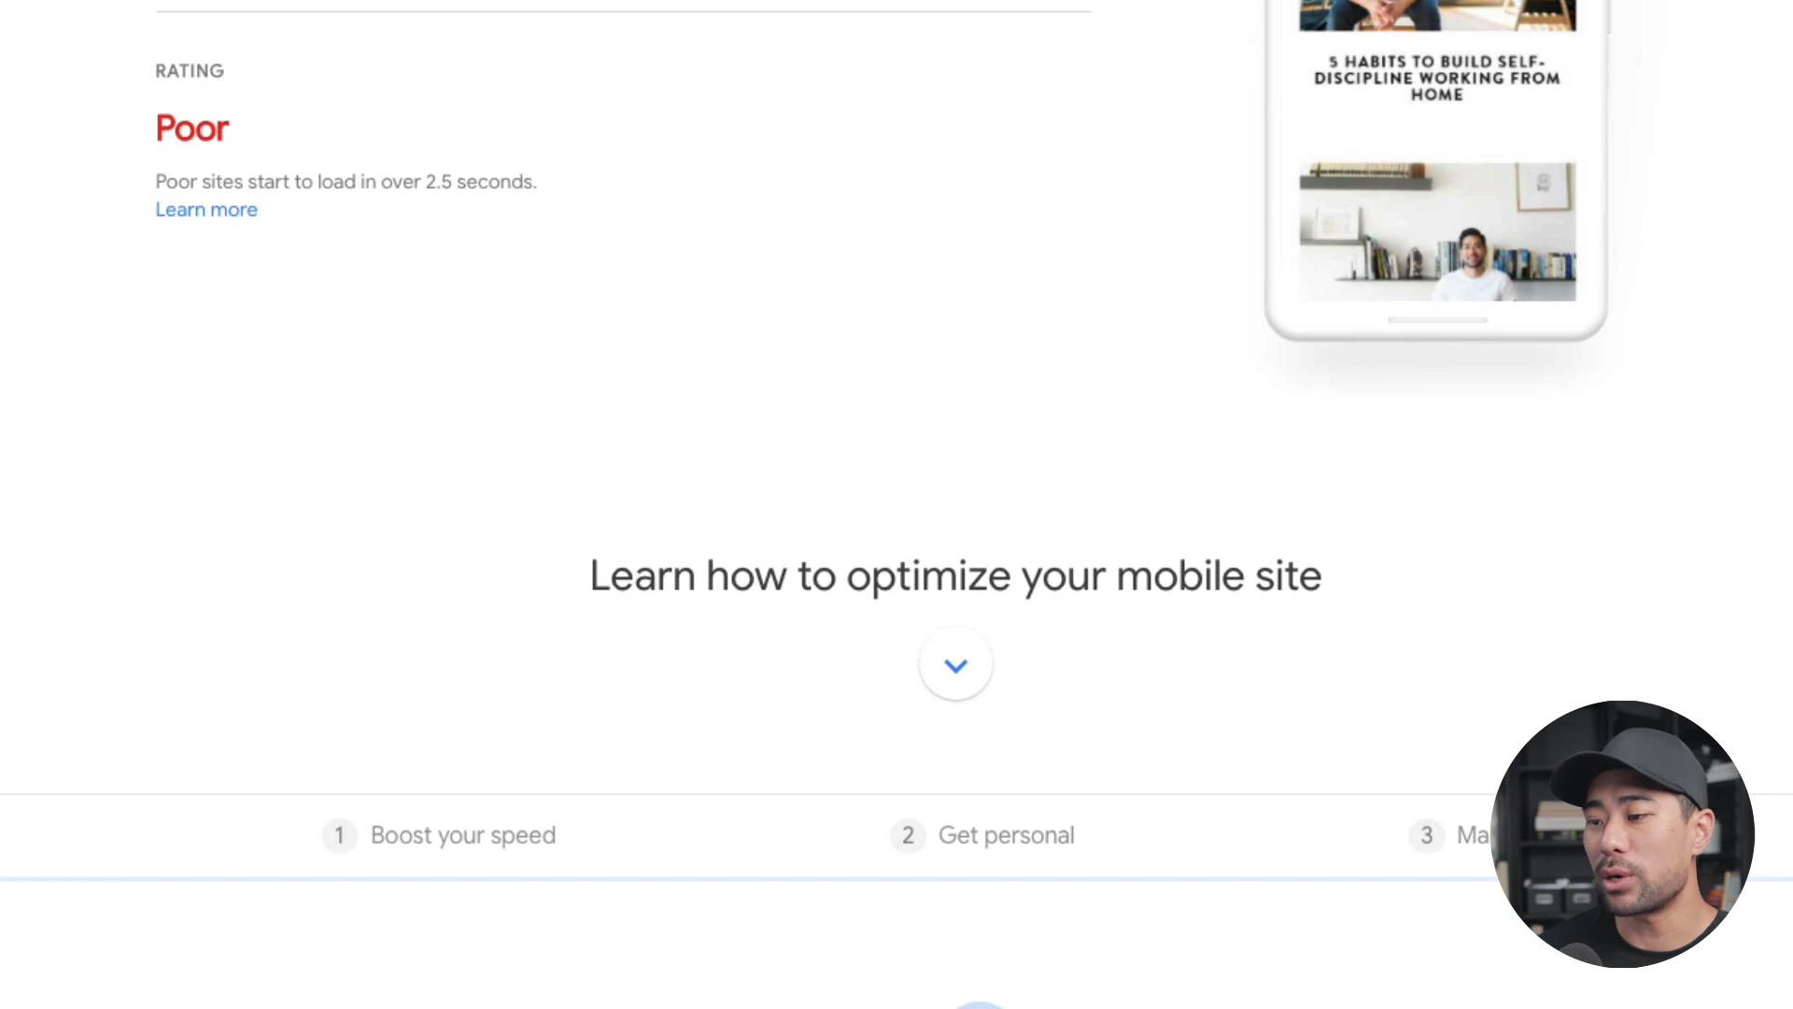
scroll("down", 3)
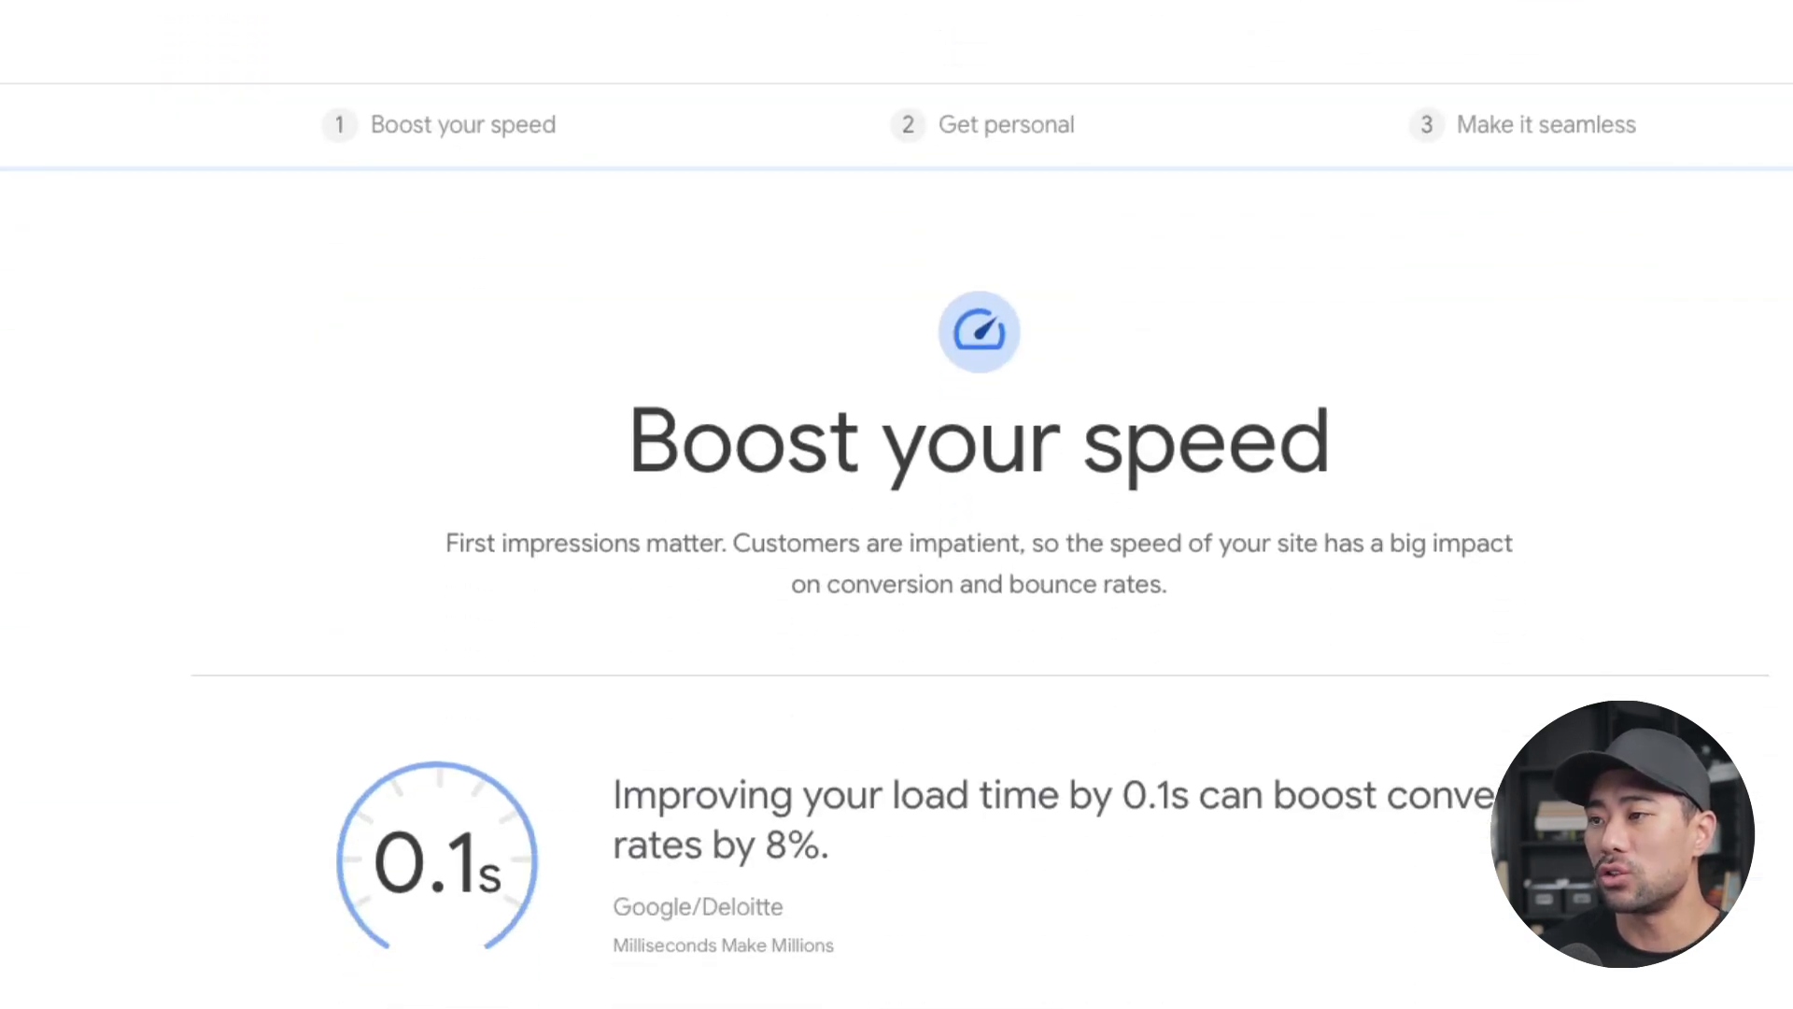
scroll("down", 3)
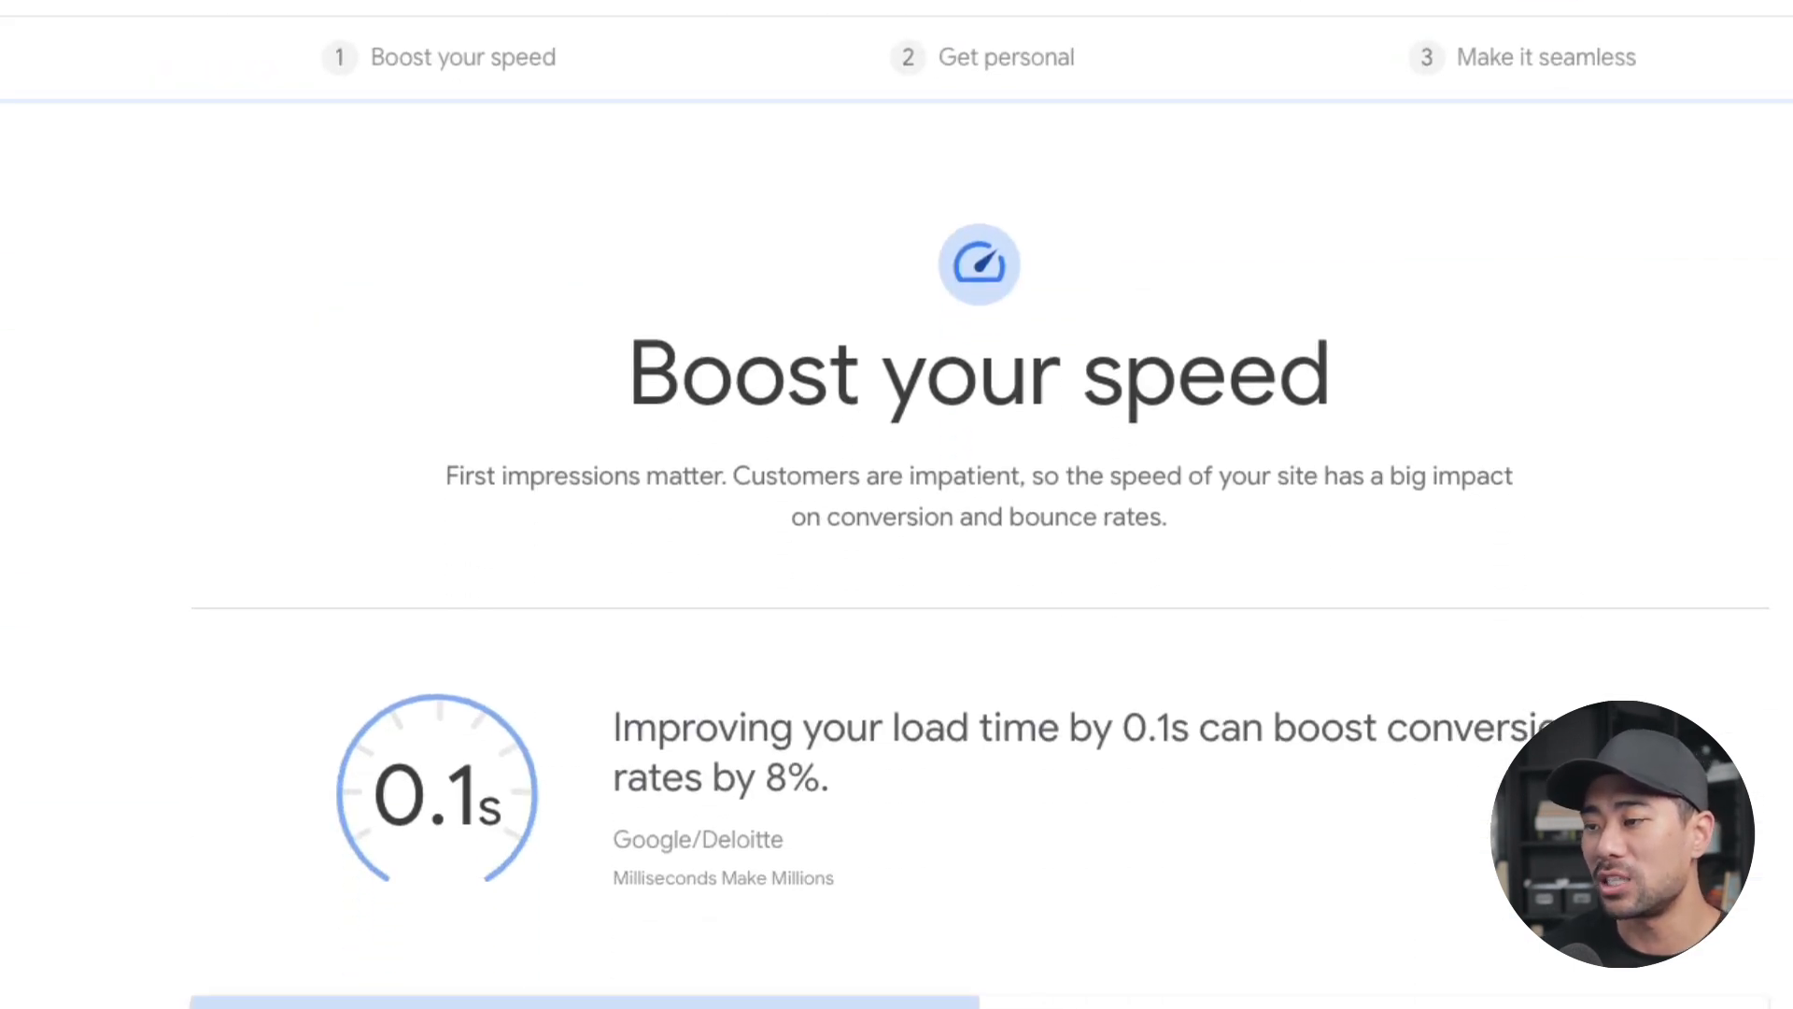
scroll("down", 3)
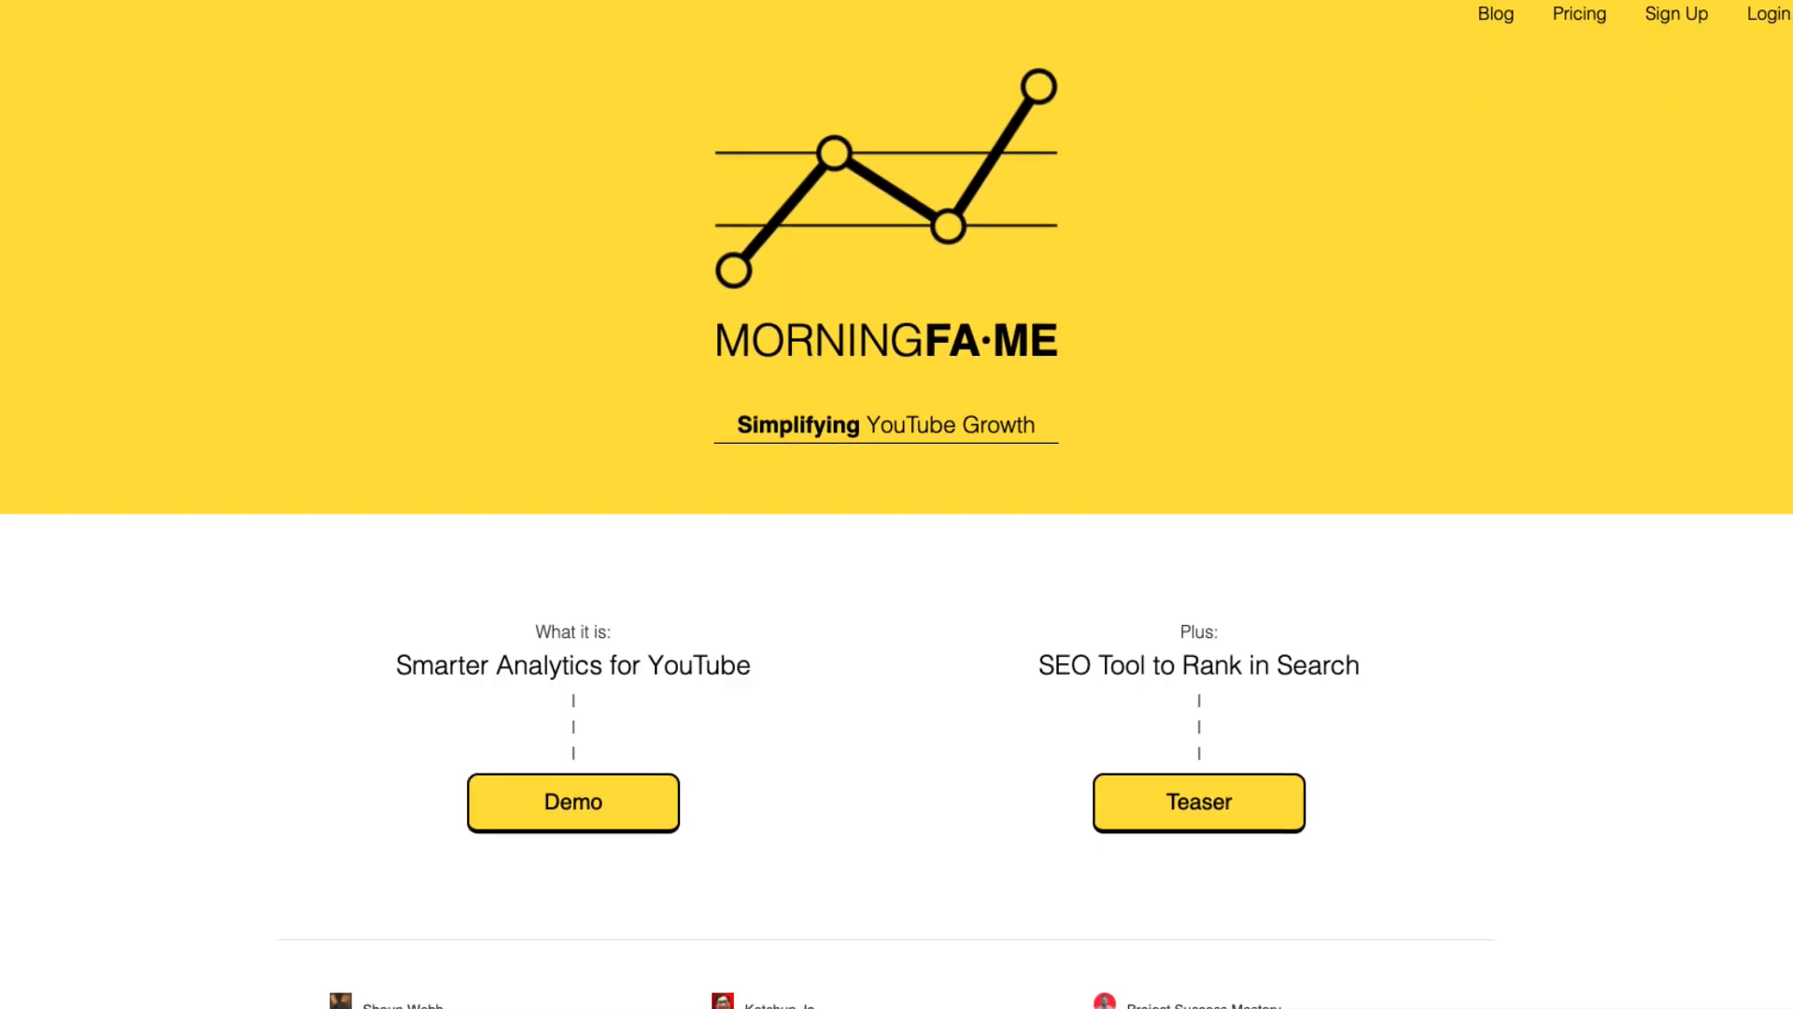
- Log in from the invitation box to reach Aurelius Tjin's Traction dashboard with 28.5K subscribers
scroll("down", 3)
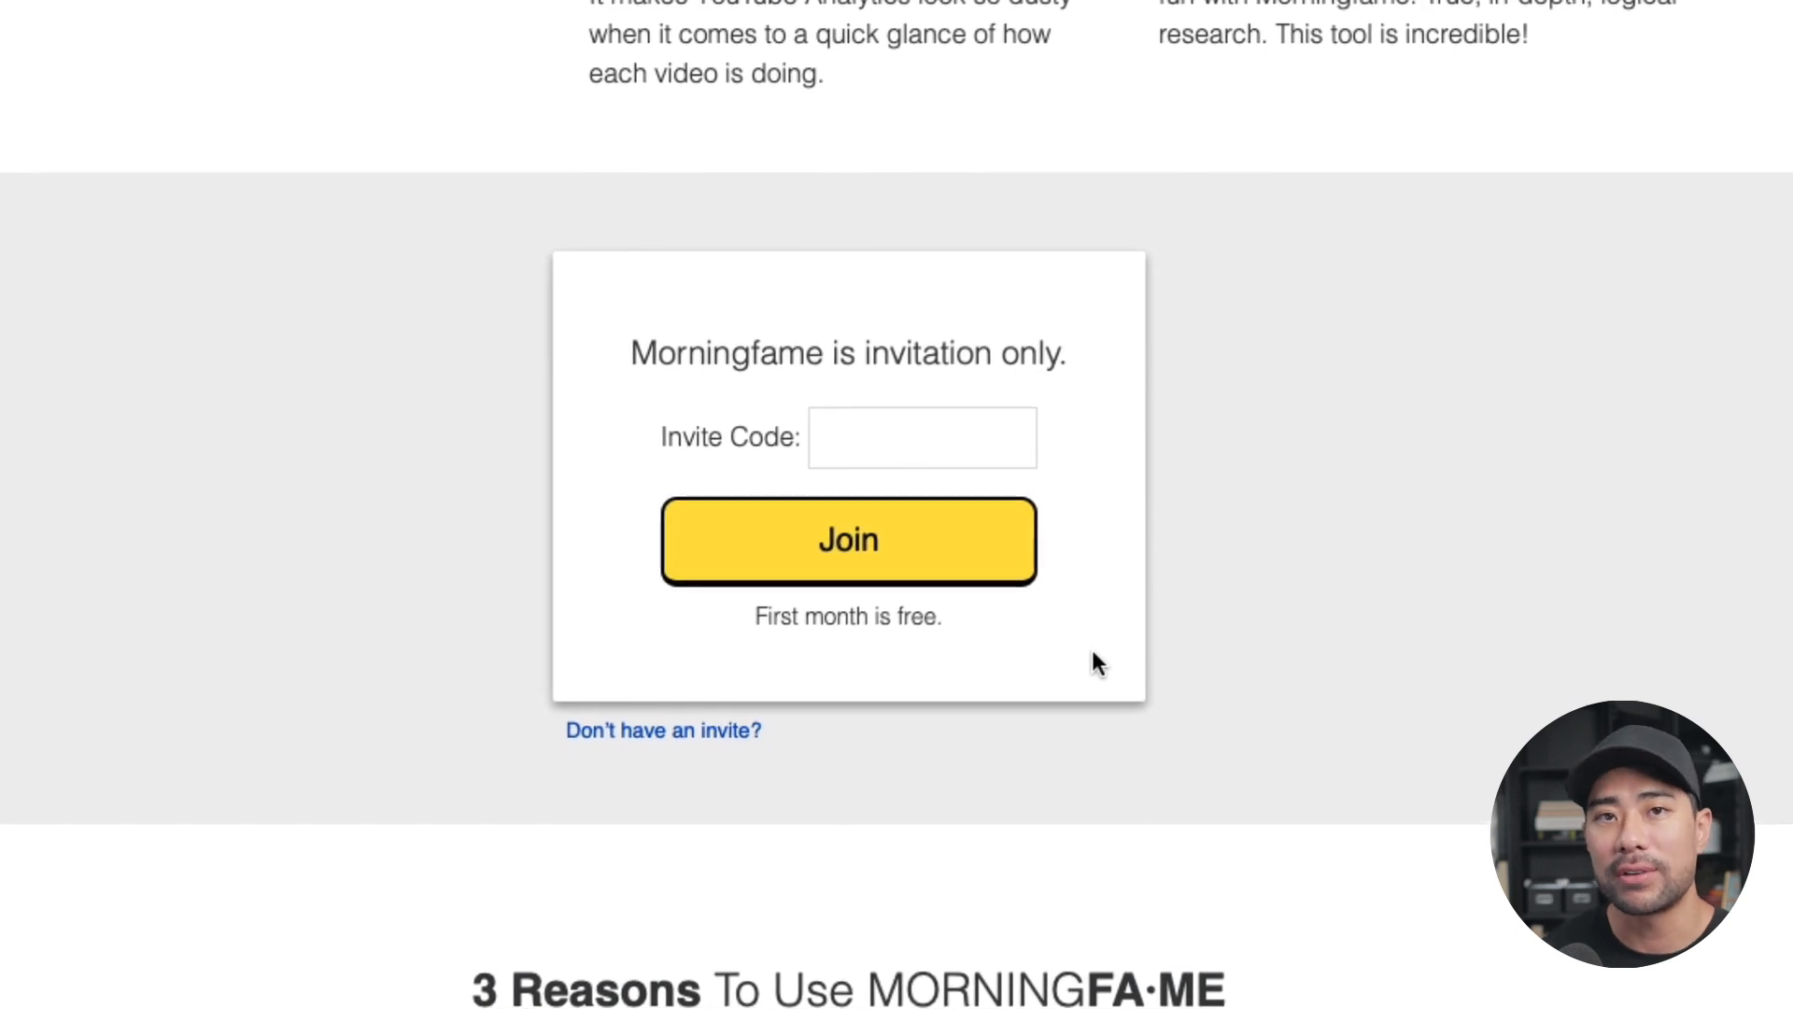
left_click(848, 541)
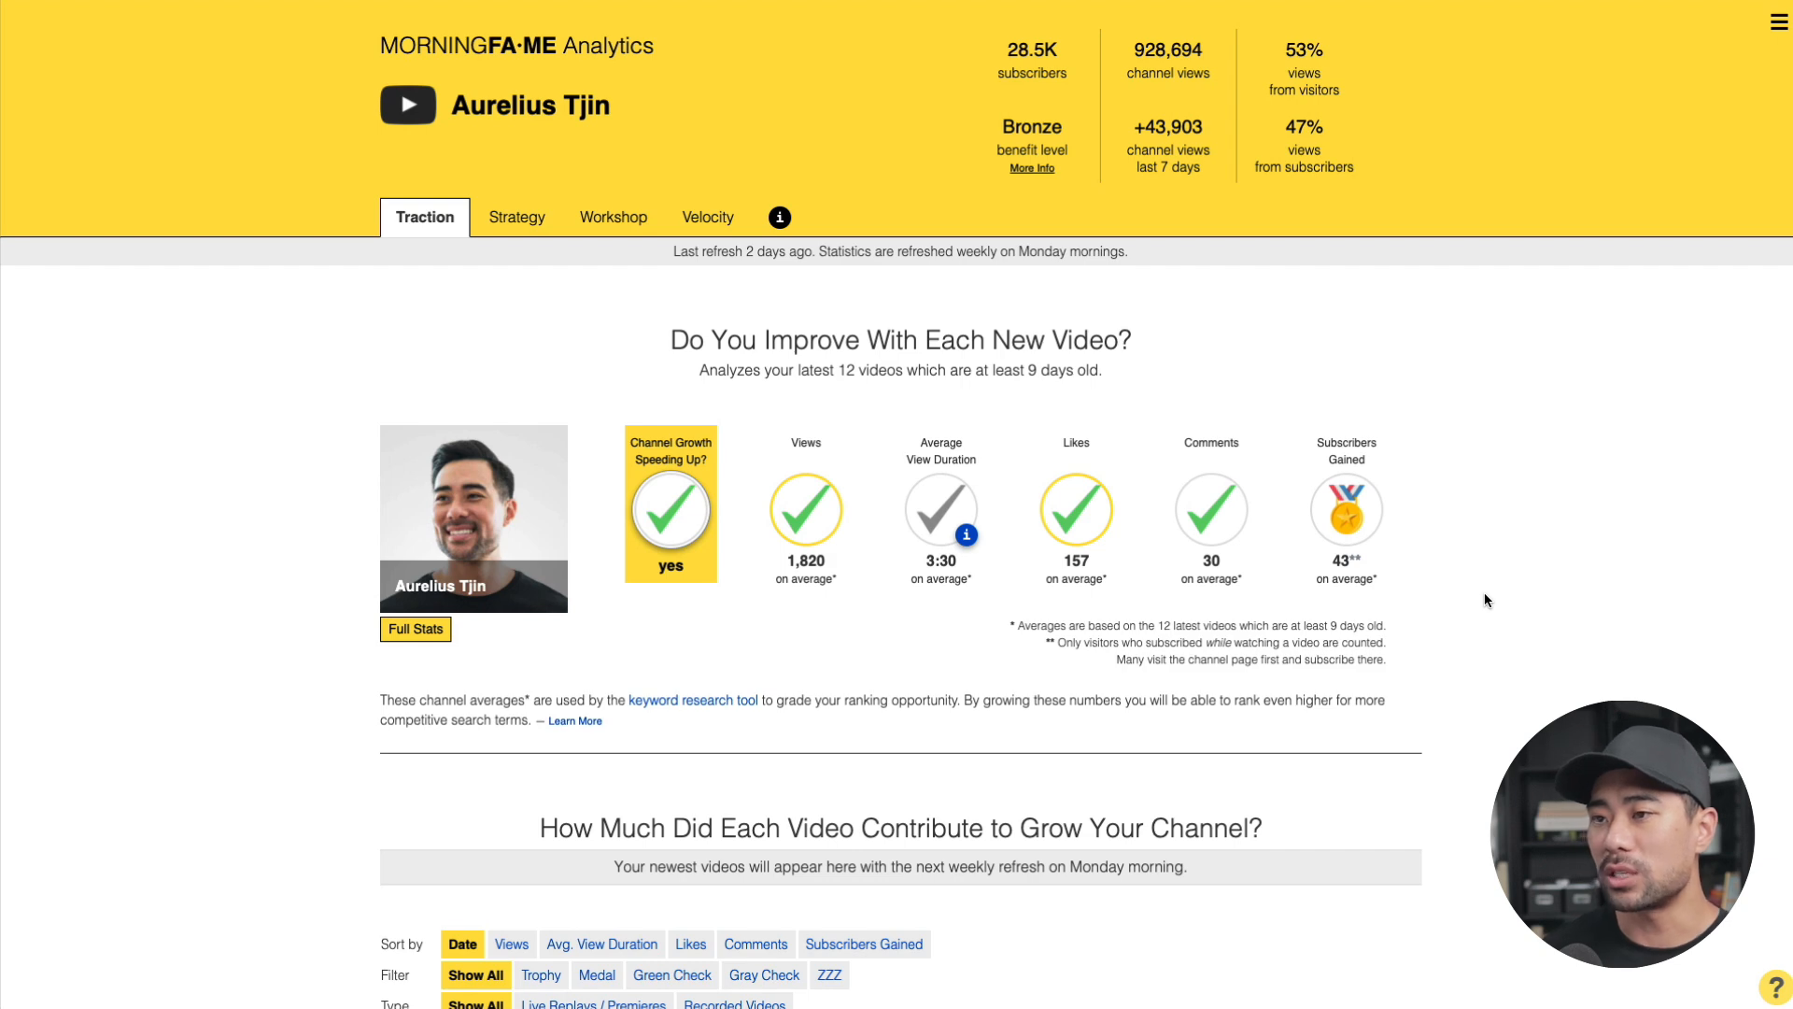
scroll("down", 3)
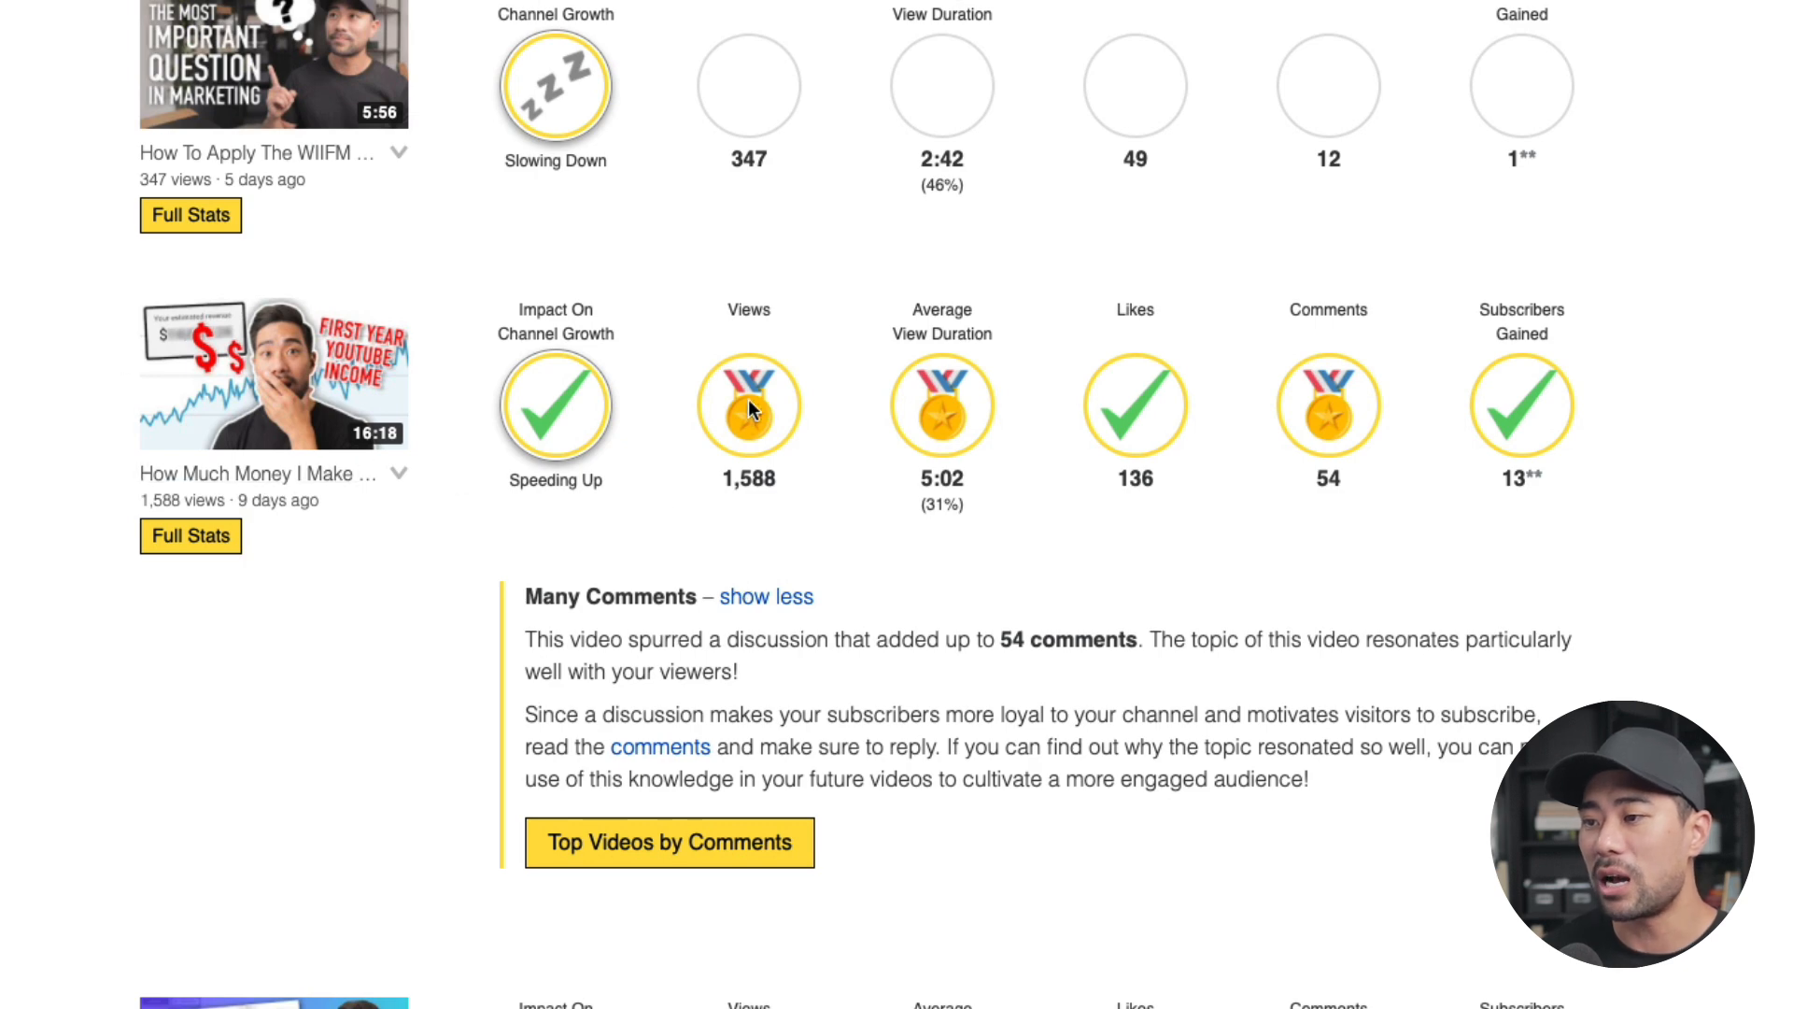
mouse_move(951, 452)
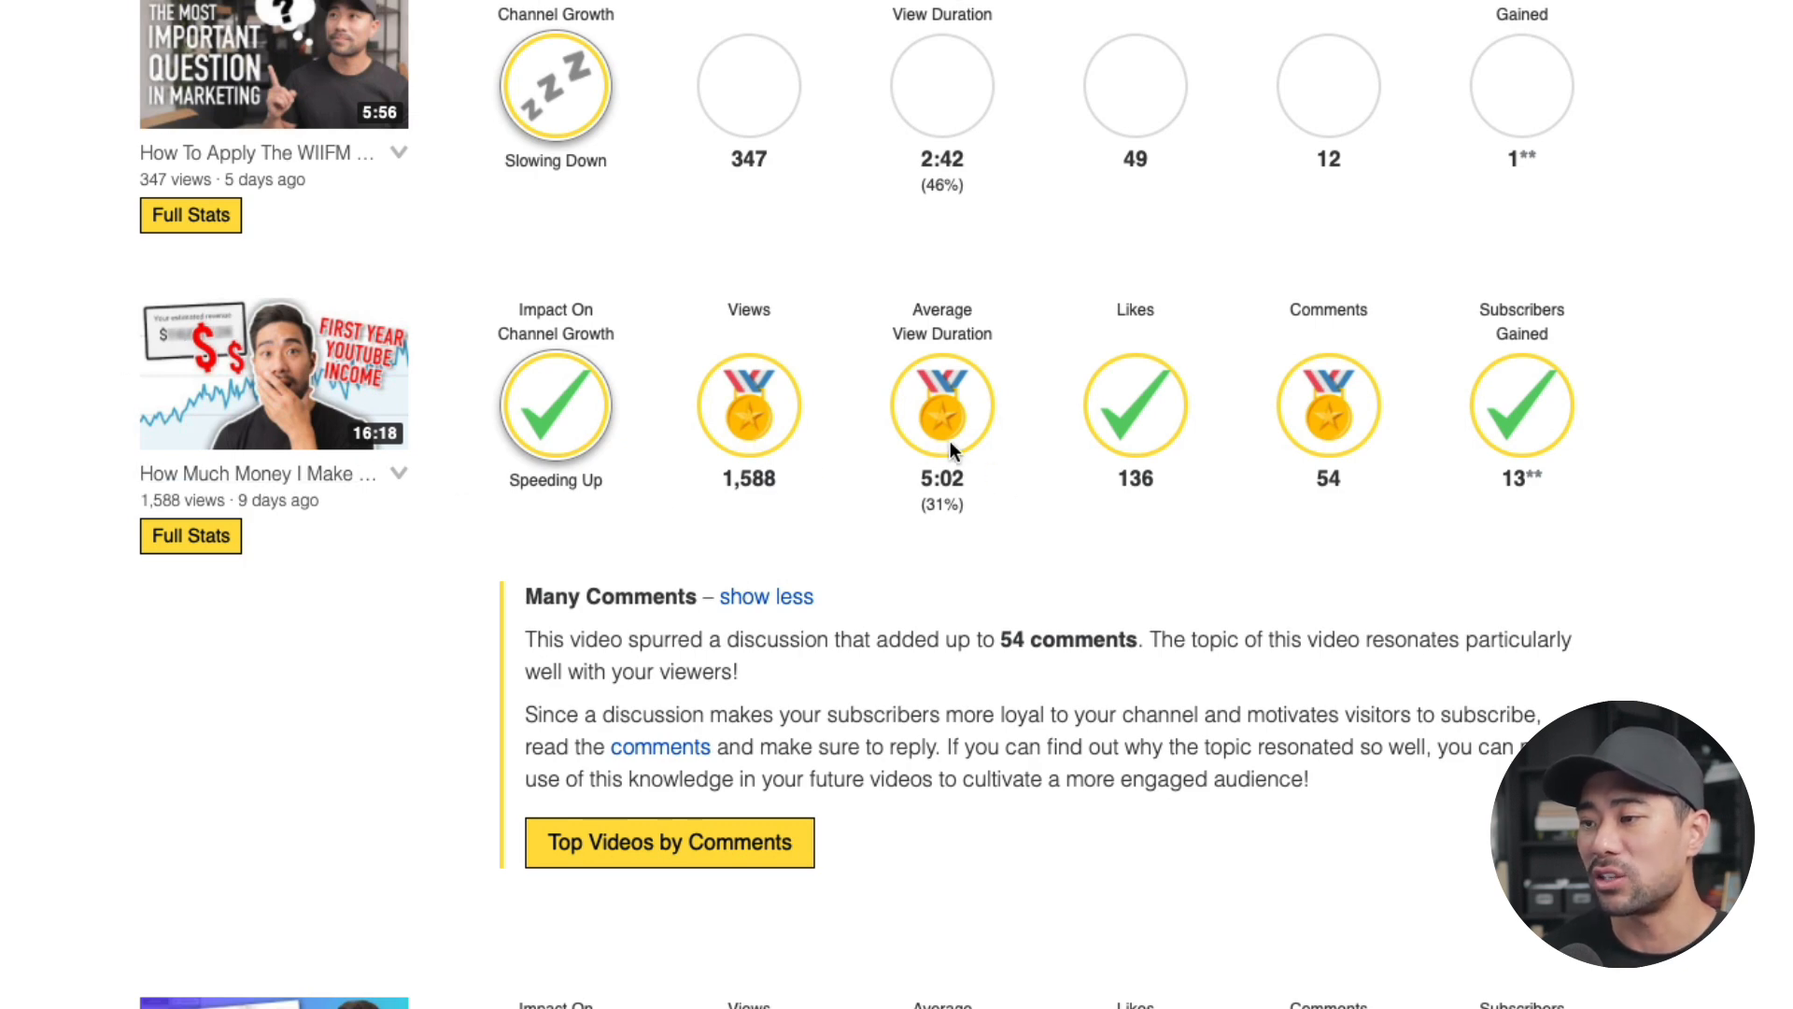
scroll("down", 3)
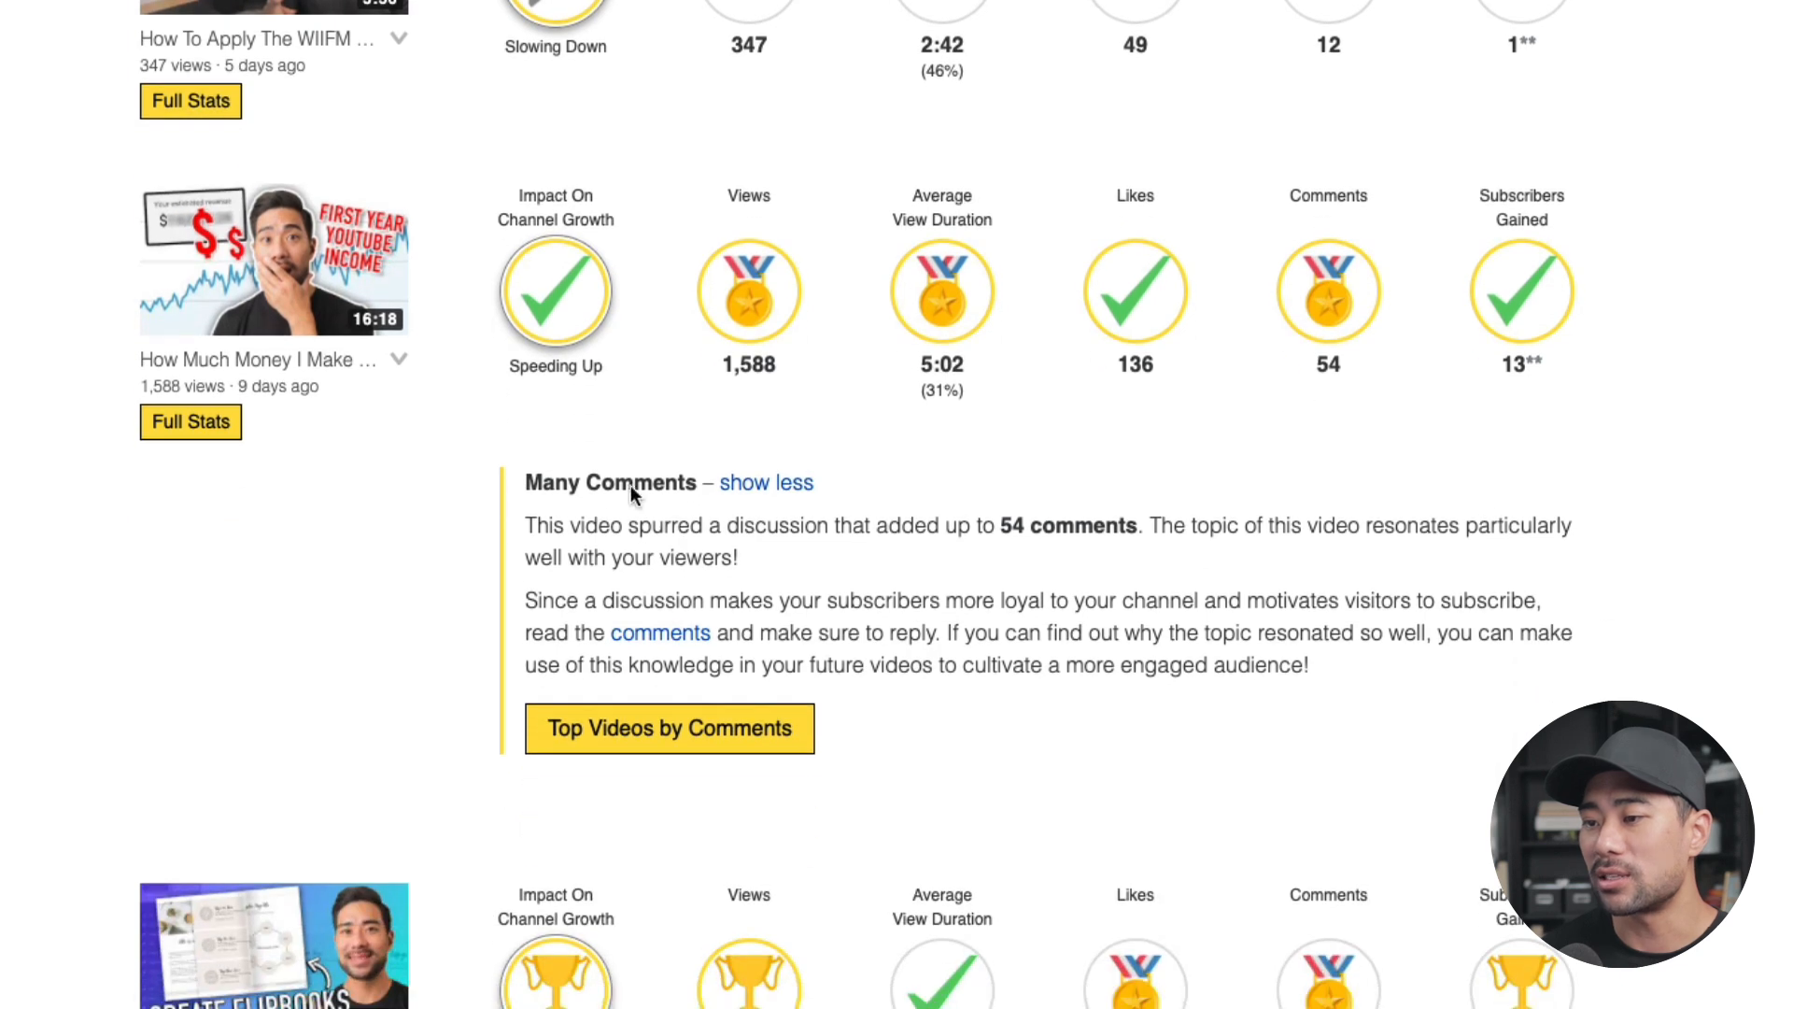
scroll("down", 3)
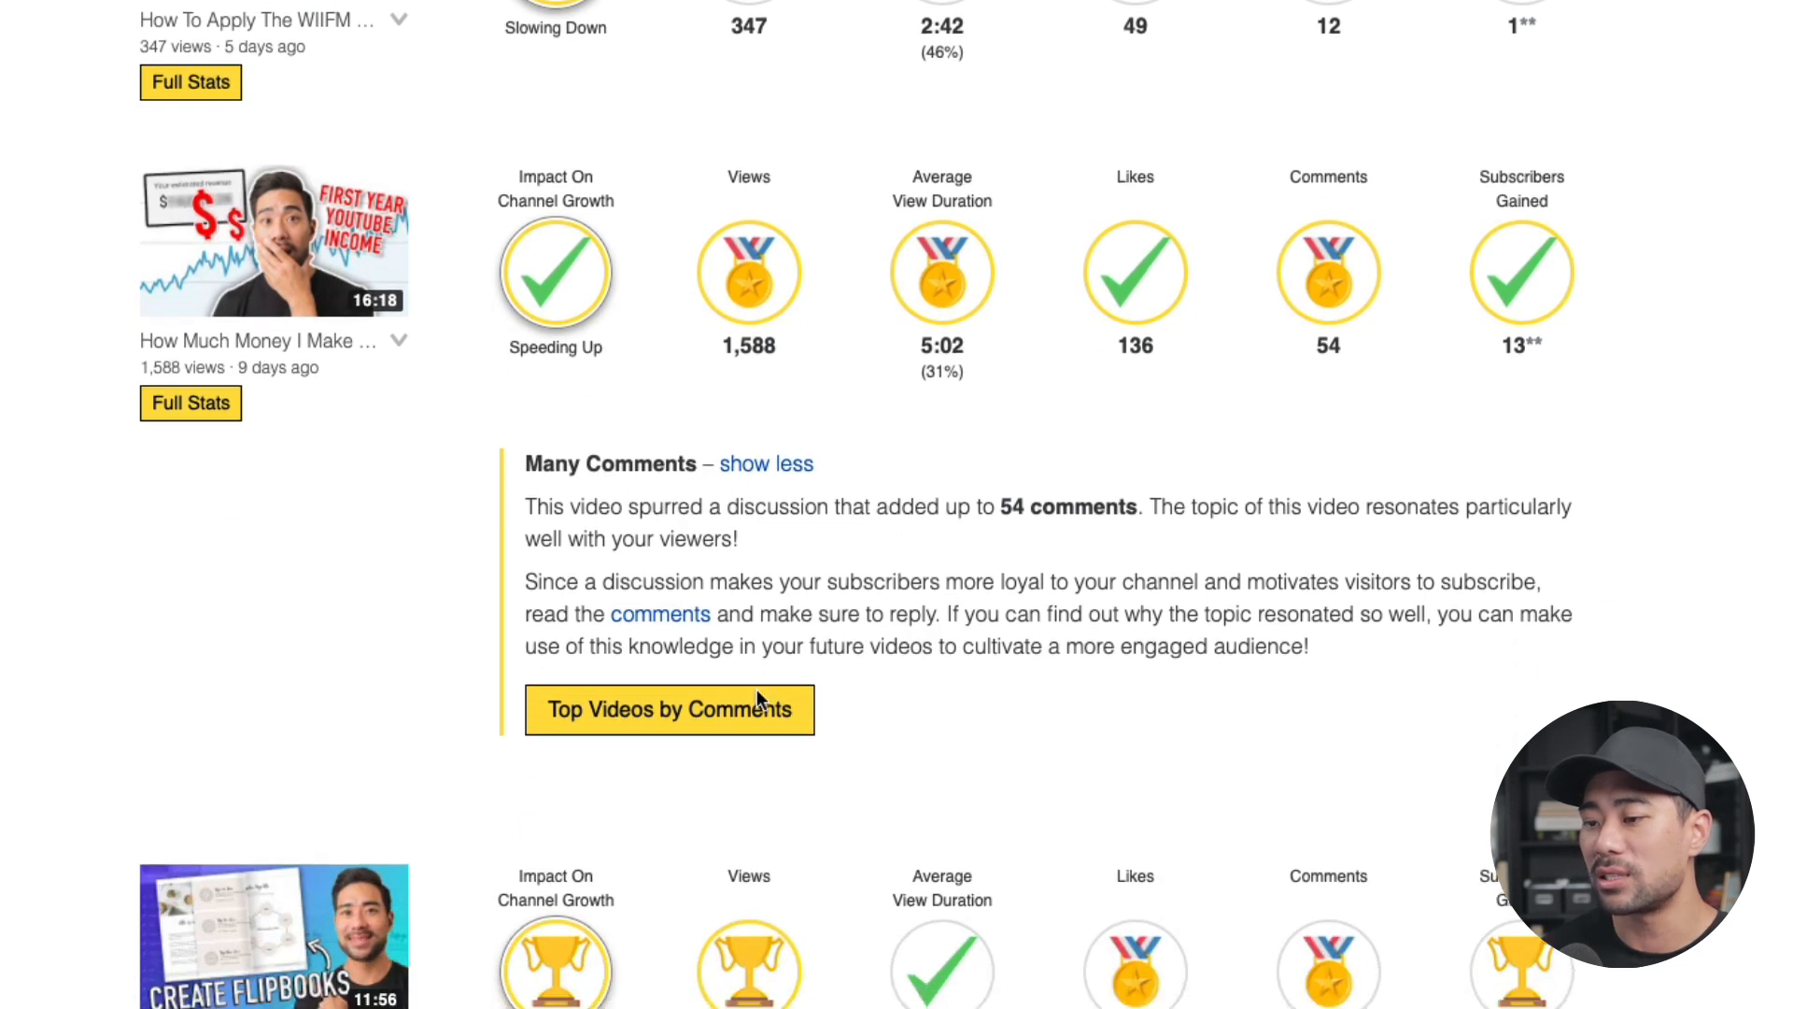
scroll("down", 3)
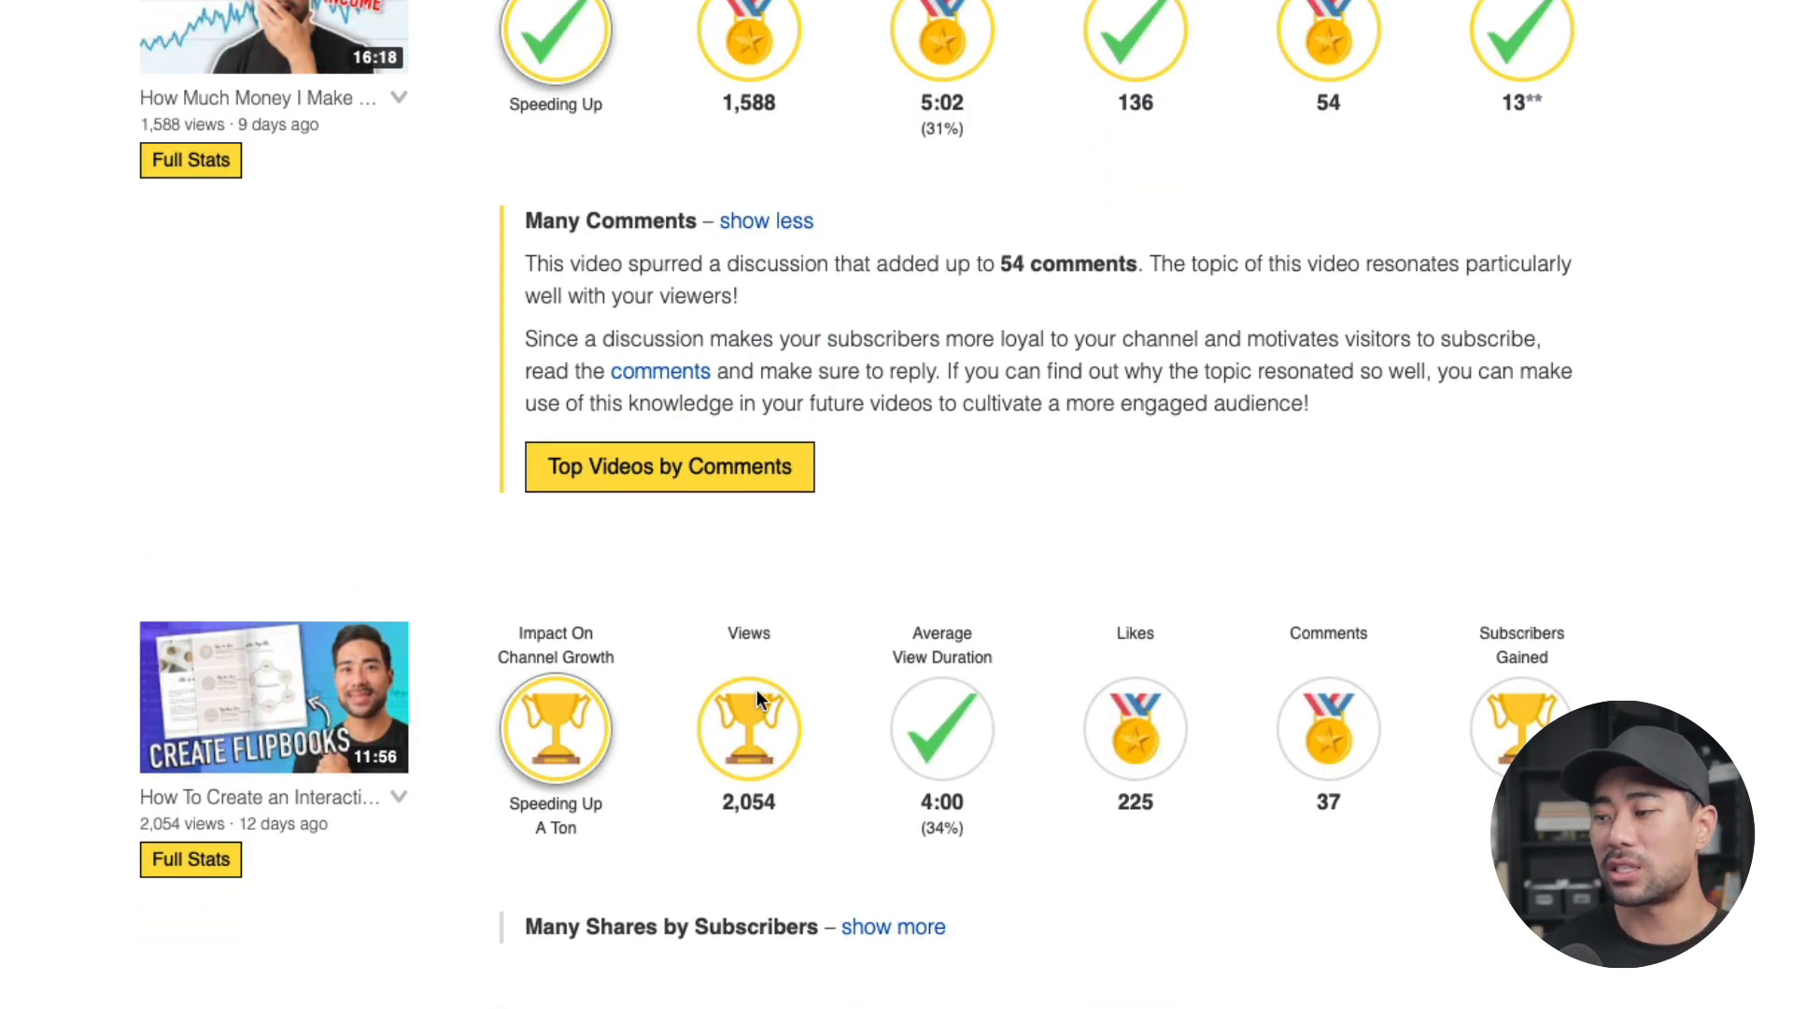
scroll("down", 3)
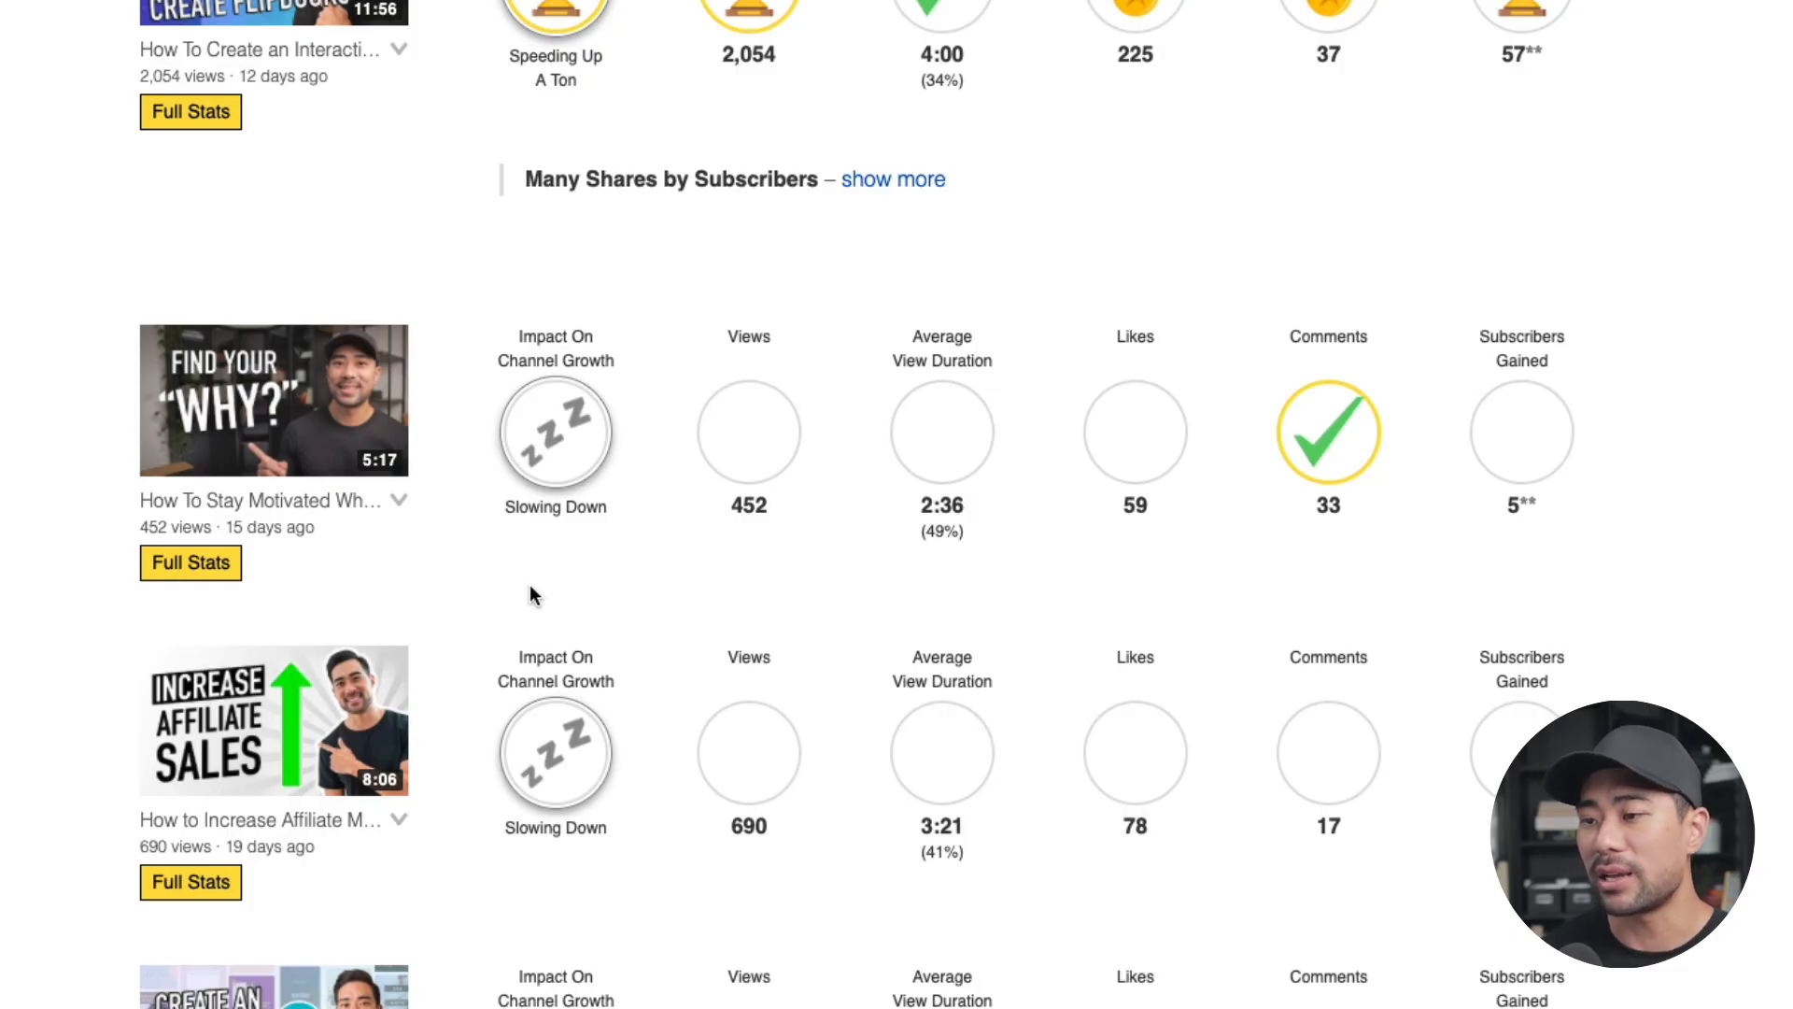
mouse_move(1191, 594)
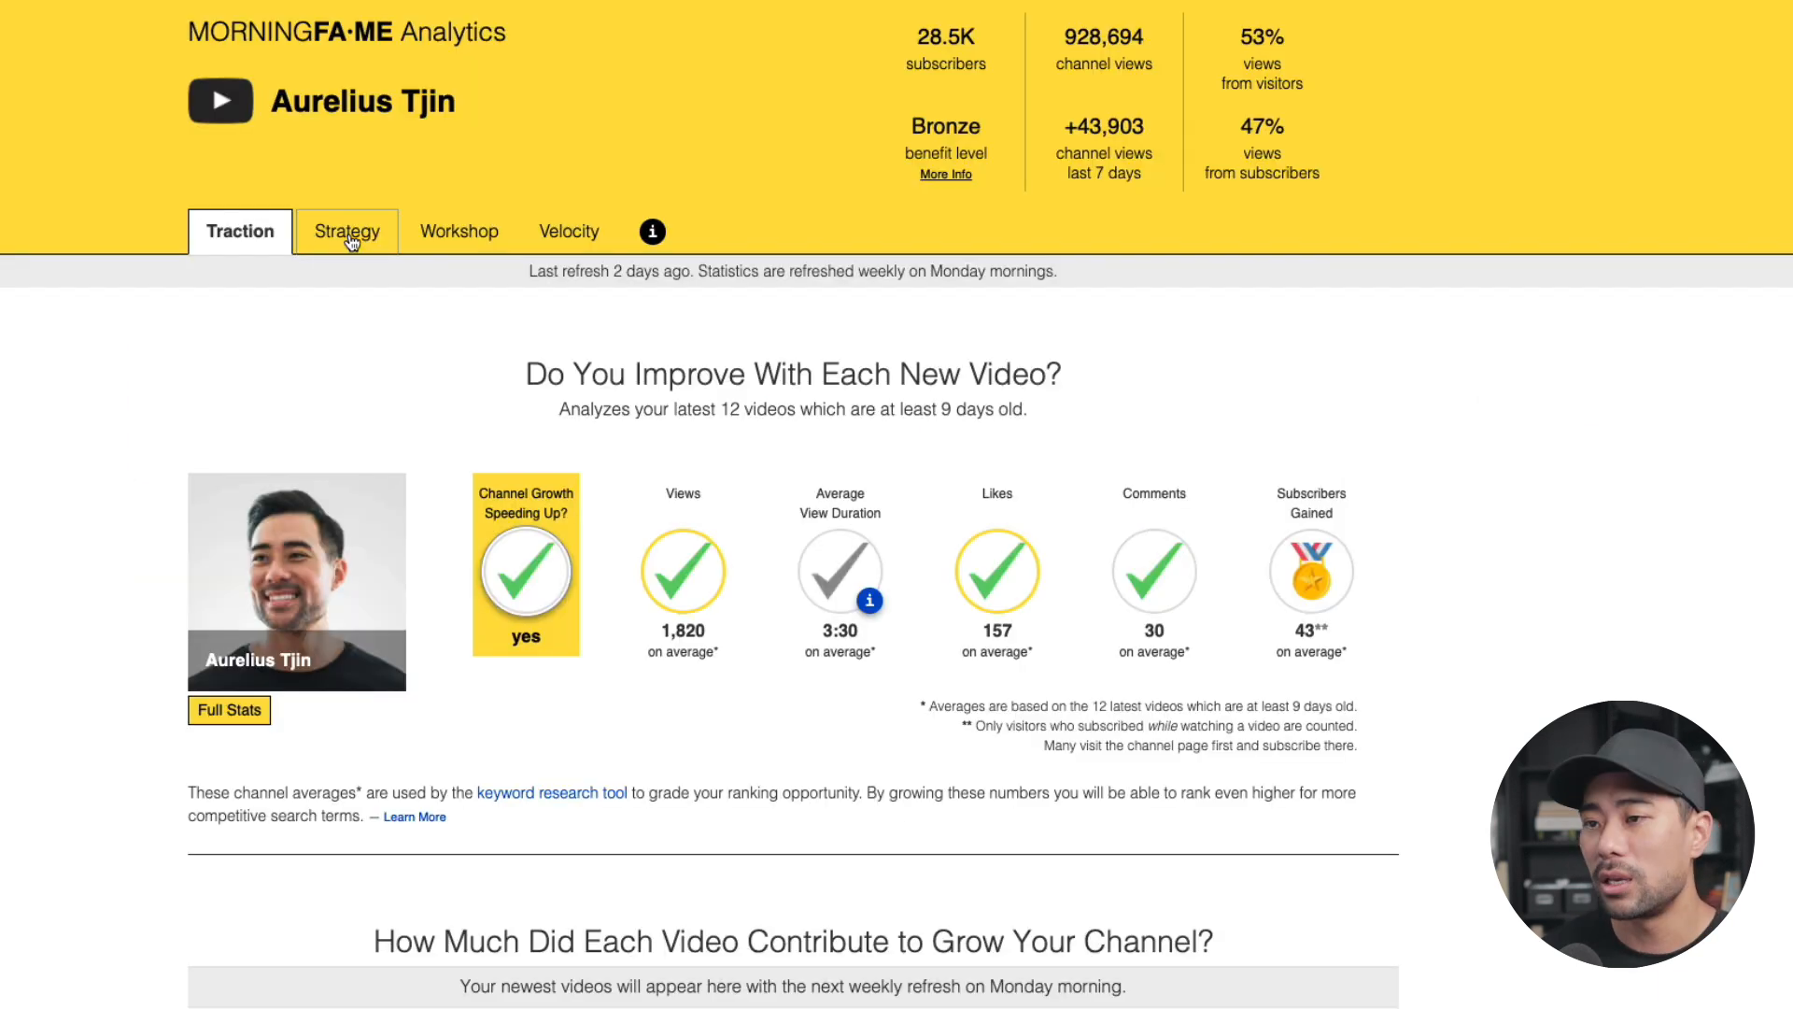
- View the Strategy analysis down to Your Growth Opportunities, with Views as focus and Create More of These videos
left_click(348, 232)
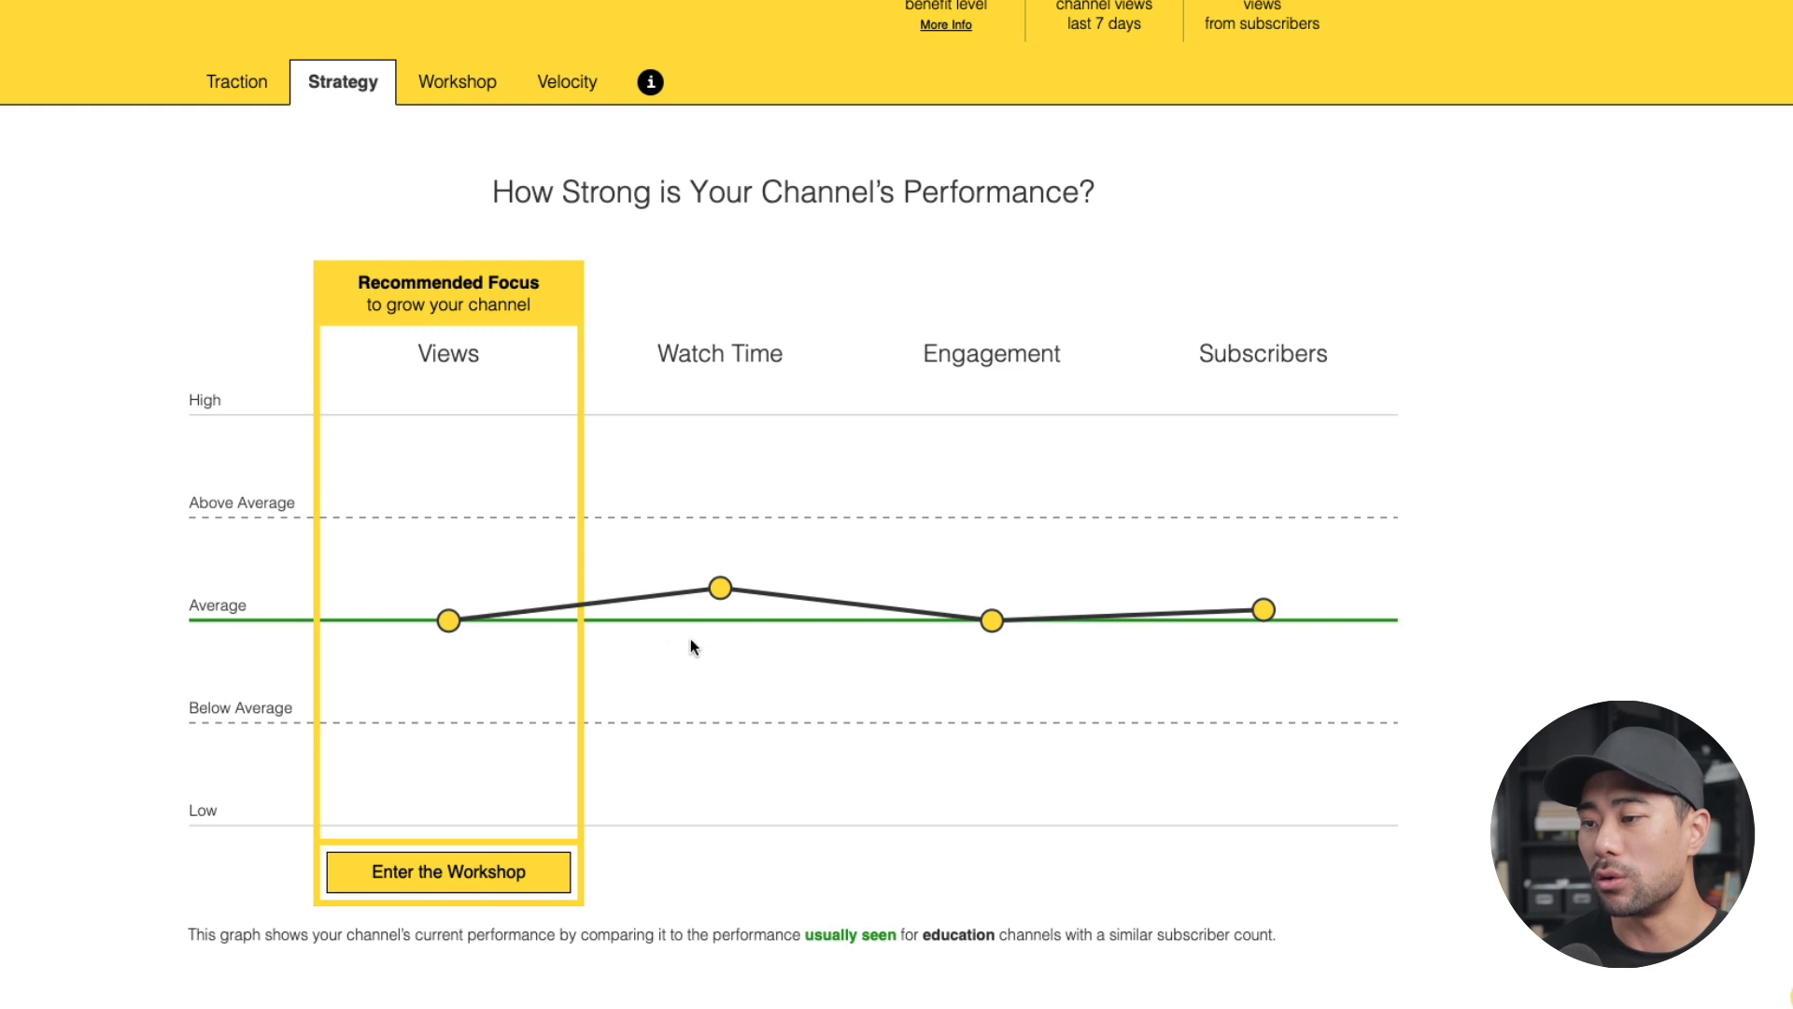
mouse_move(1263, 661)
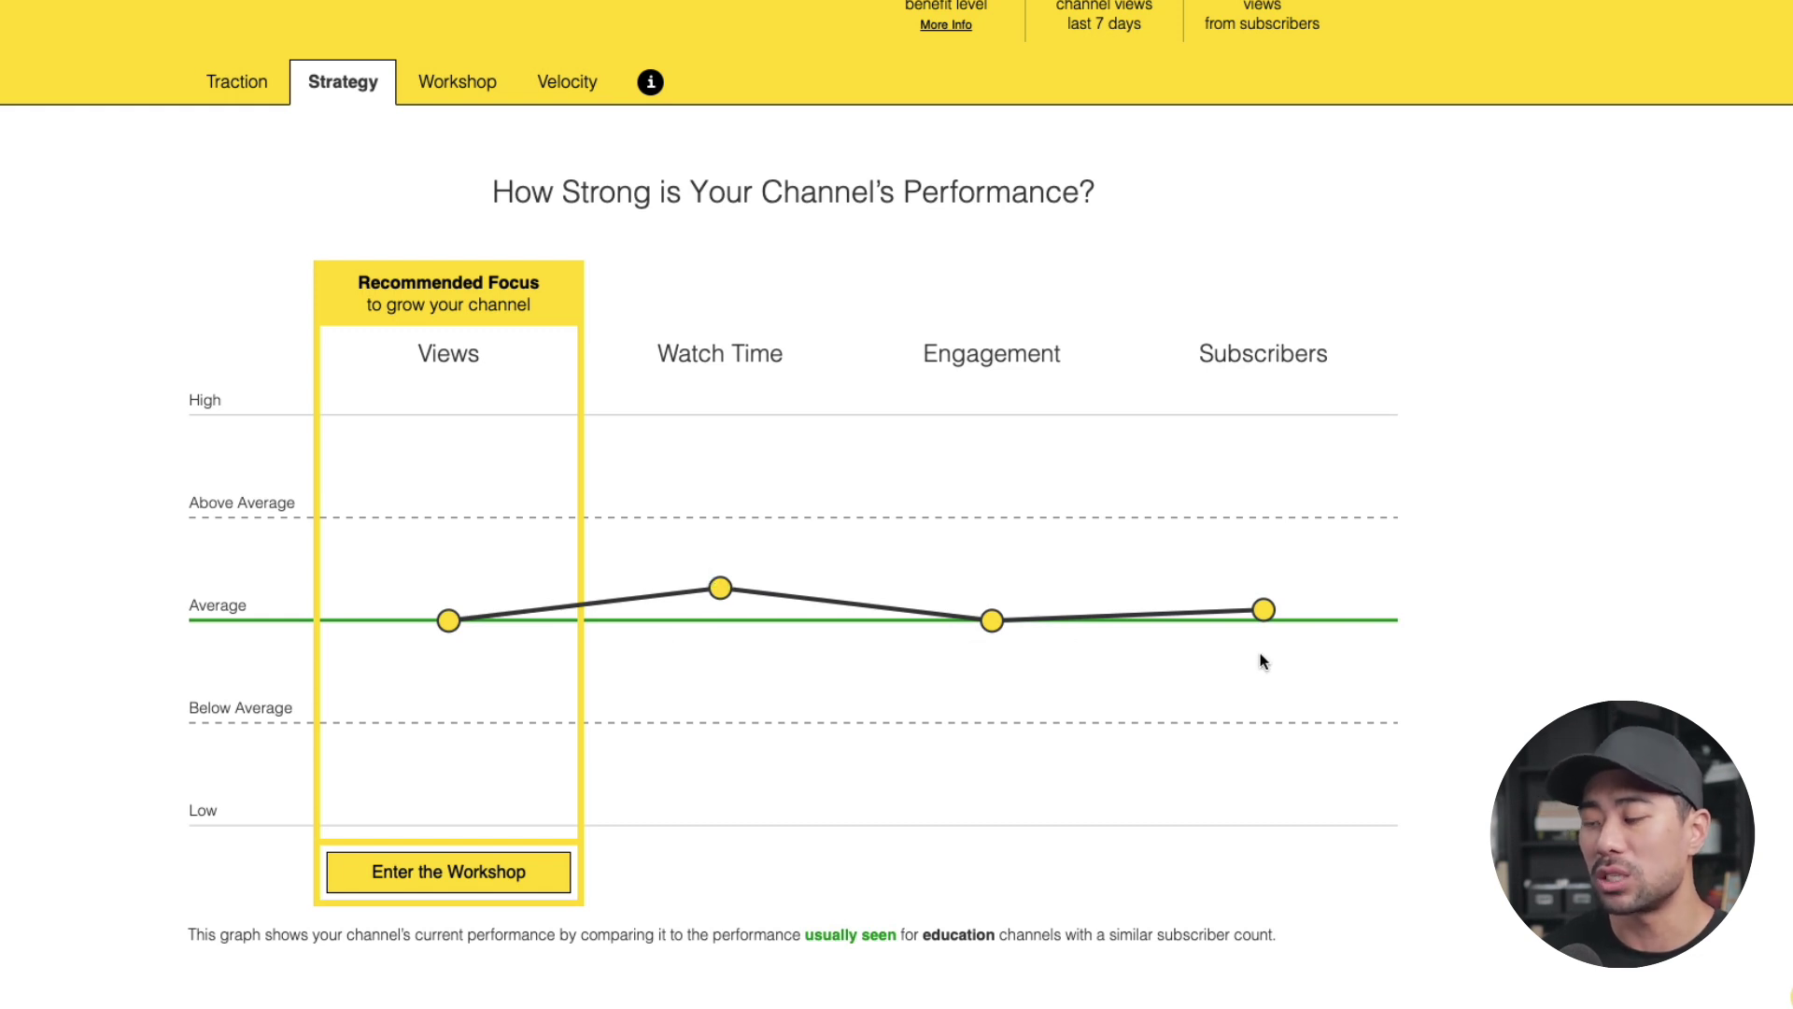
mouse_move(727, 662)
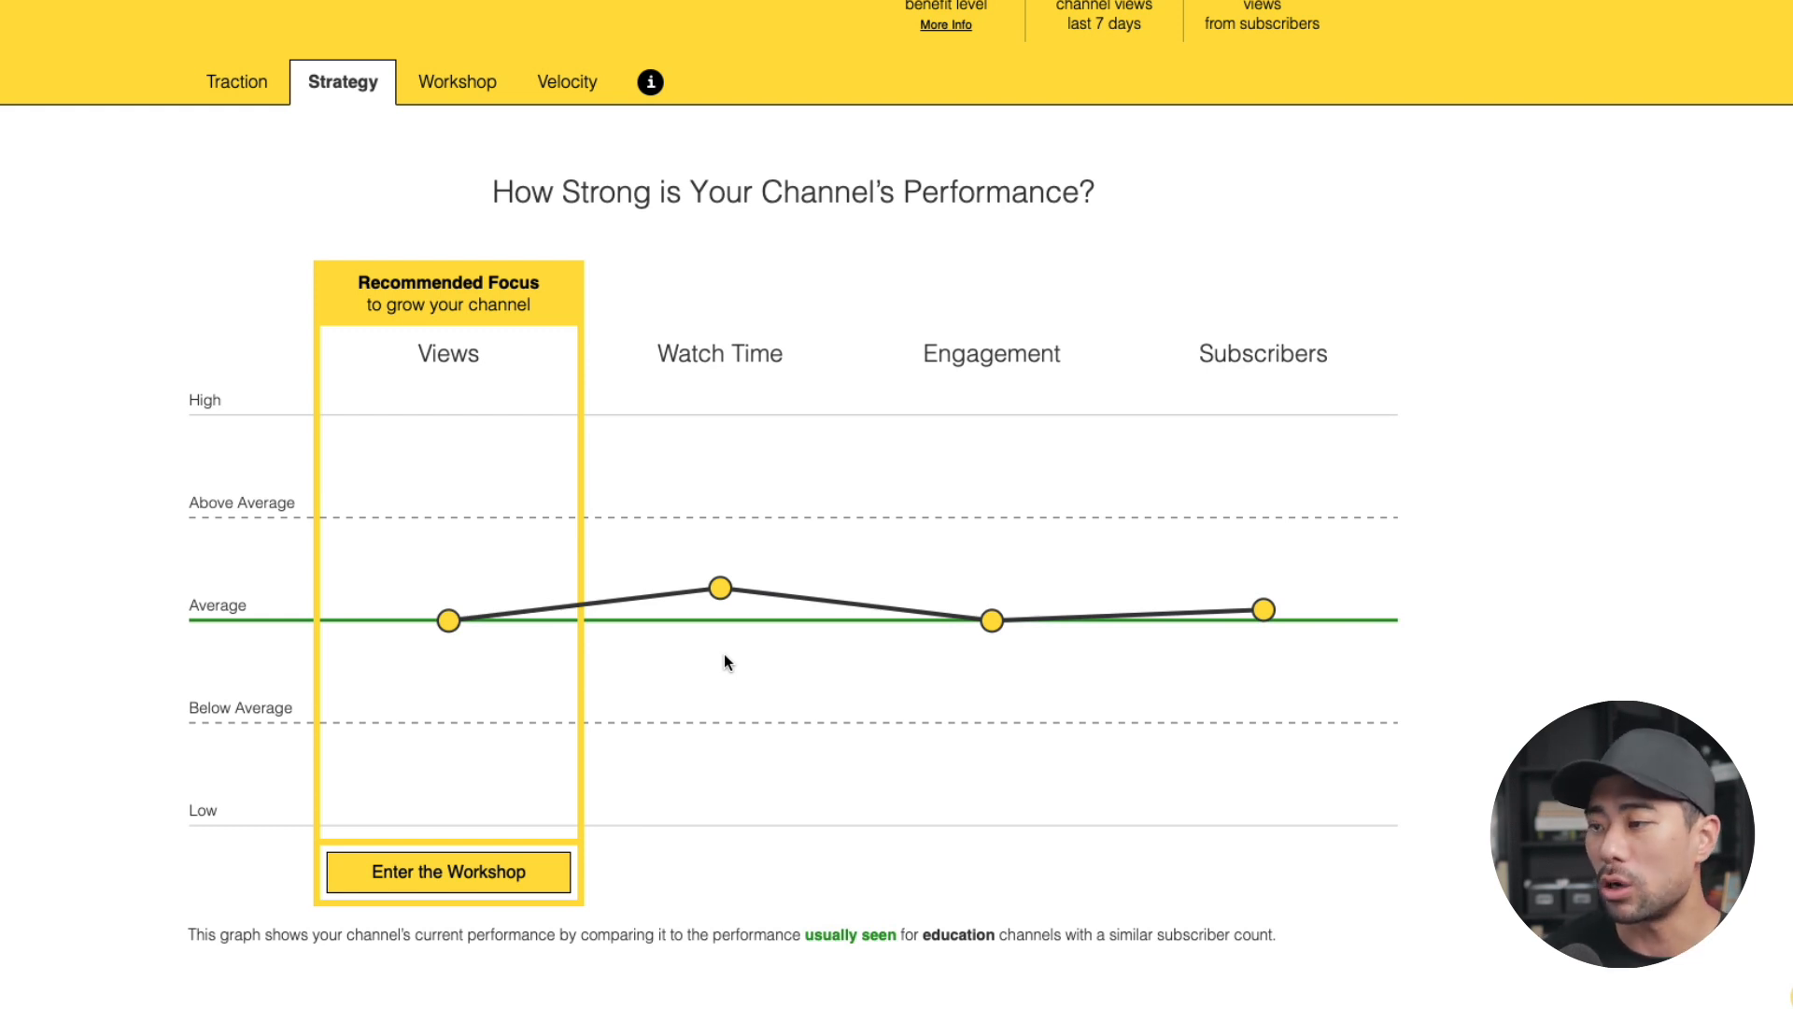
scroll("down", 3)
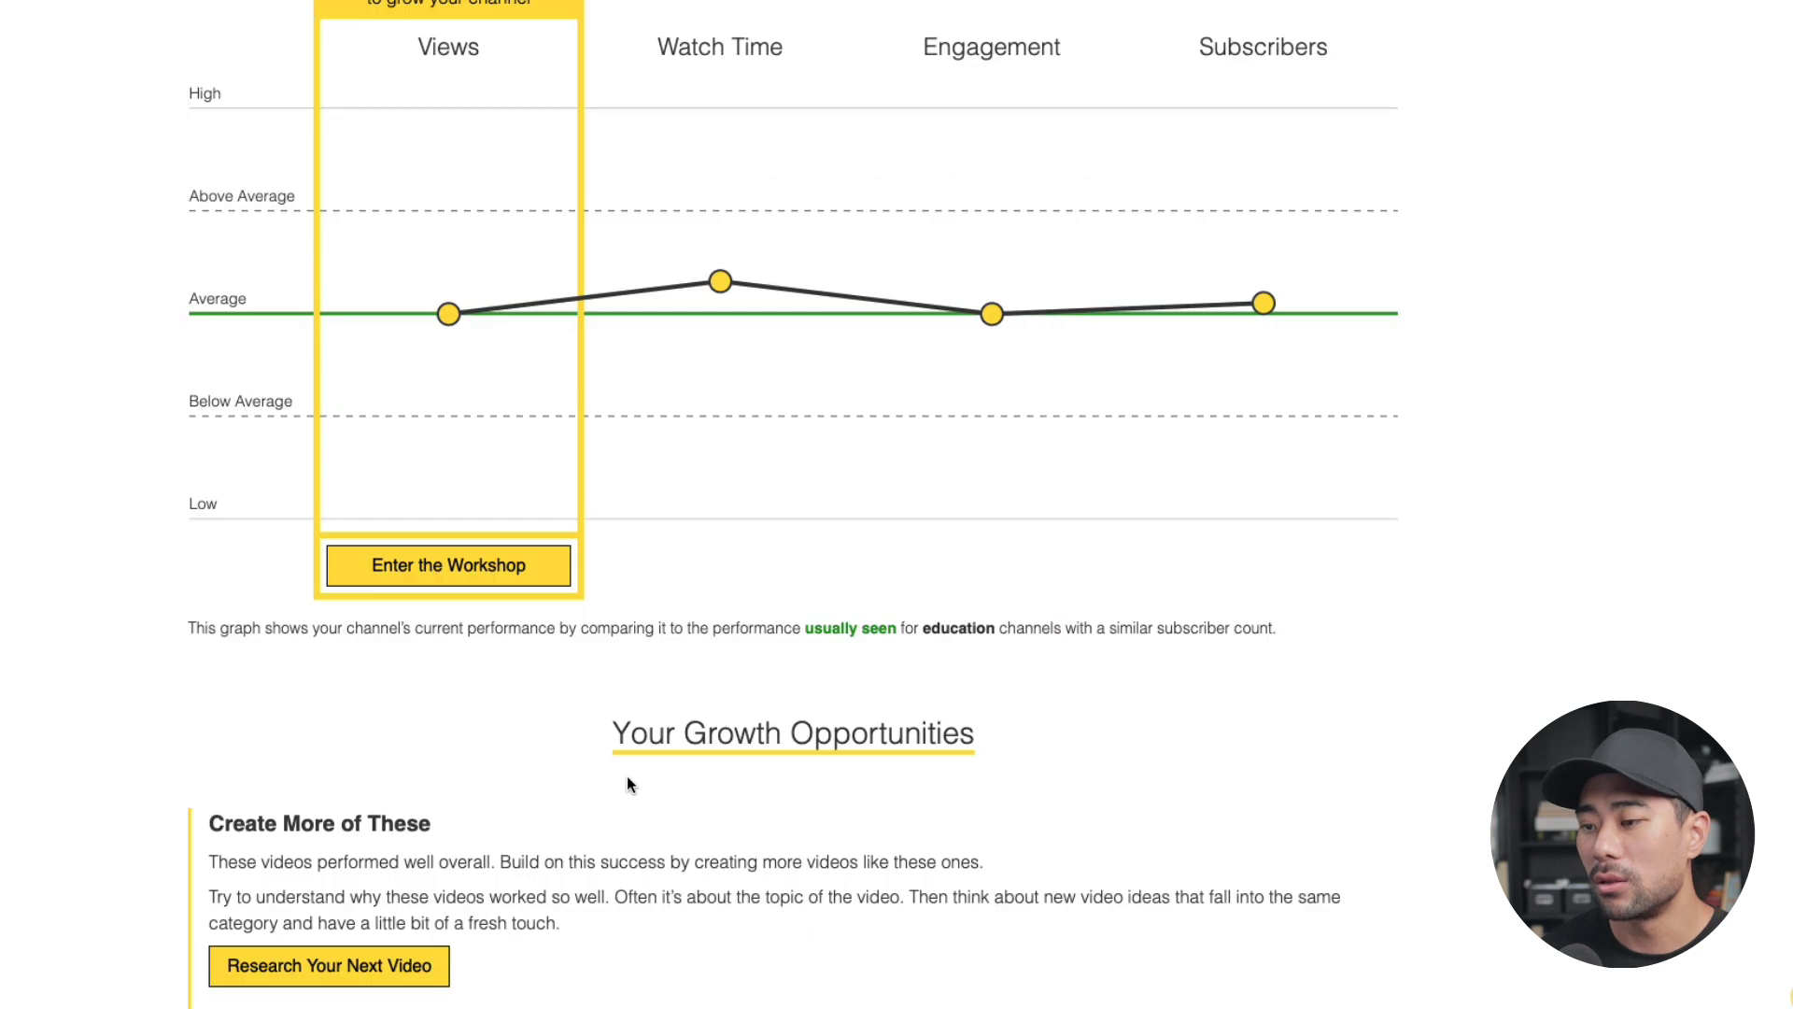
scroll("down", 3)
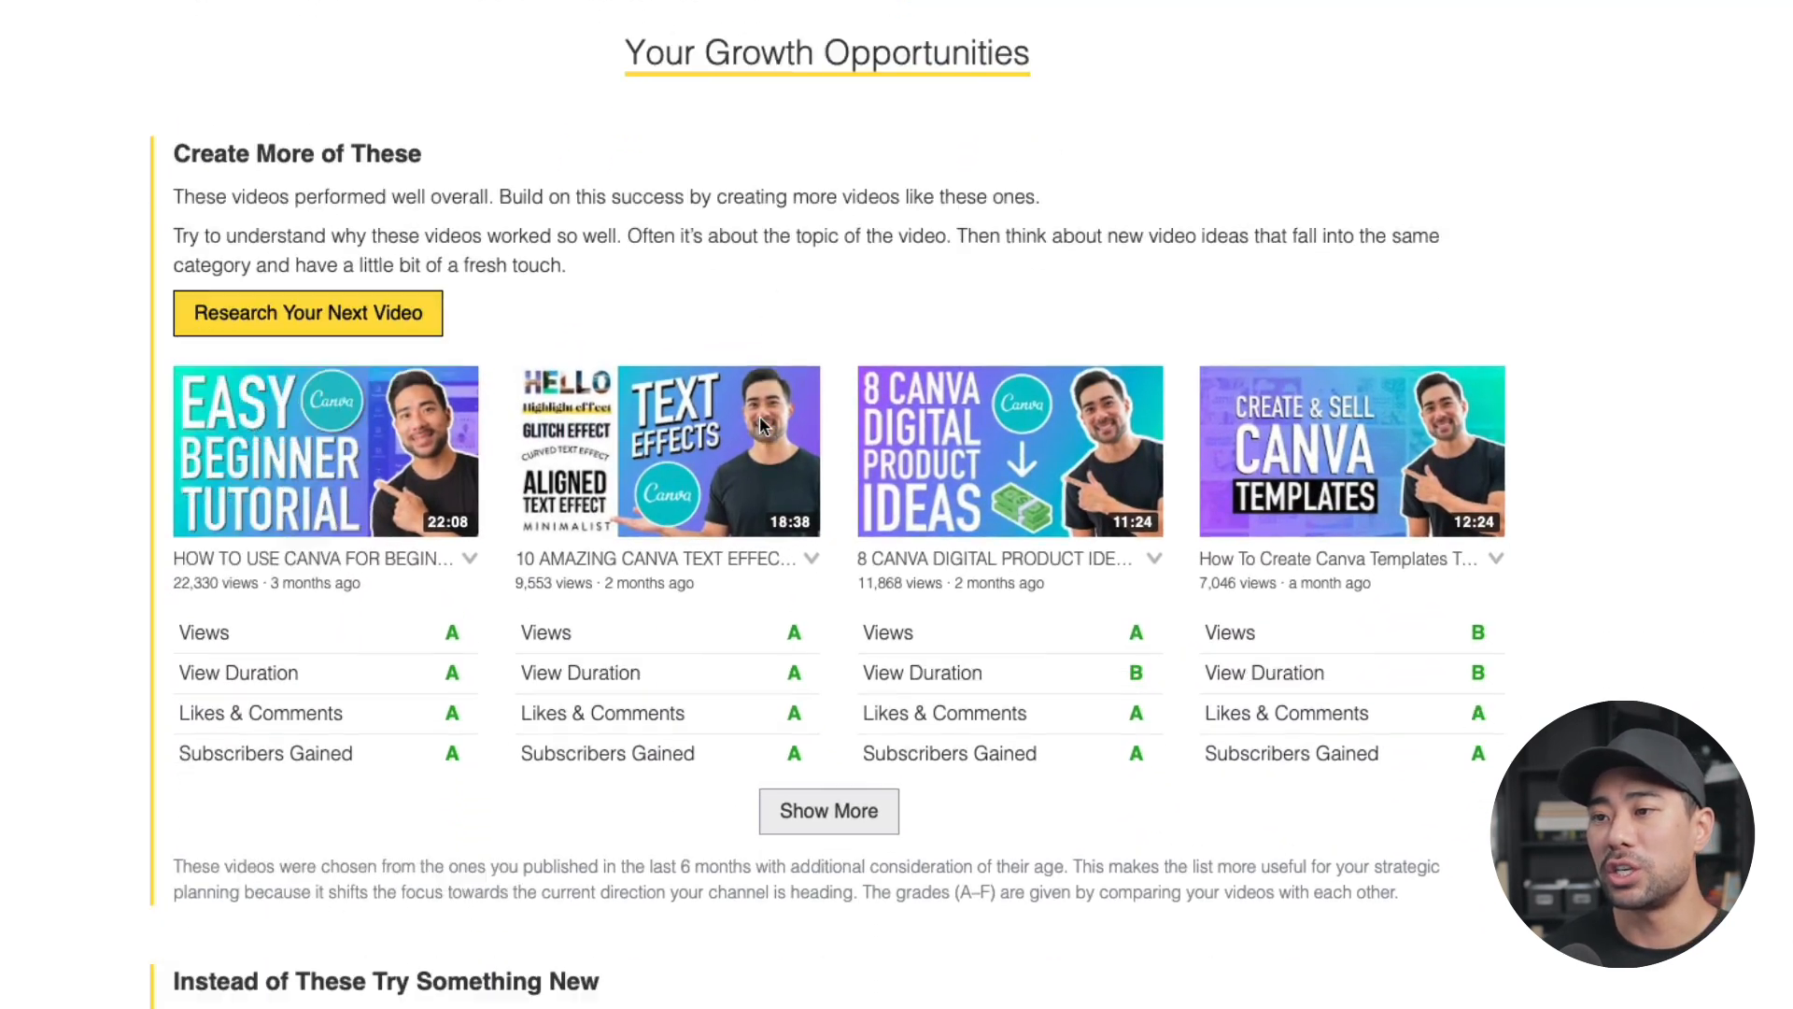
scroll("down", 3)
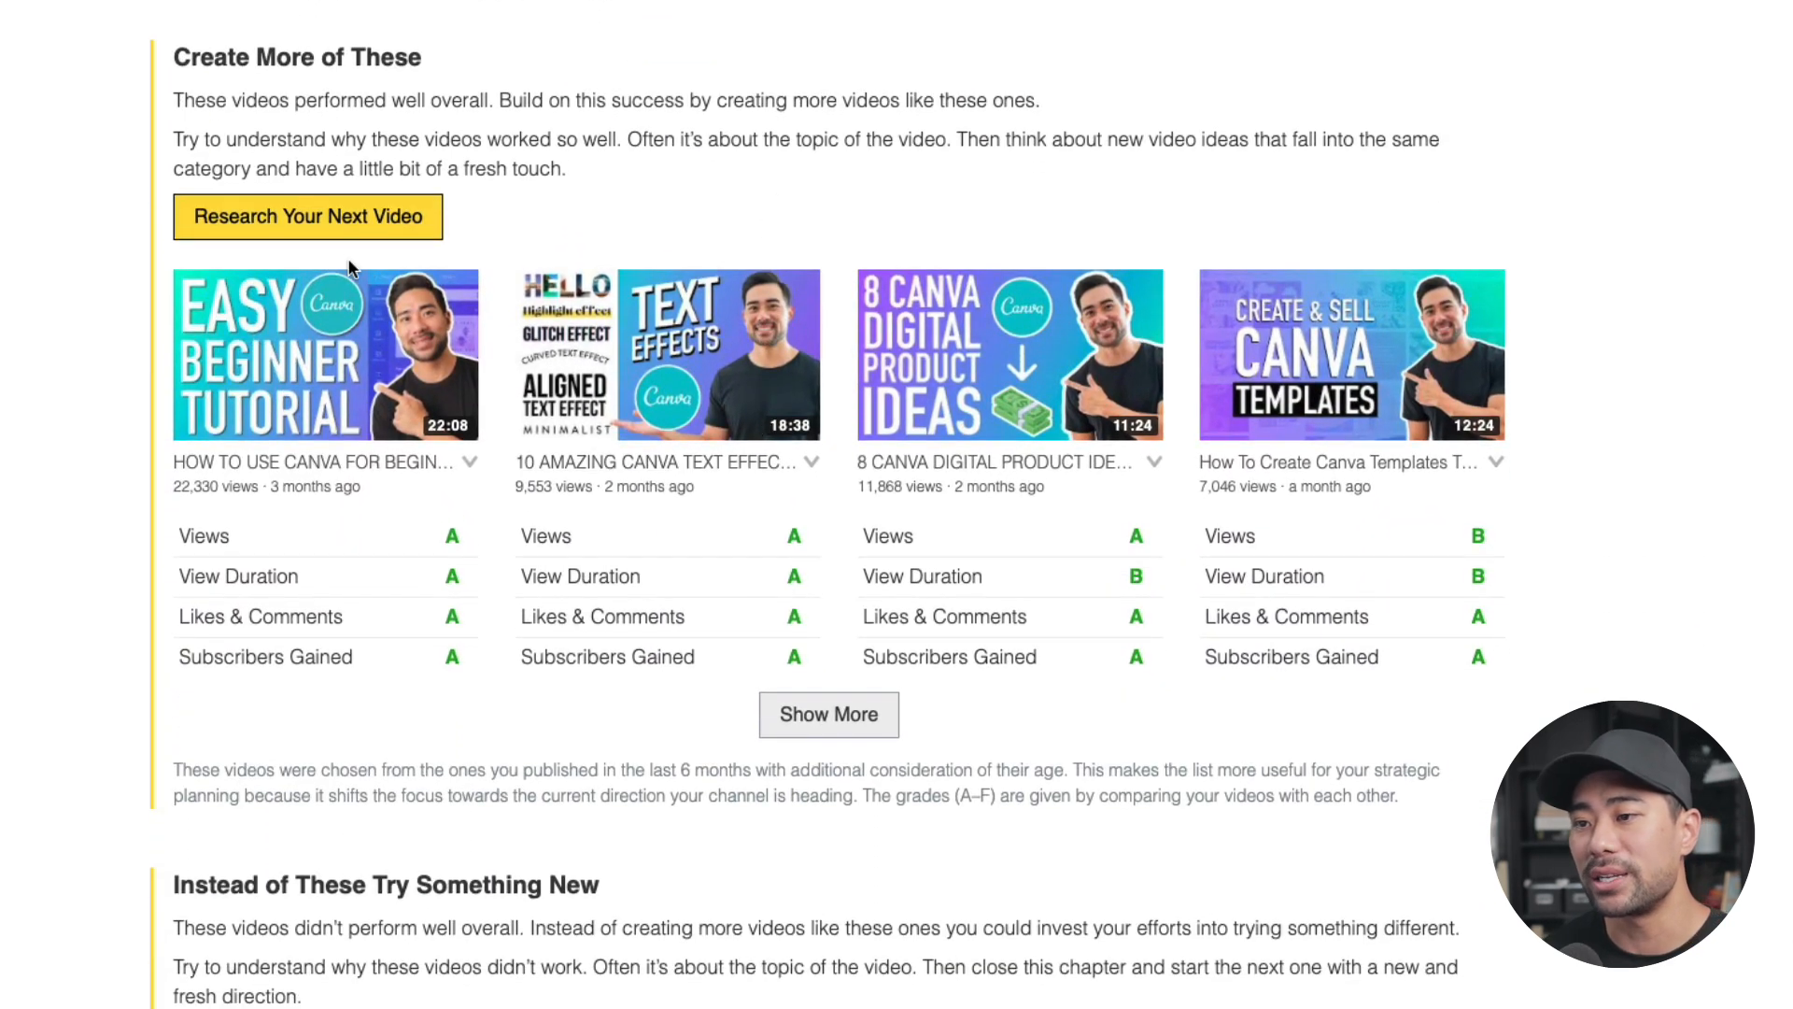
mouse_move(418, 684)
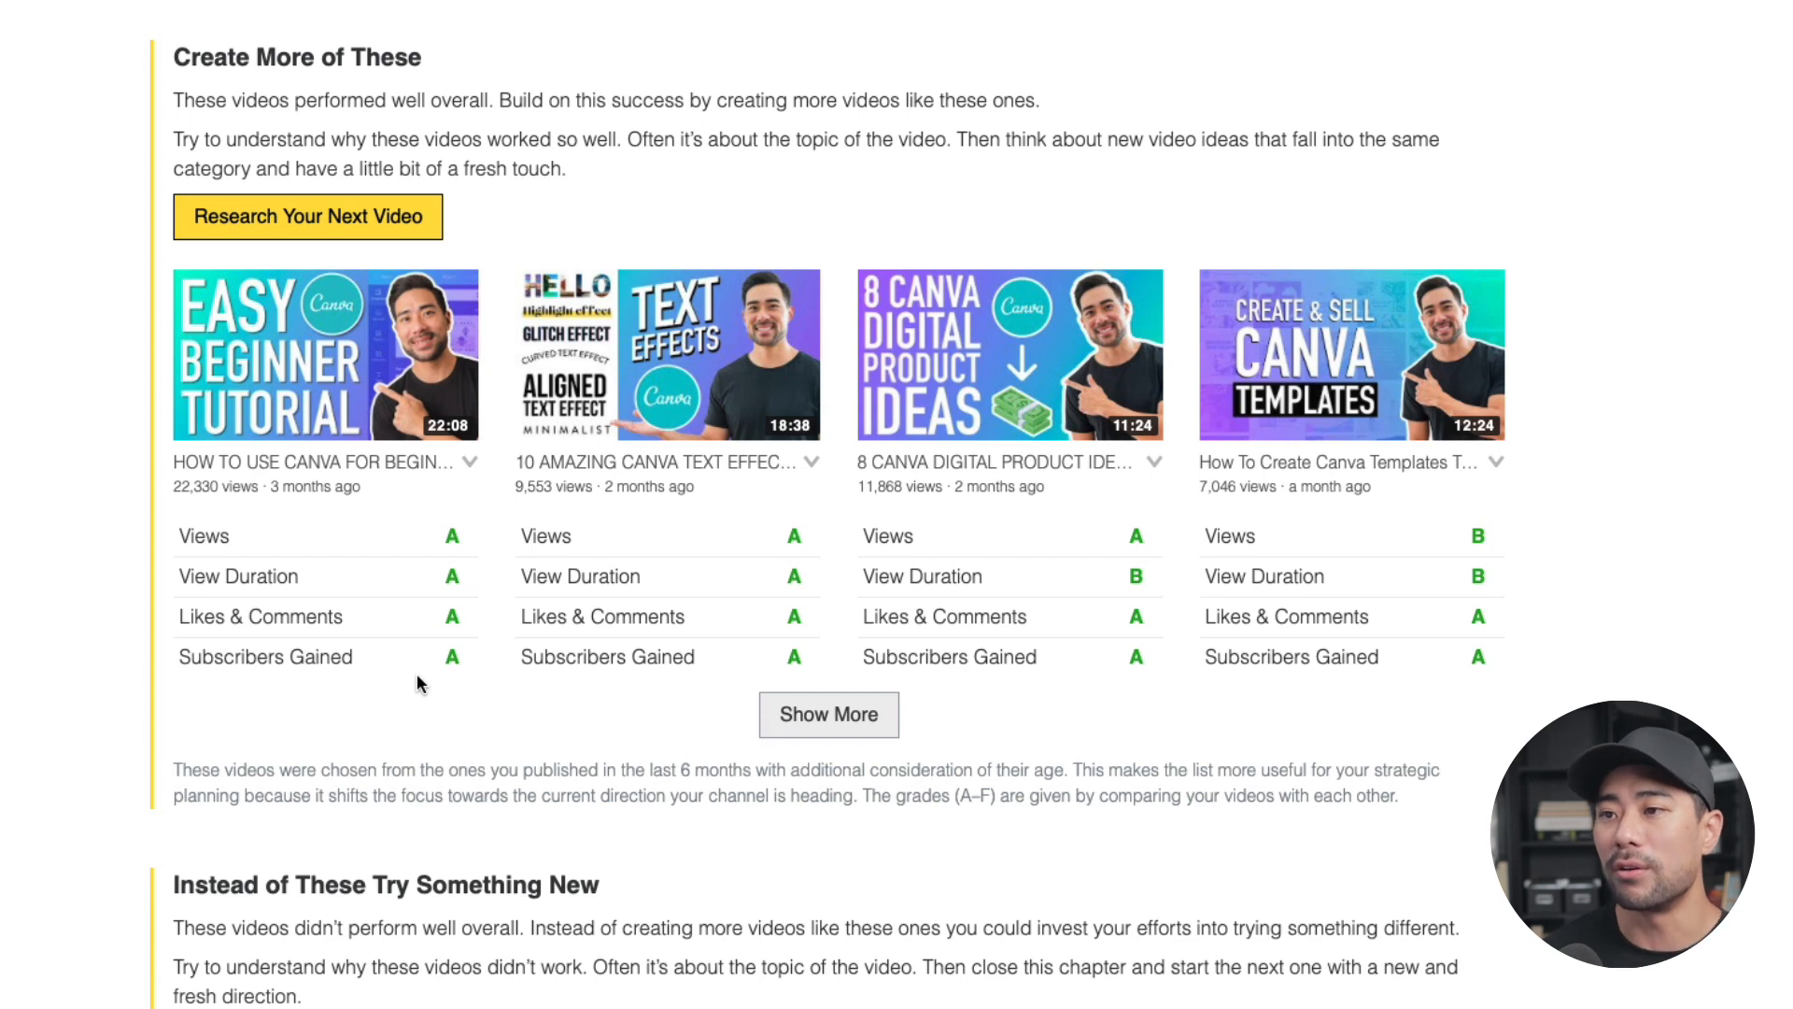
mouse_move(321, 663)
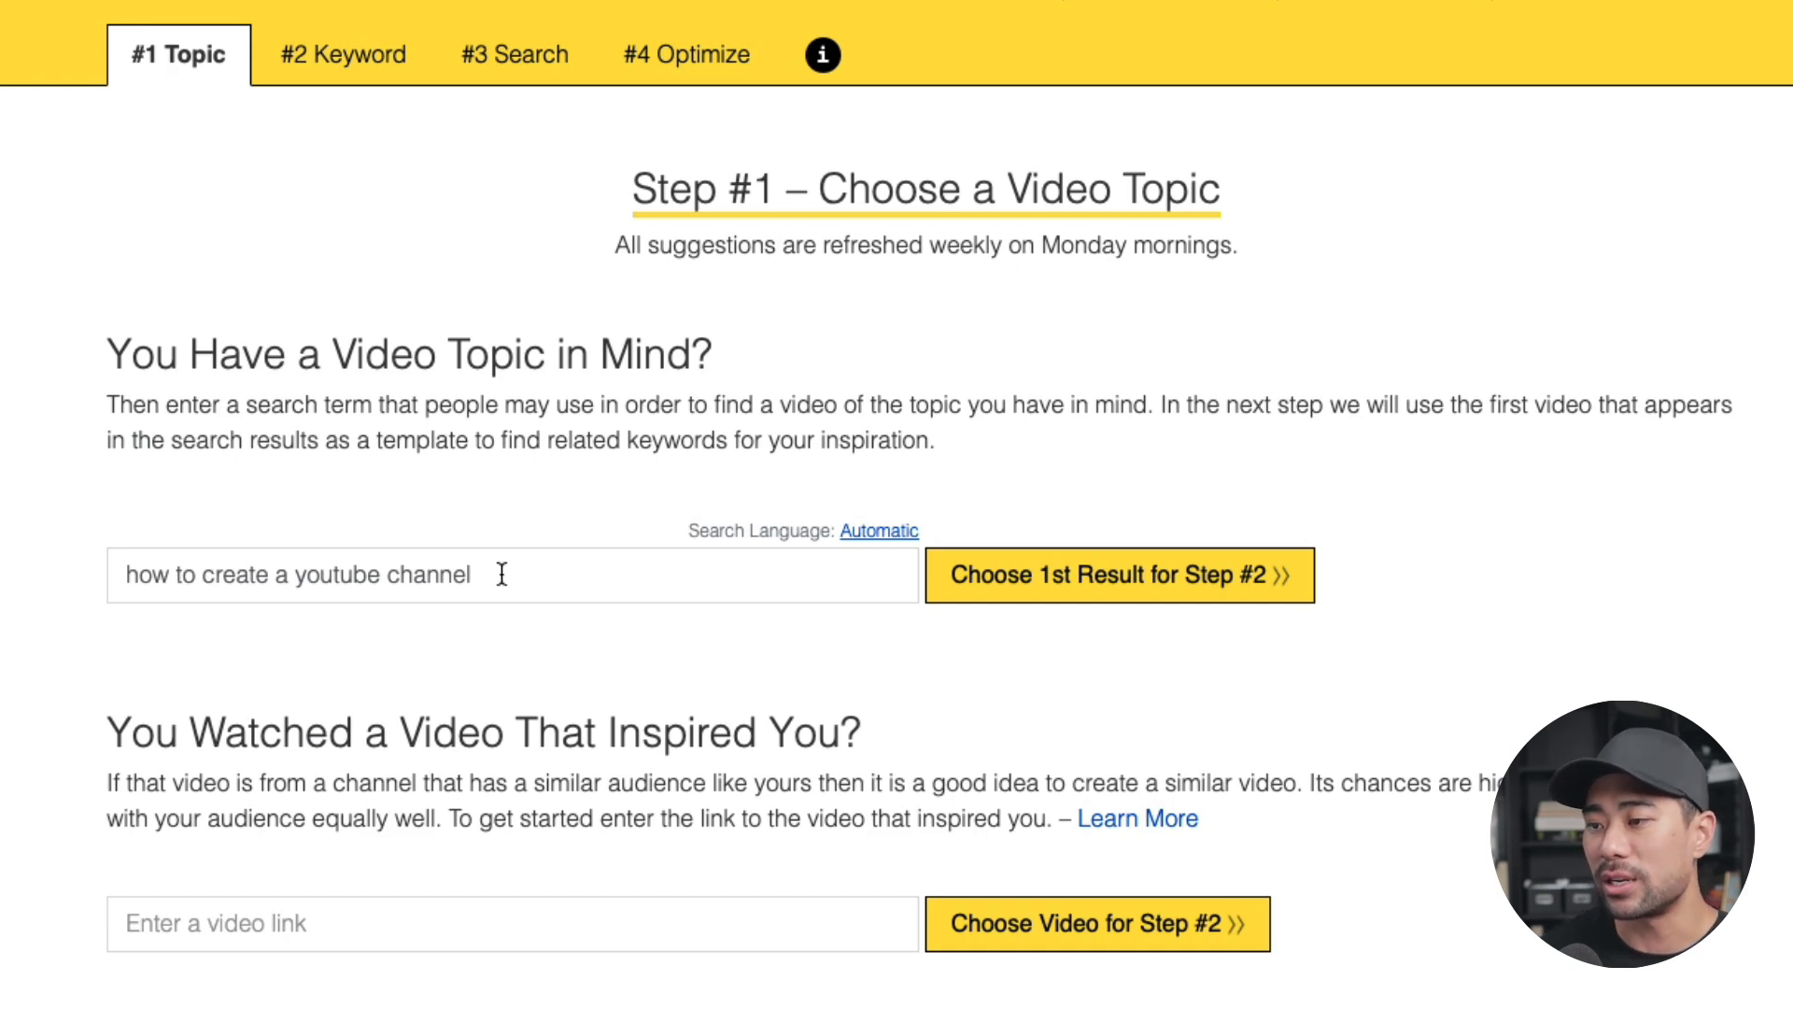
- Find related keywords for 'how to create a youtube channel', listing main, common and uncommon suggestions
left_click(1119, 575)
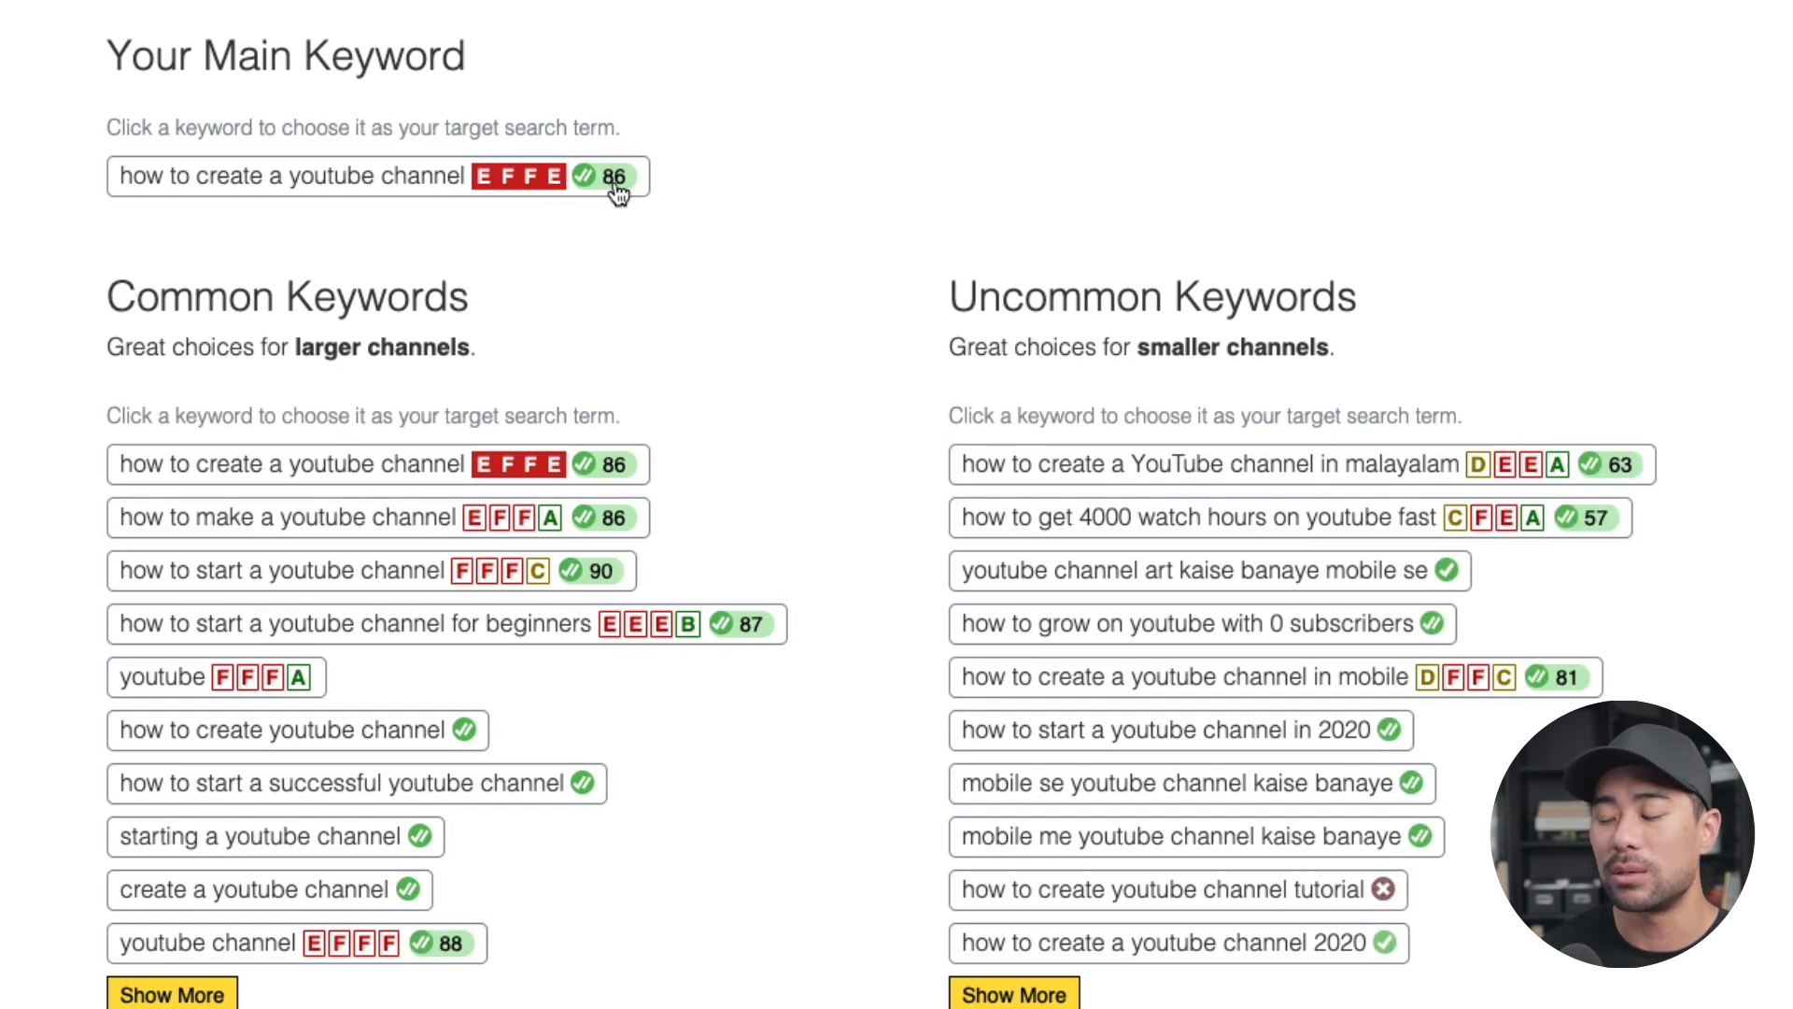
mouse_move(417, 187)
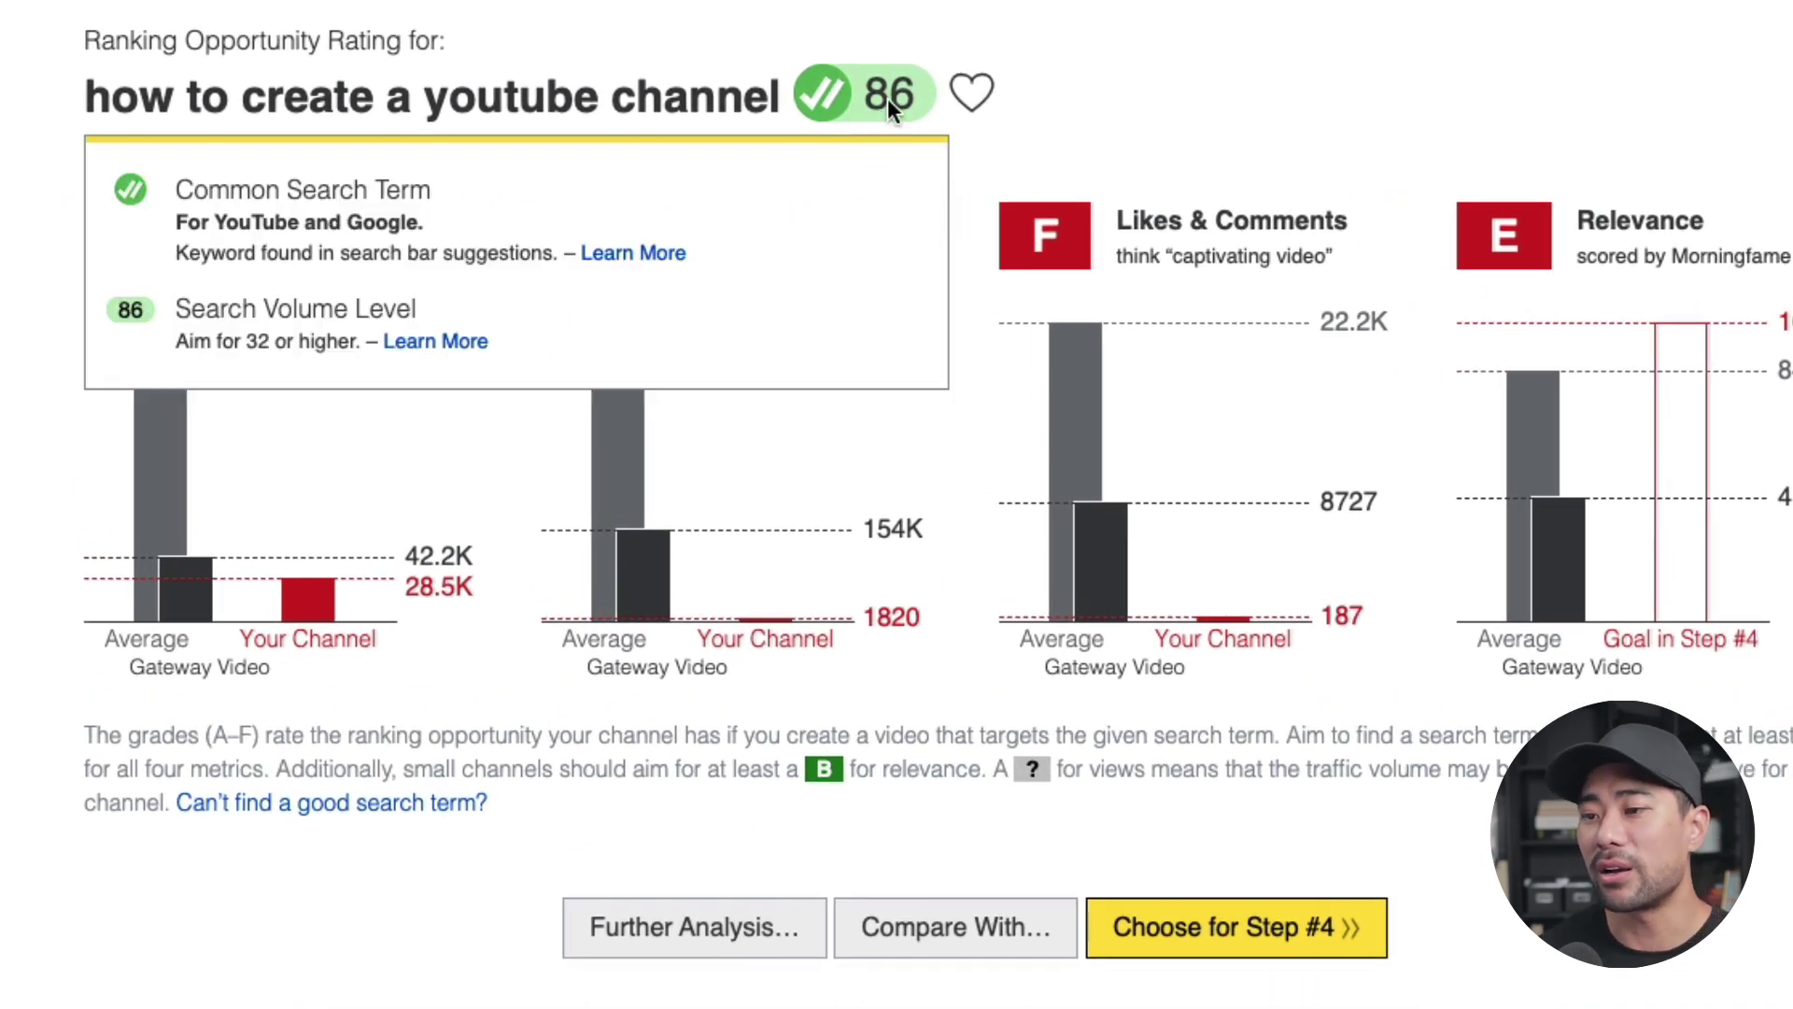
mouse_move(289, 357)
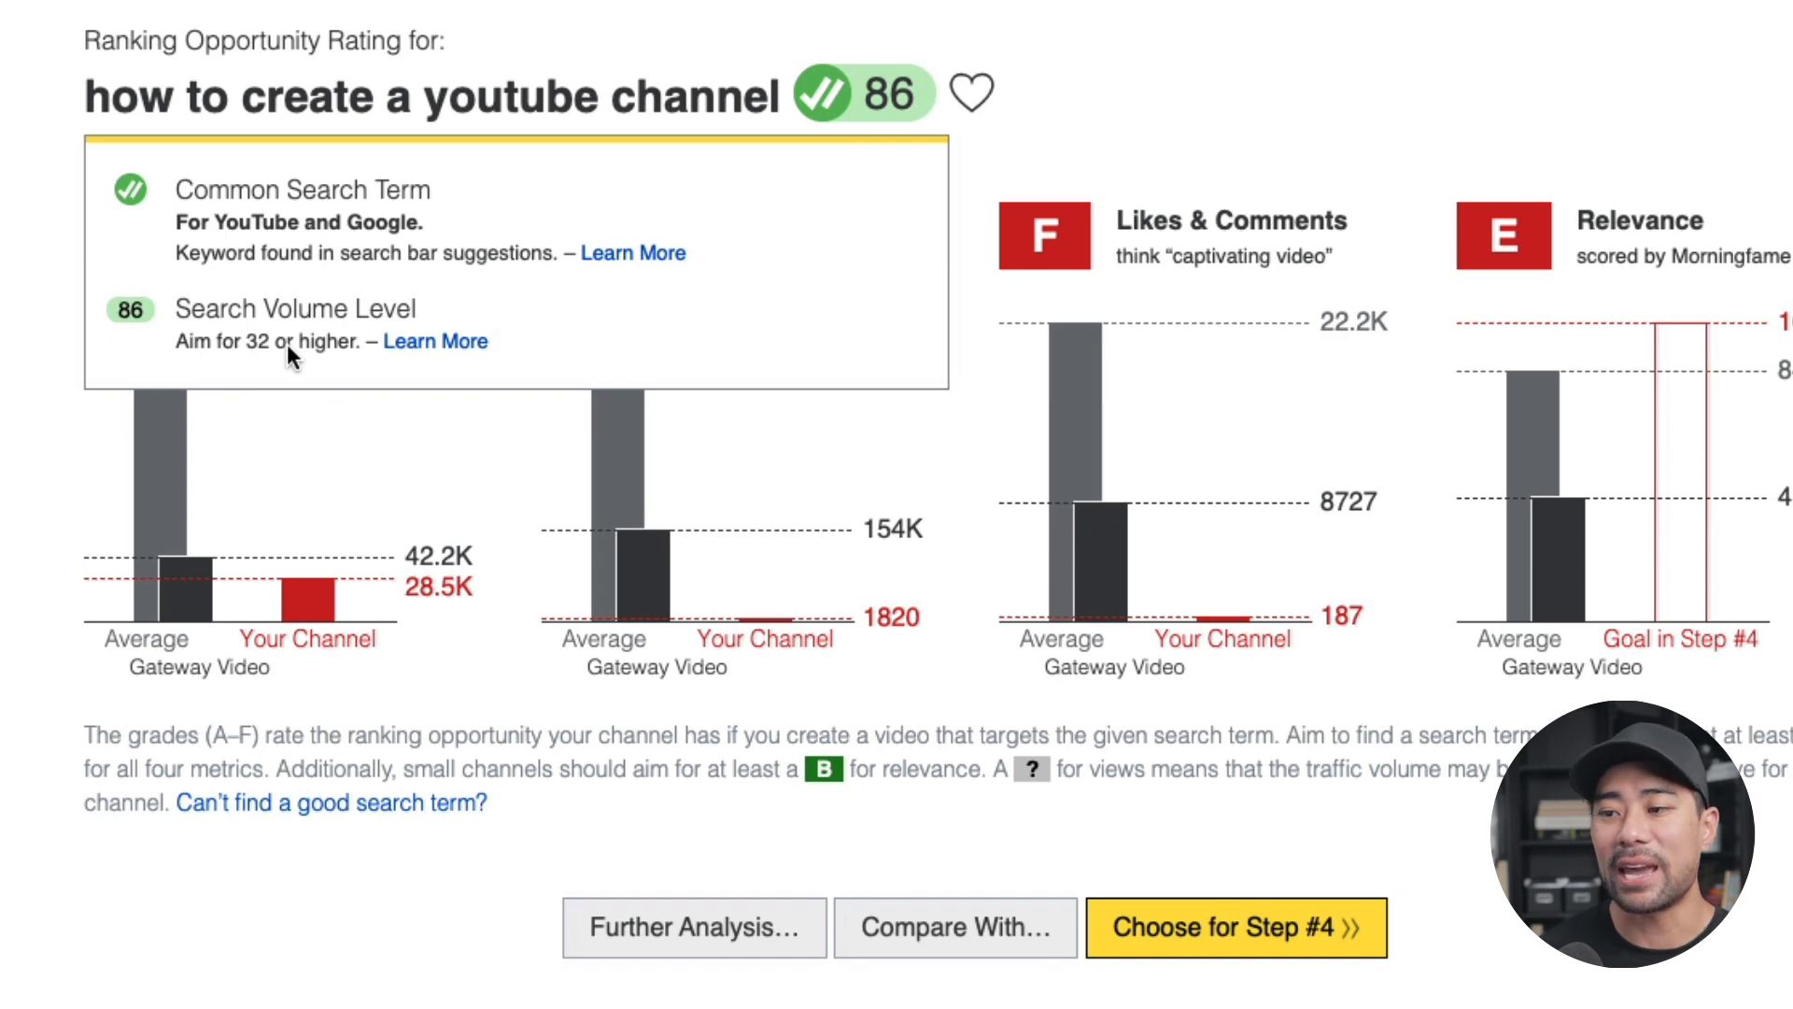